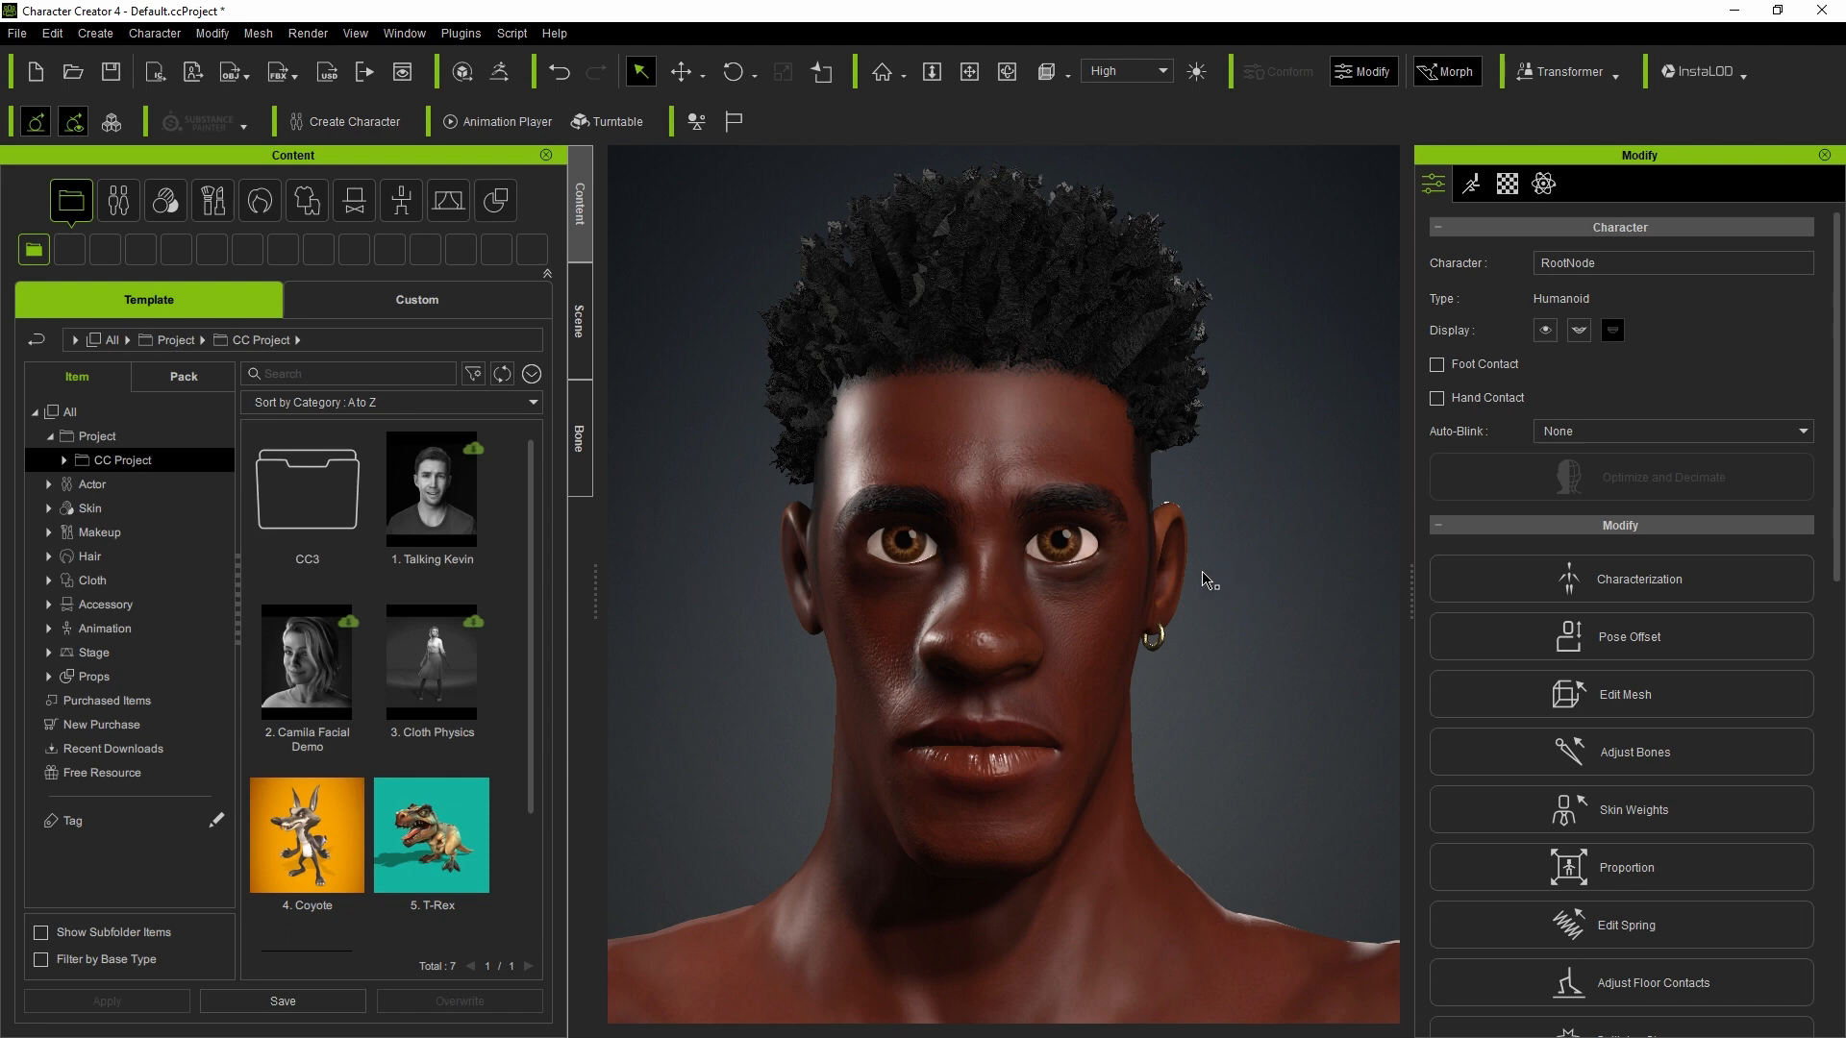
- Export the character to Blender via the Blender Pipeline plugin, keeping Mesh Only
click(579, 317)
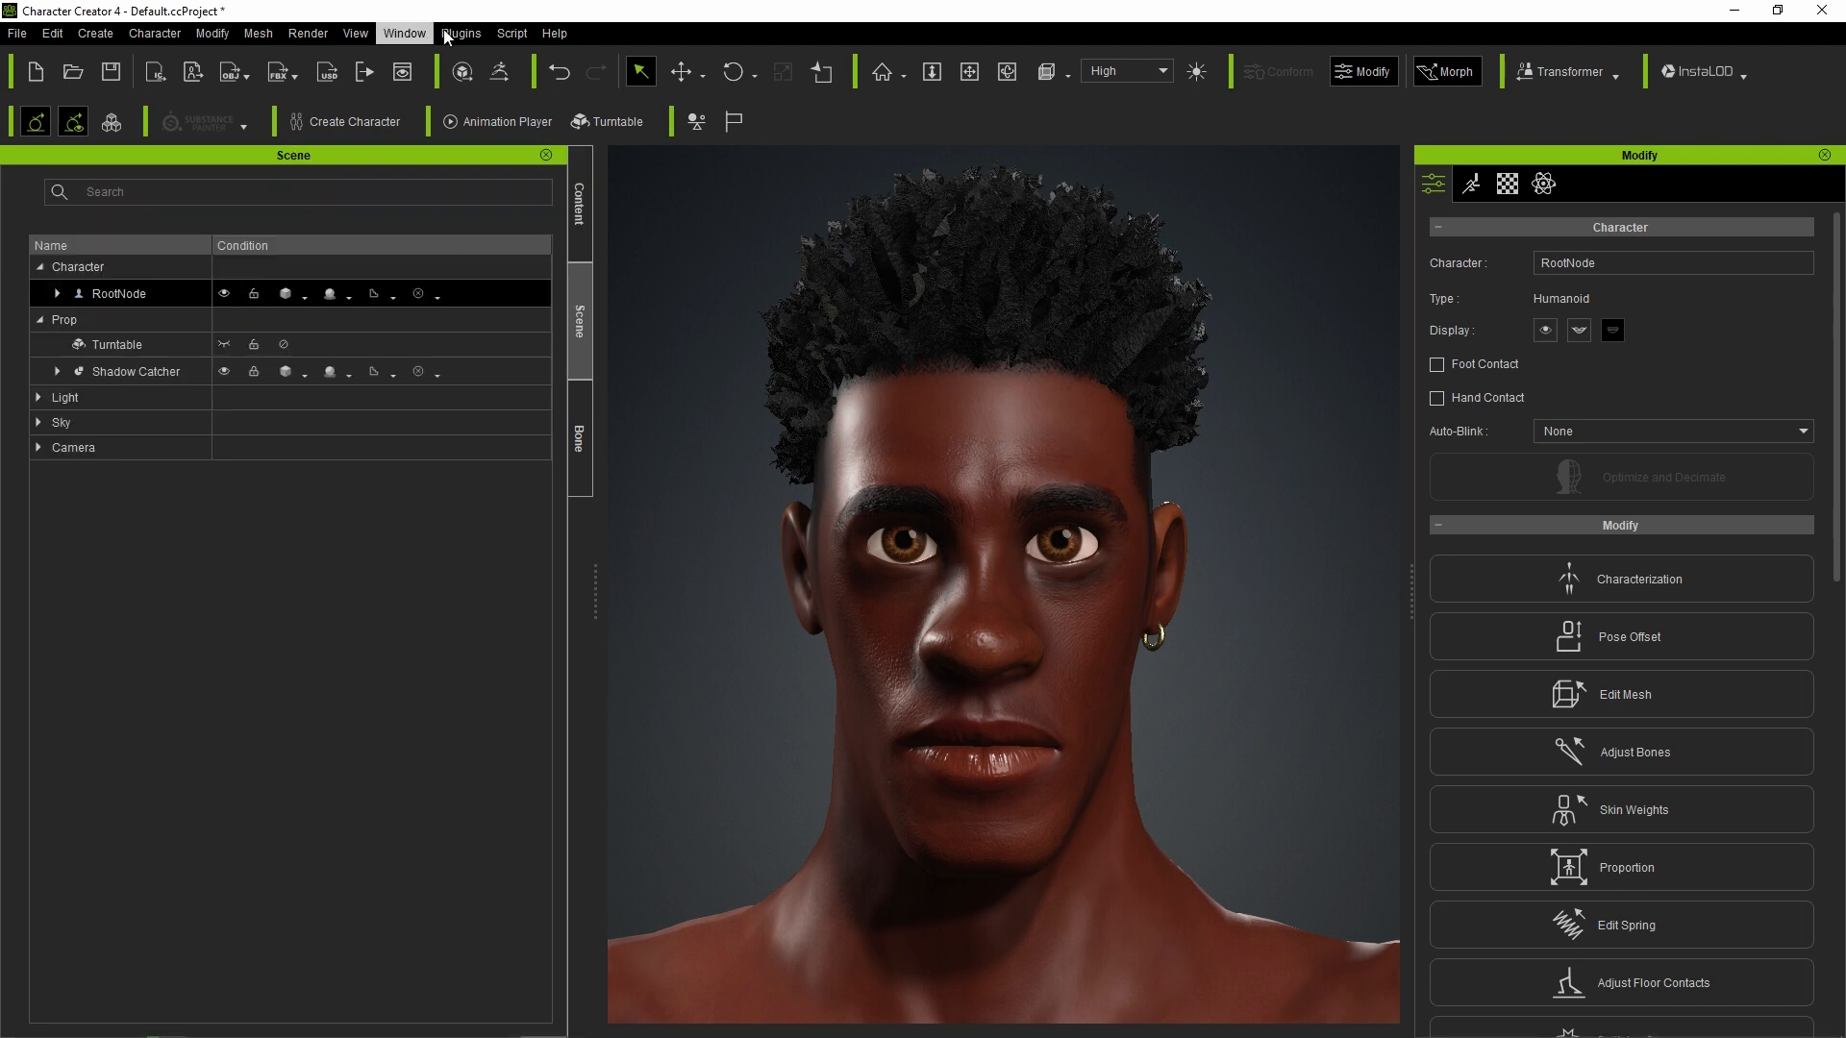
click(459, 33)
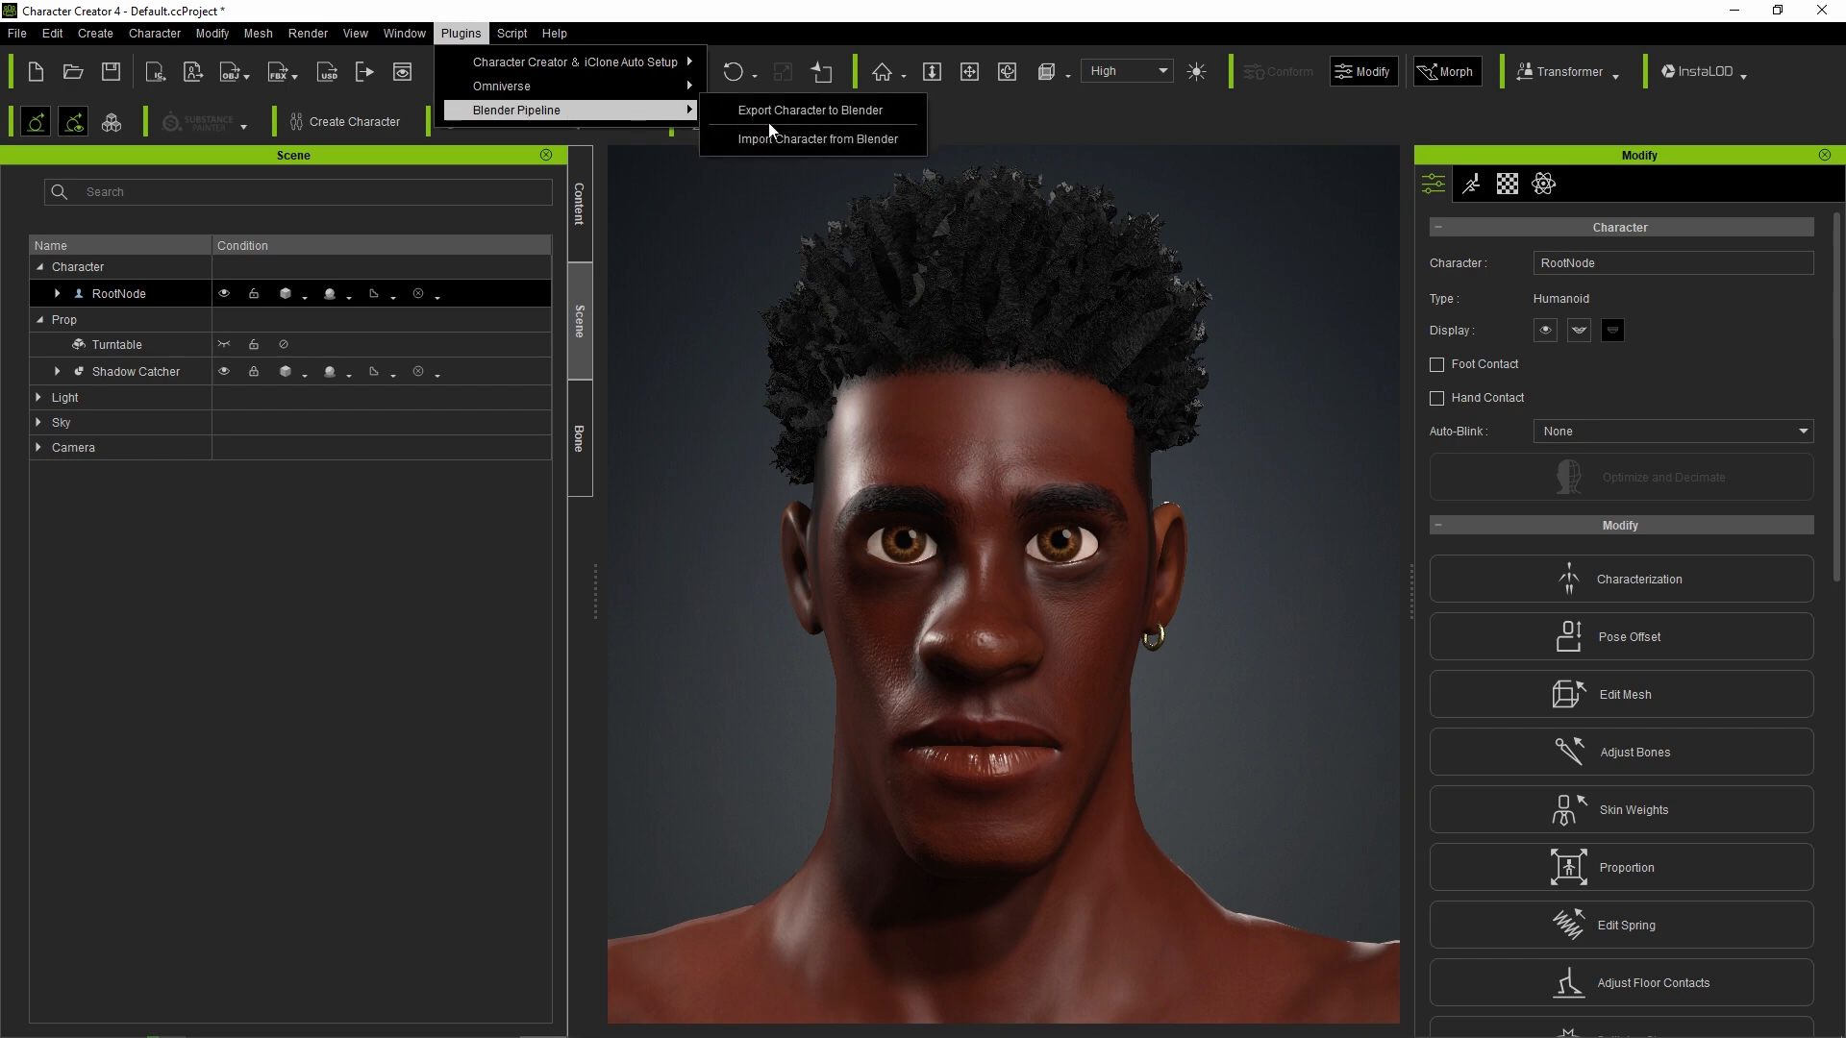
click(810, 109)
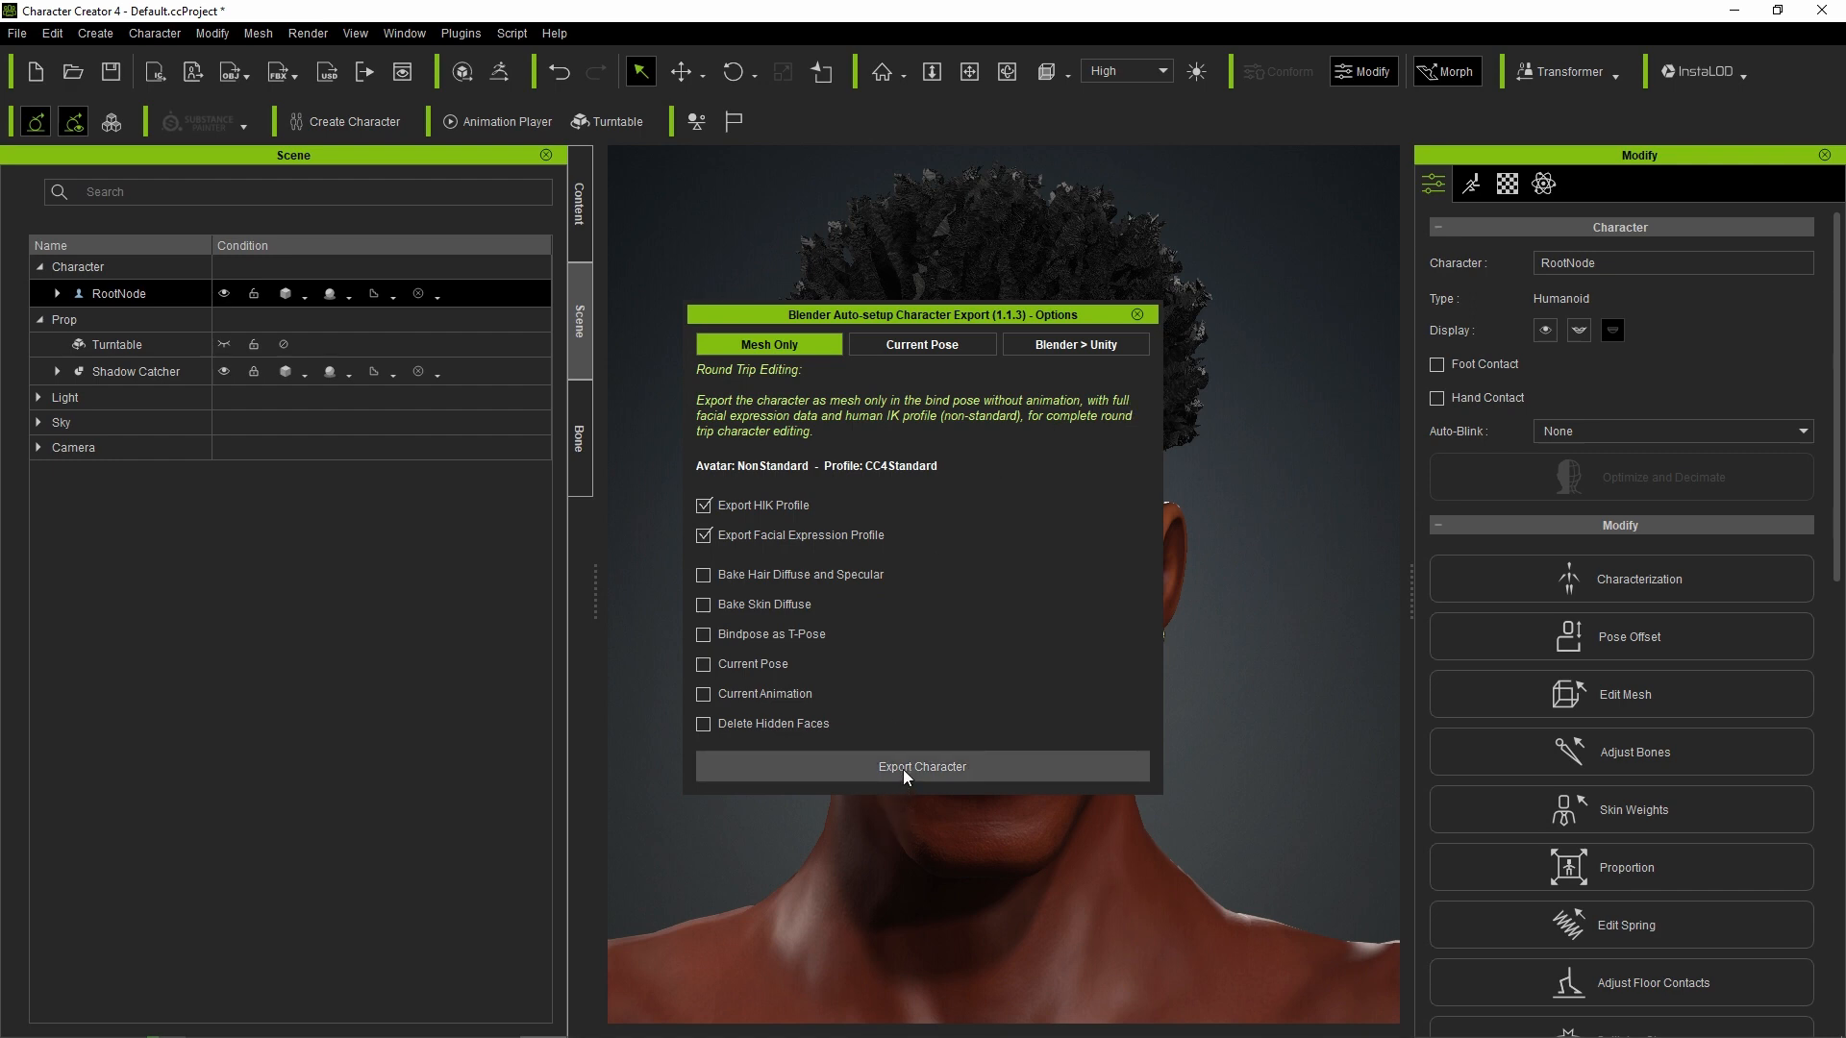
click(921, 767)
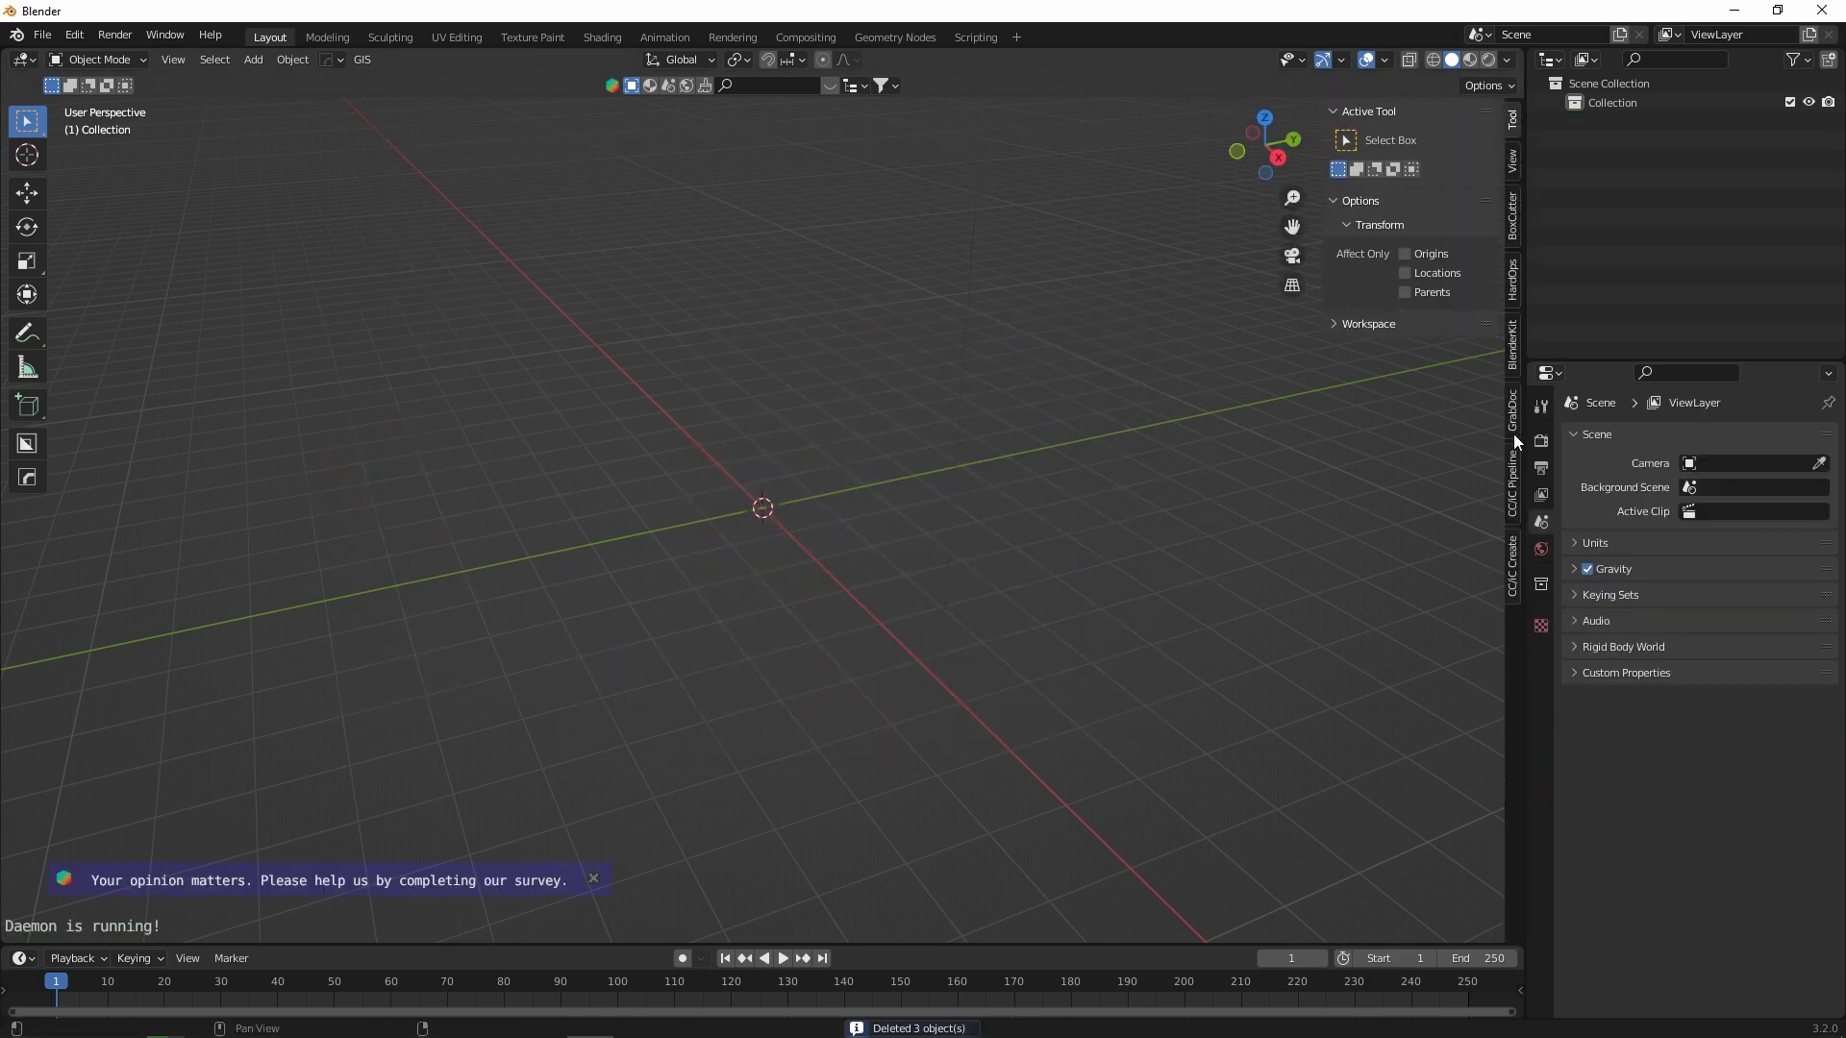
- Import Tommy.fbx from the CC4 folder, show it in Material Preview, and enter Sculpting
click(1513, 460)
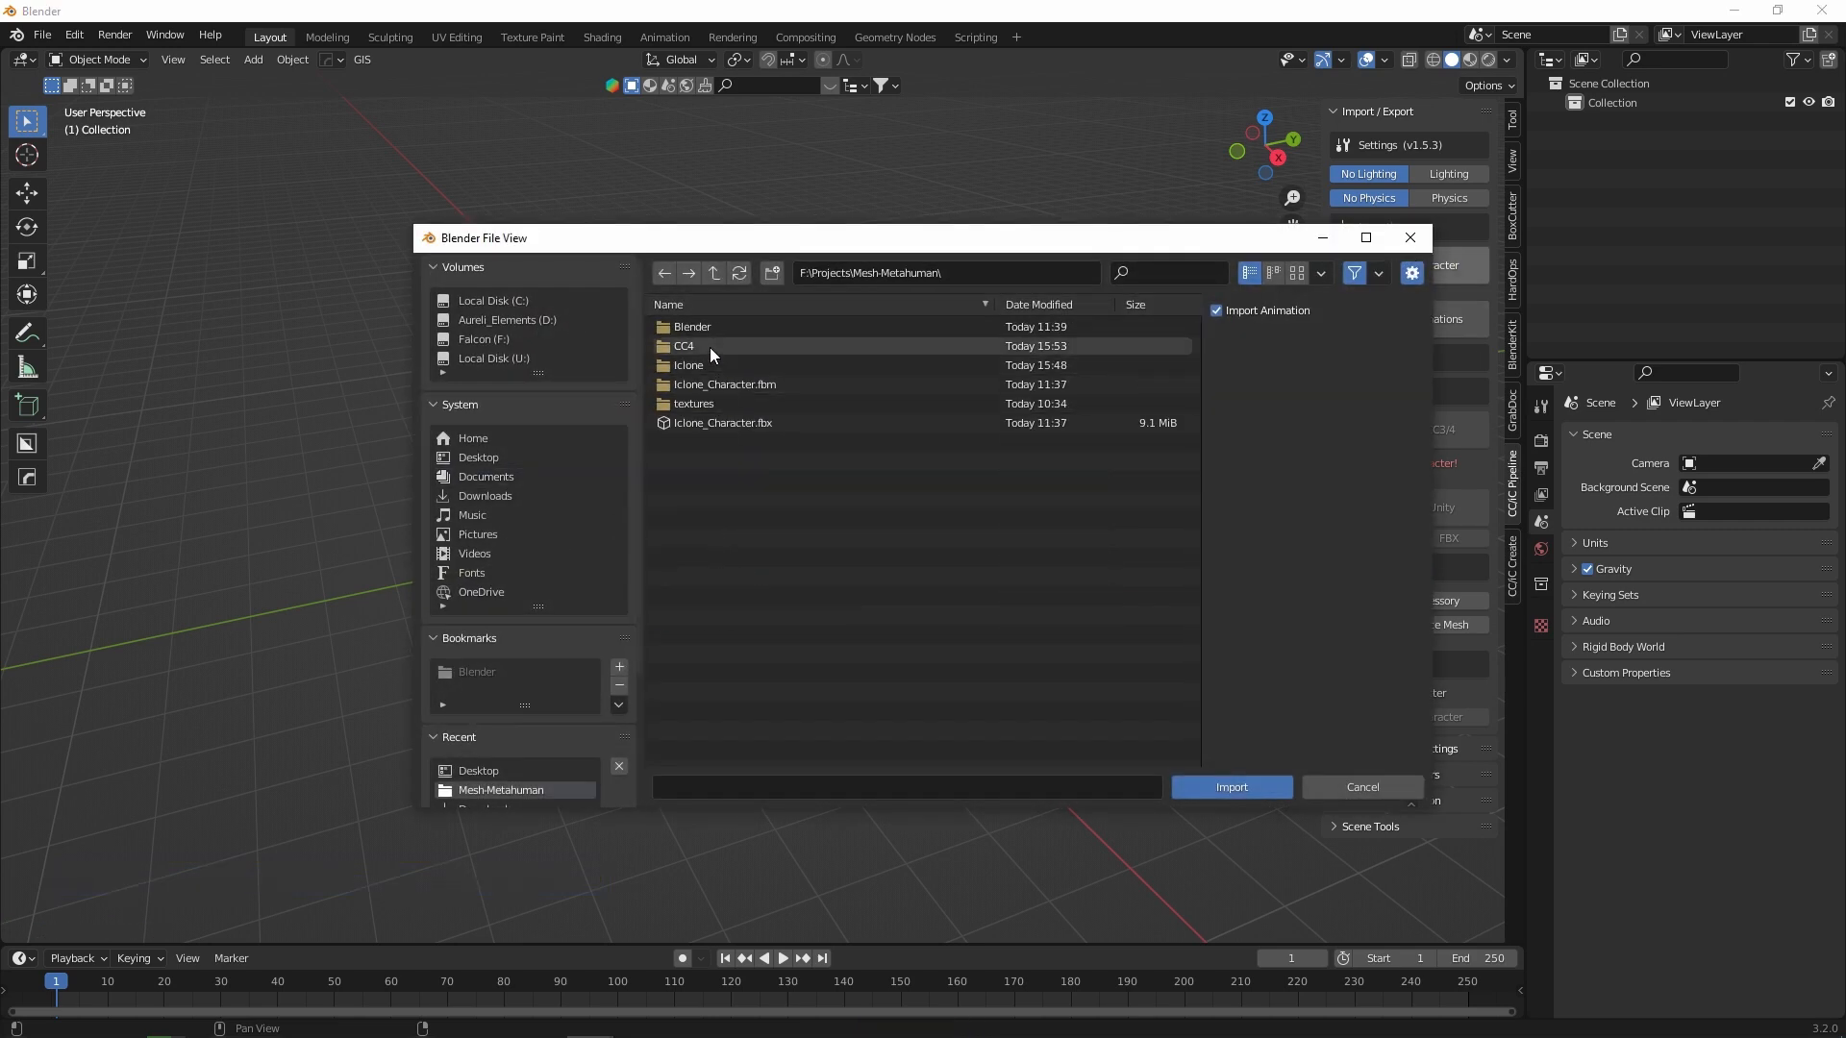
double_click(682, 344)
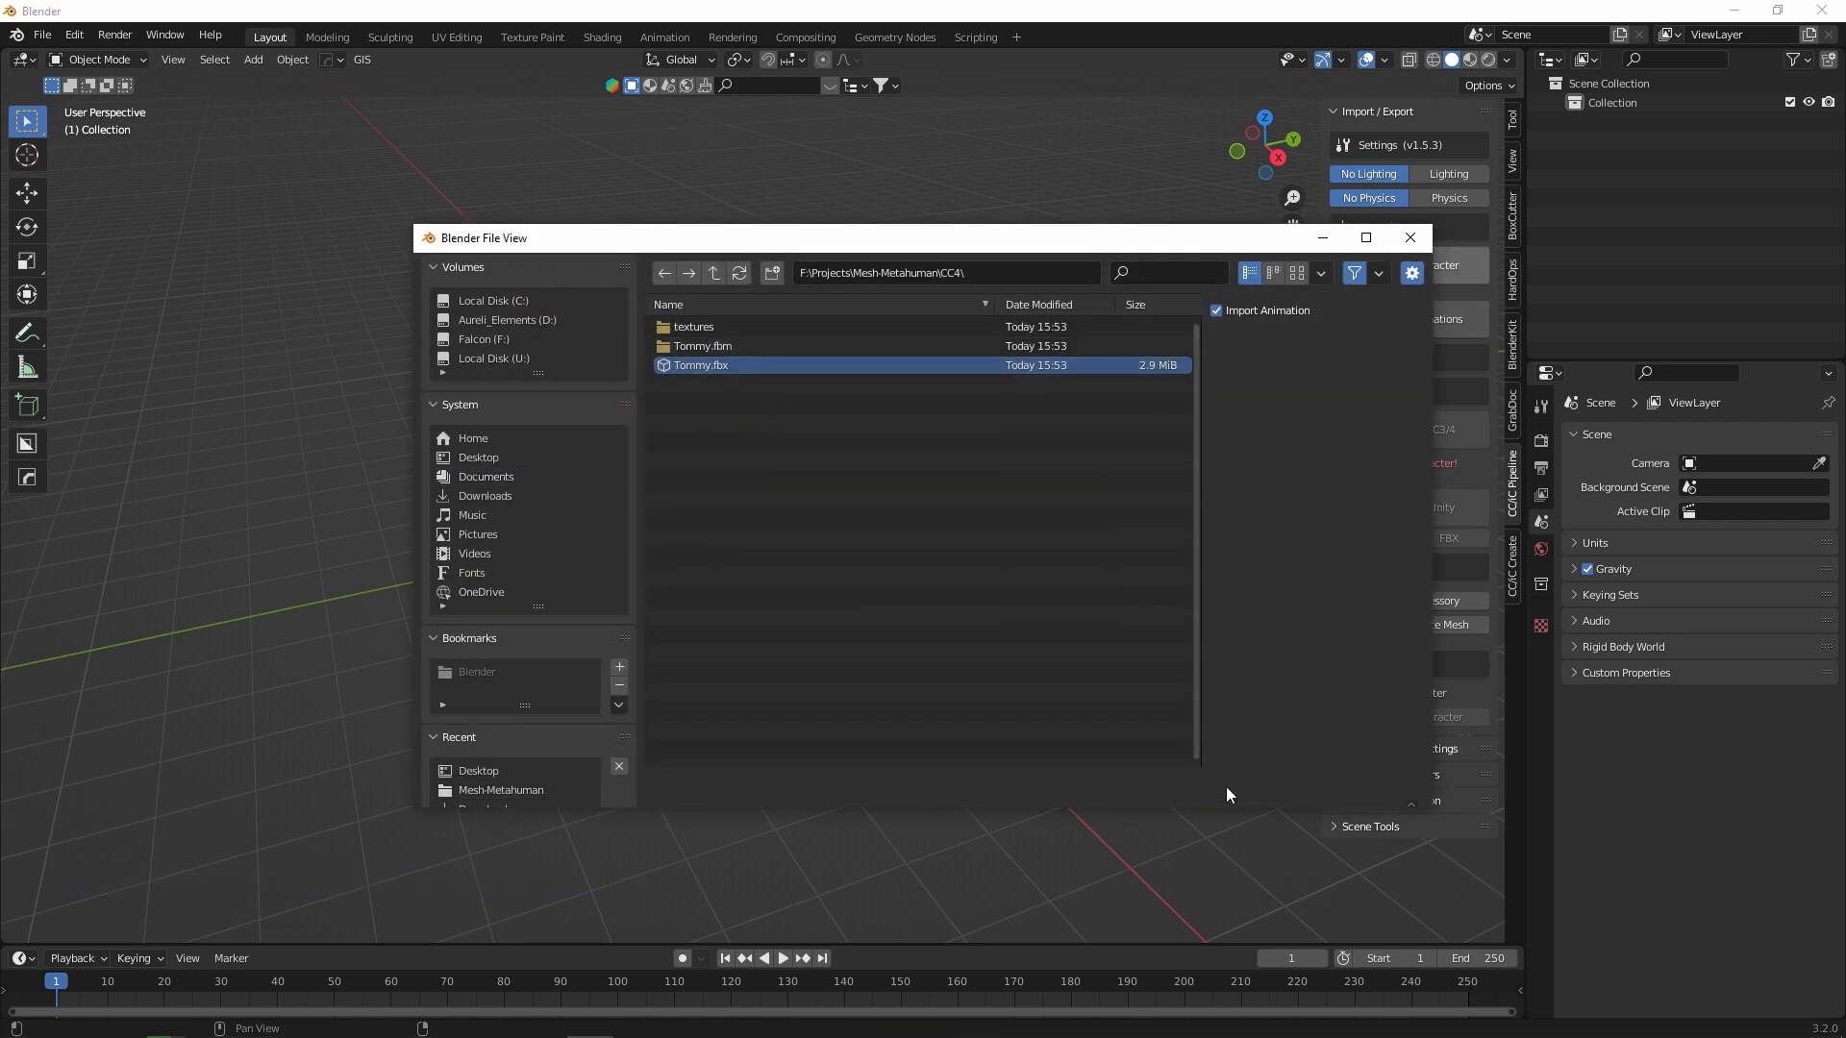
double_click(700, 366)
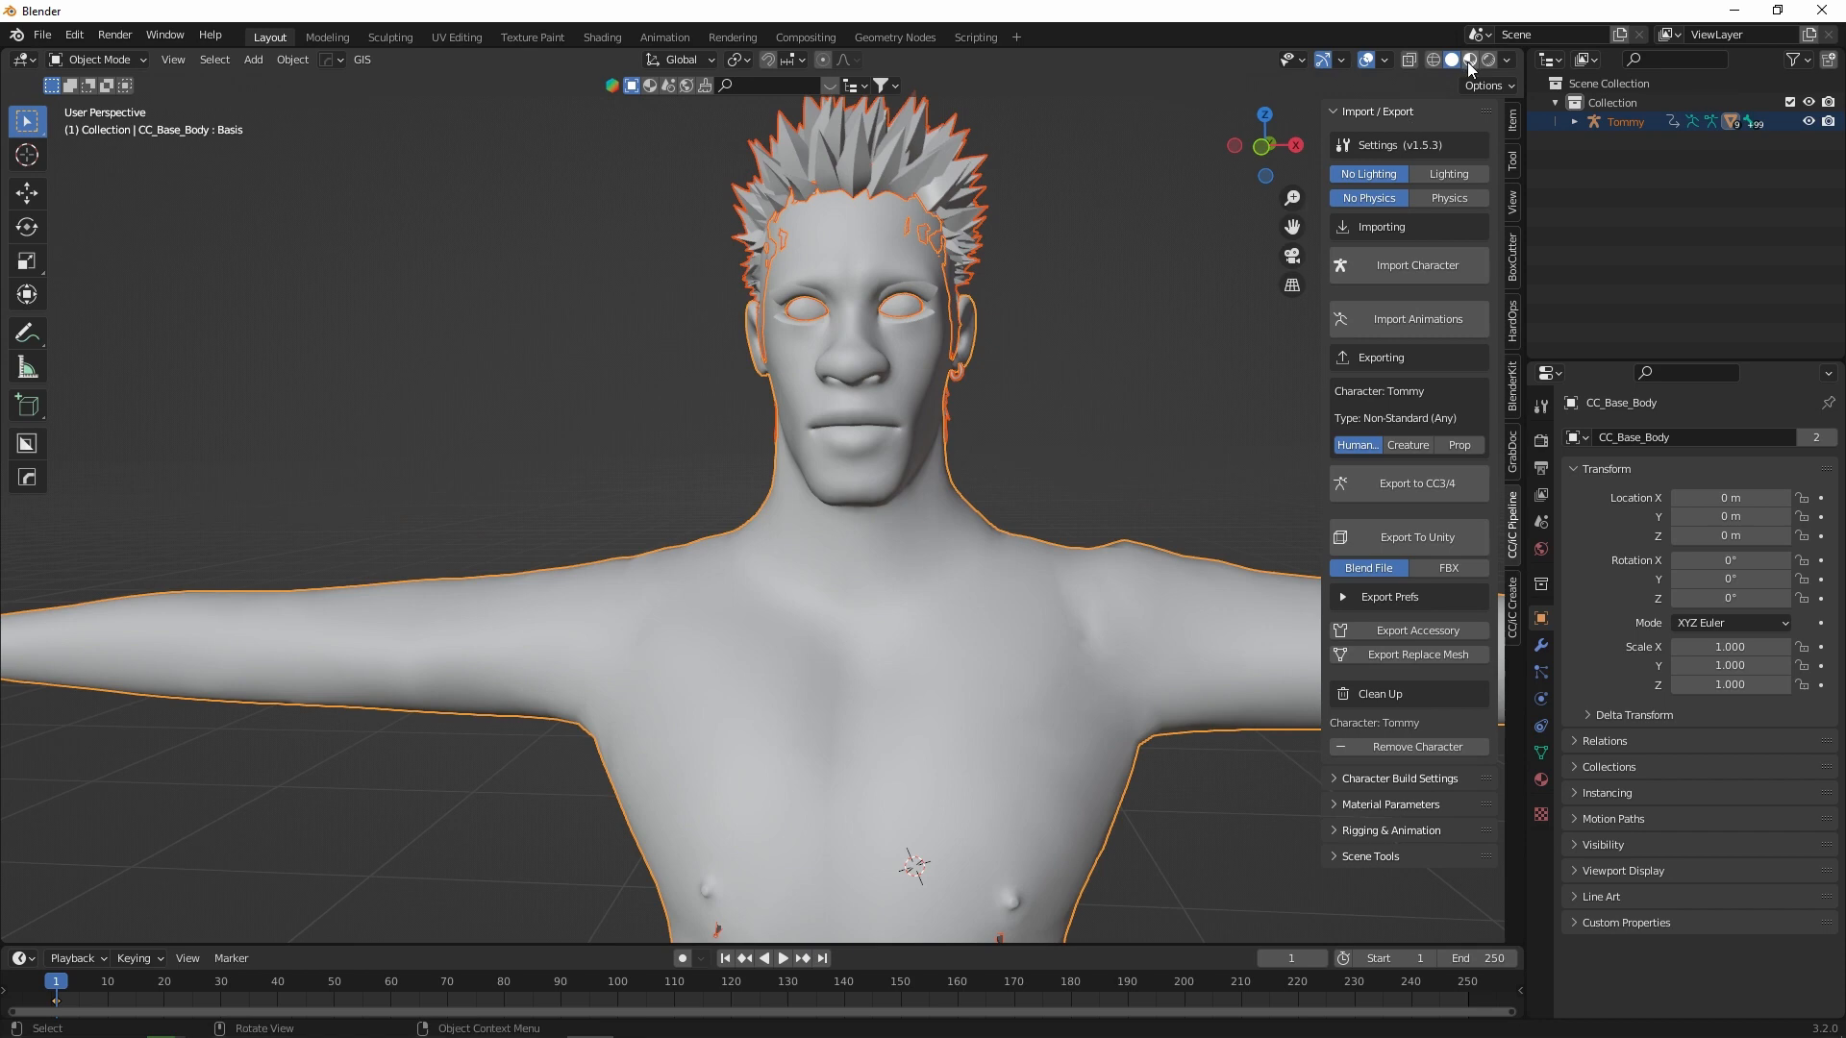
click(1468, 59)
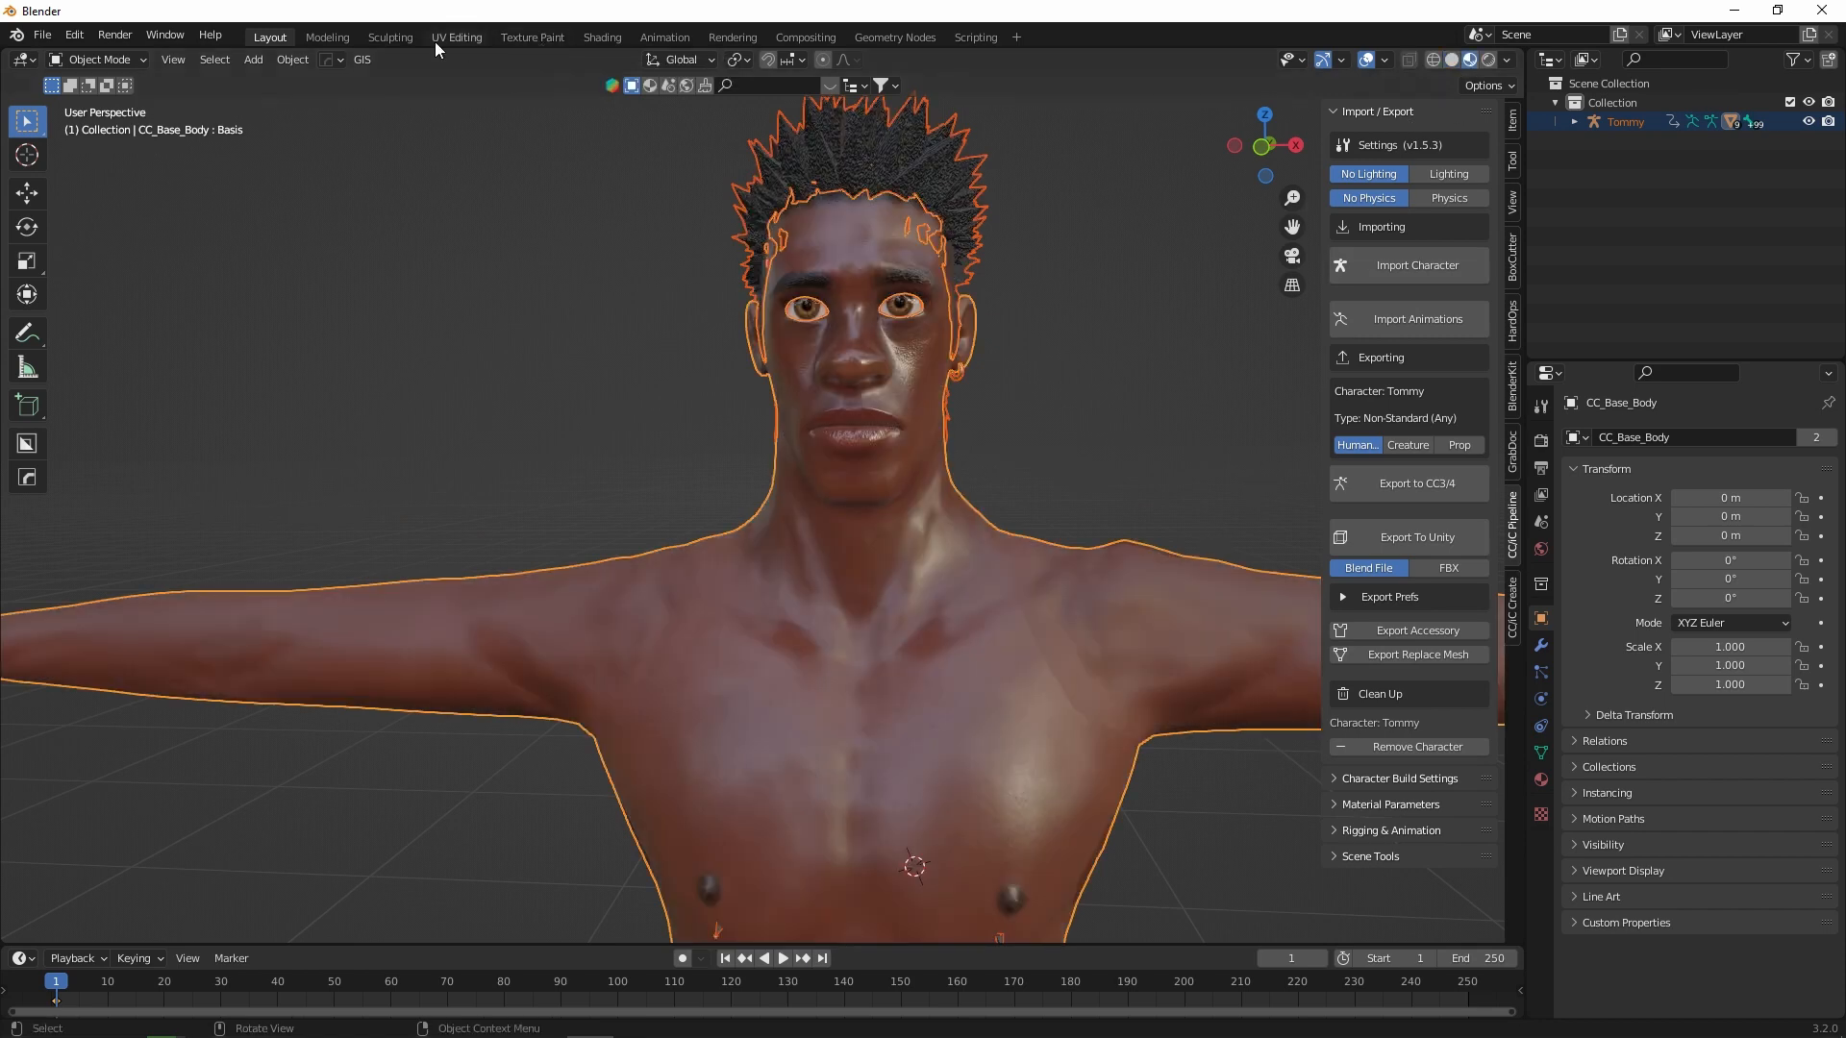
click(389, 37)
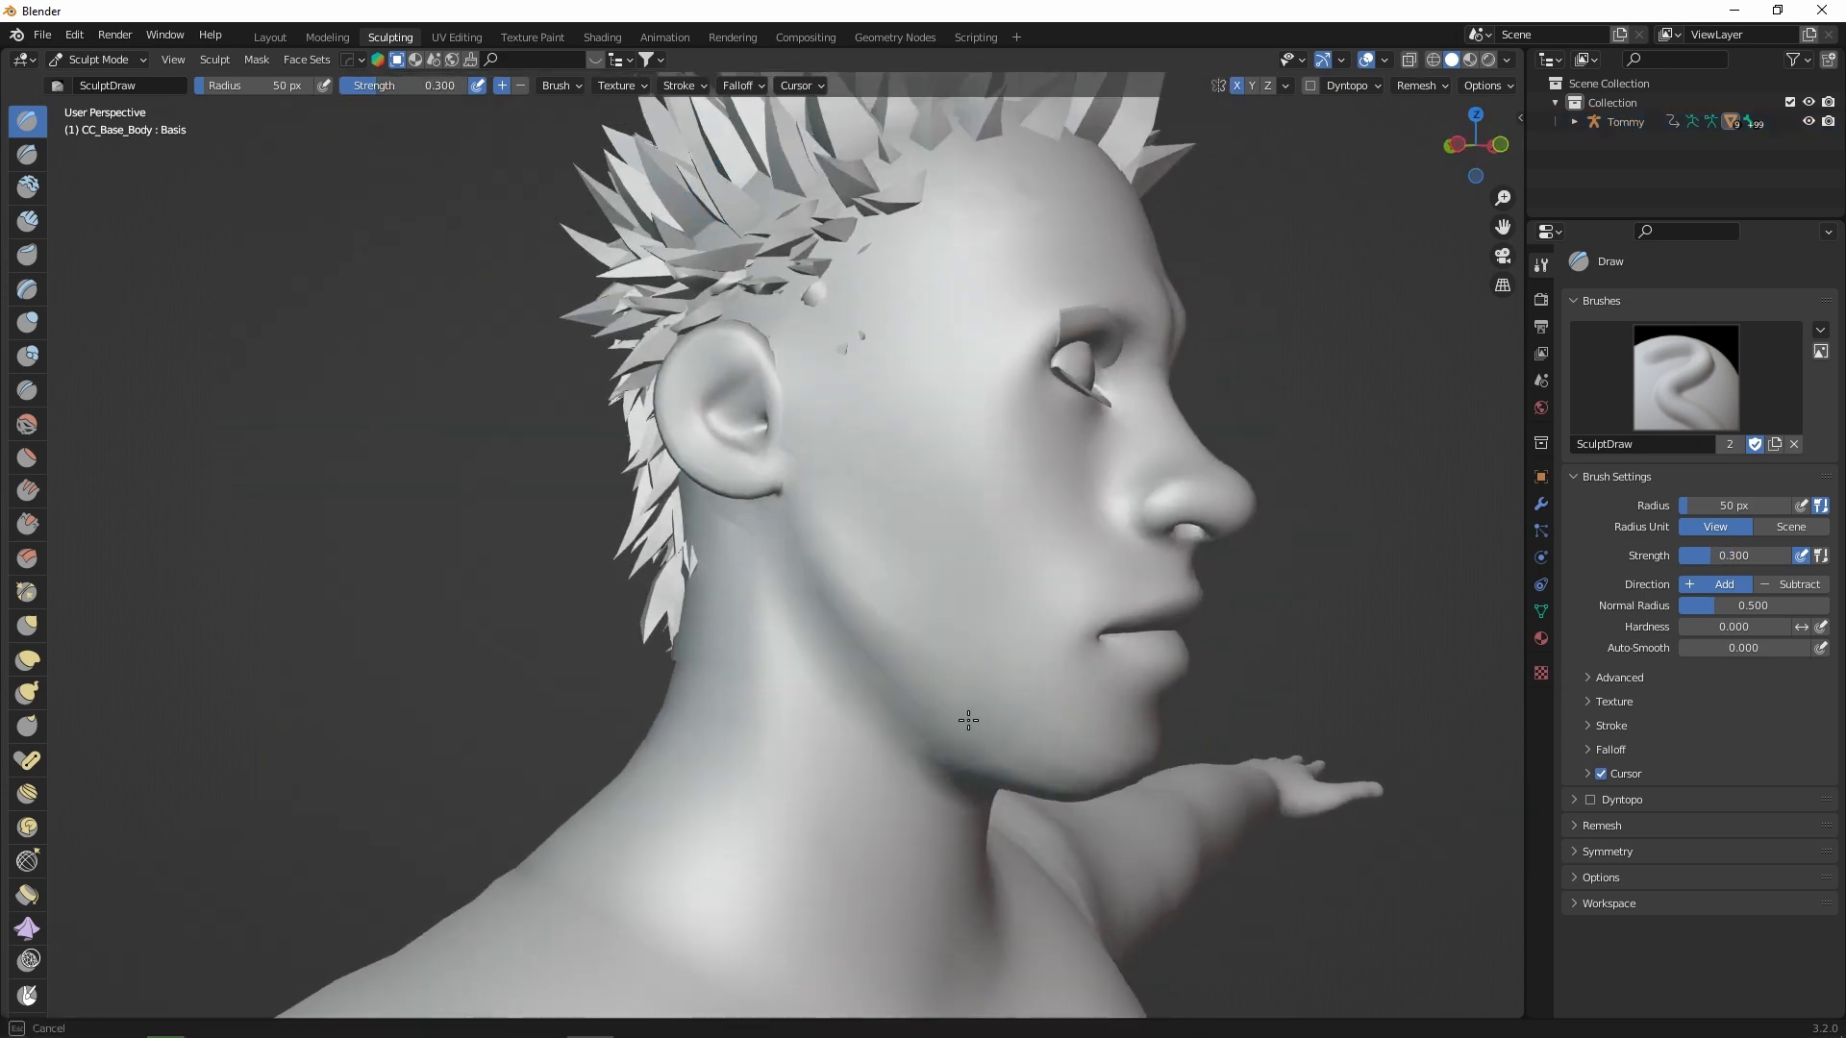
drag(969, 721, 1234, 733)
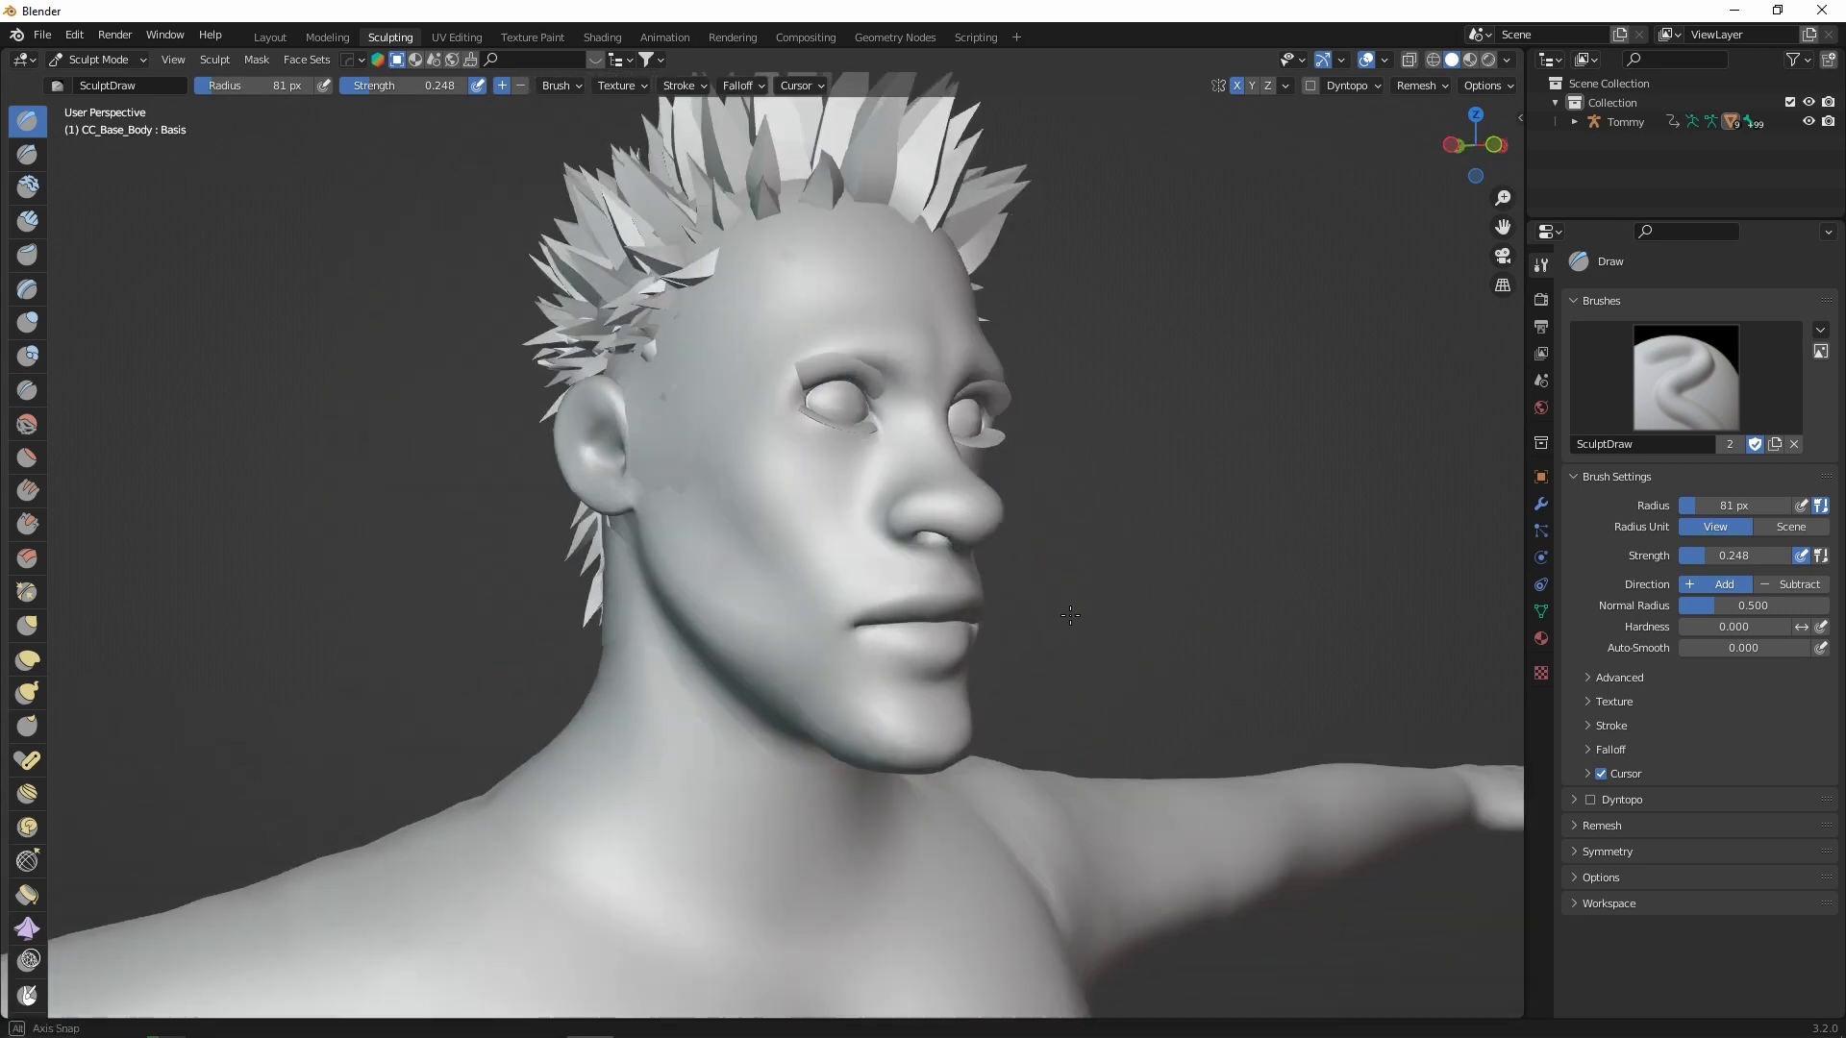
drag(1069, 615, 1015, 694)
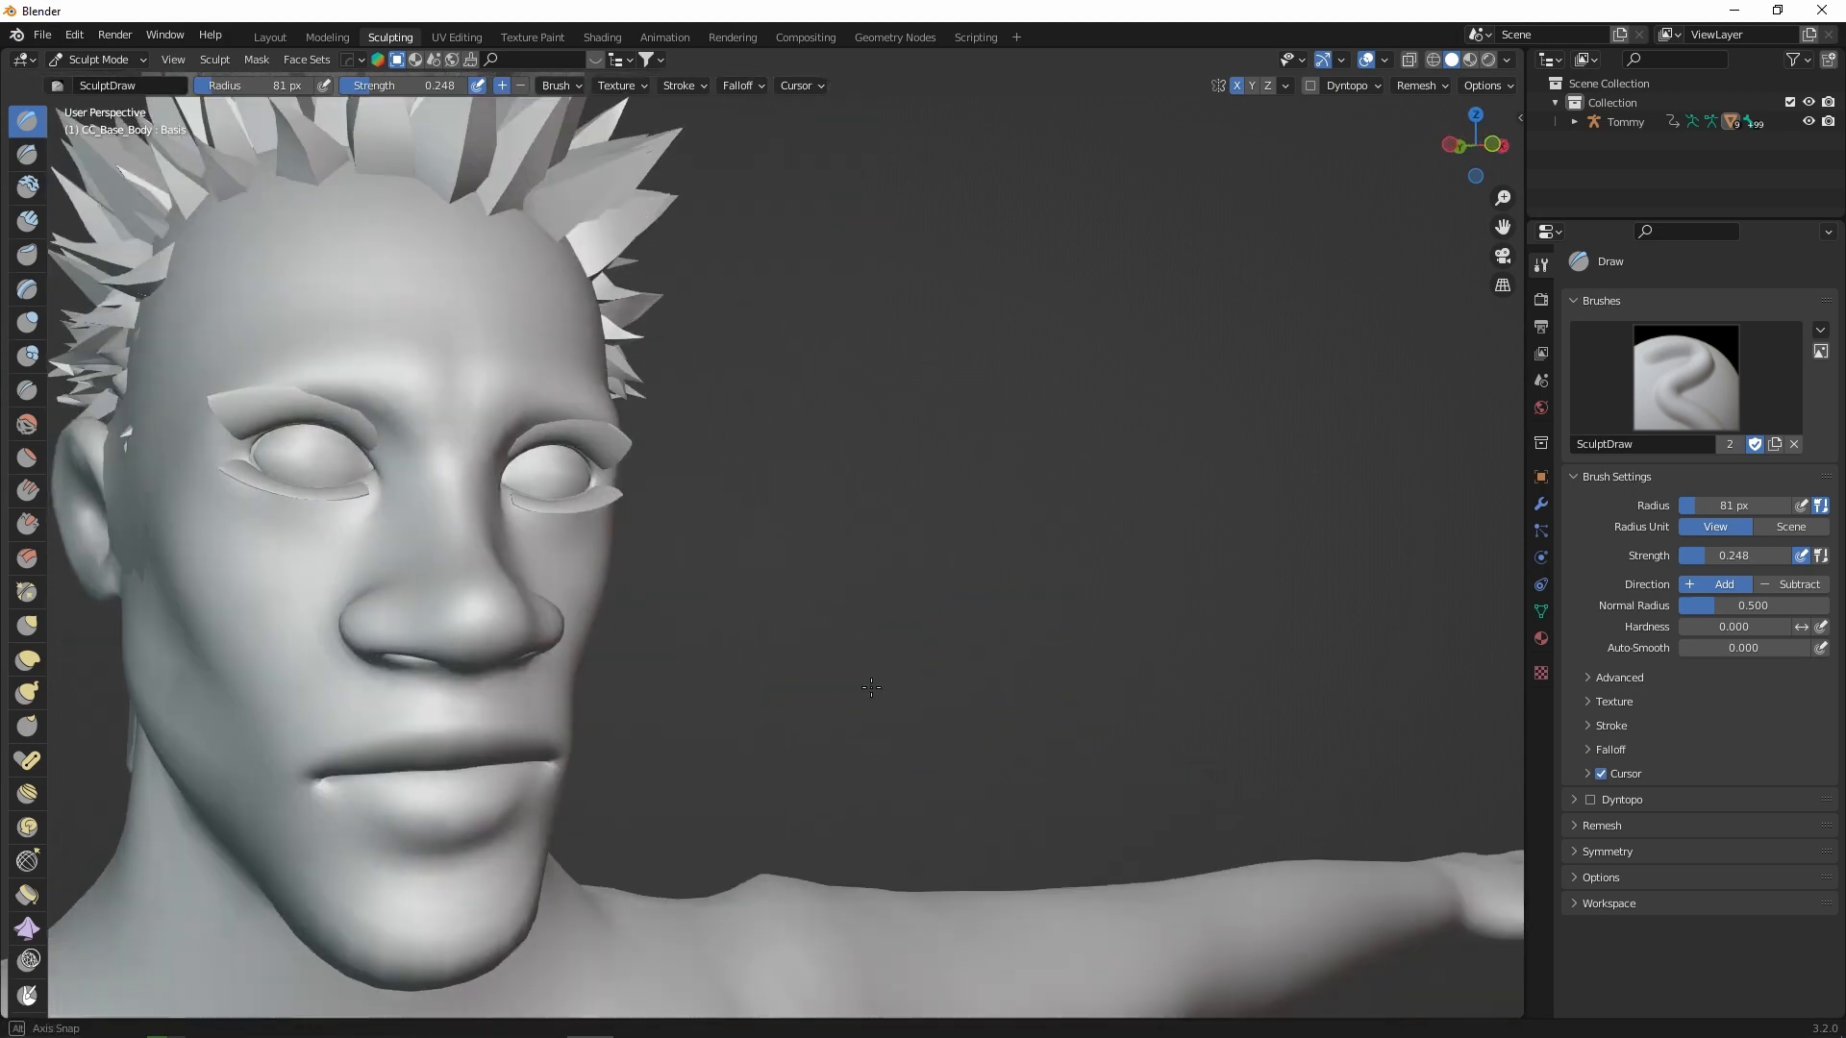
drag(871, 689, 947, 673)
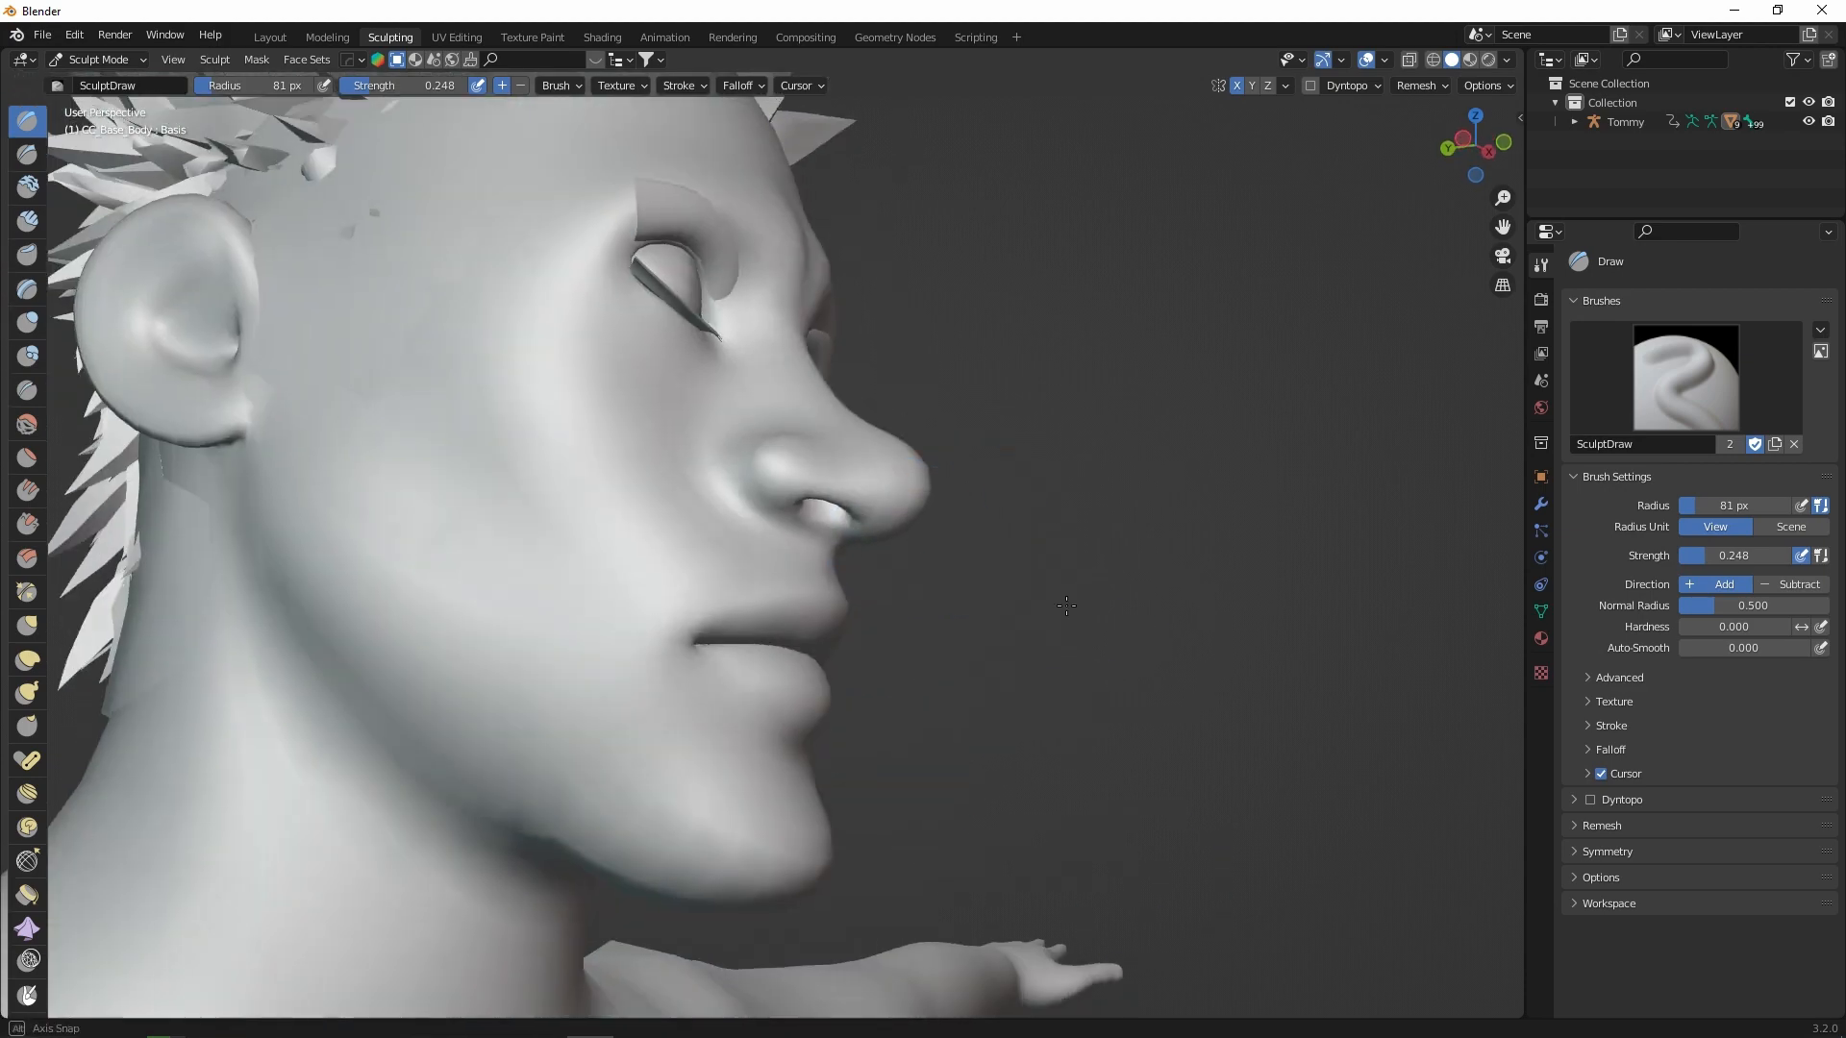
drag(1066, 605, 948, 716)
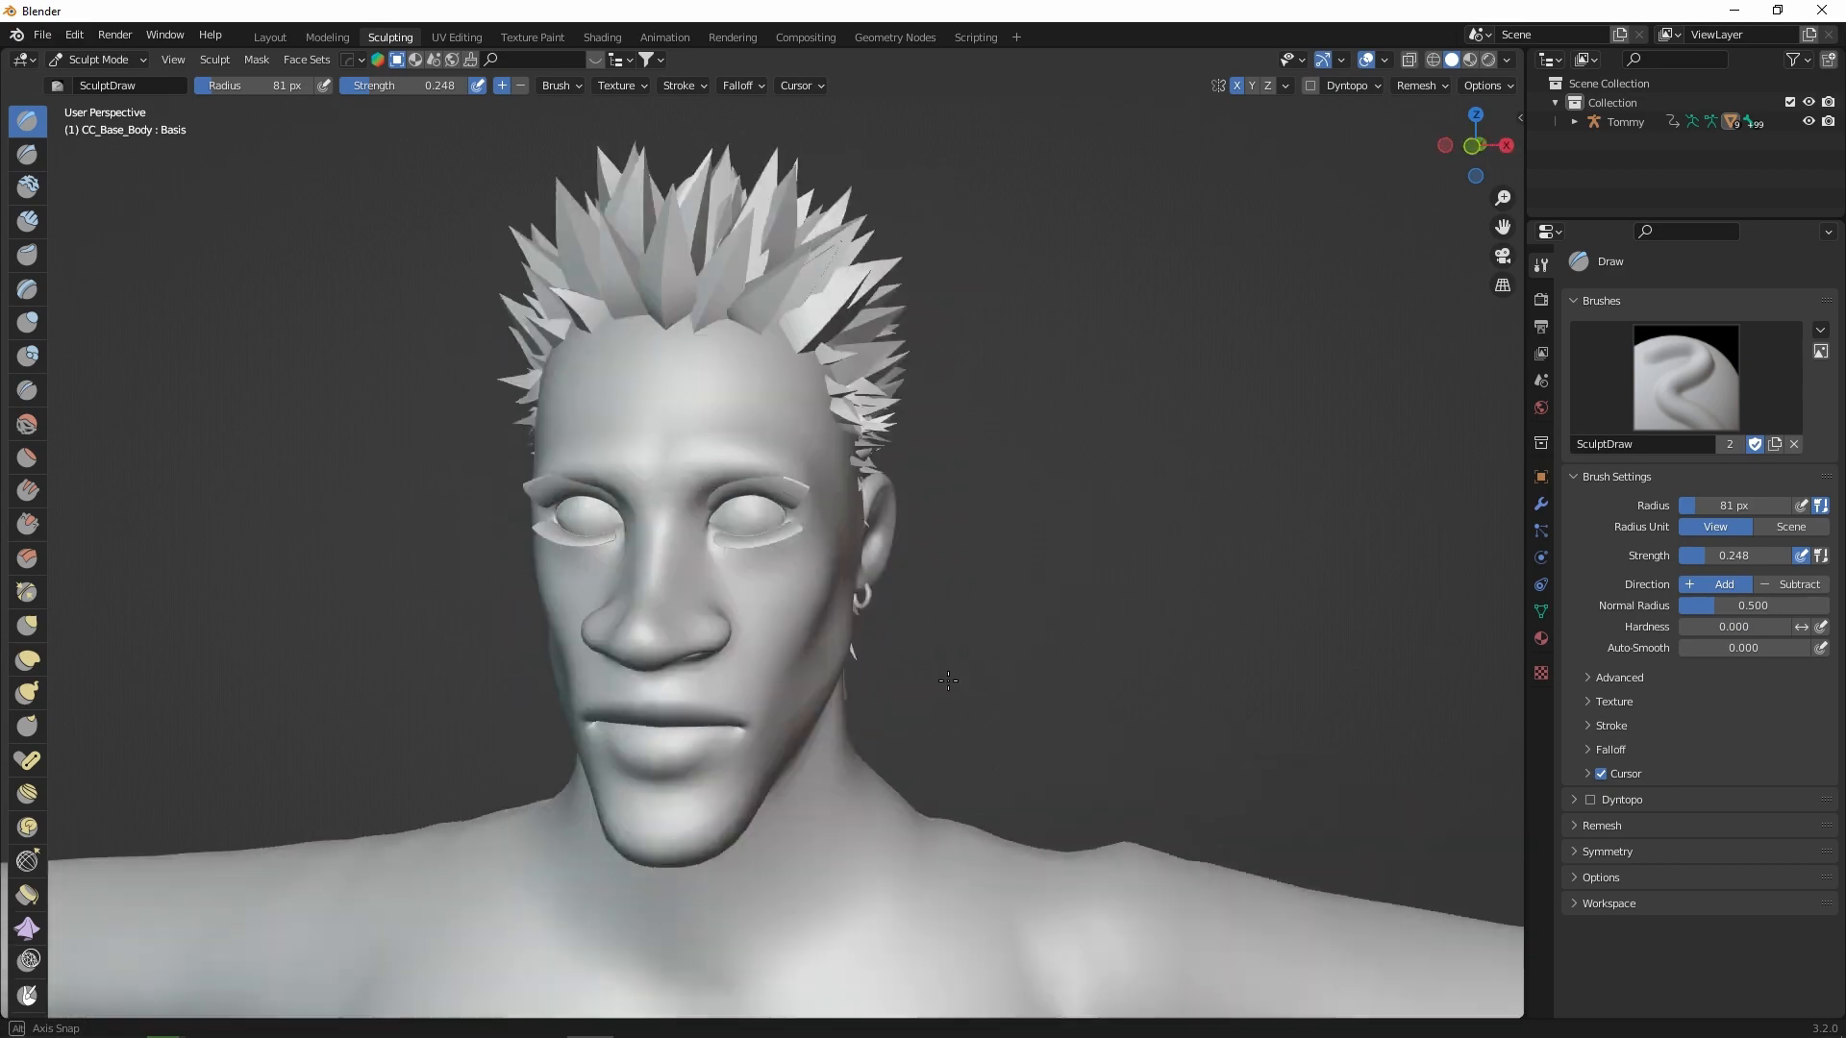
click(269, 36)
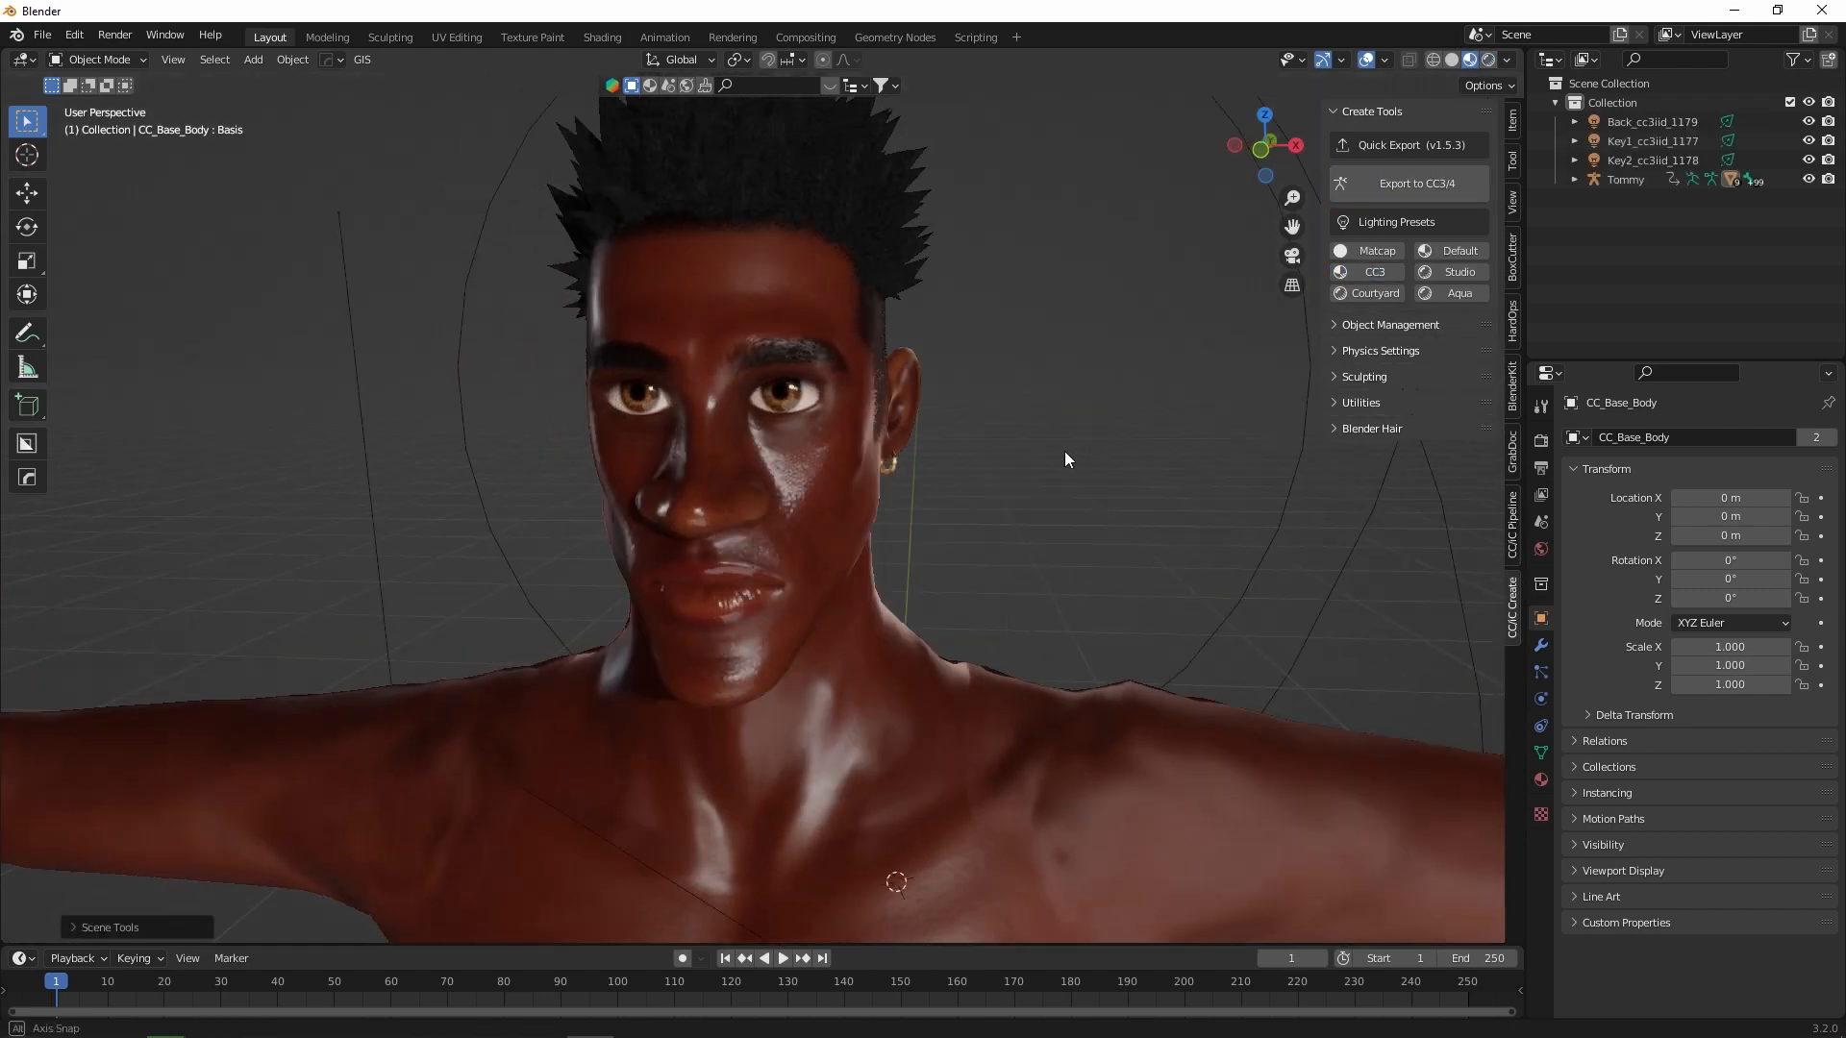
- Export Tommy to CC3/4 as Tommy_export.fbx with Include Textures enabled
drag(1060, 459, 919, 459)
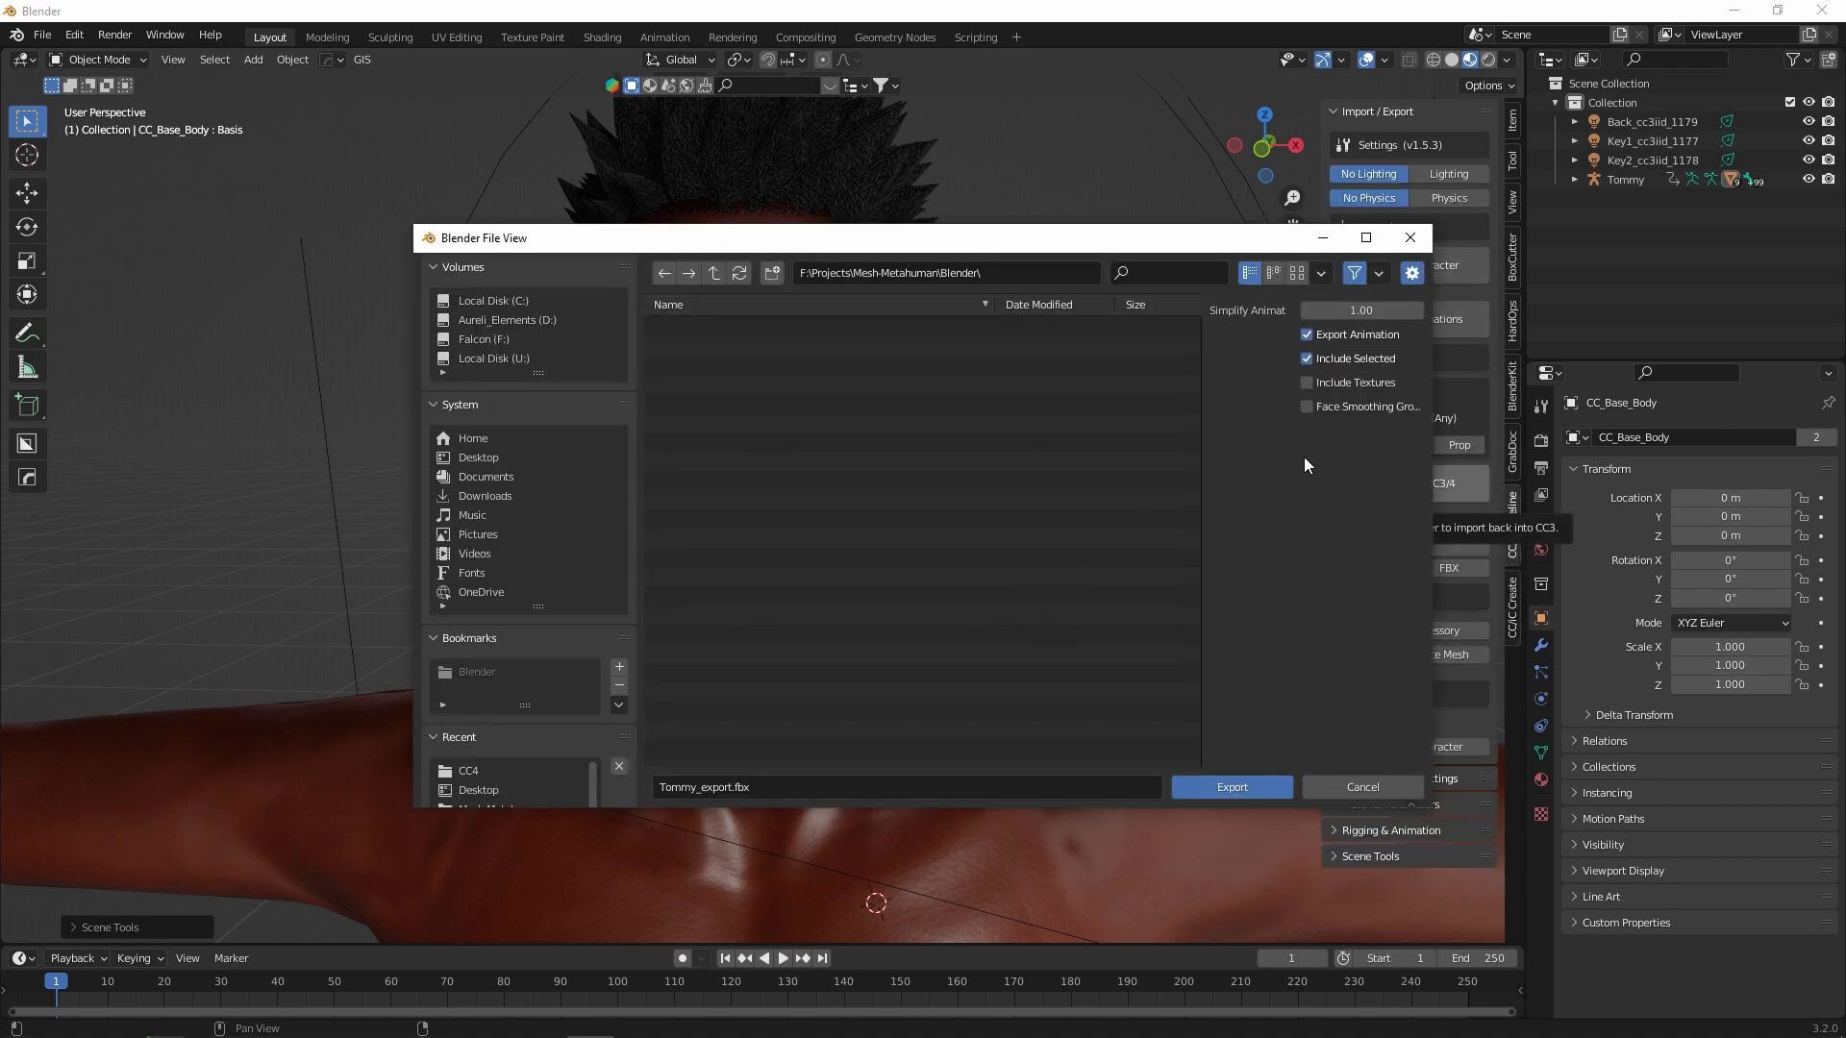
mouse_move(1321, 388)
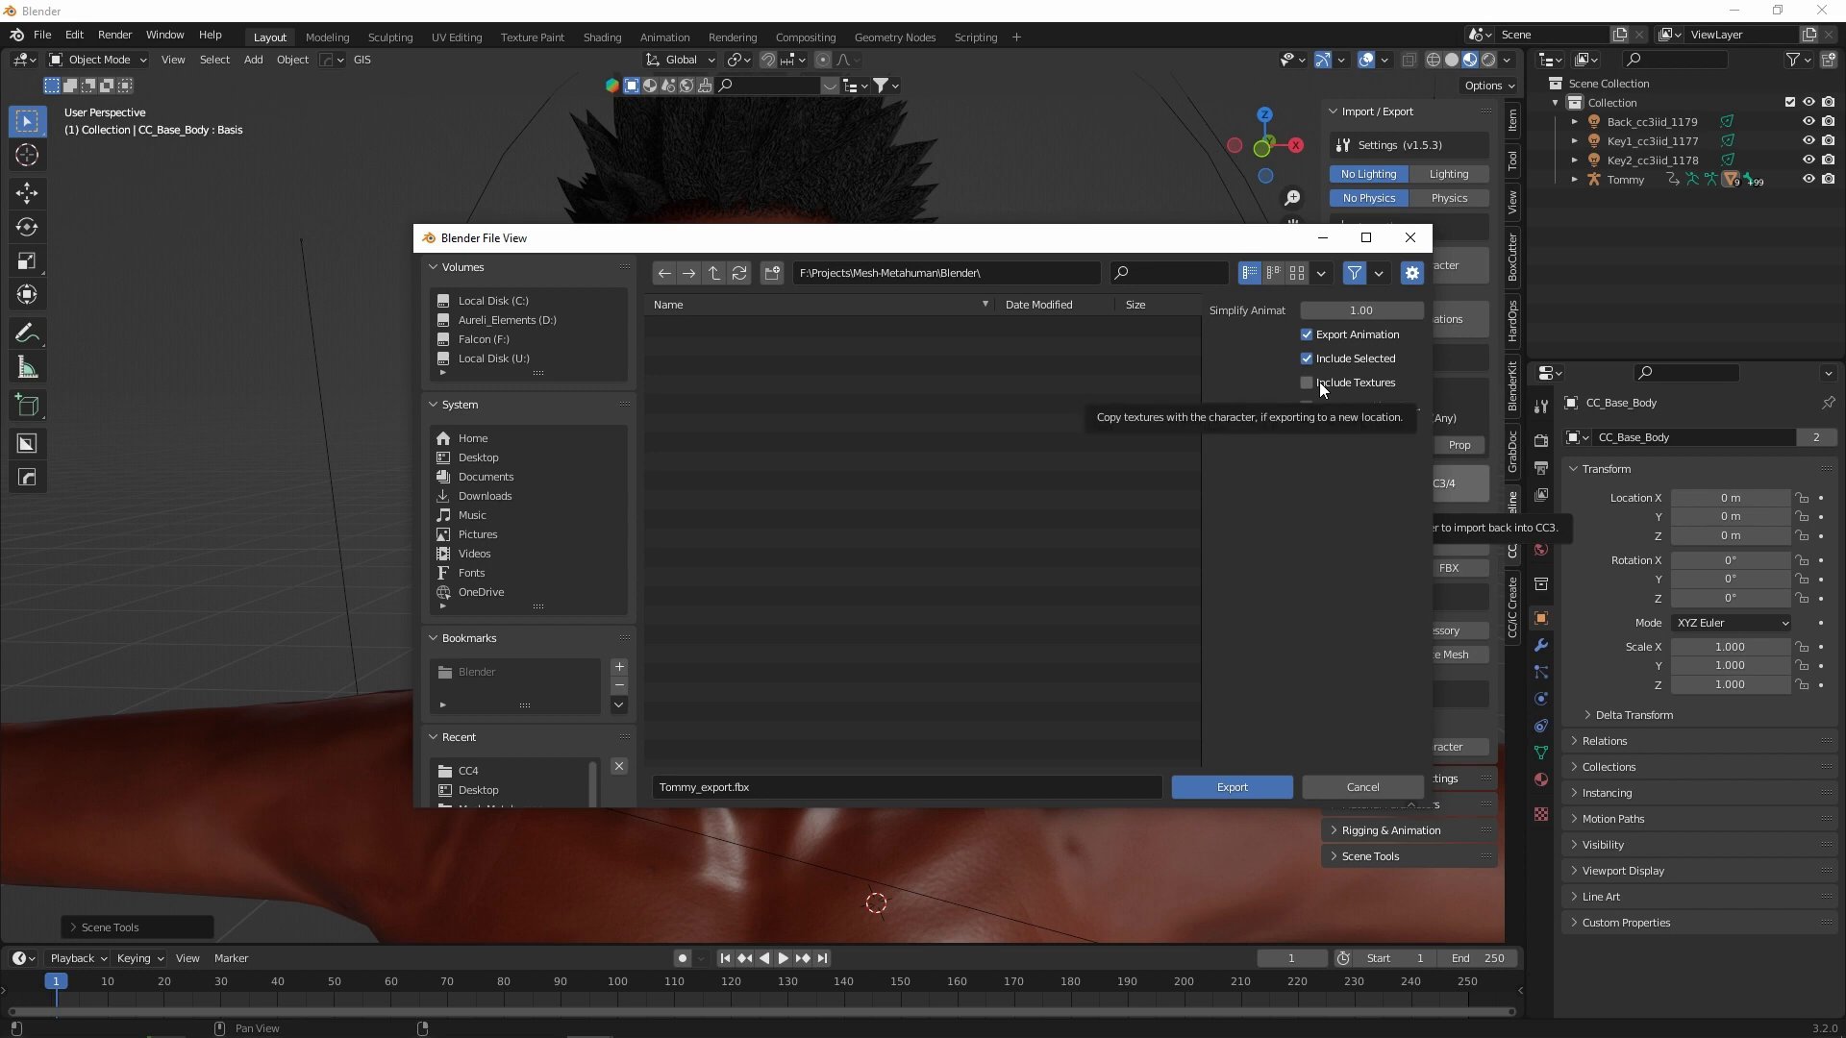
click(1308, 383)
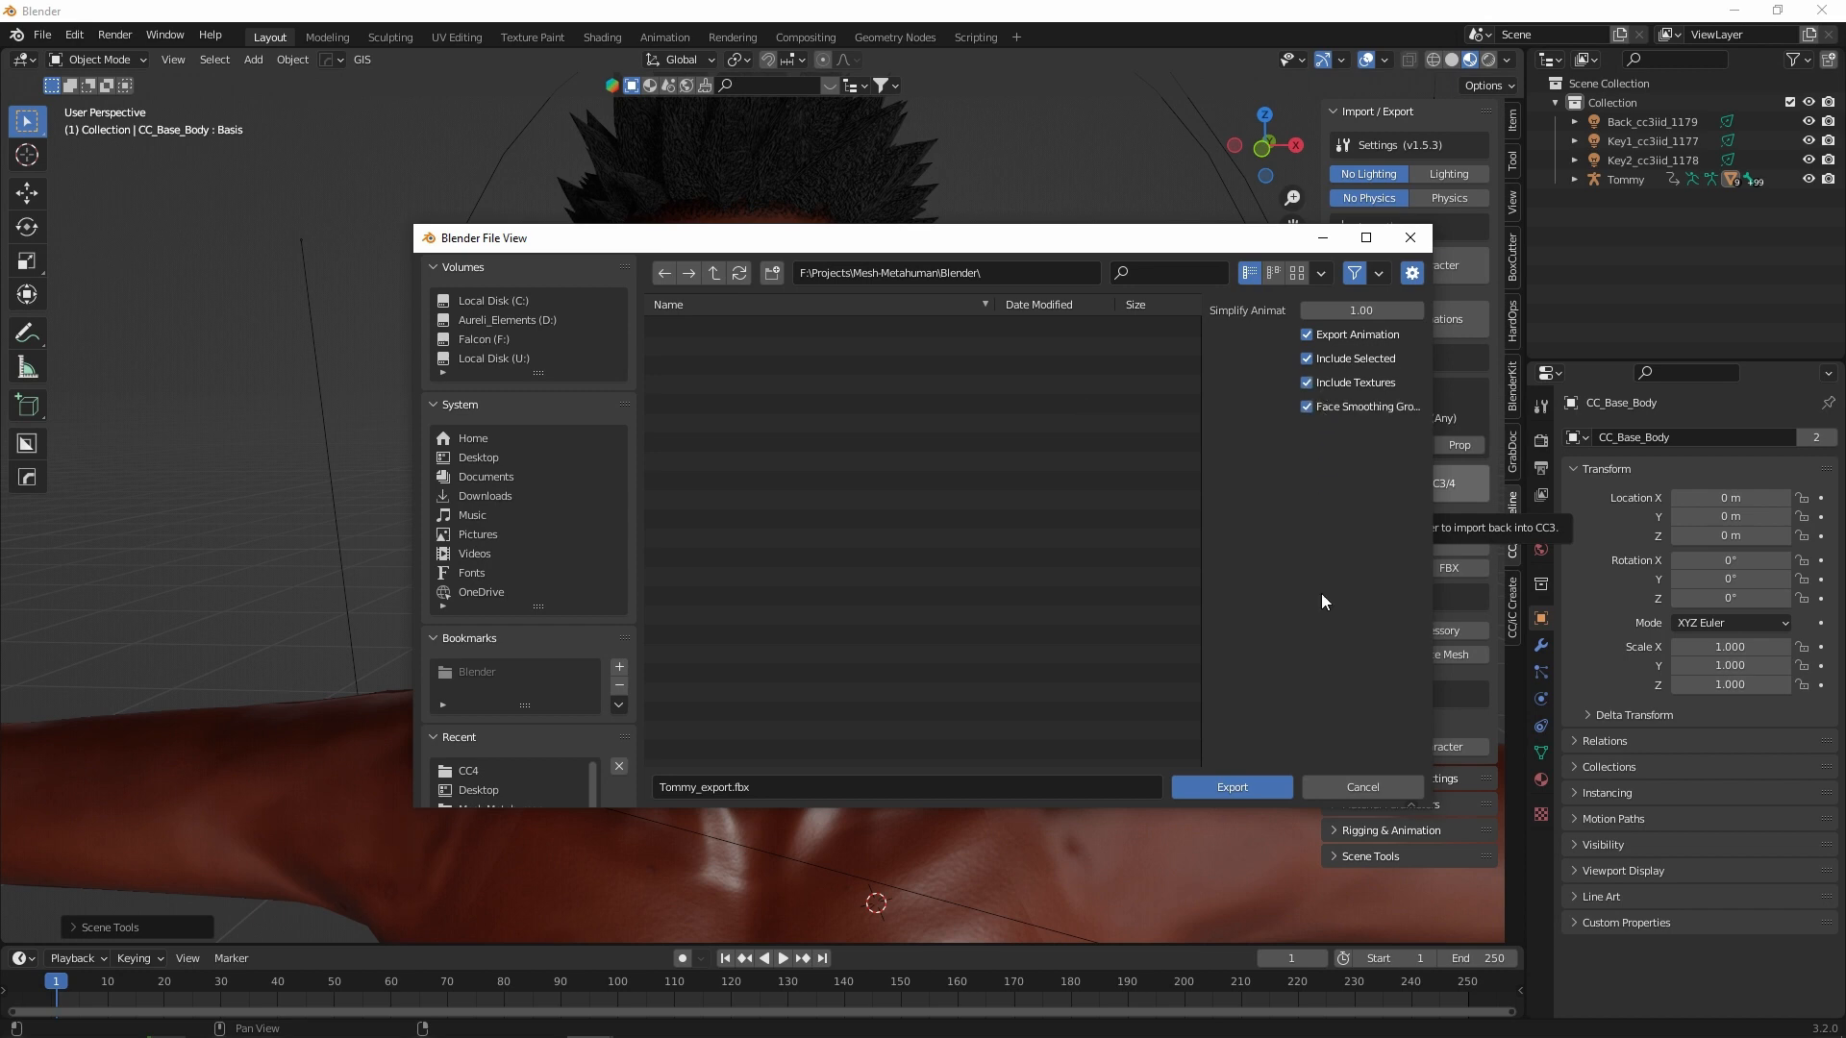
mouse_move(1230, 786)
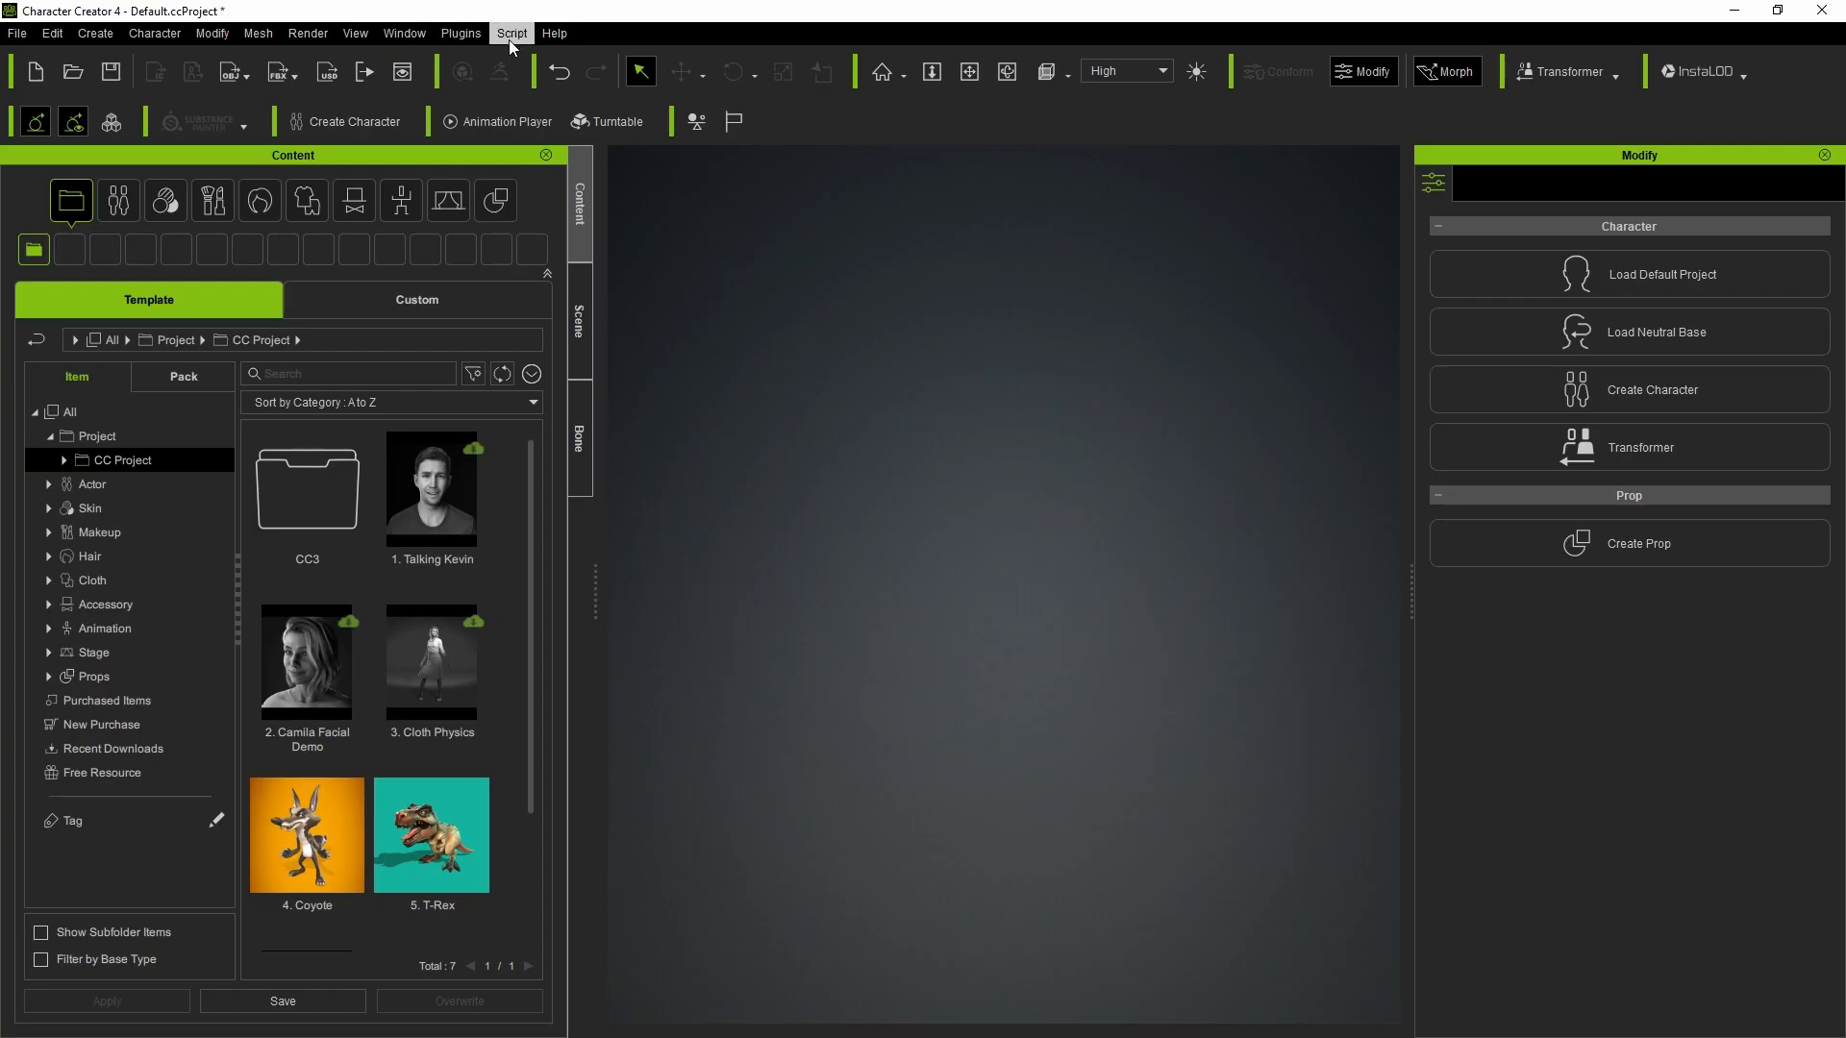
- Import Tommy_export.fbx back from Blender and characterize it as a humanoid in T-pose
click(460, 33)
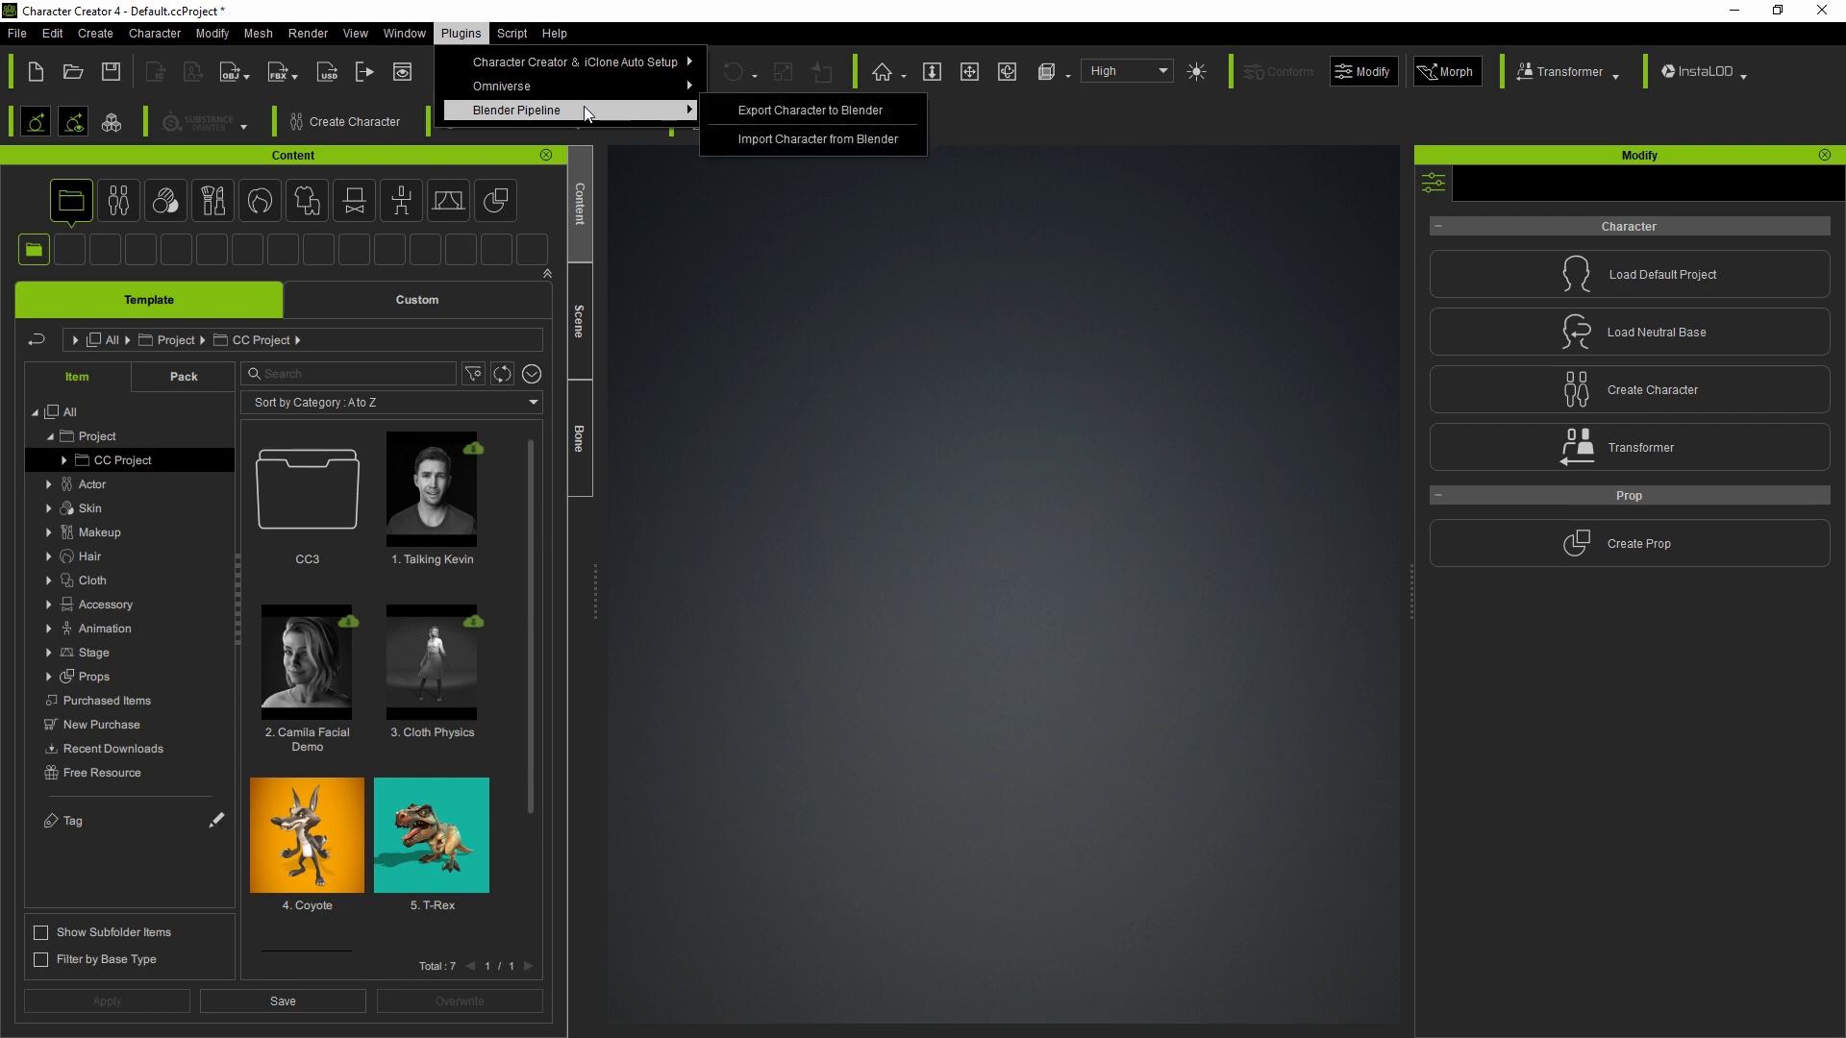
click(811, 139)
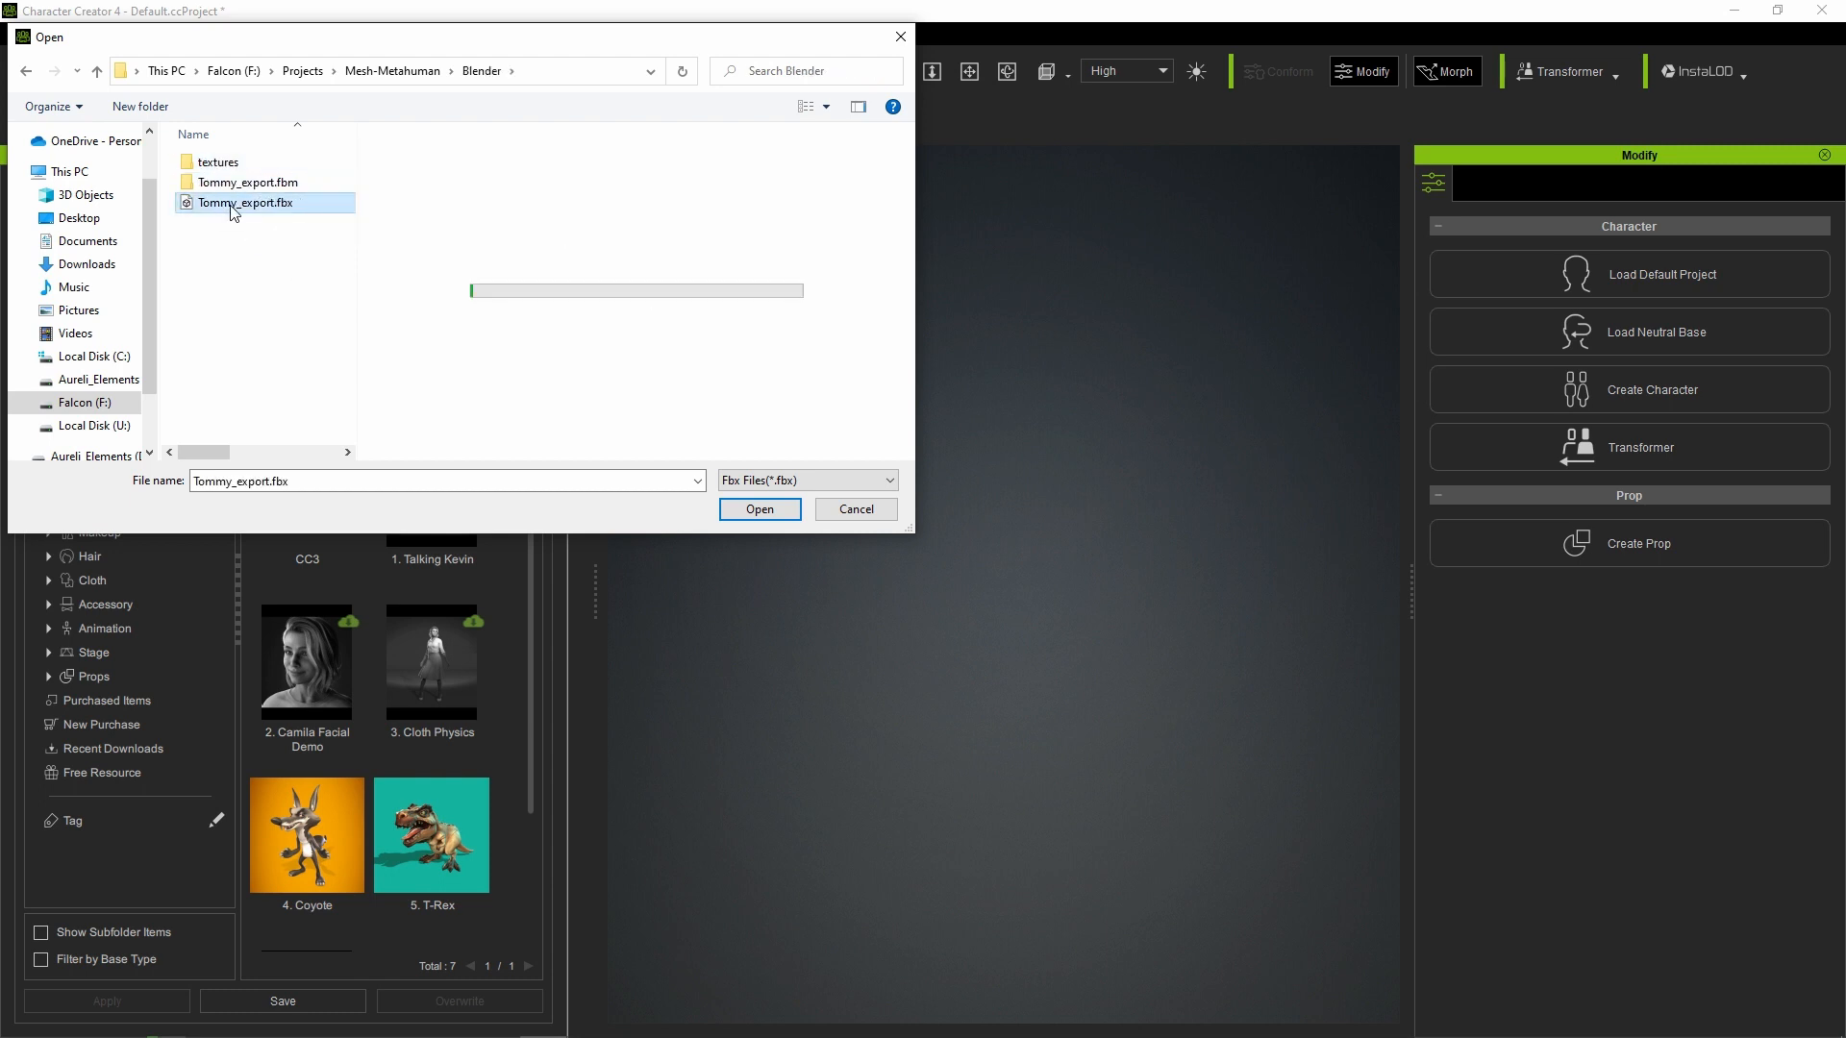
click(758, 508)
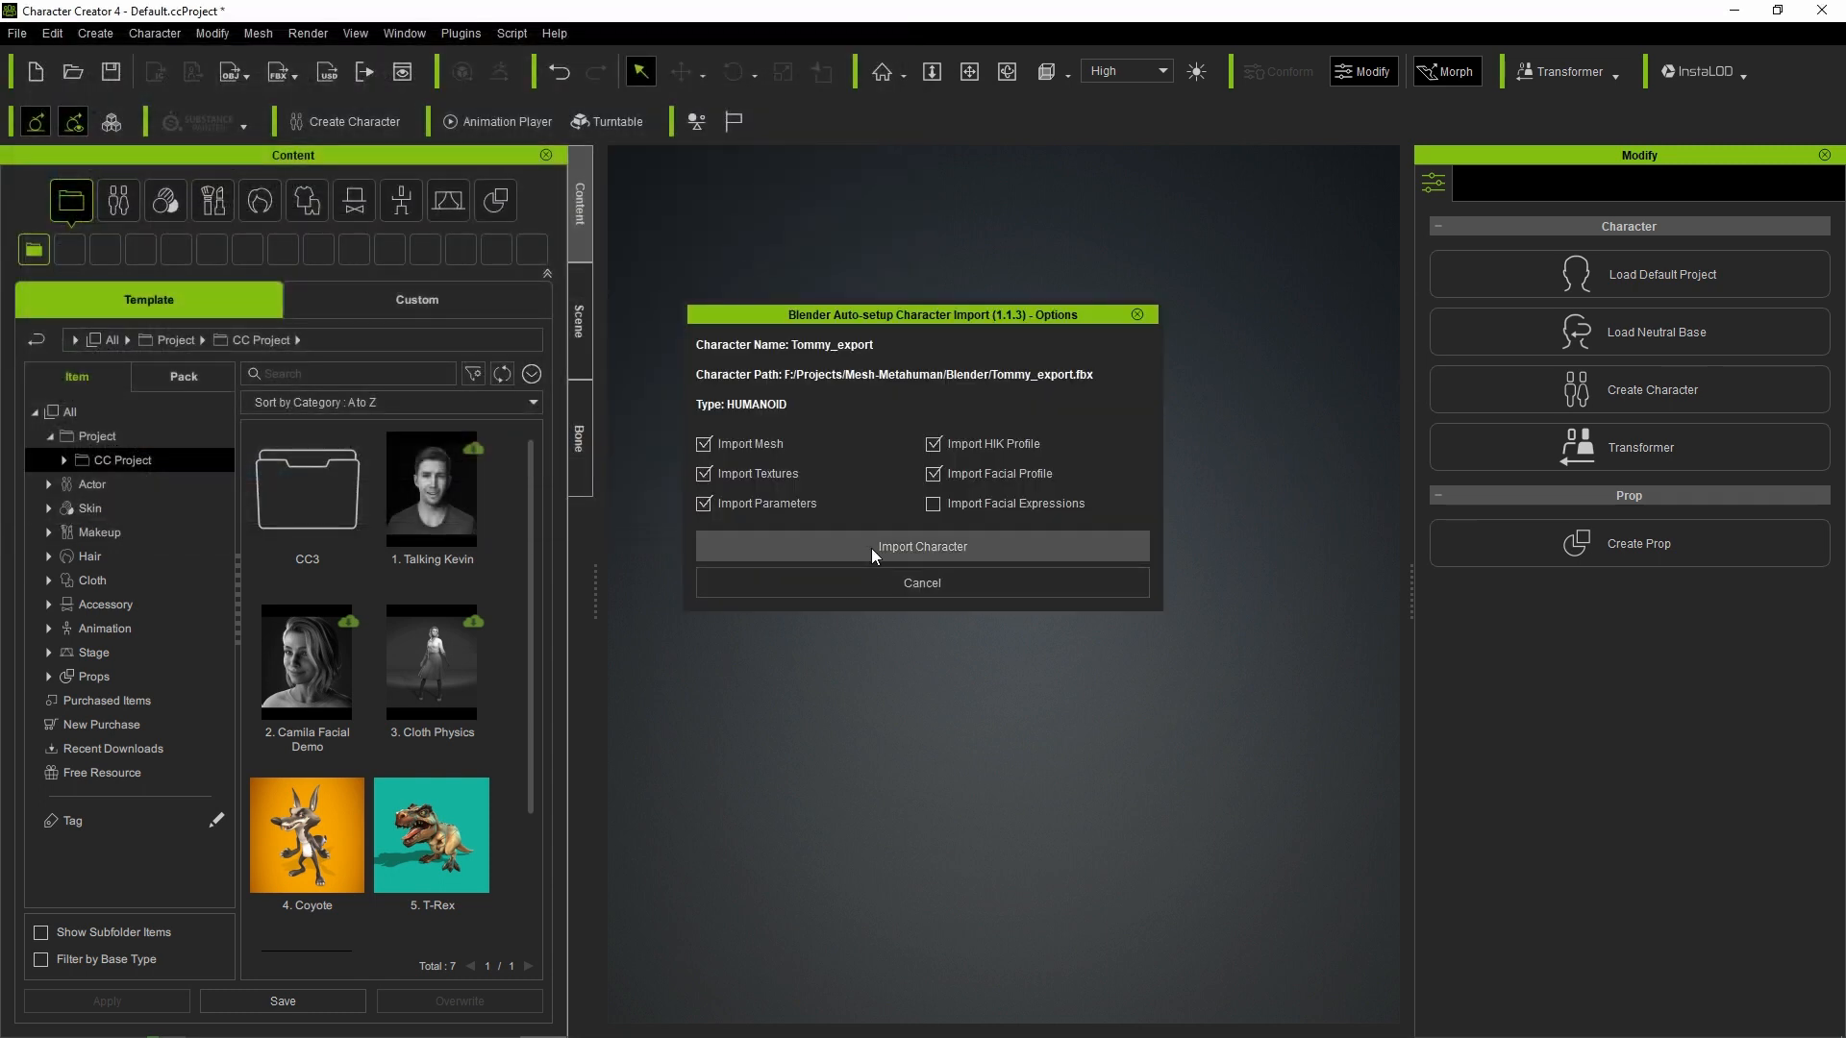
click(921, 546)
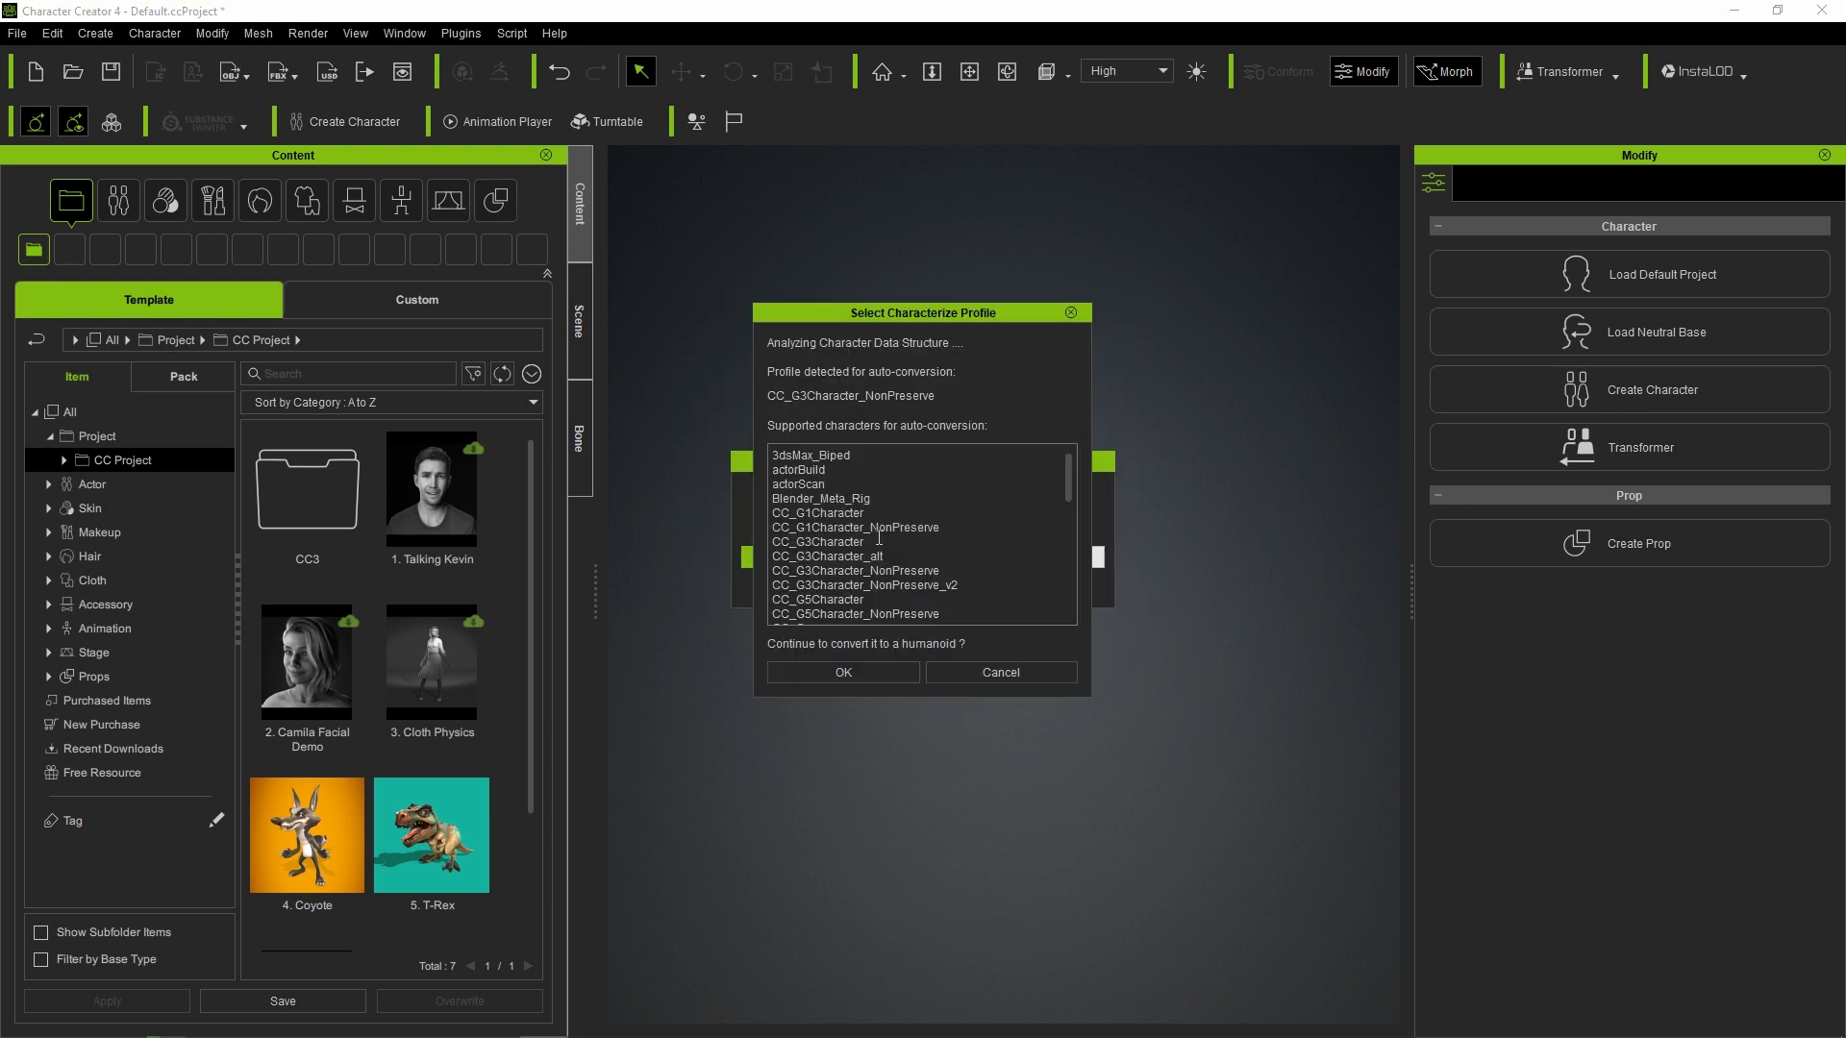
click(843, 673)
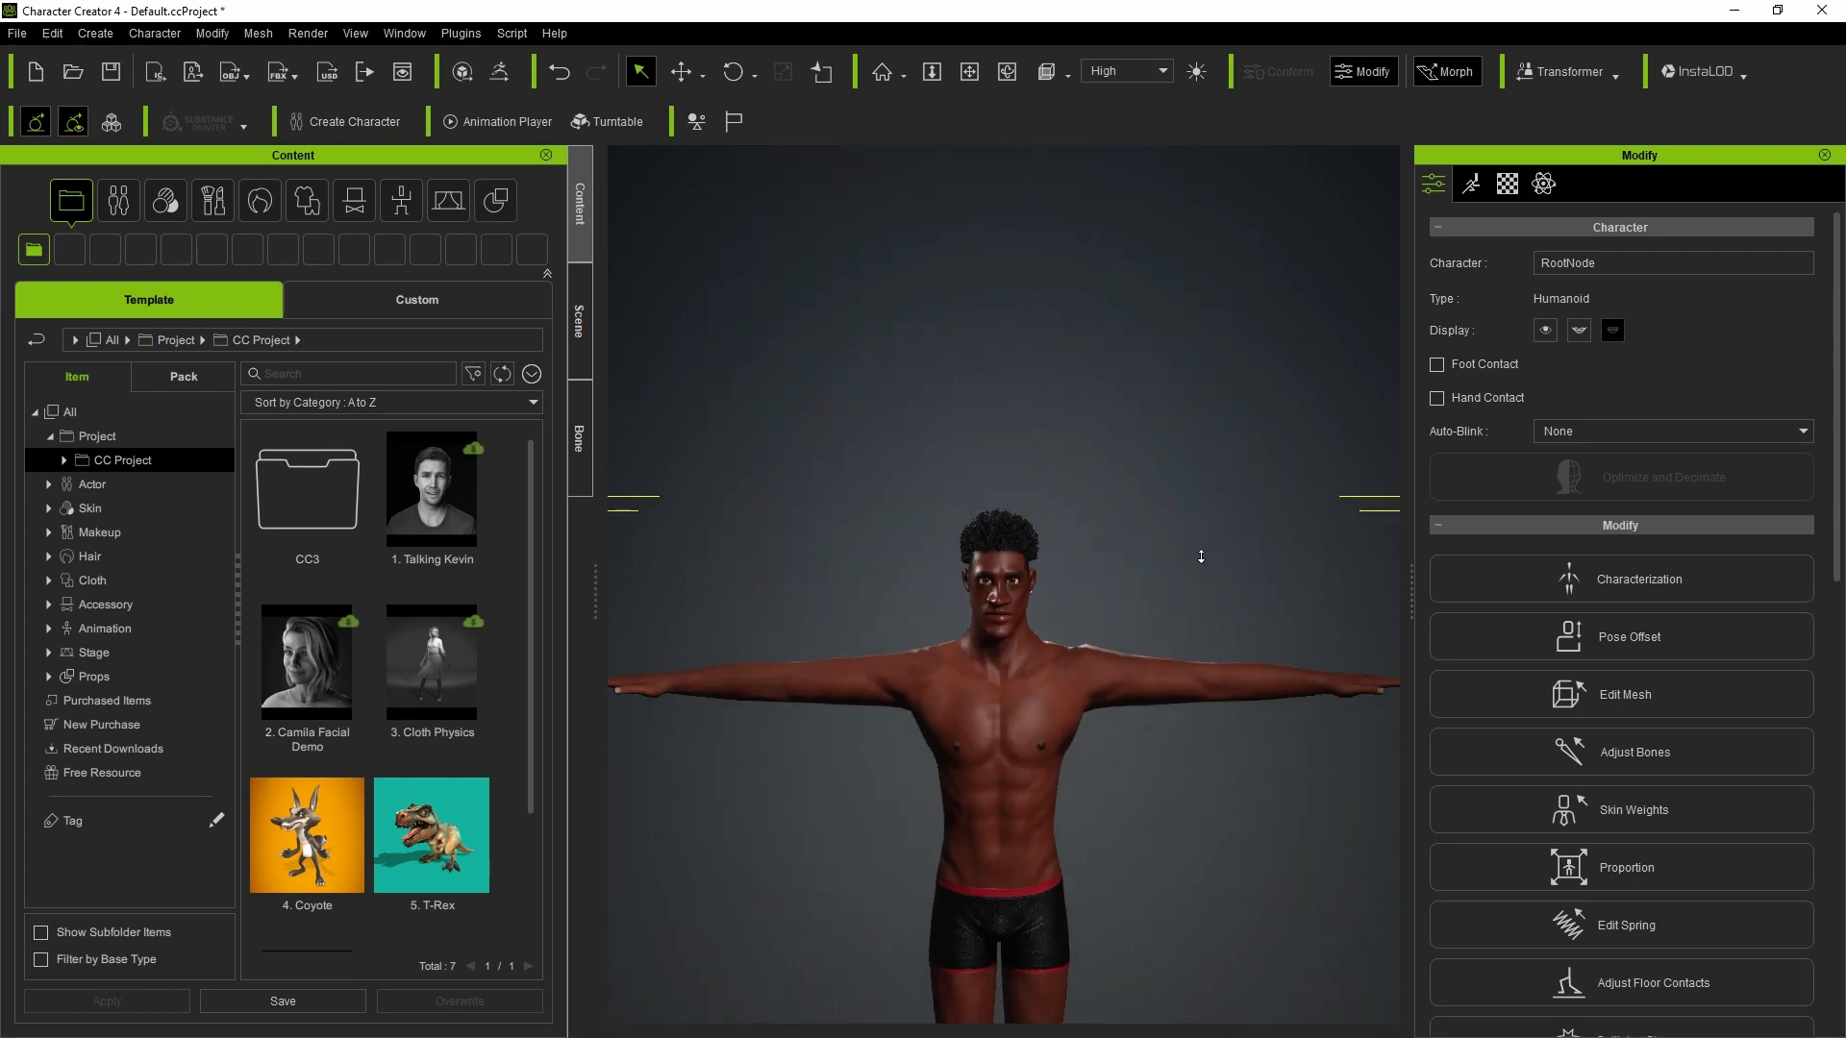
- Set FBX export to Unreal preset with Mesh only and choose a new folder inside CC4 as the save location
click(285, 71)
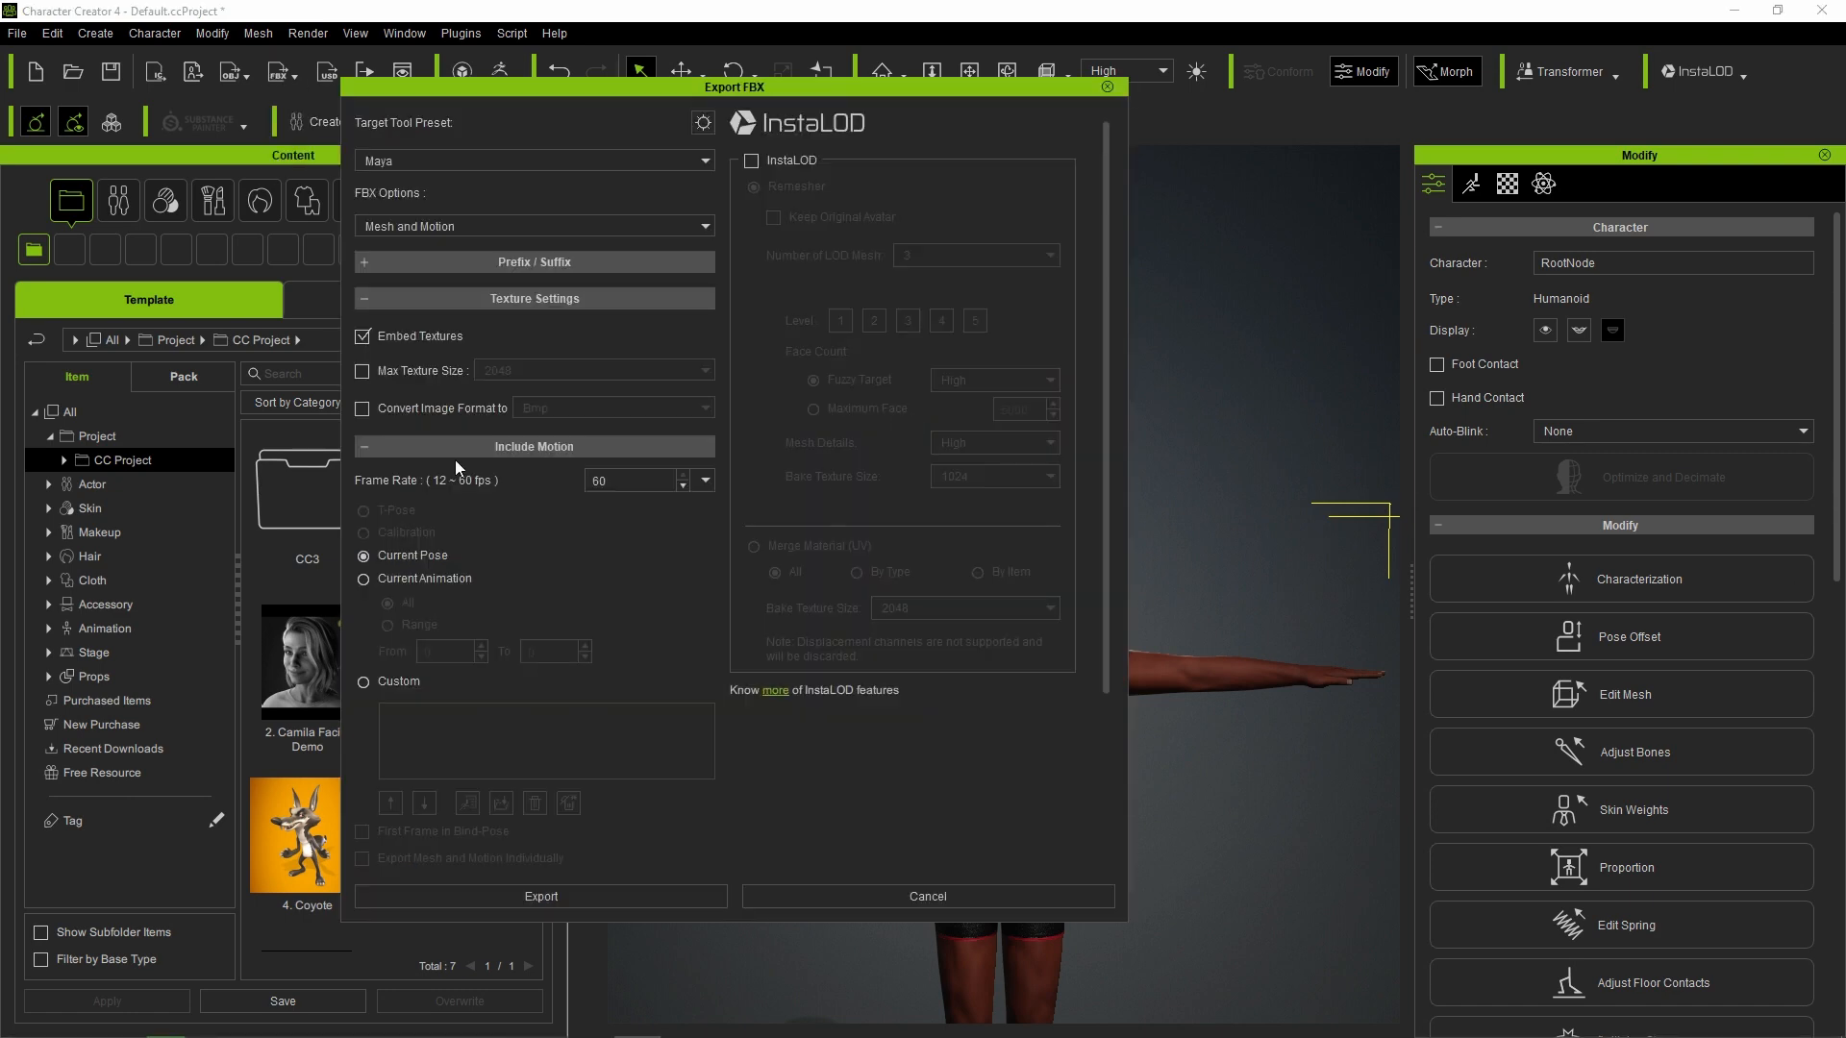
click(532, 160)
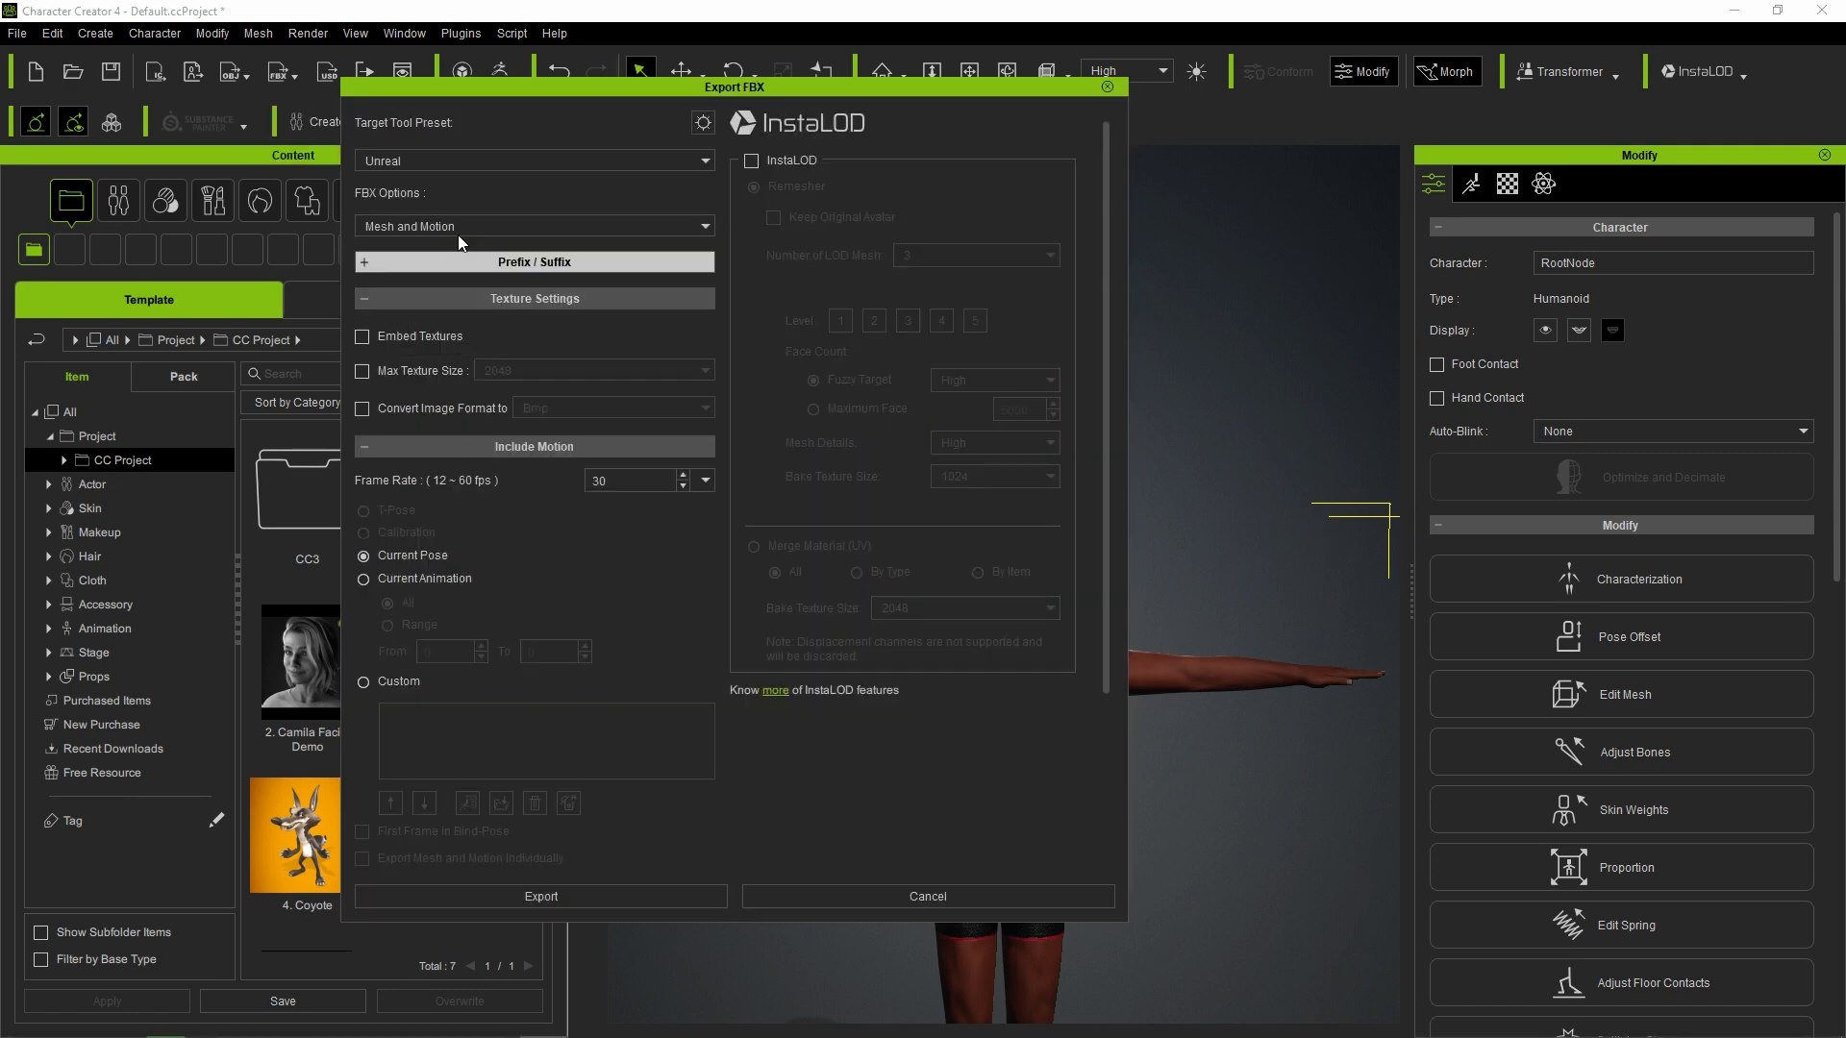
click(533, 225)
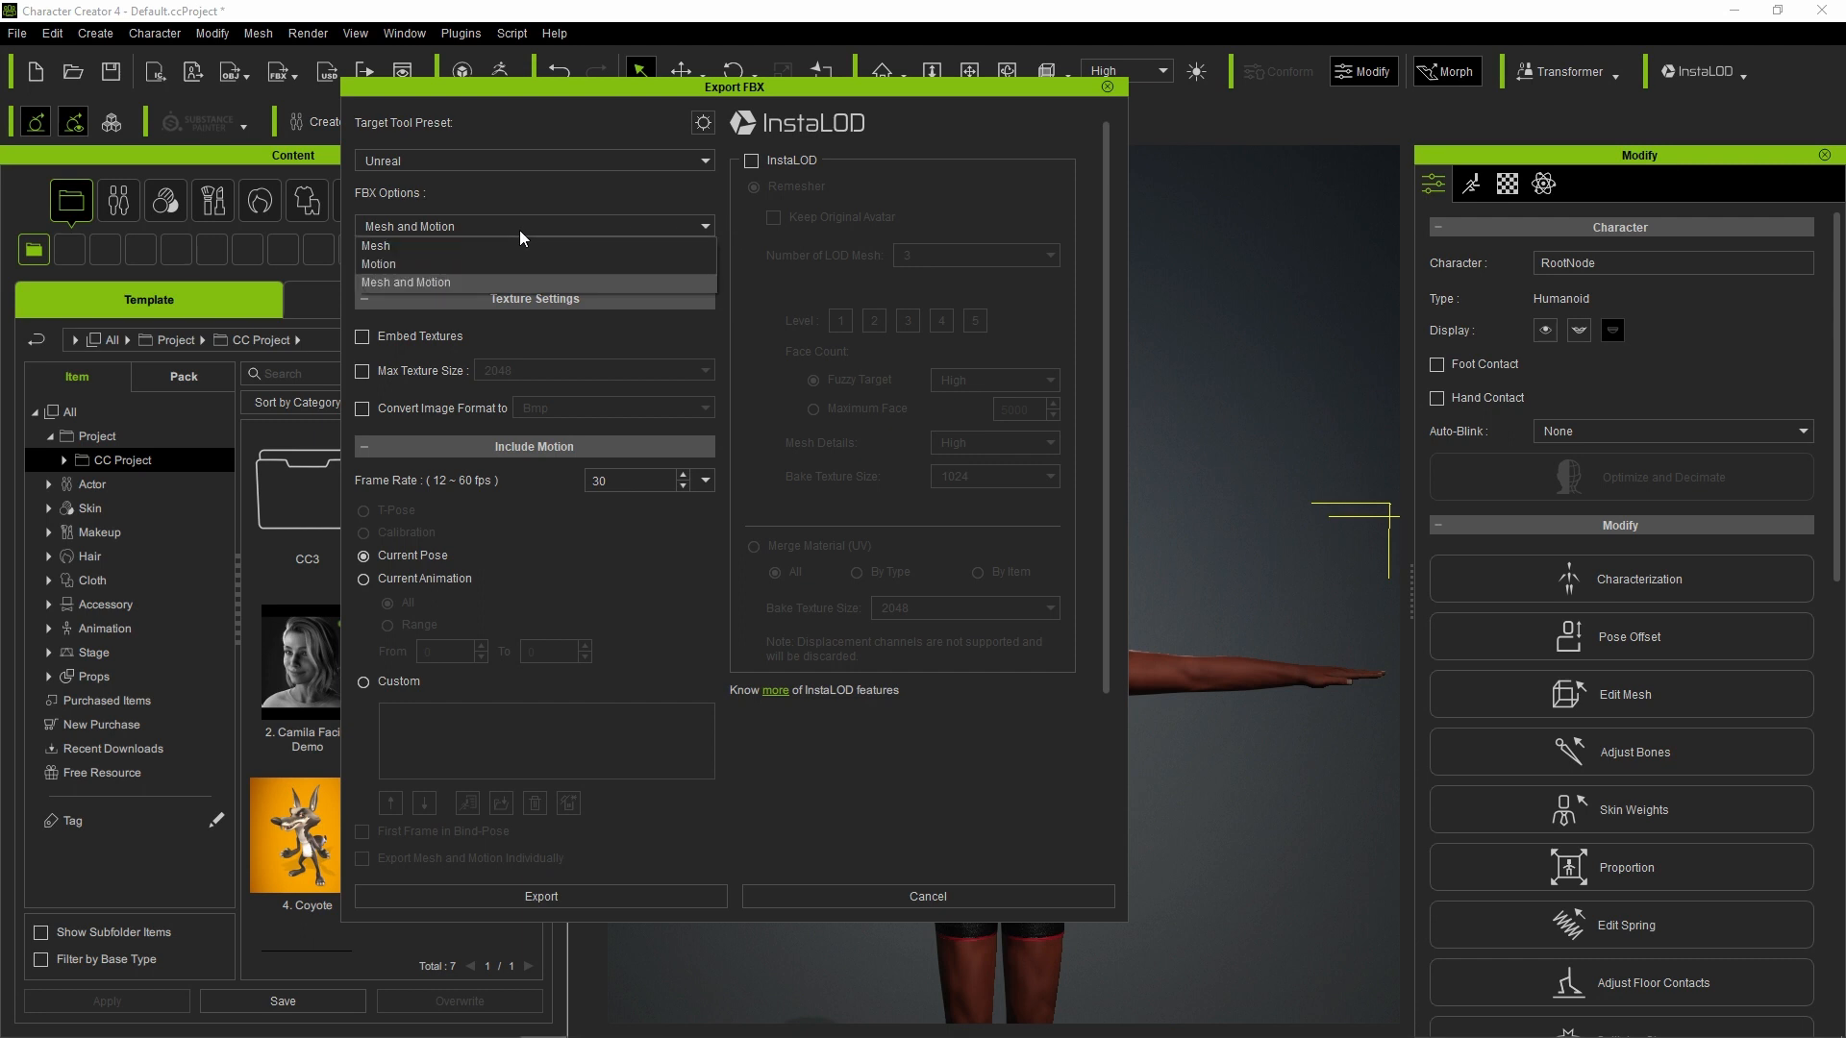
click(375, 244)
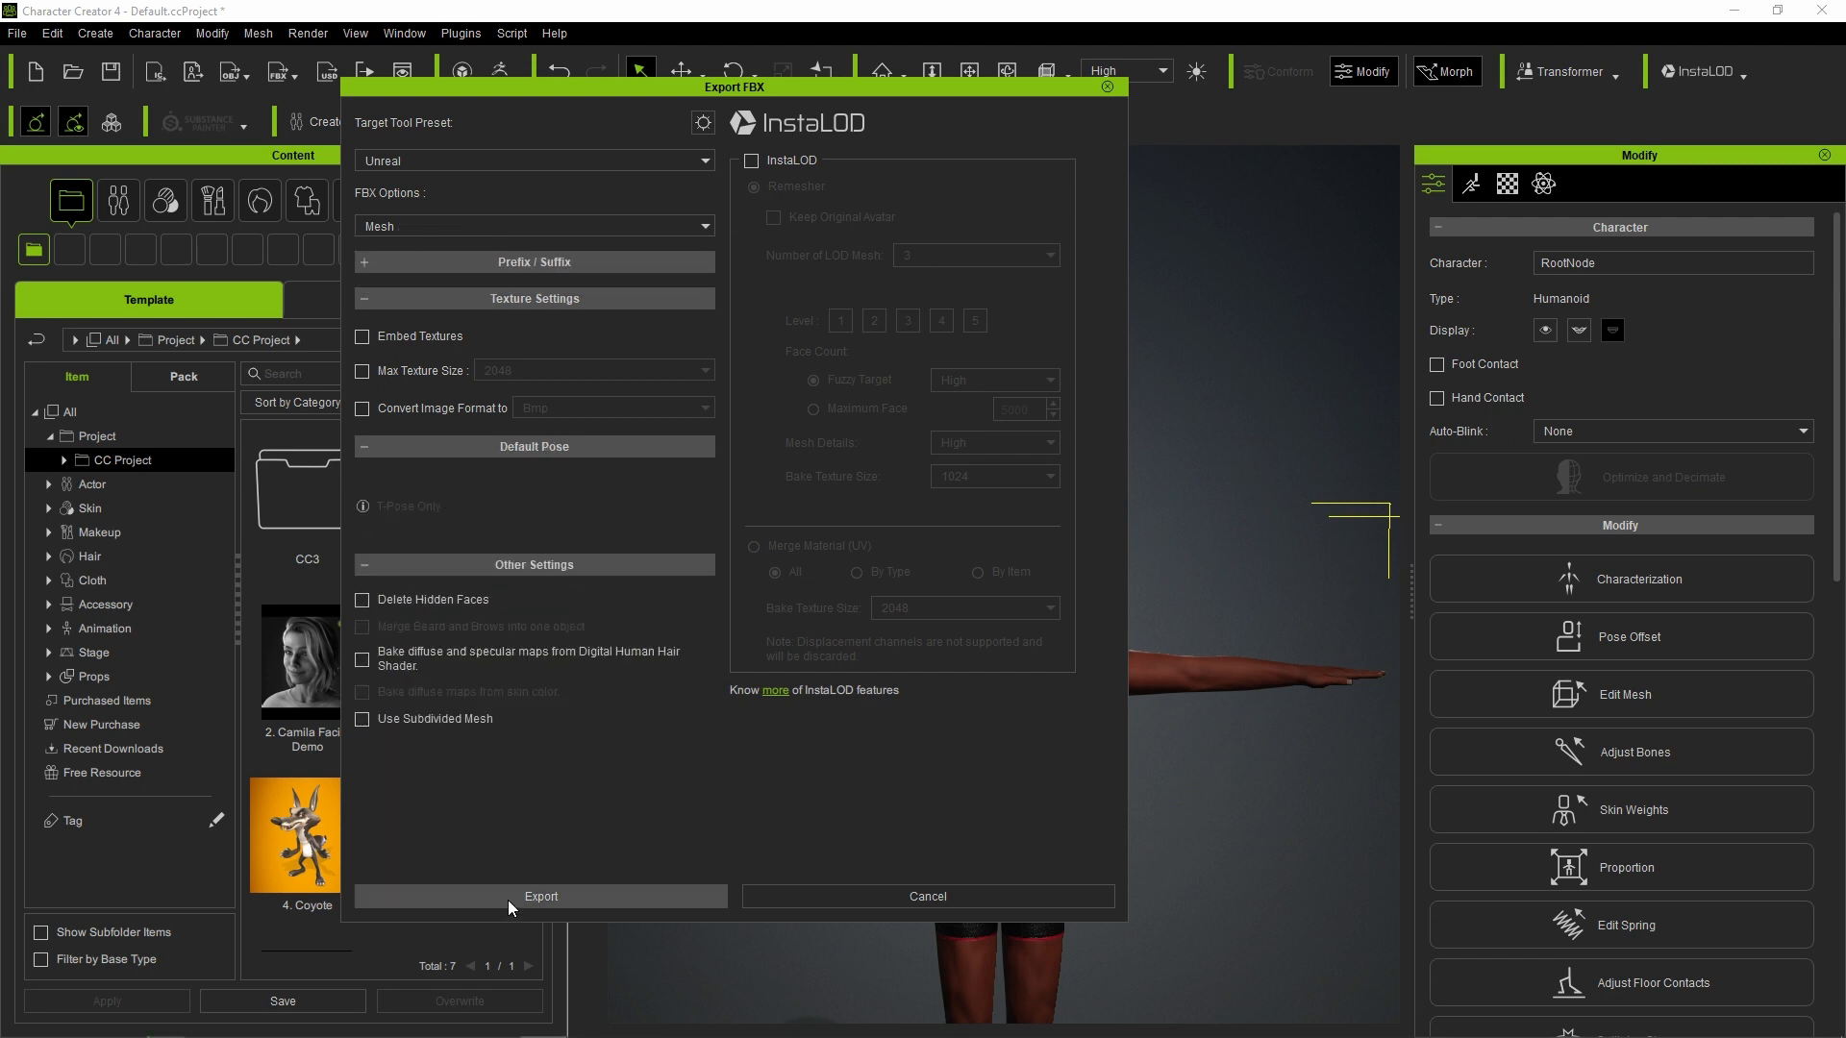
click(540, 896)
text(Tommy-)
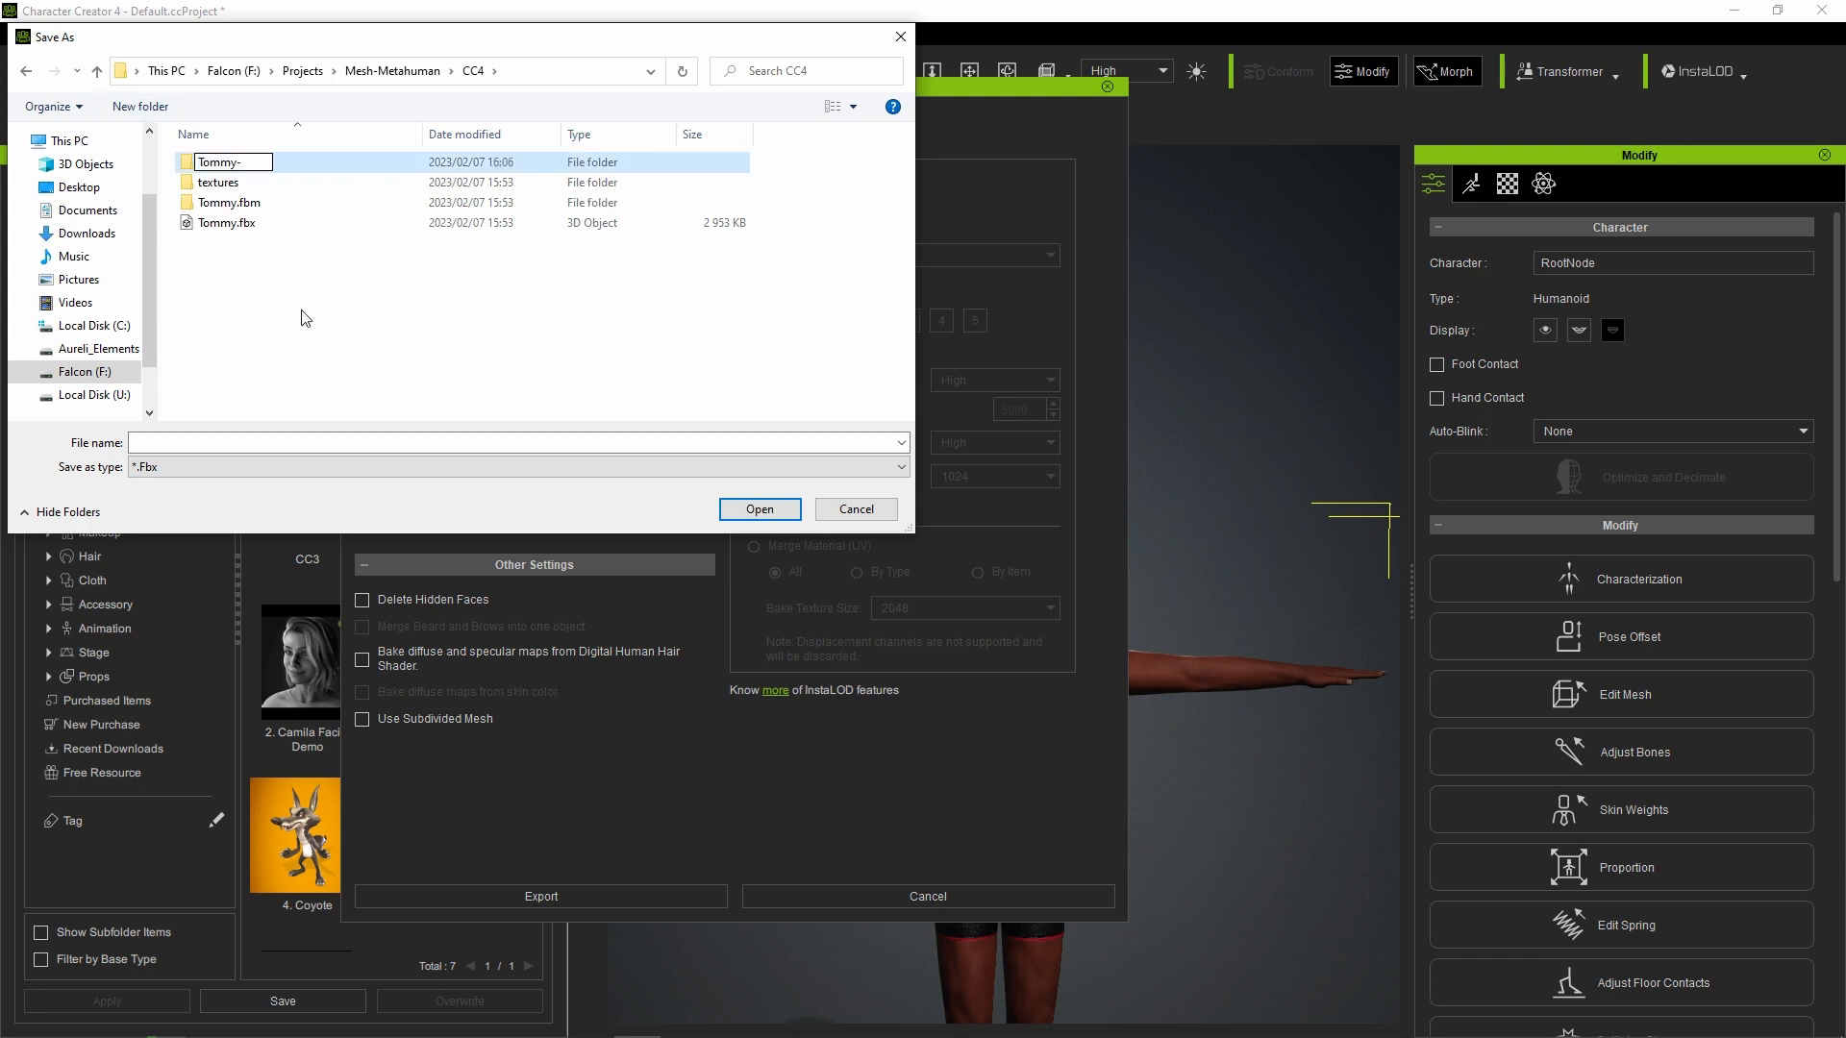
double_click(223, 162)
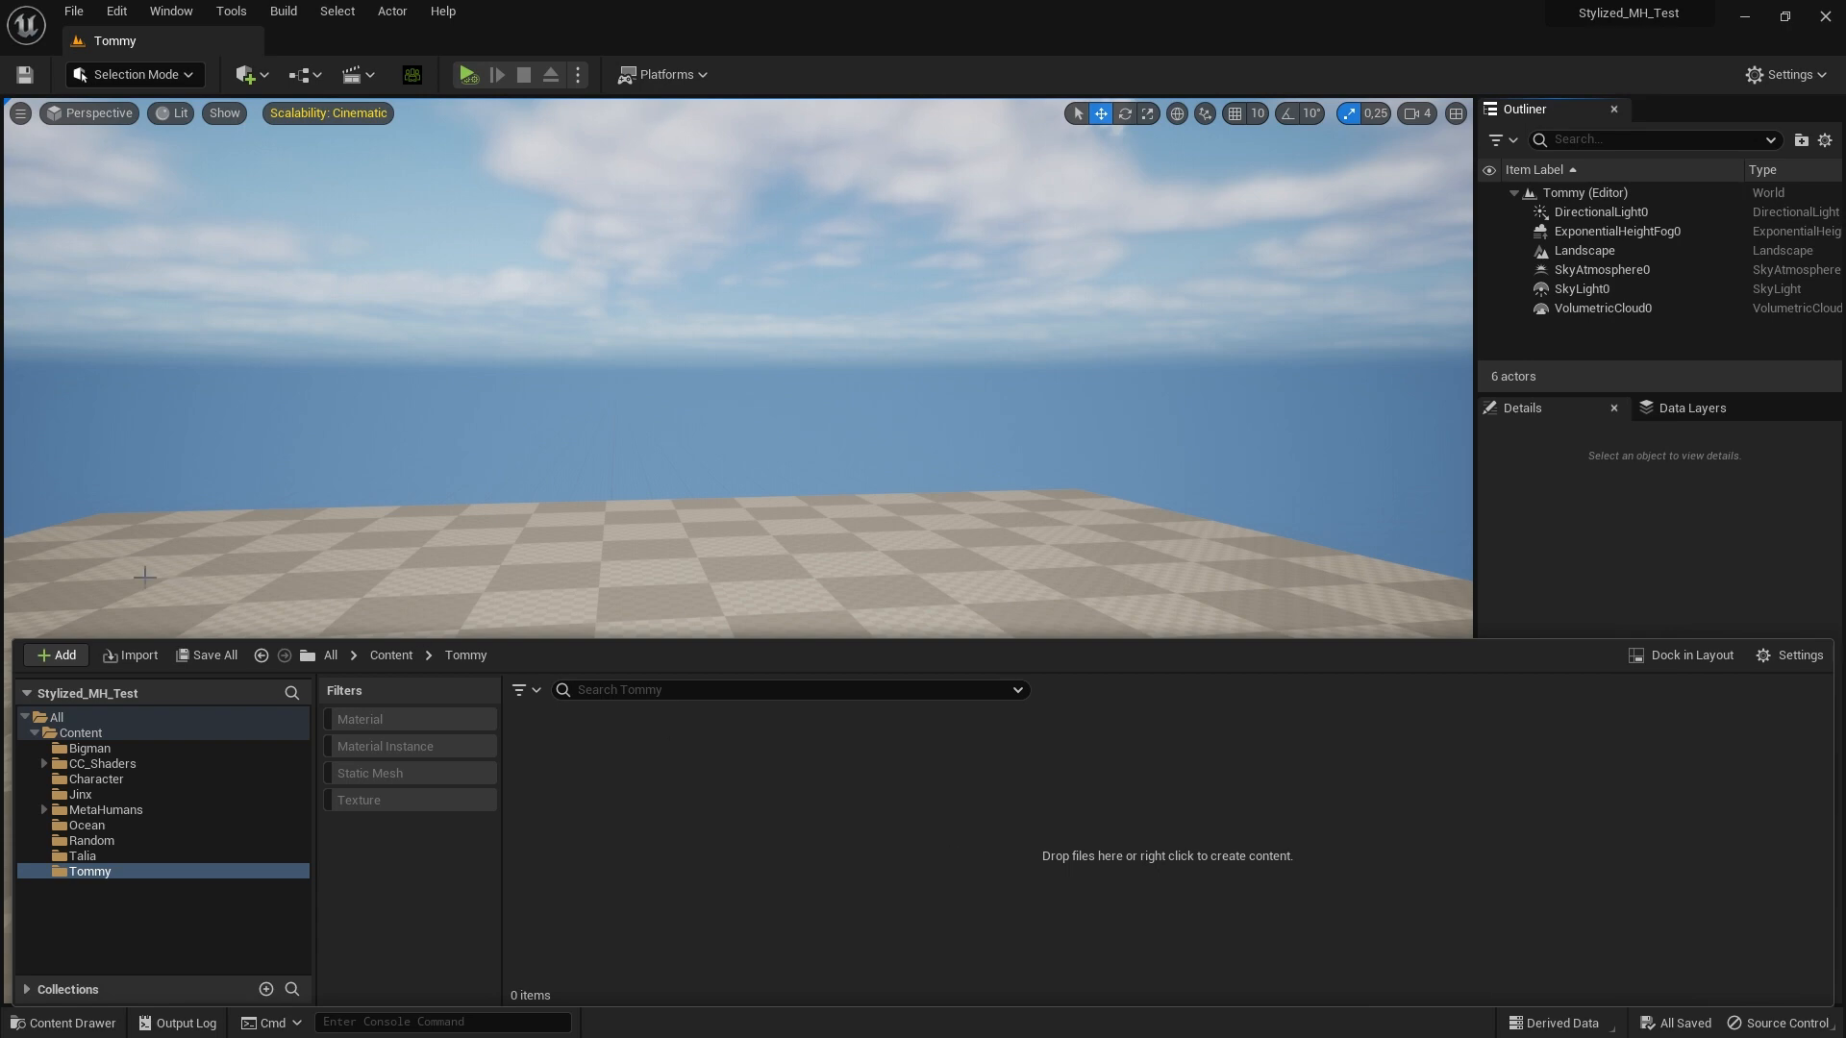
mouse_move(130, 653)
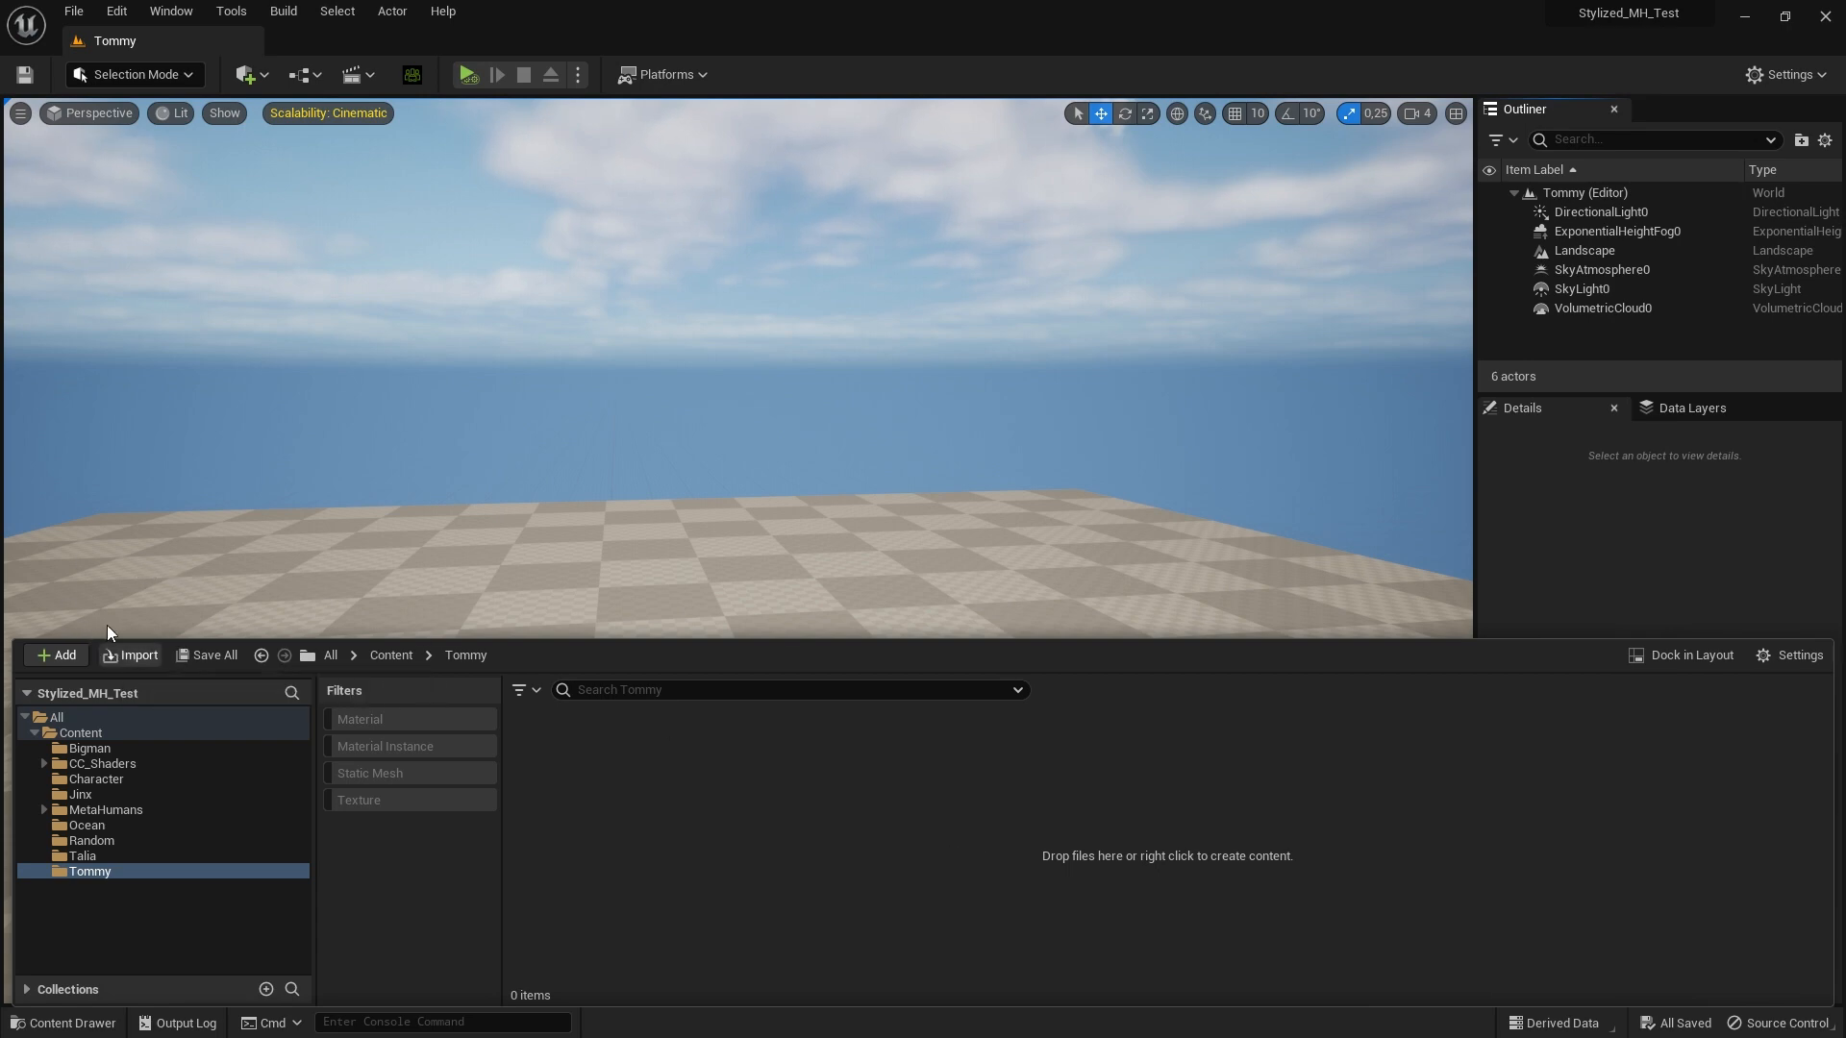
- Import Tommy.Fbx with the HQ Shader auto setup and Import All, then select Tommy in the level
click(129, 653)
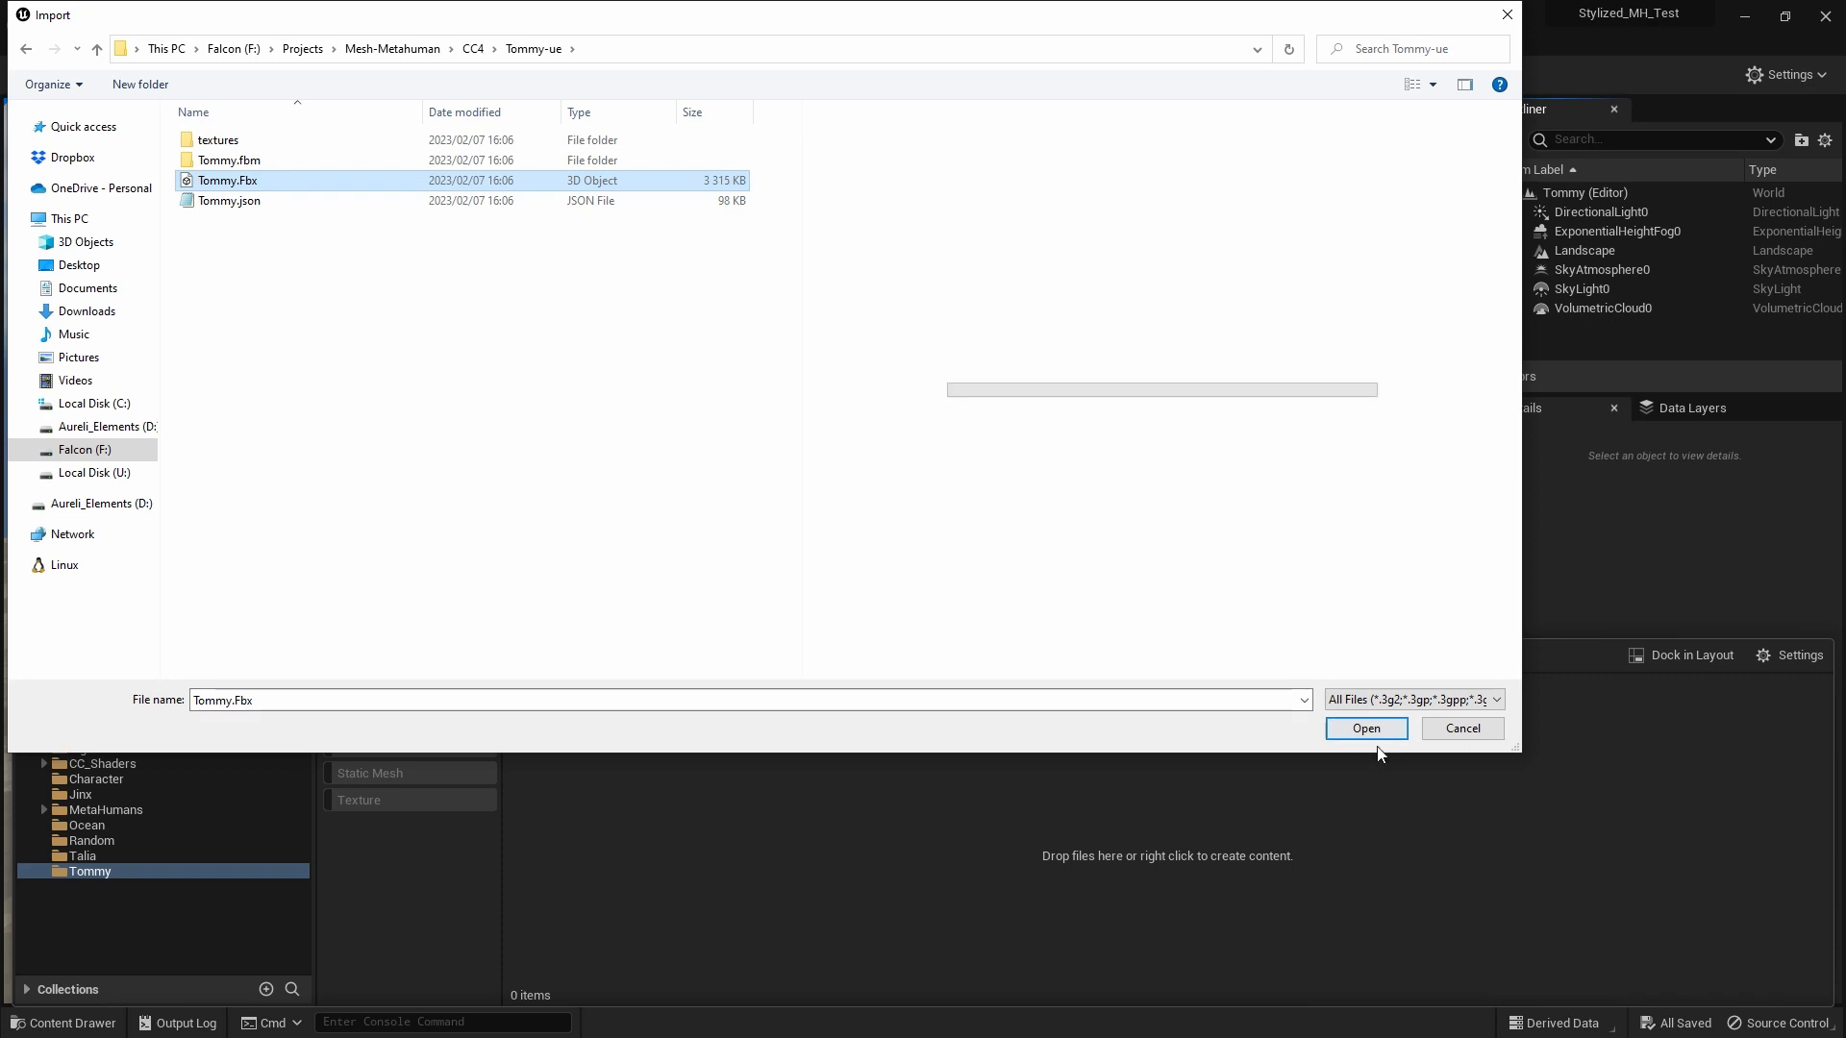
click(1365, 727)
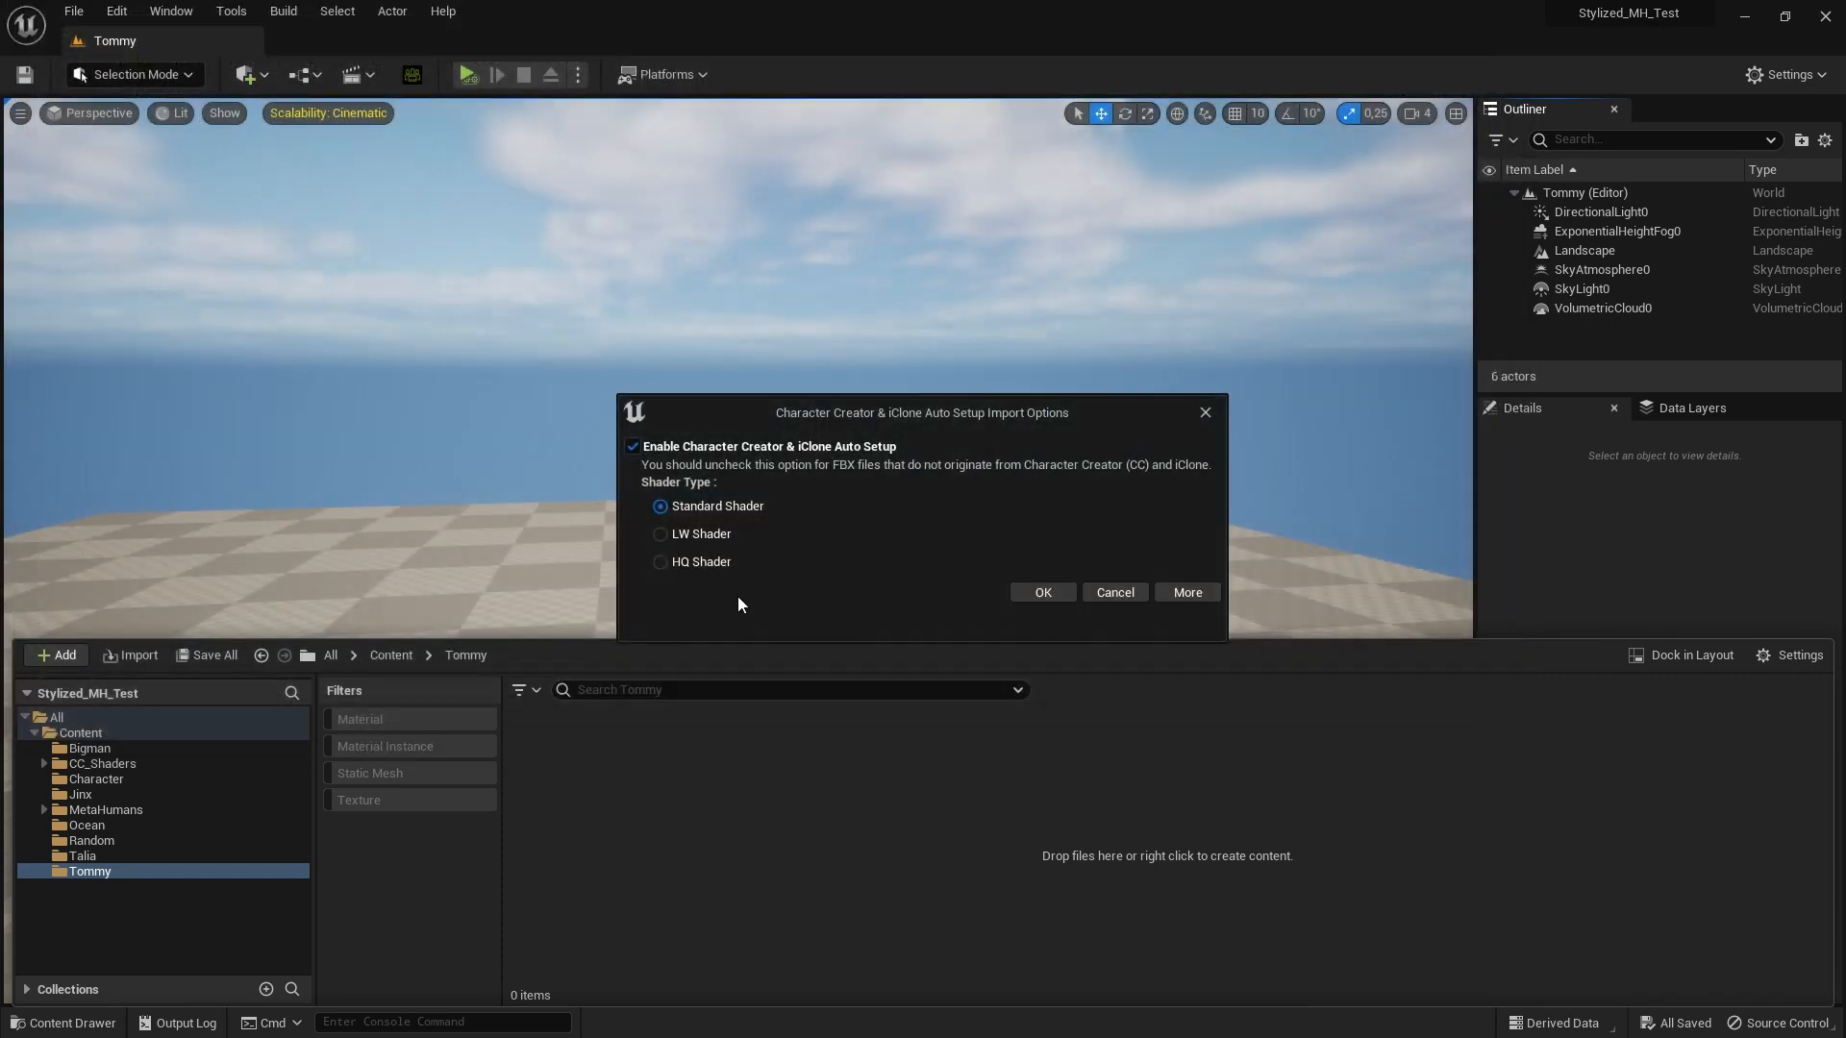
mouse_move(688, 575)
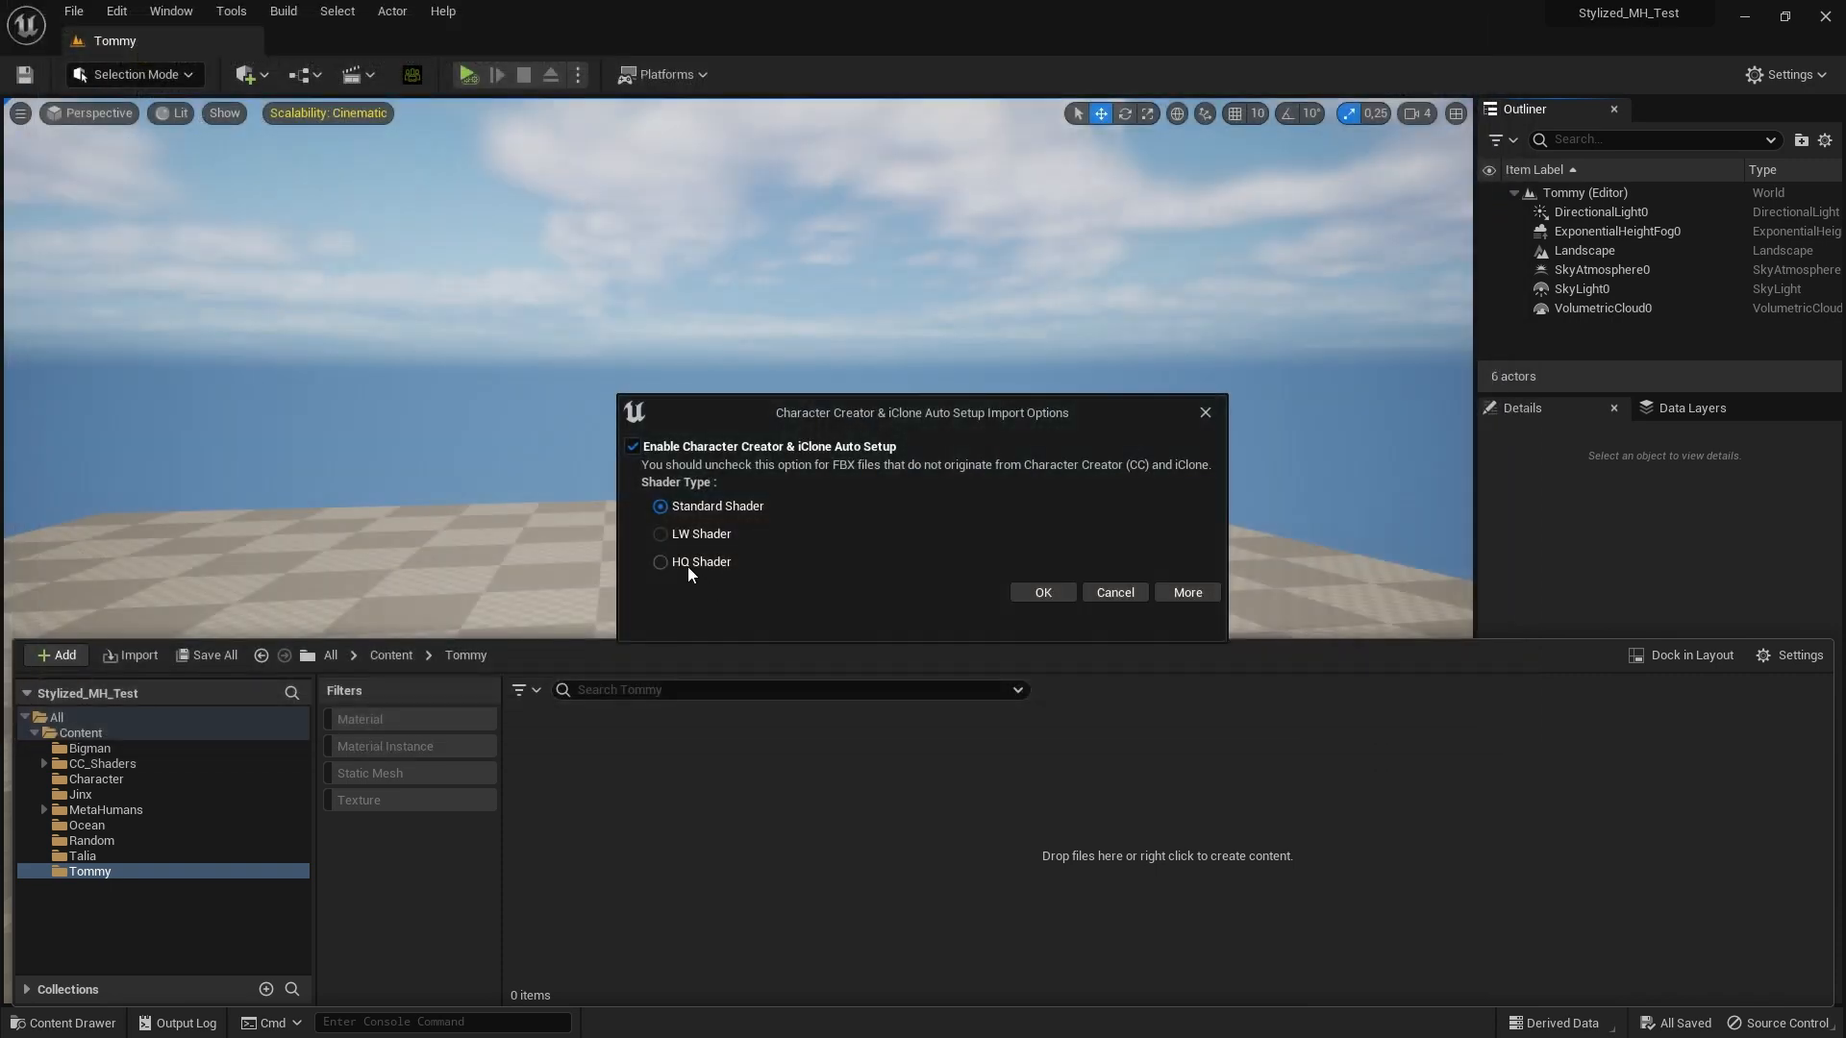
click(659, 561)
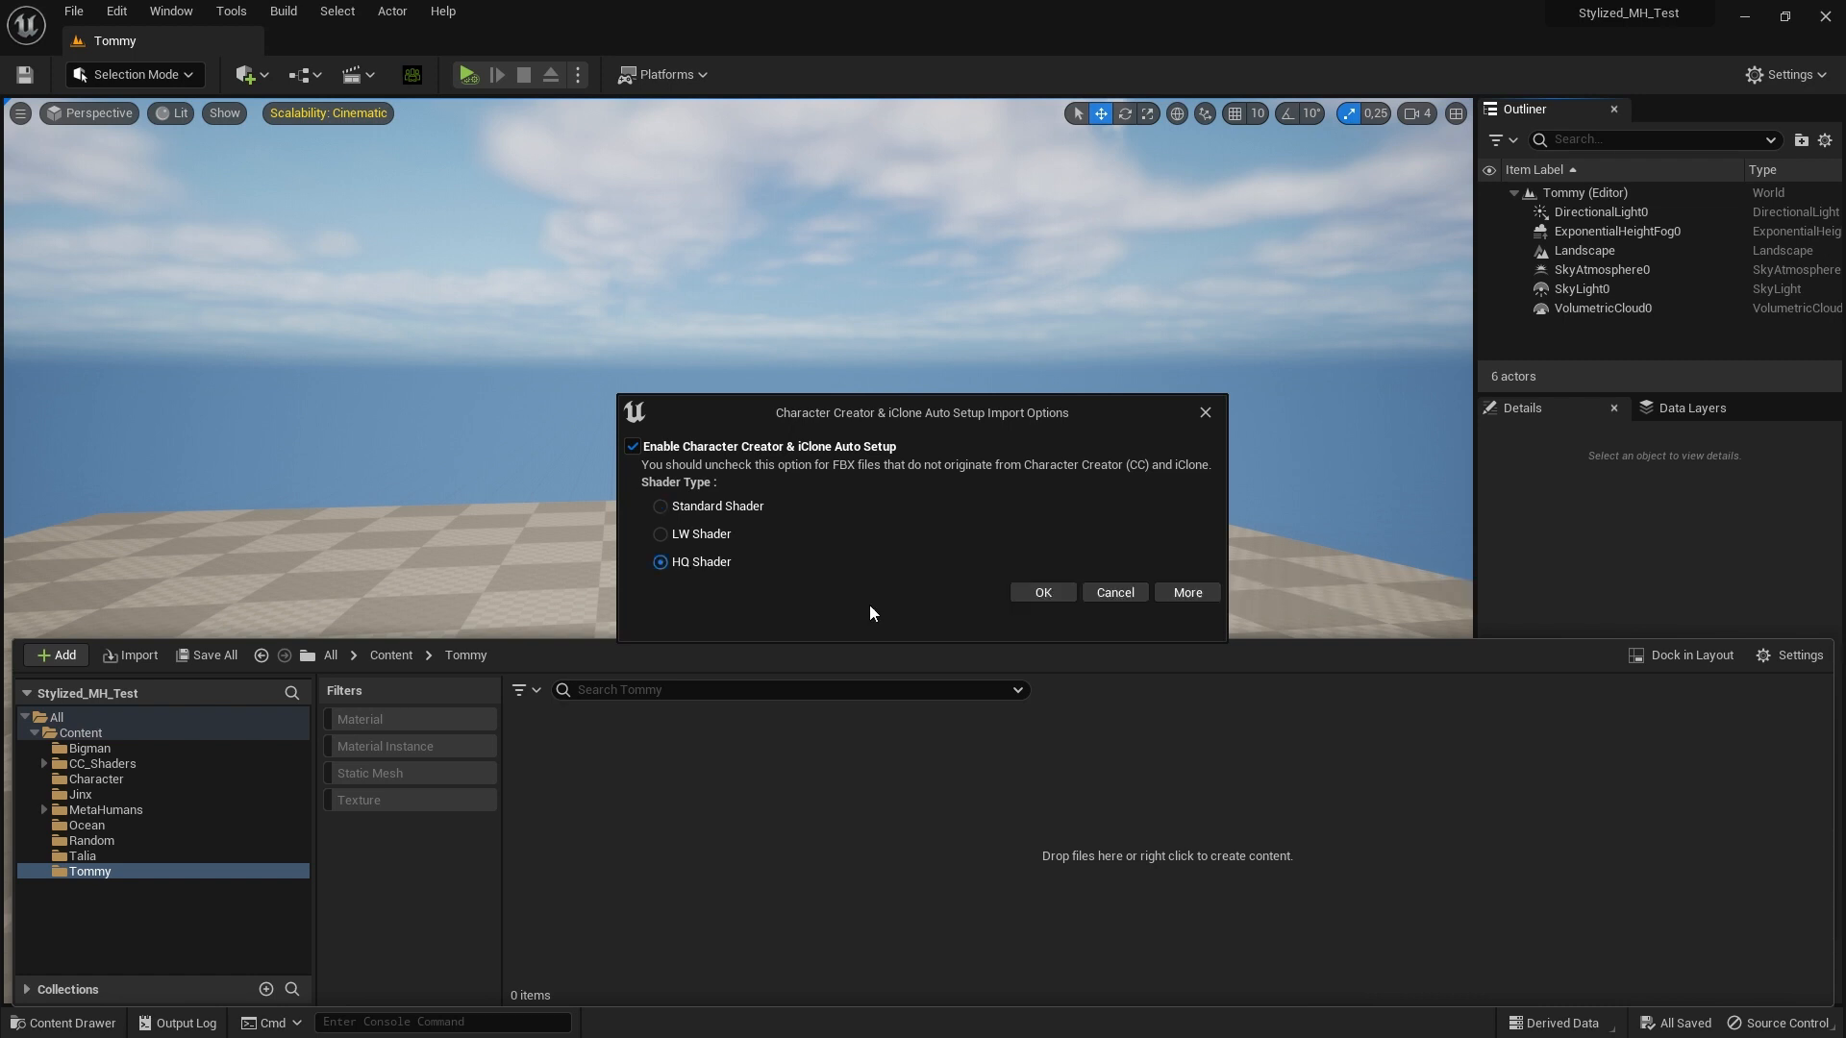
mouse_move(1077, 592)
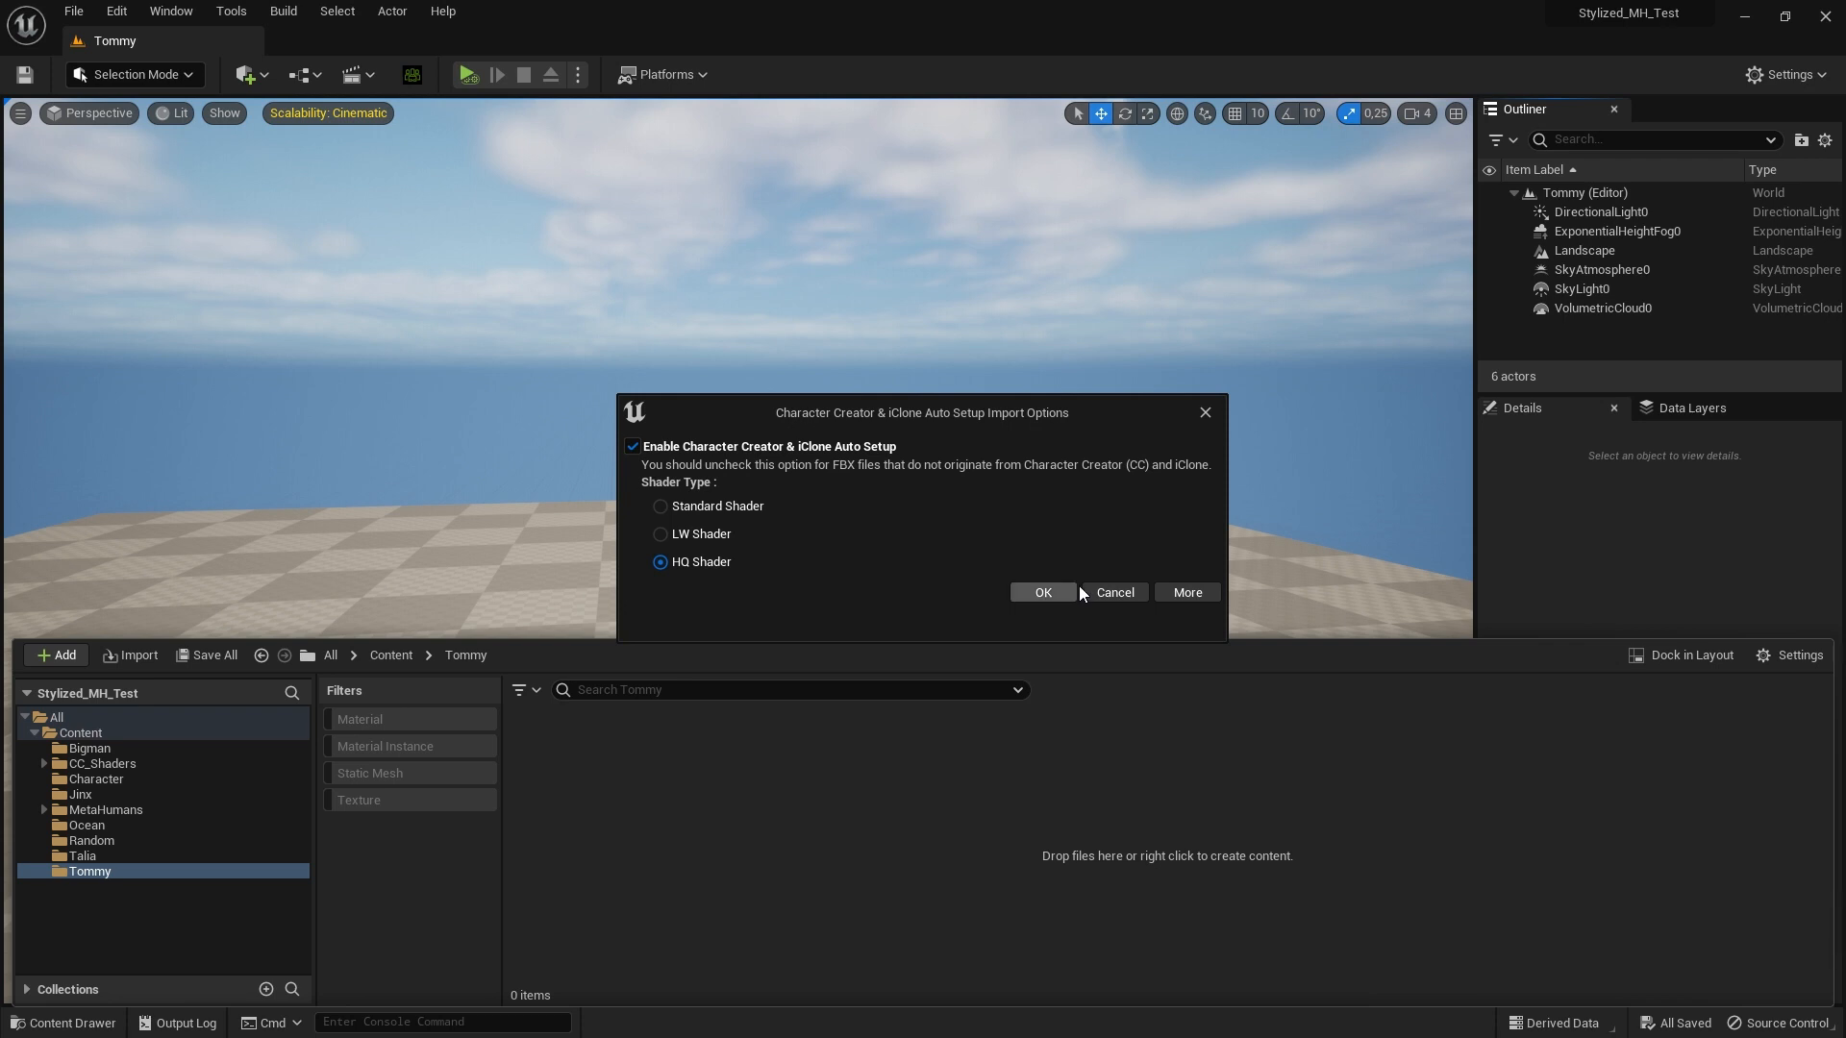
click(1041, 592)
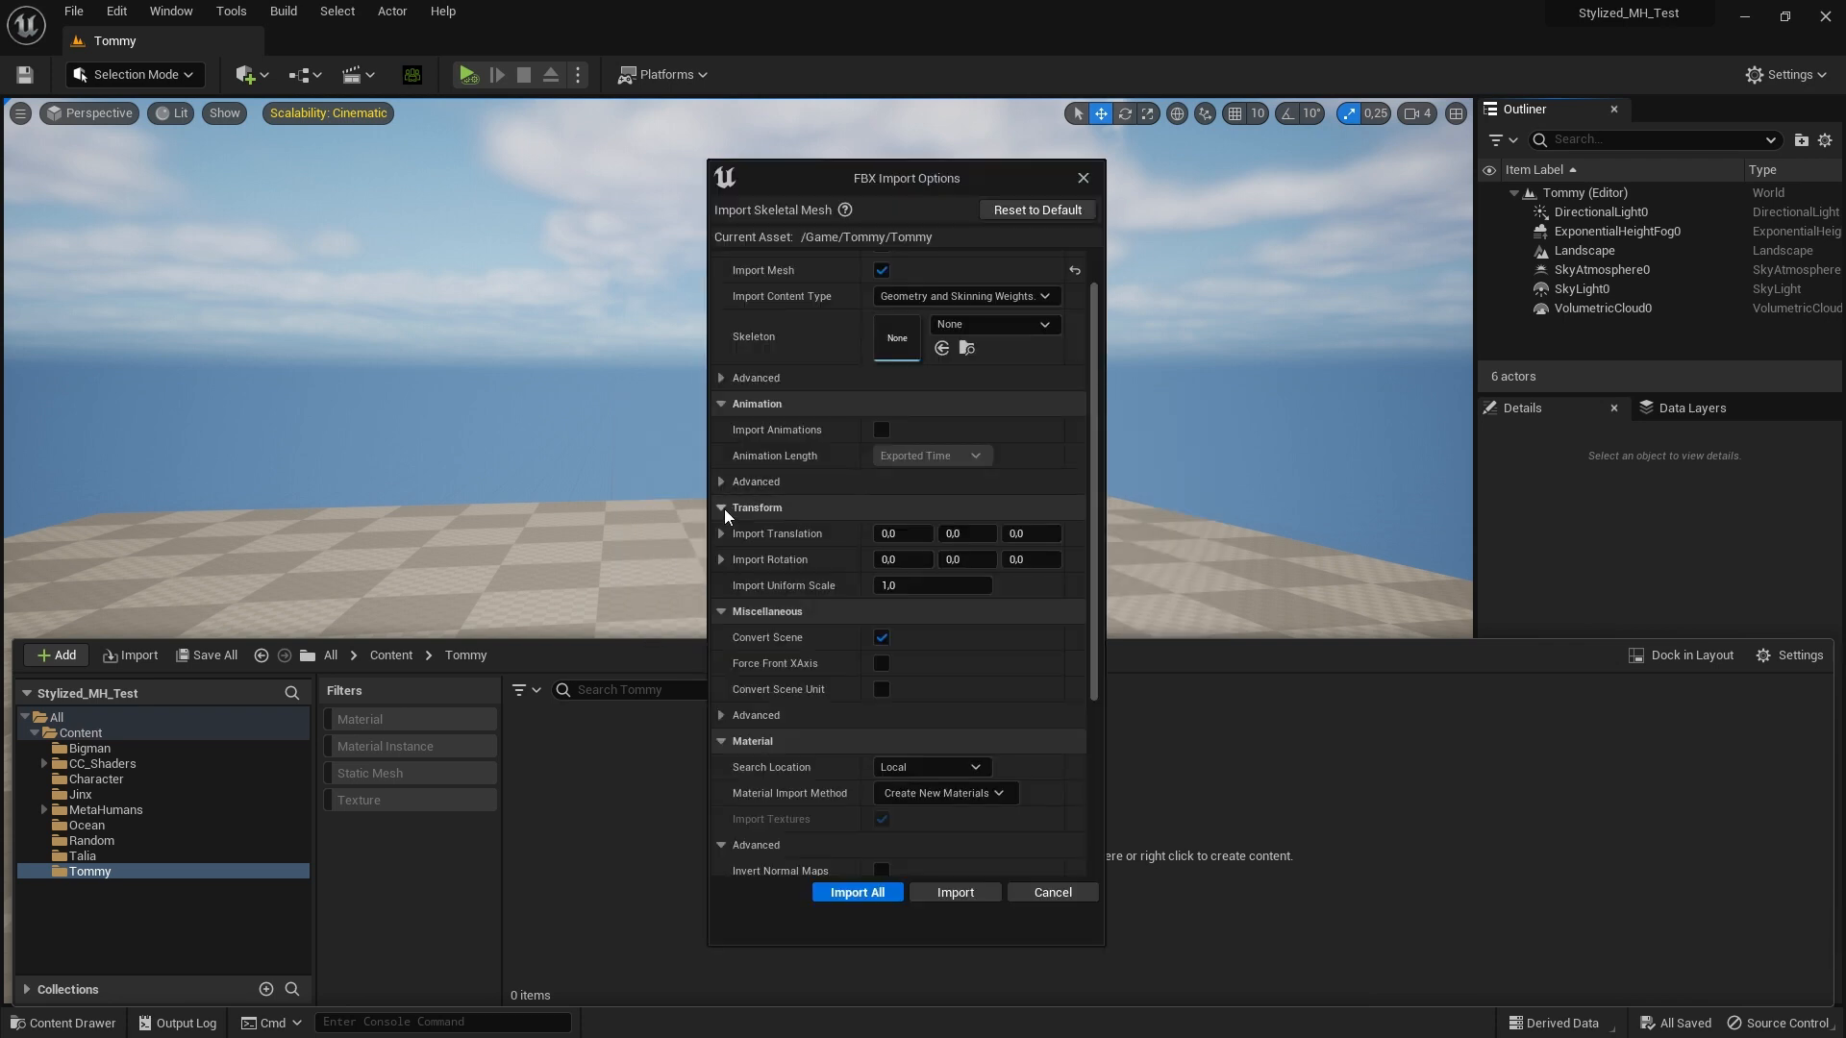
click(719, 481)
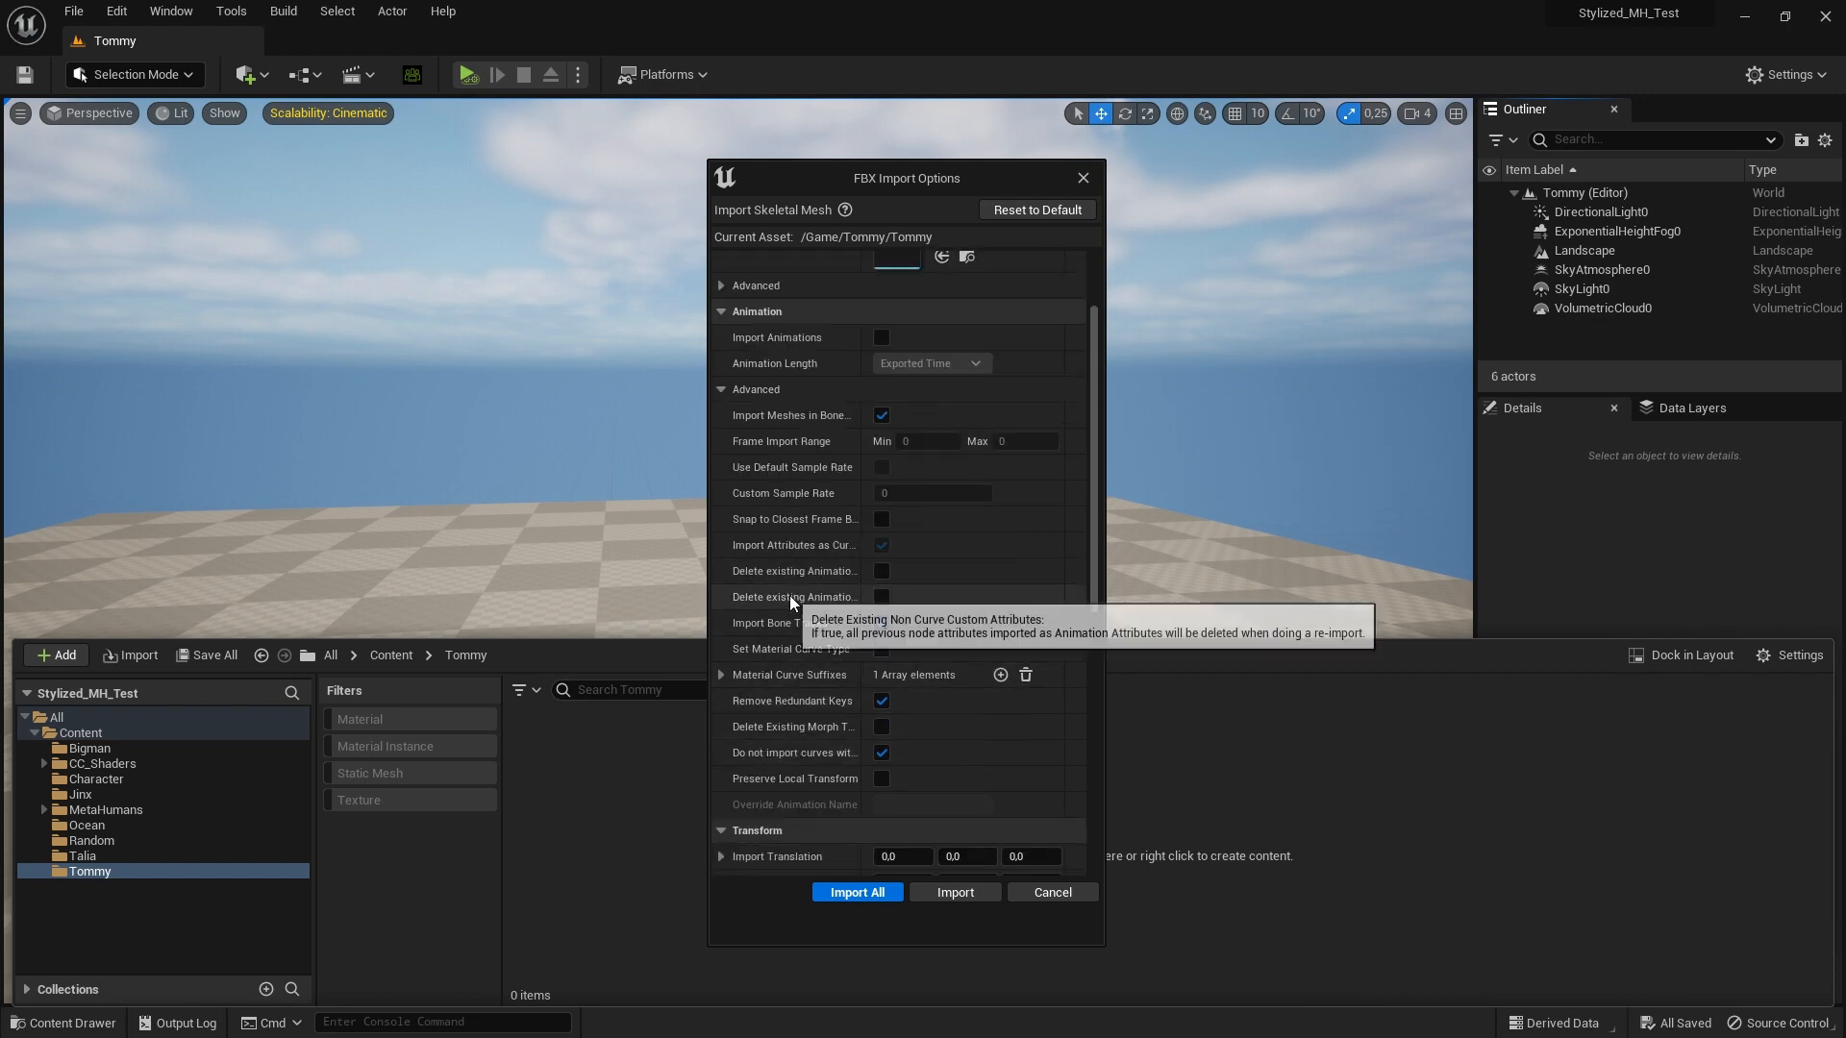
click(857, 890)
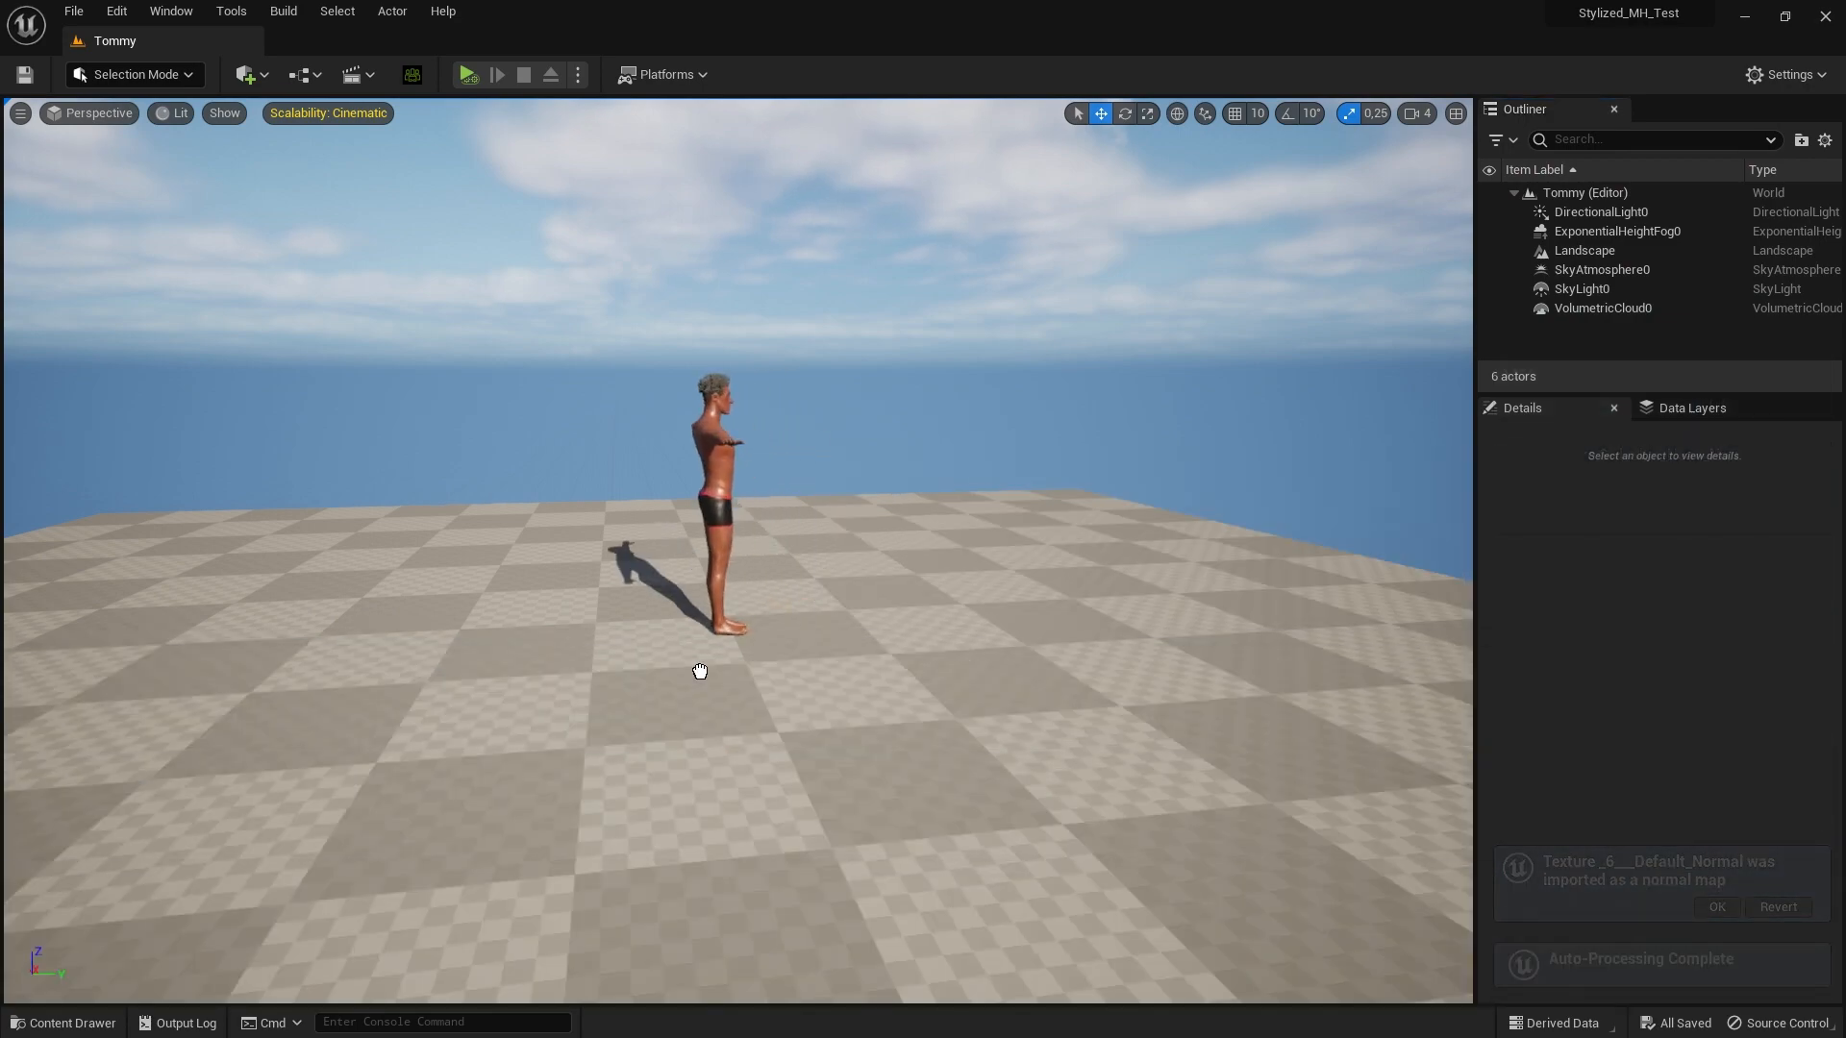
click(711, 494)
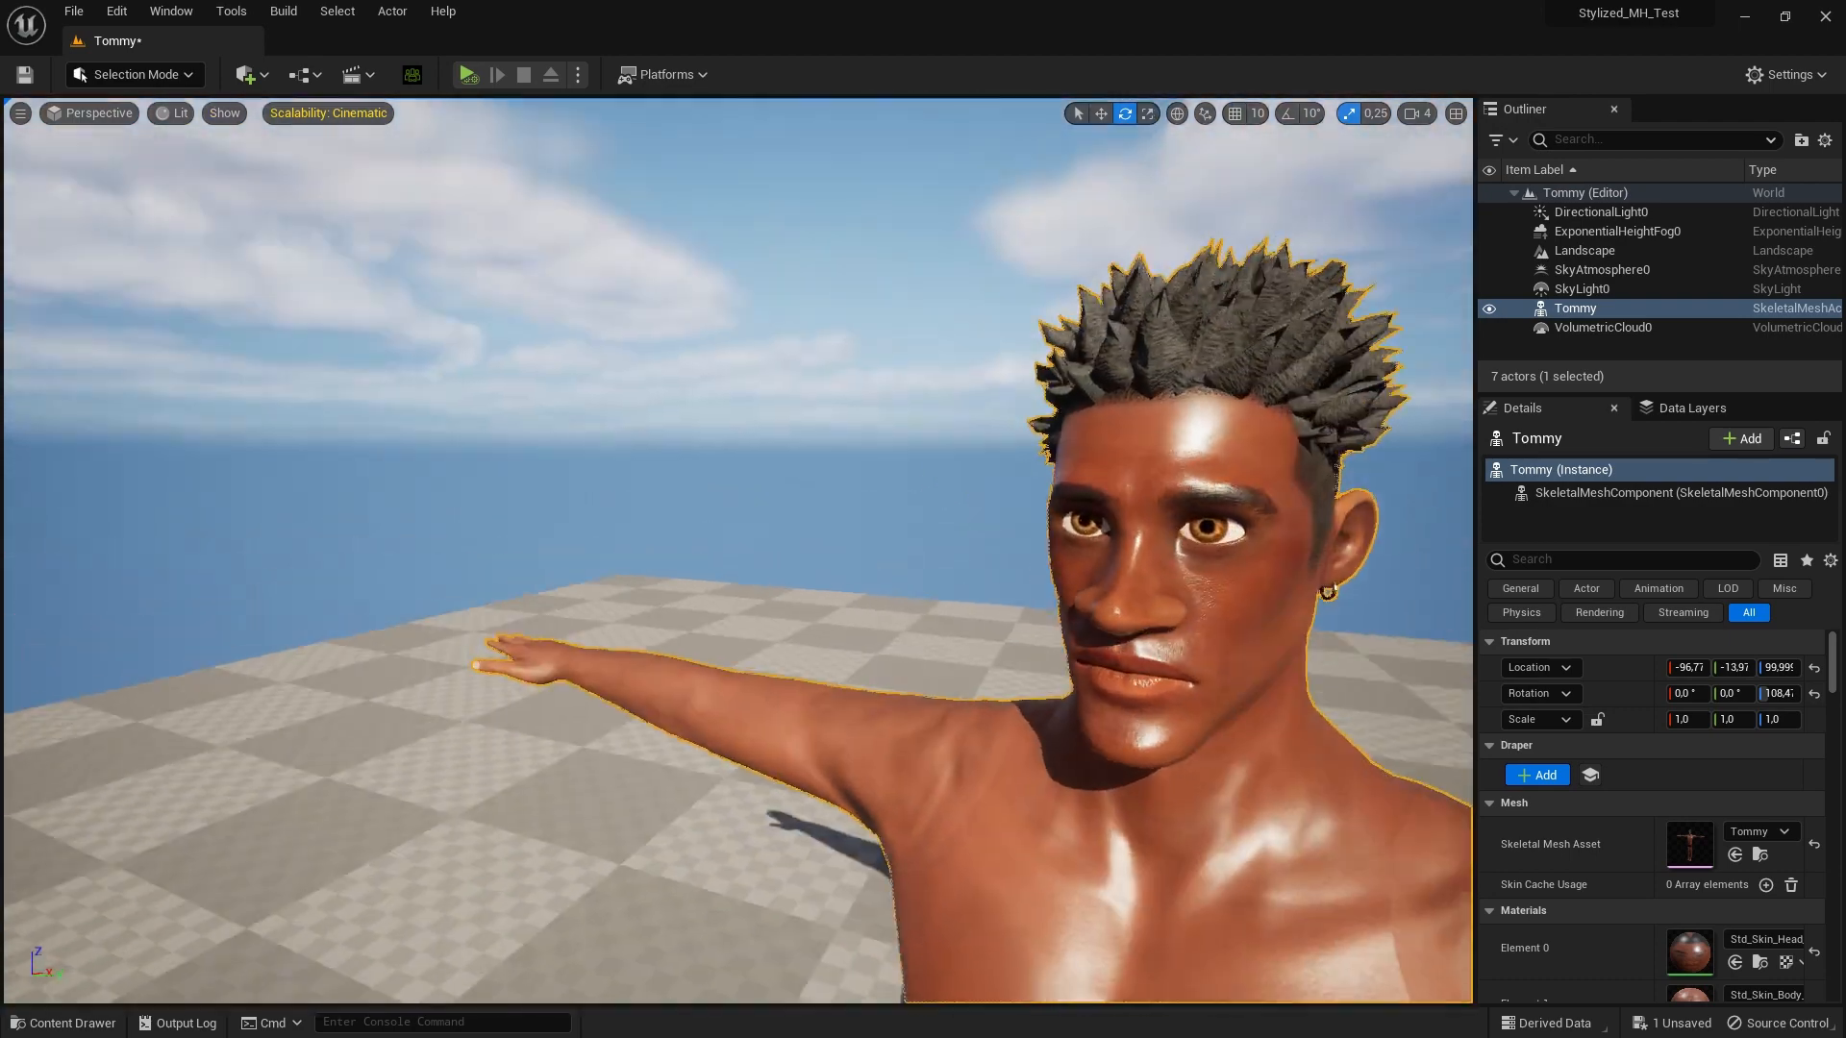
- Create a Mesh-MH folder inside Tommy and a new MetaHuman Identity asset in it
click(64, 1021)
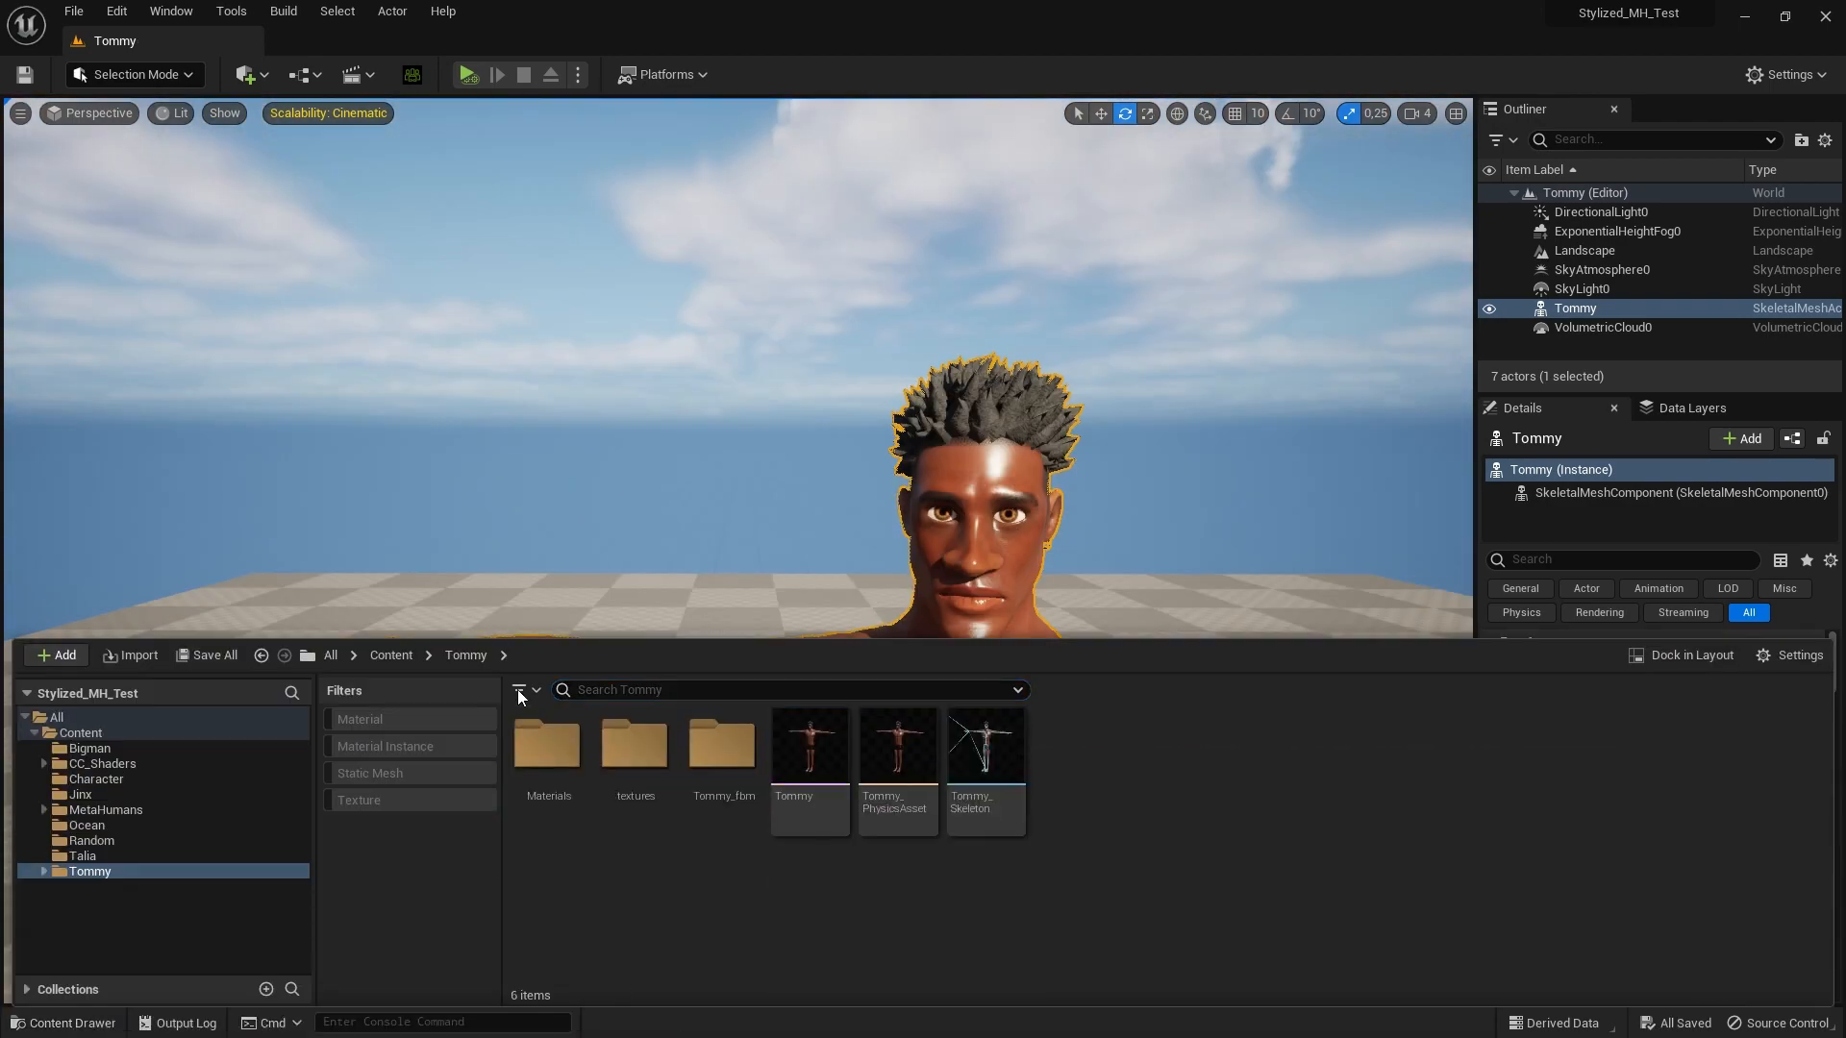
click(56, 656)
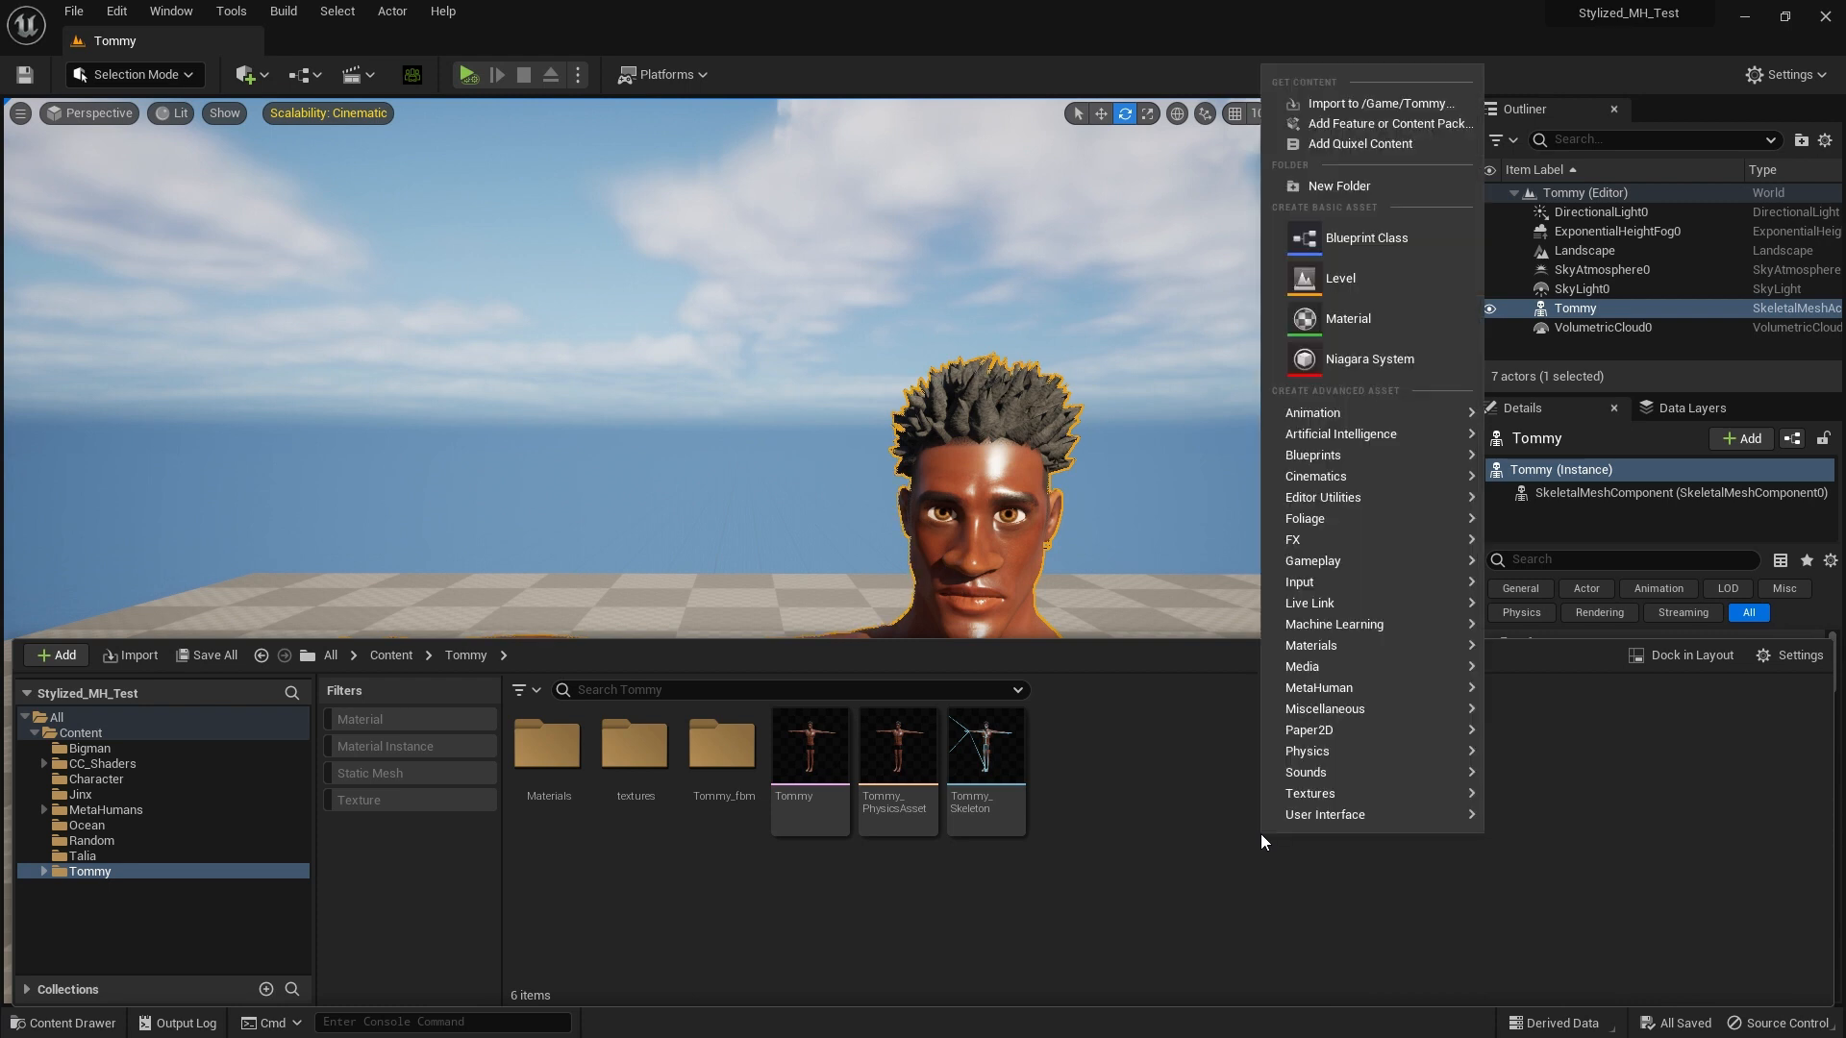
mouse_move(1338, 186)
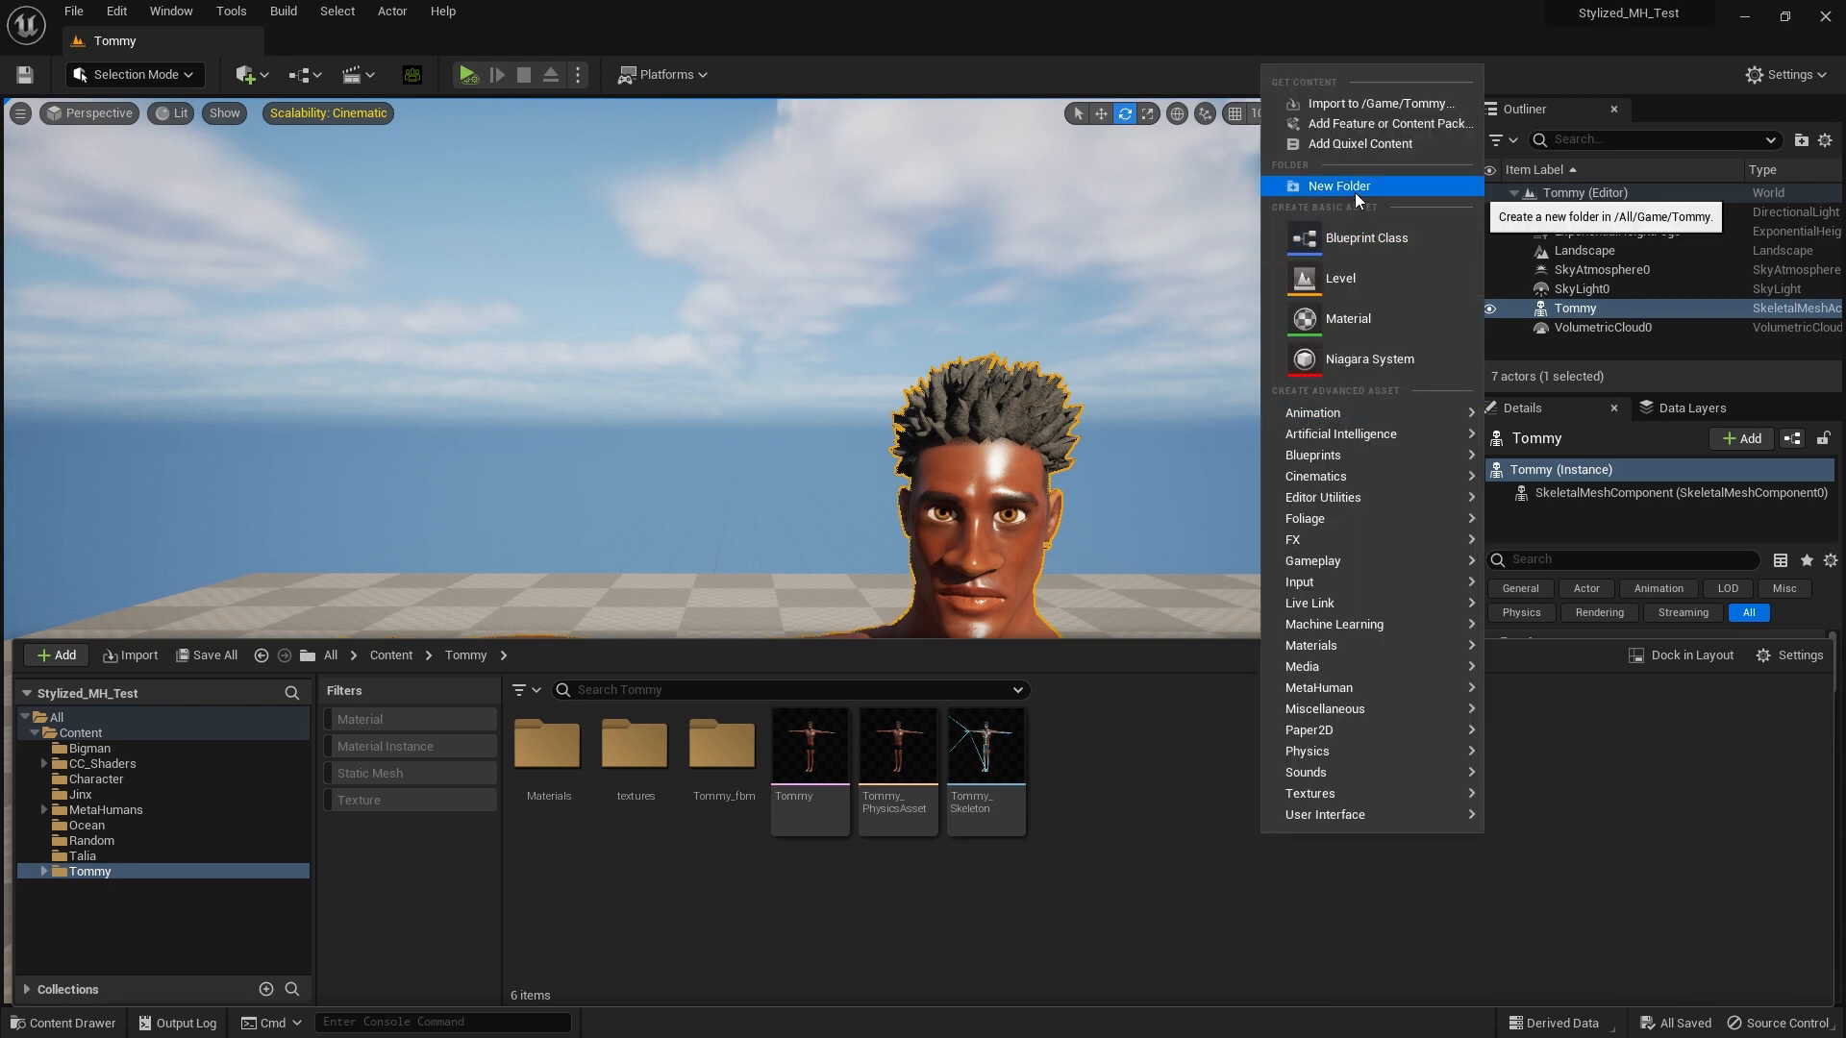
click(1338, 187)
text(Mesh-MH)
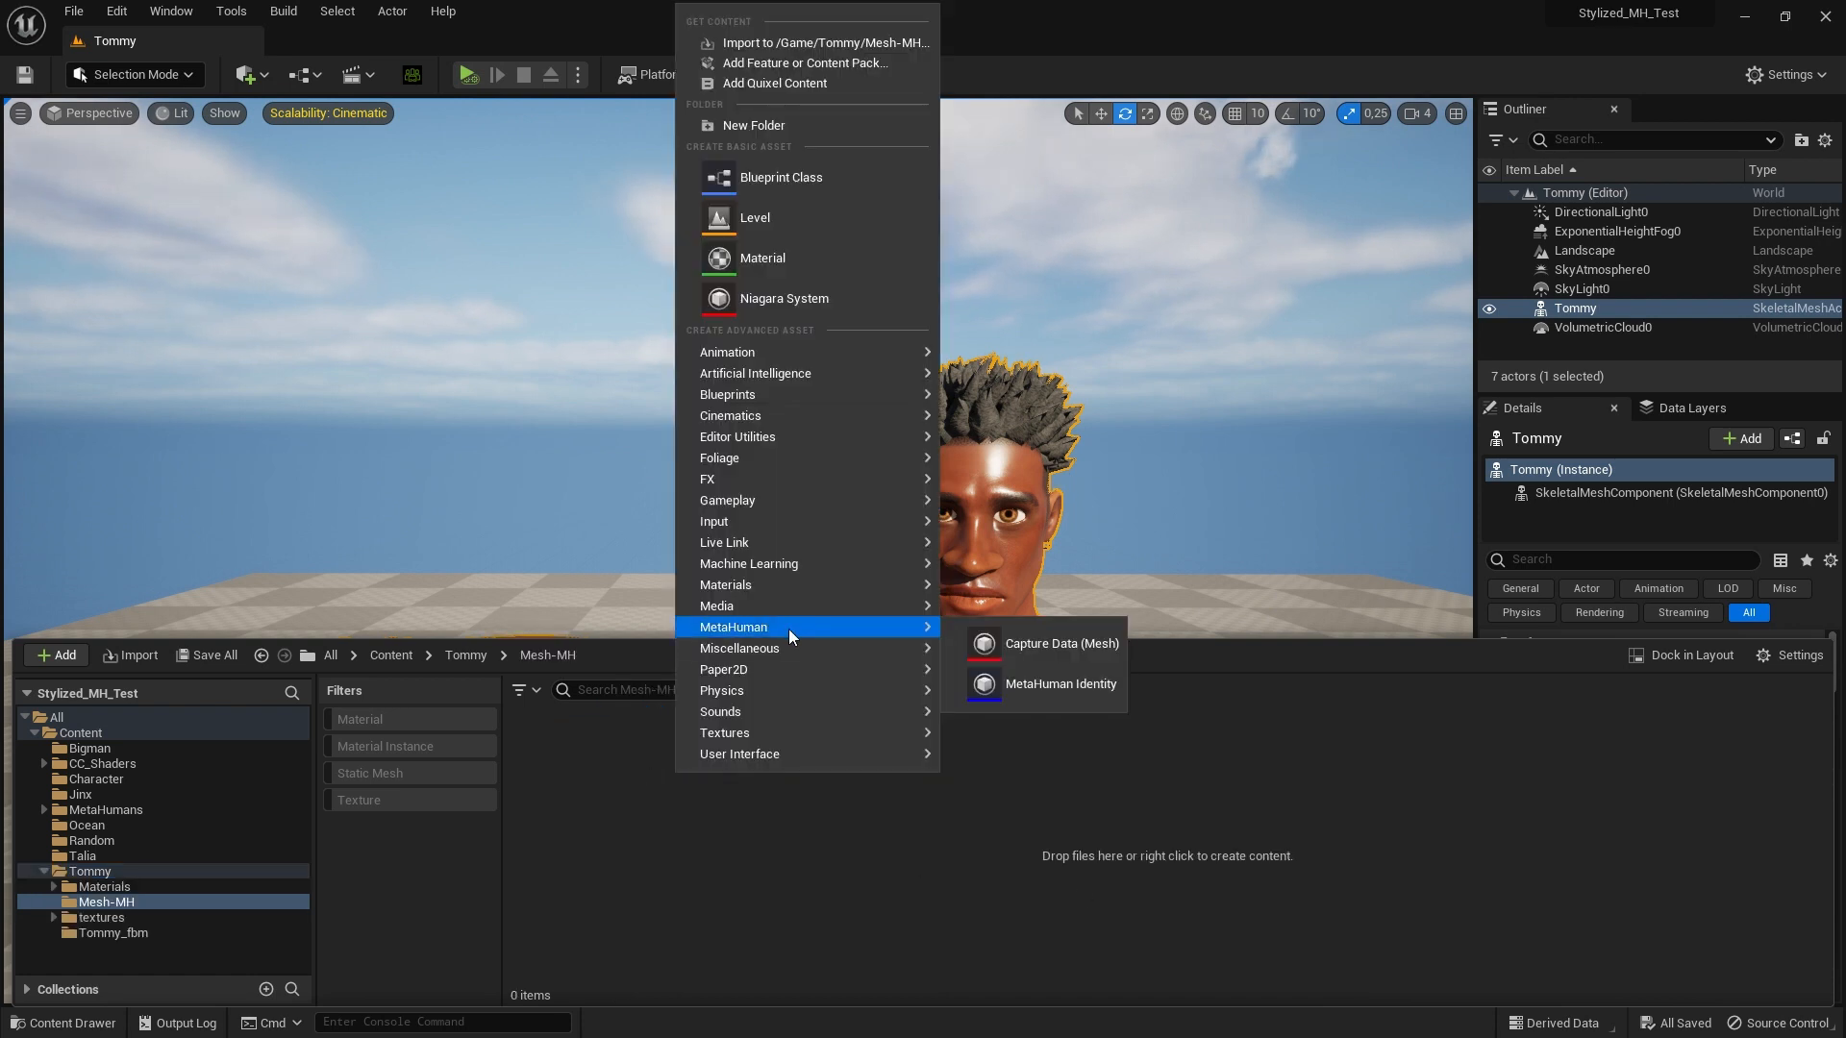
mouse_move(1058, 684)
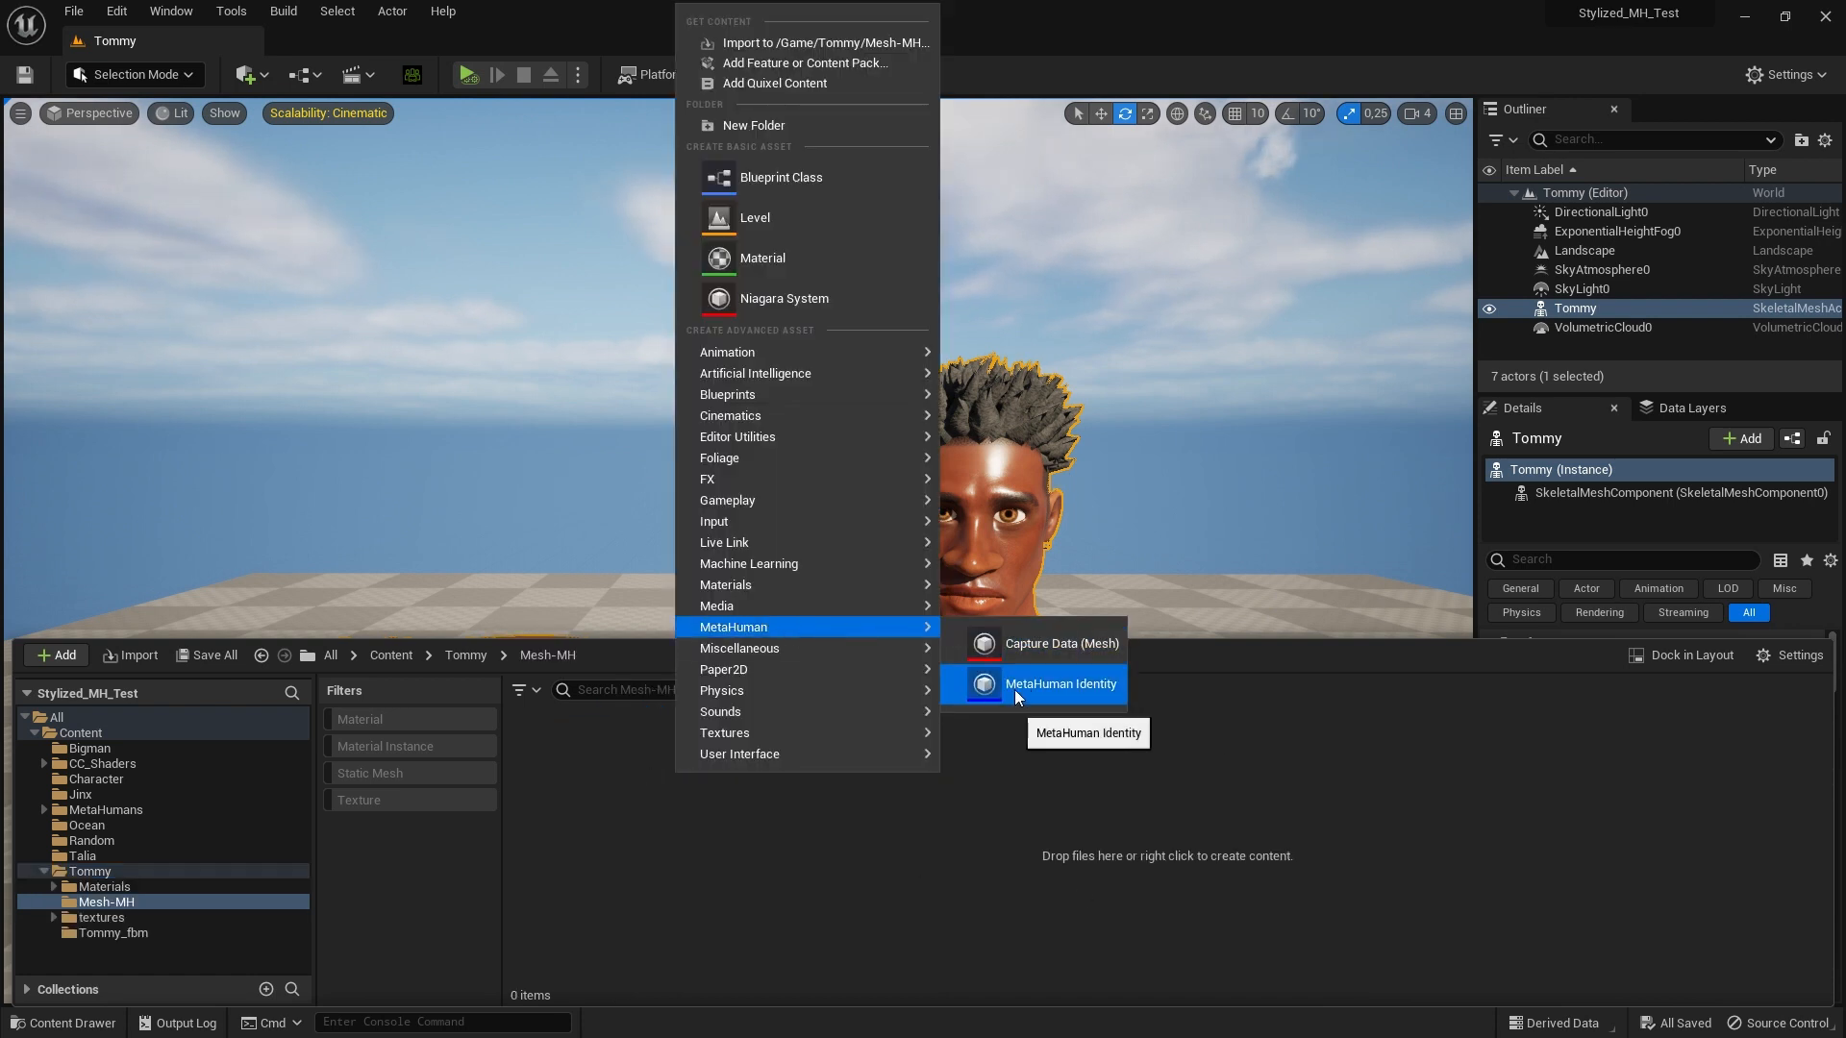
click(1058, 684)
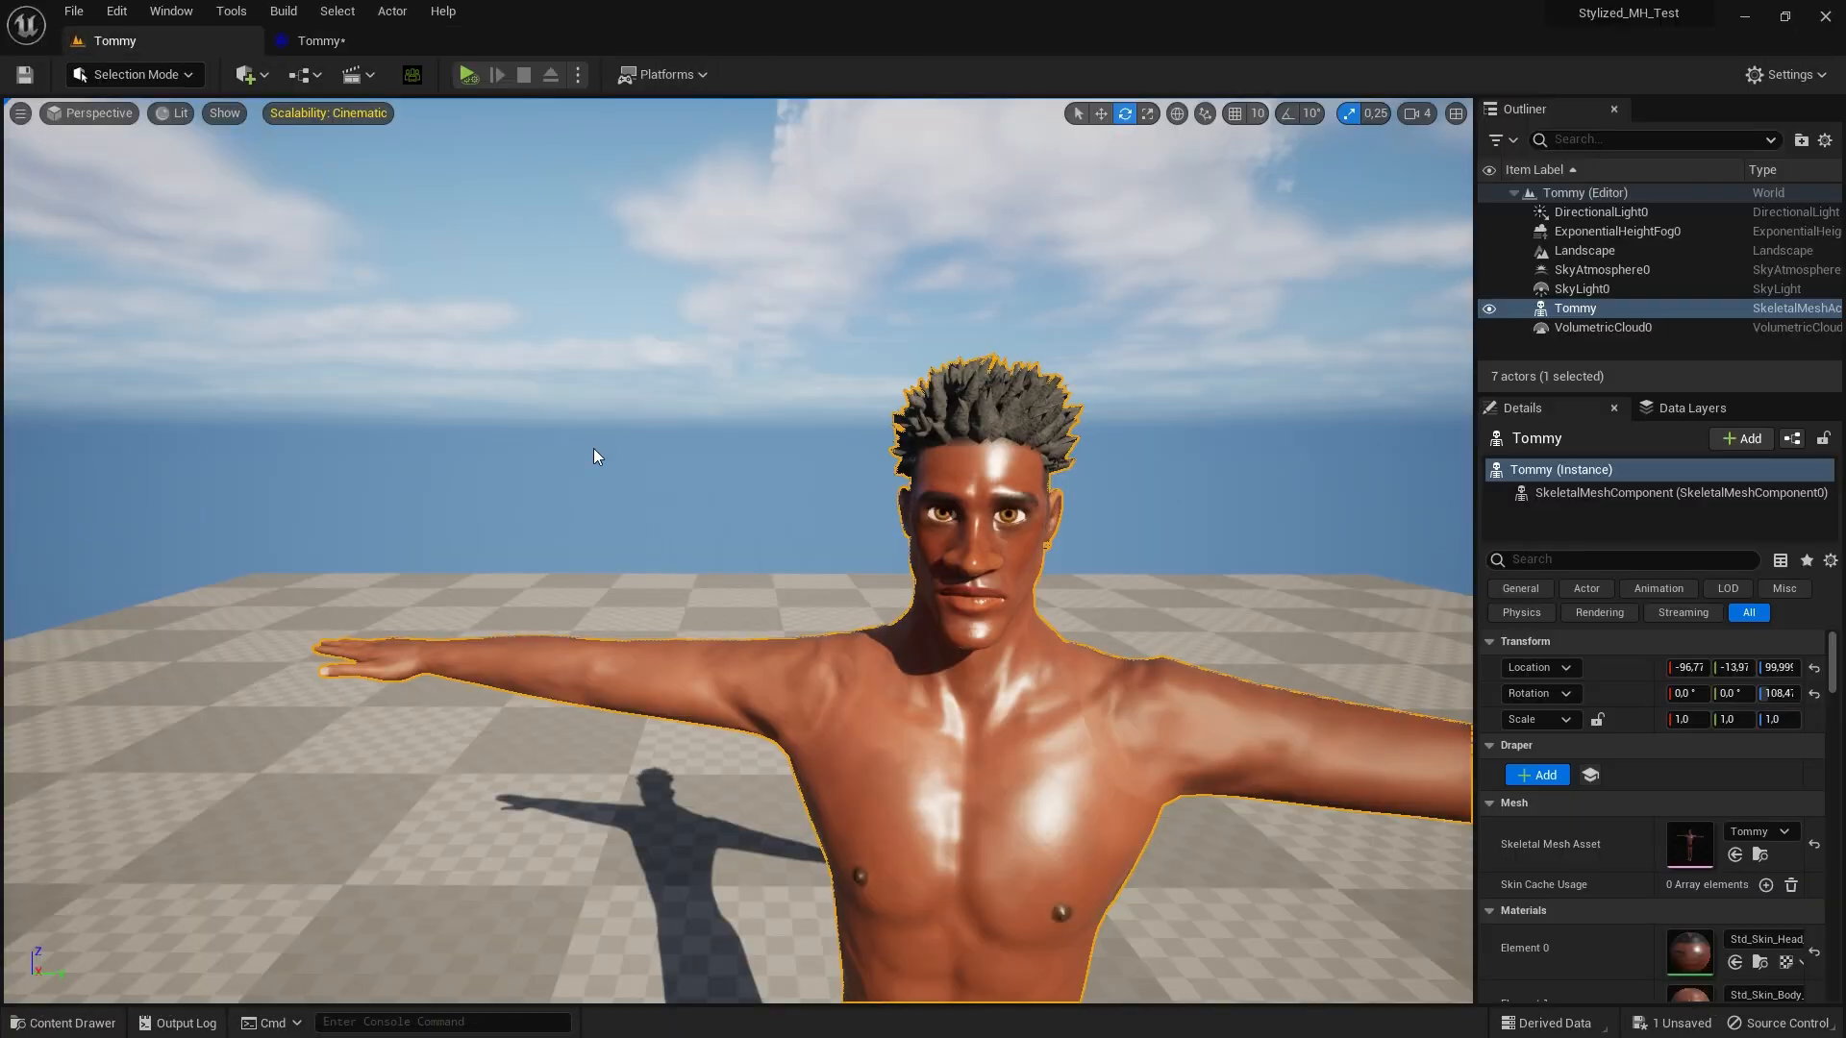
- Build the identity's face and body using Components from Mesh with Tommy's skeletal mesh
click(63, 1021)
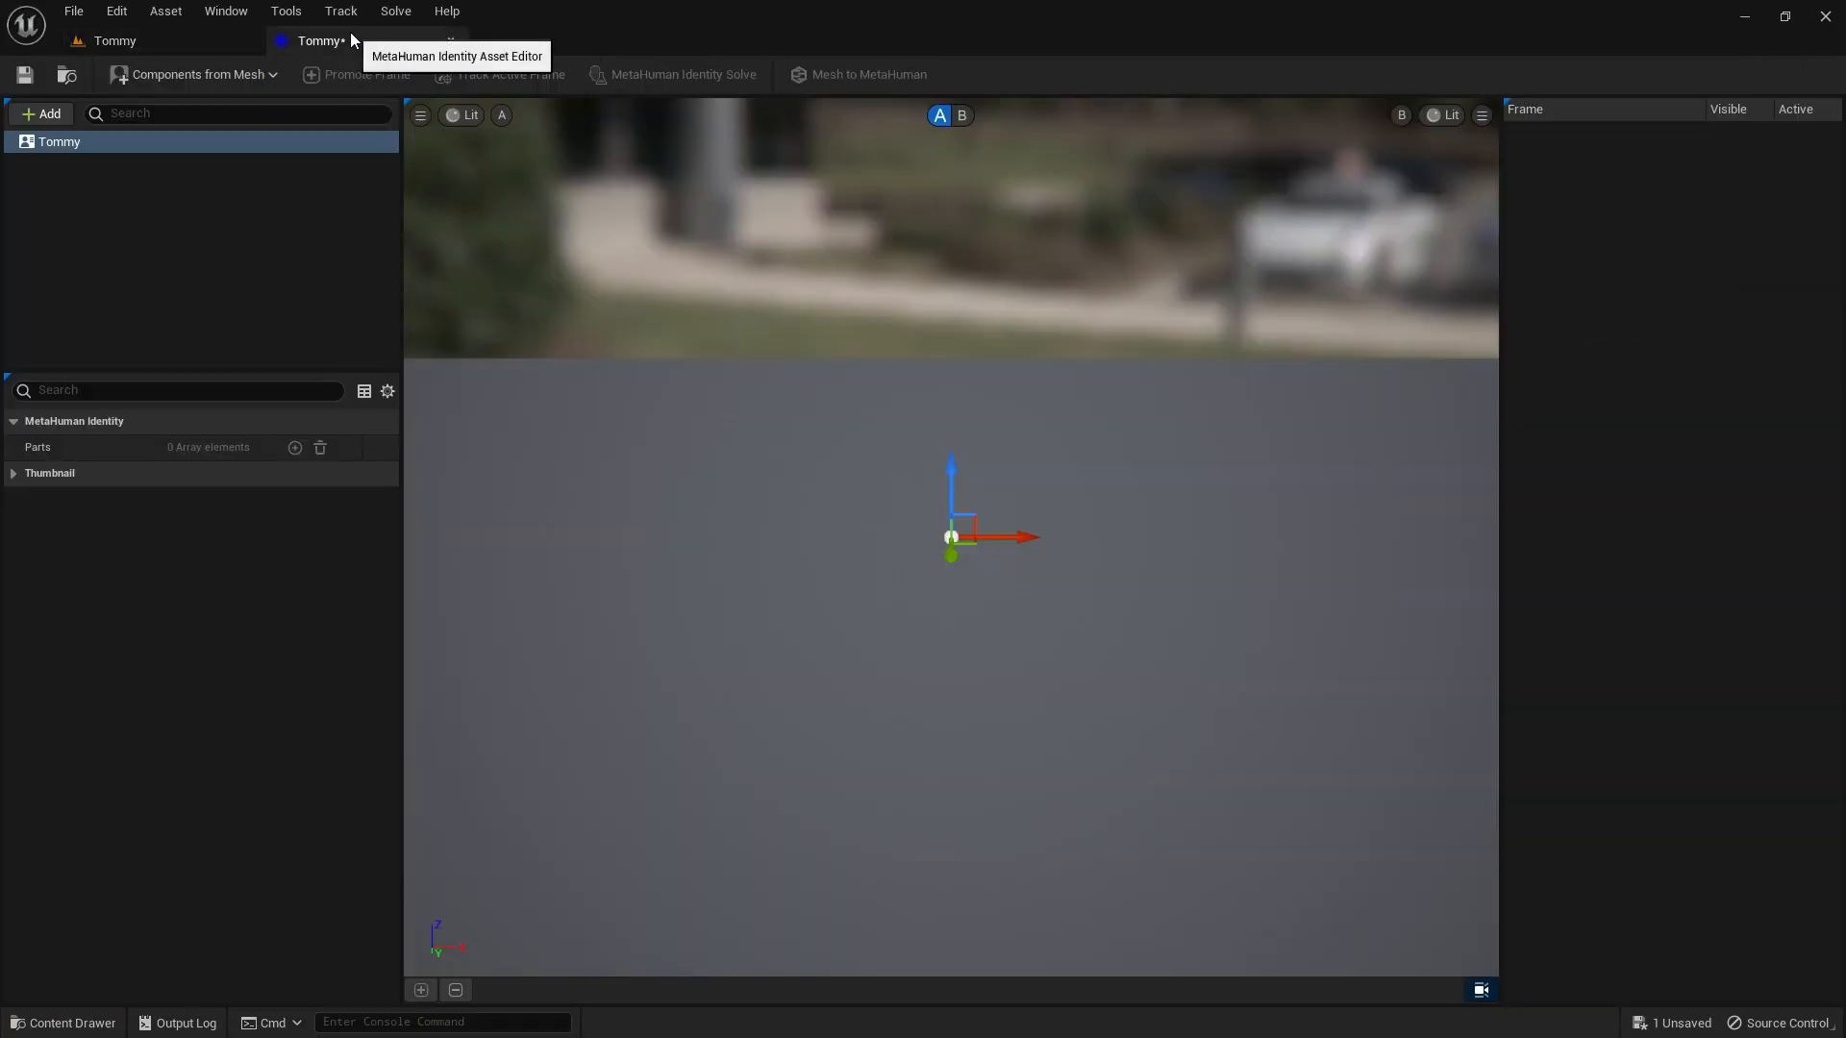
click(194, 75)
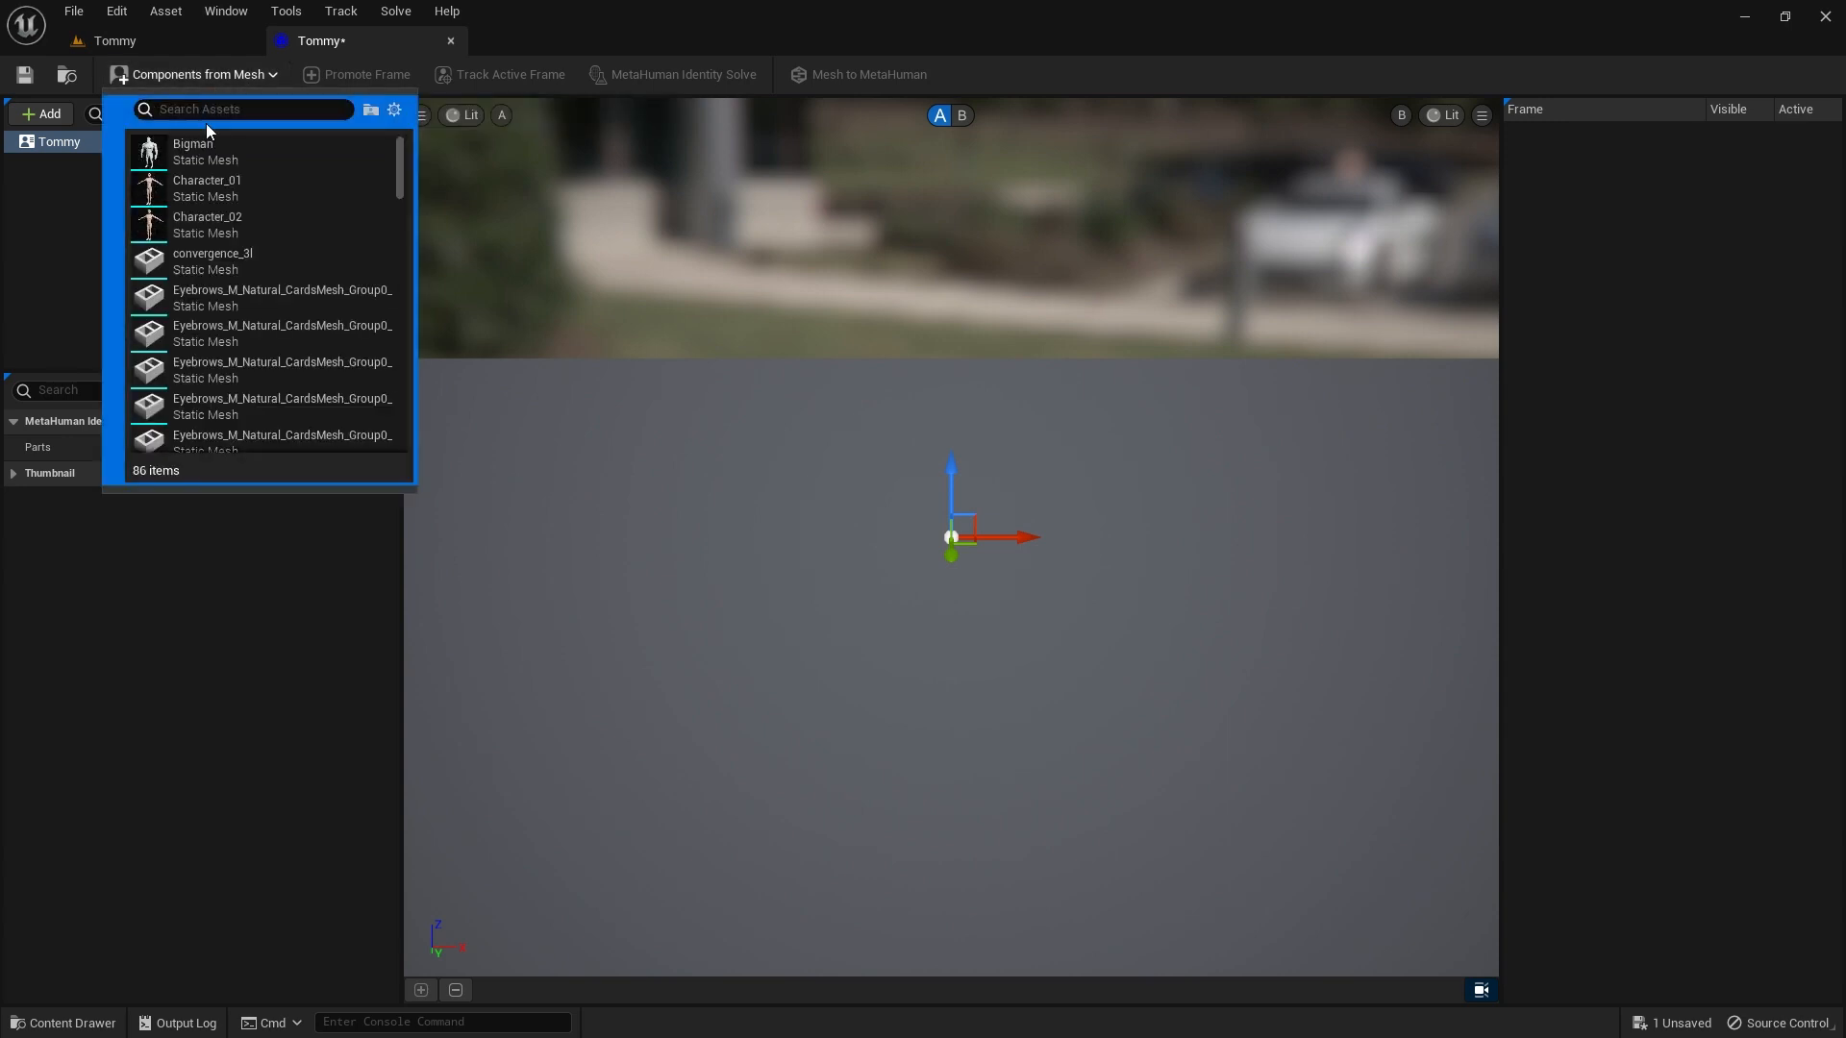
scroll(down, 3)
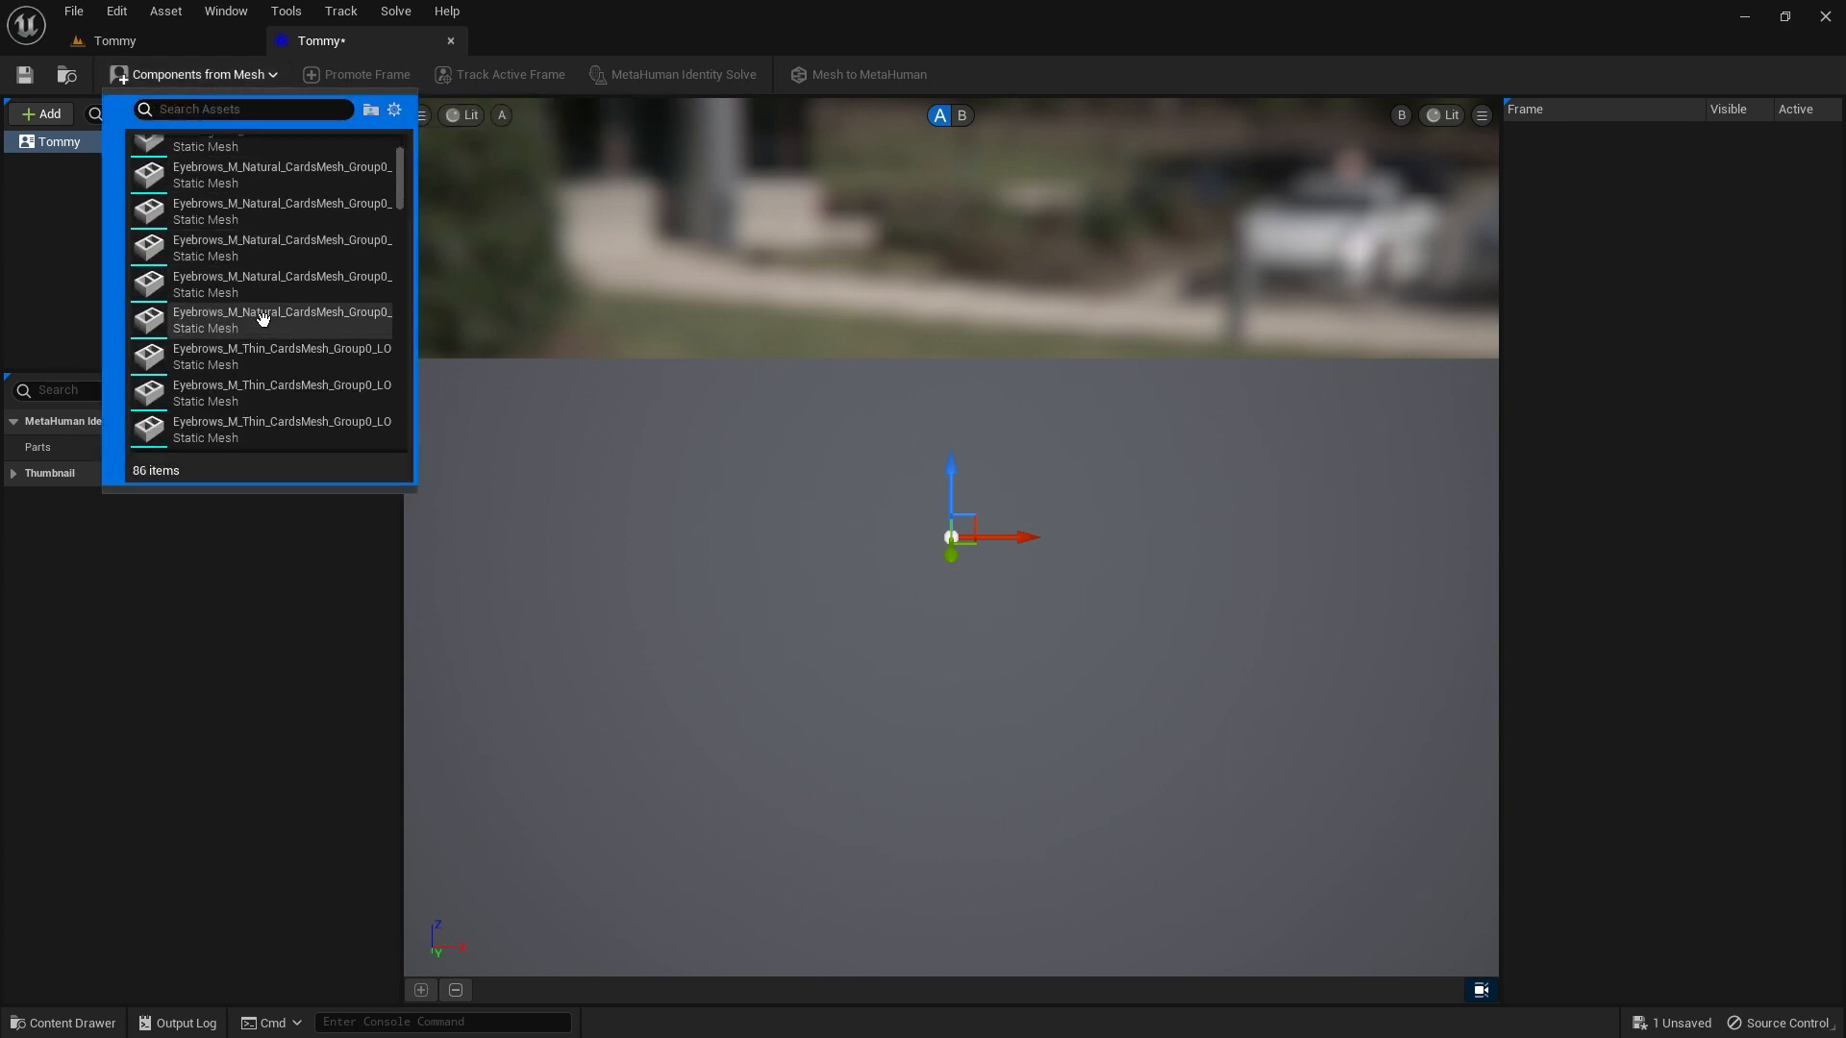
scroll(down, 3)
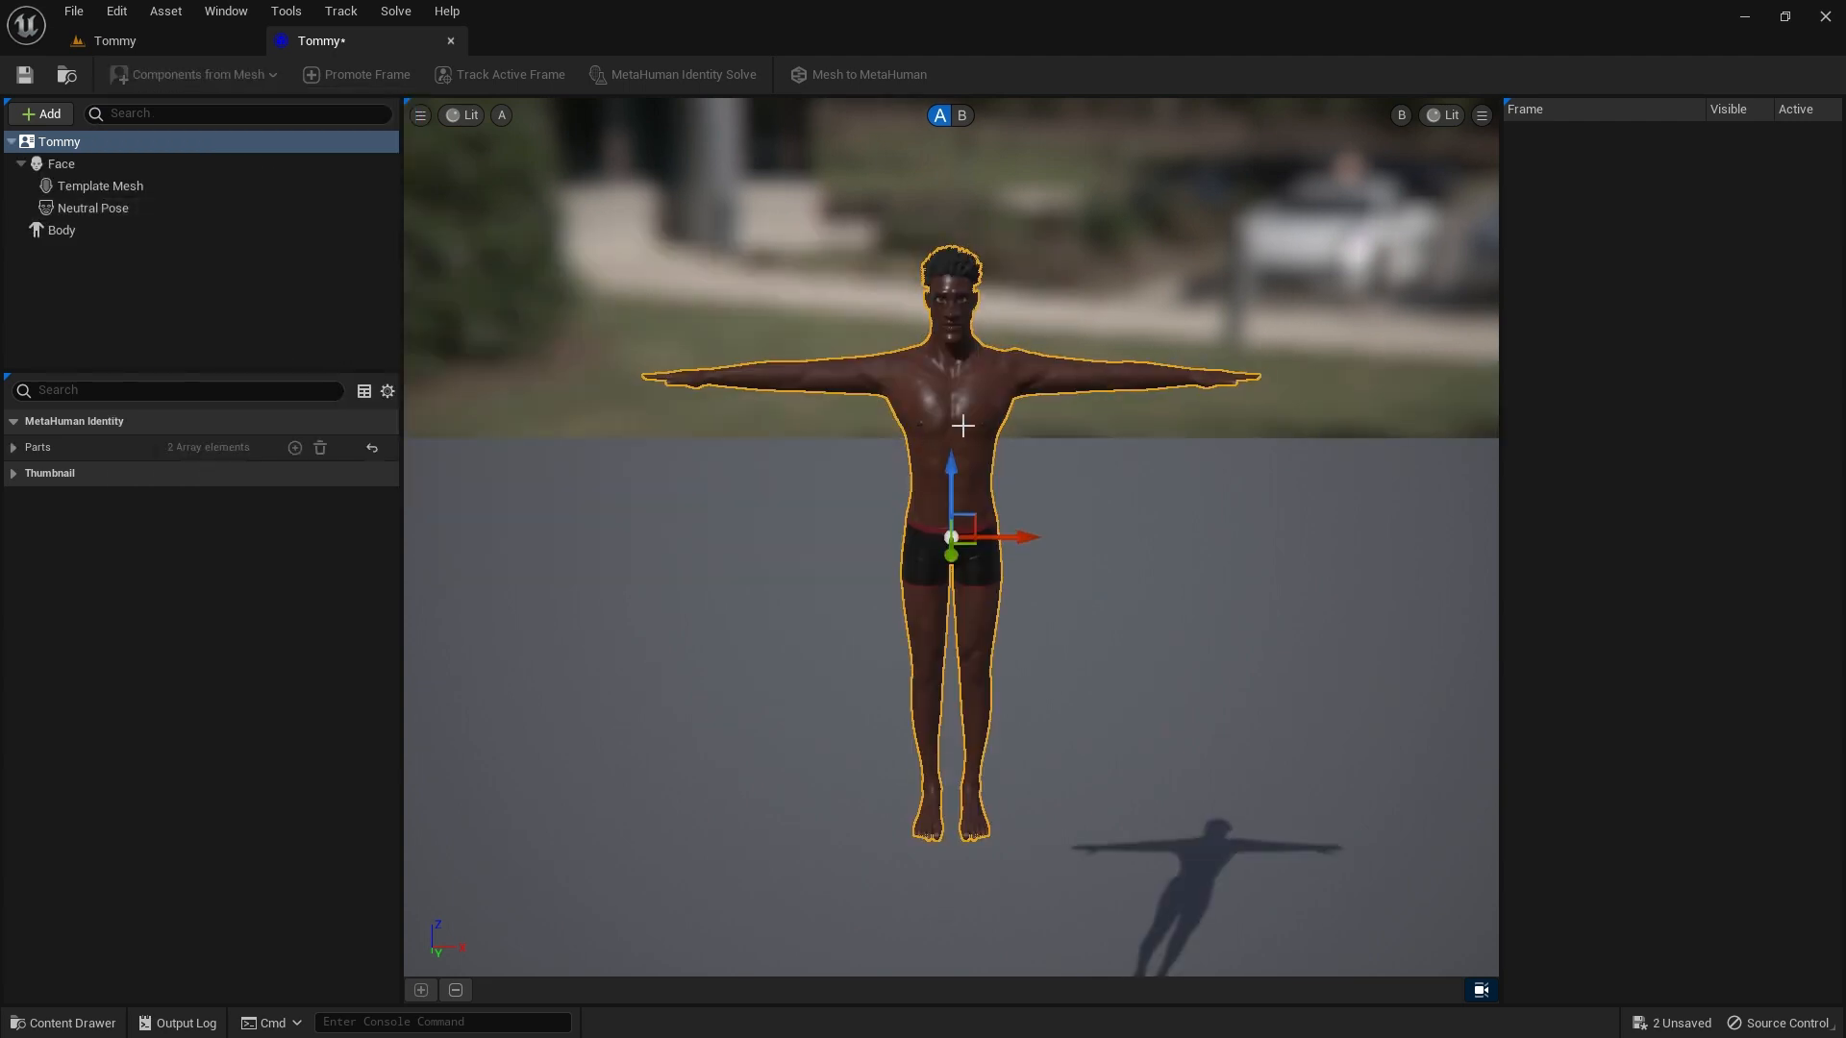
- Set the viewport camera Field Of View to 20
click(467, 115)
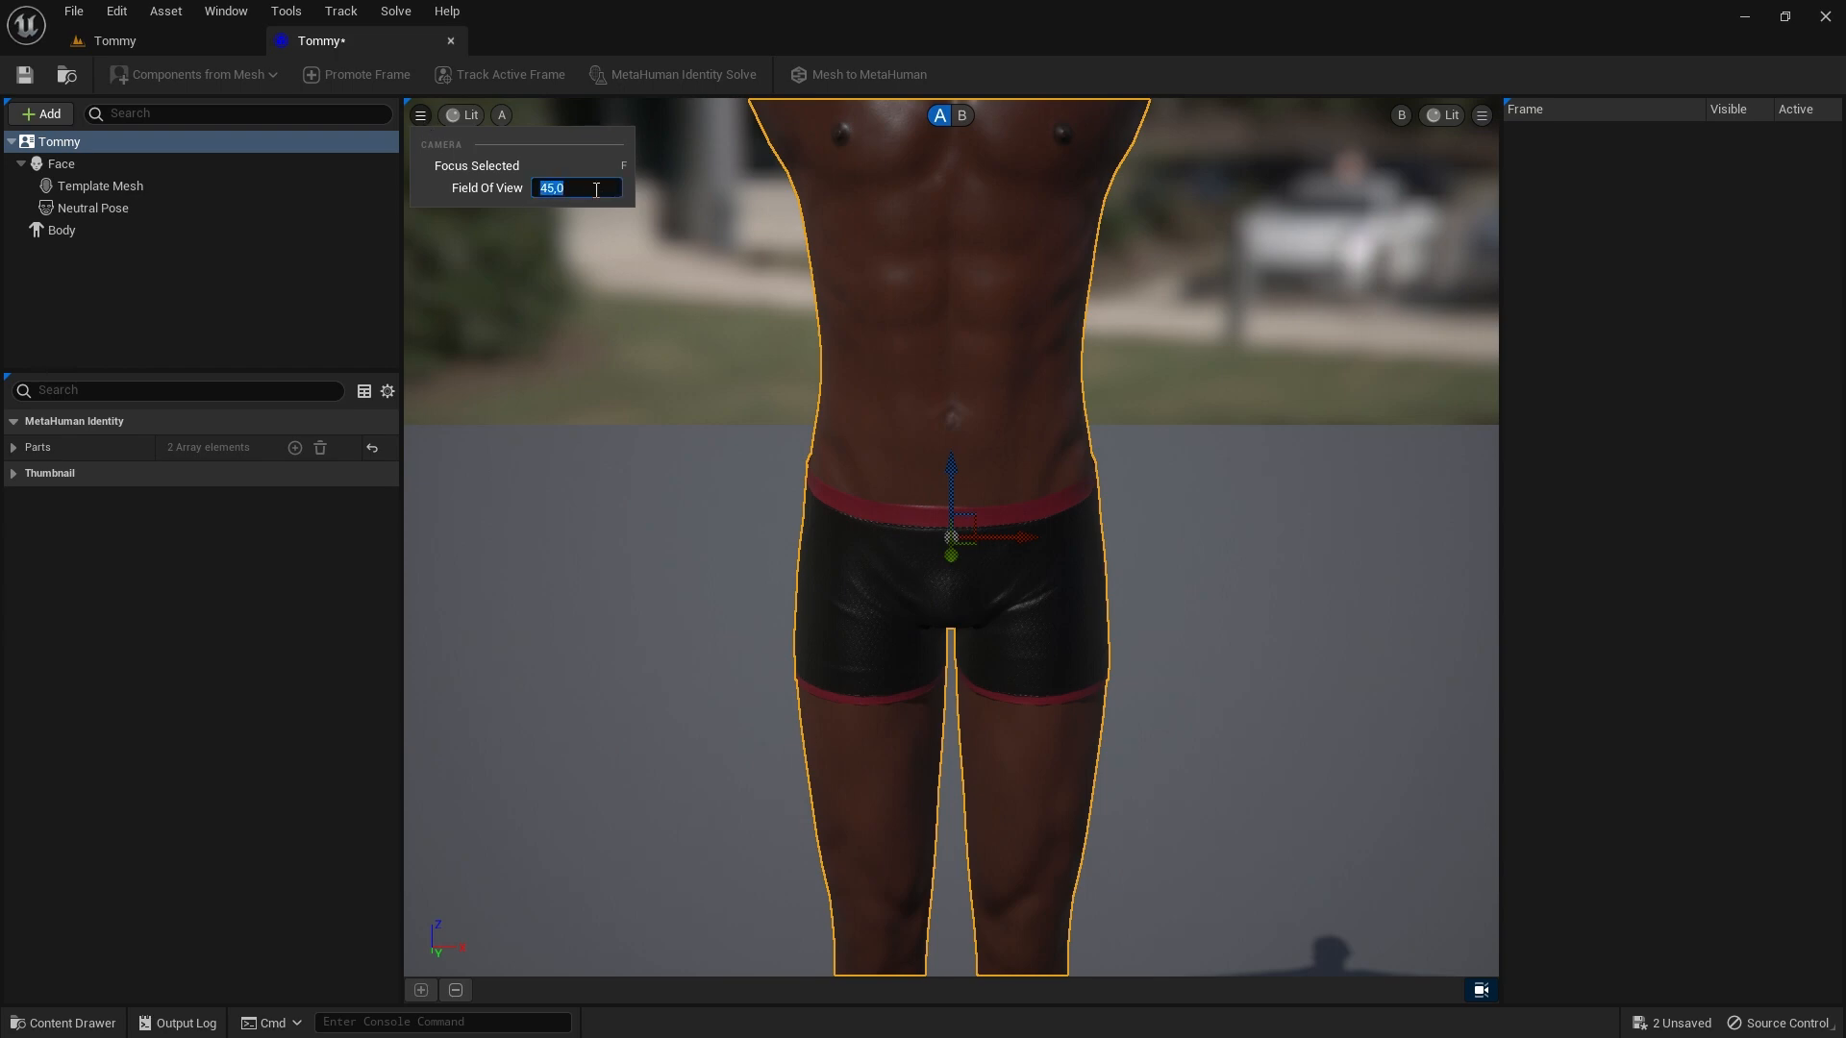
text(20,0)
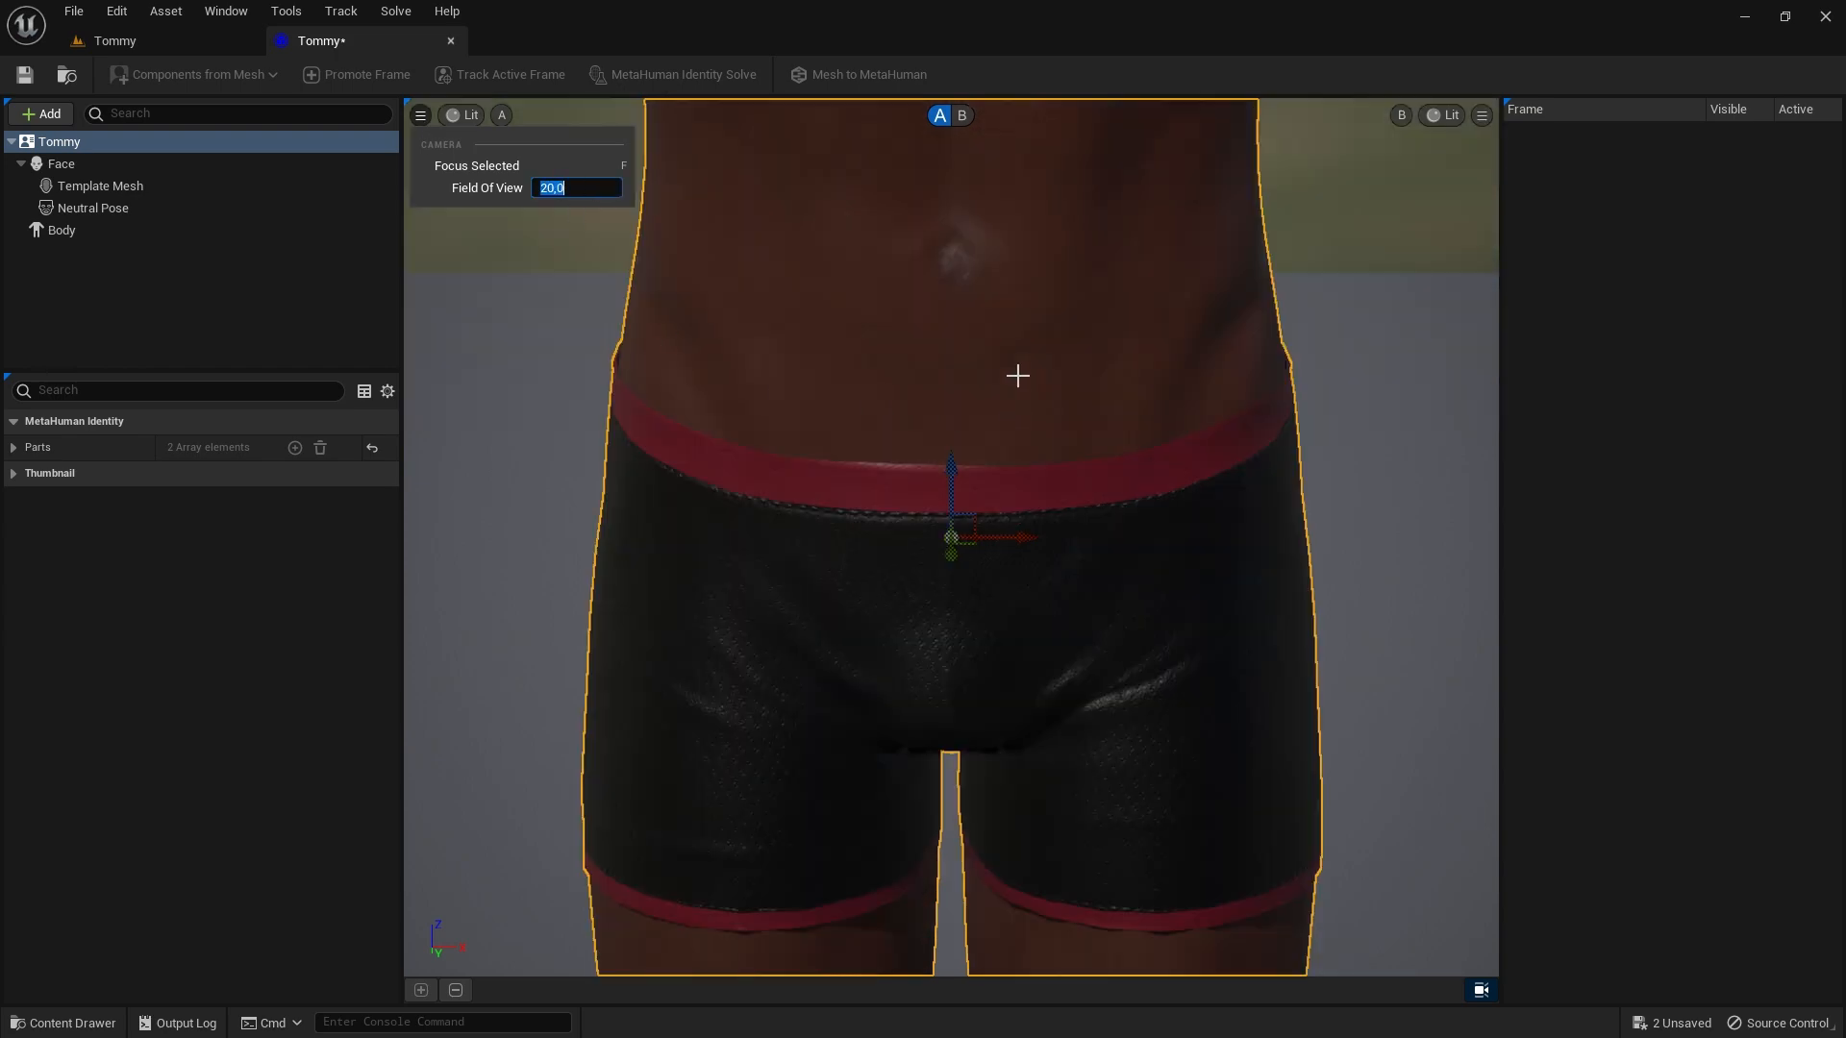
click(92, 208)
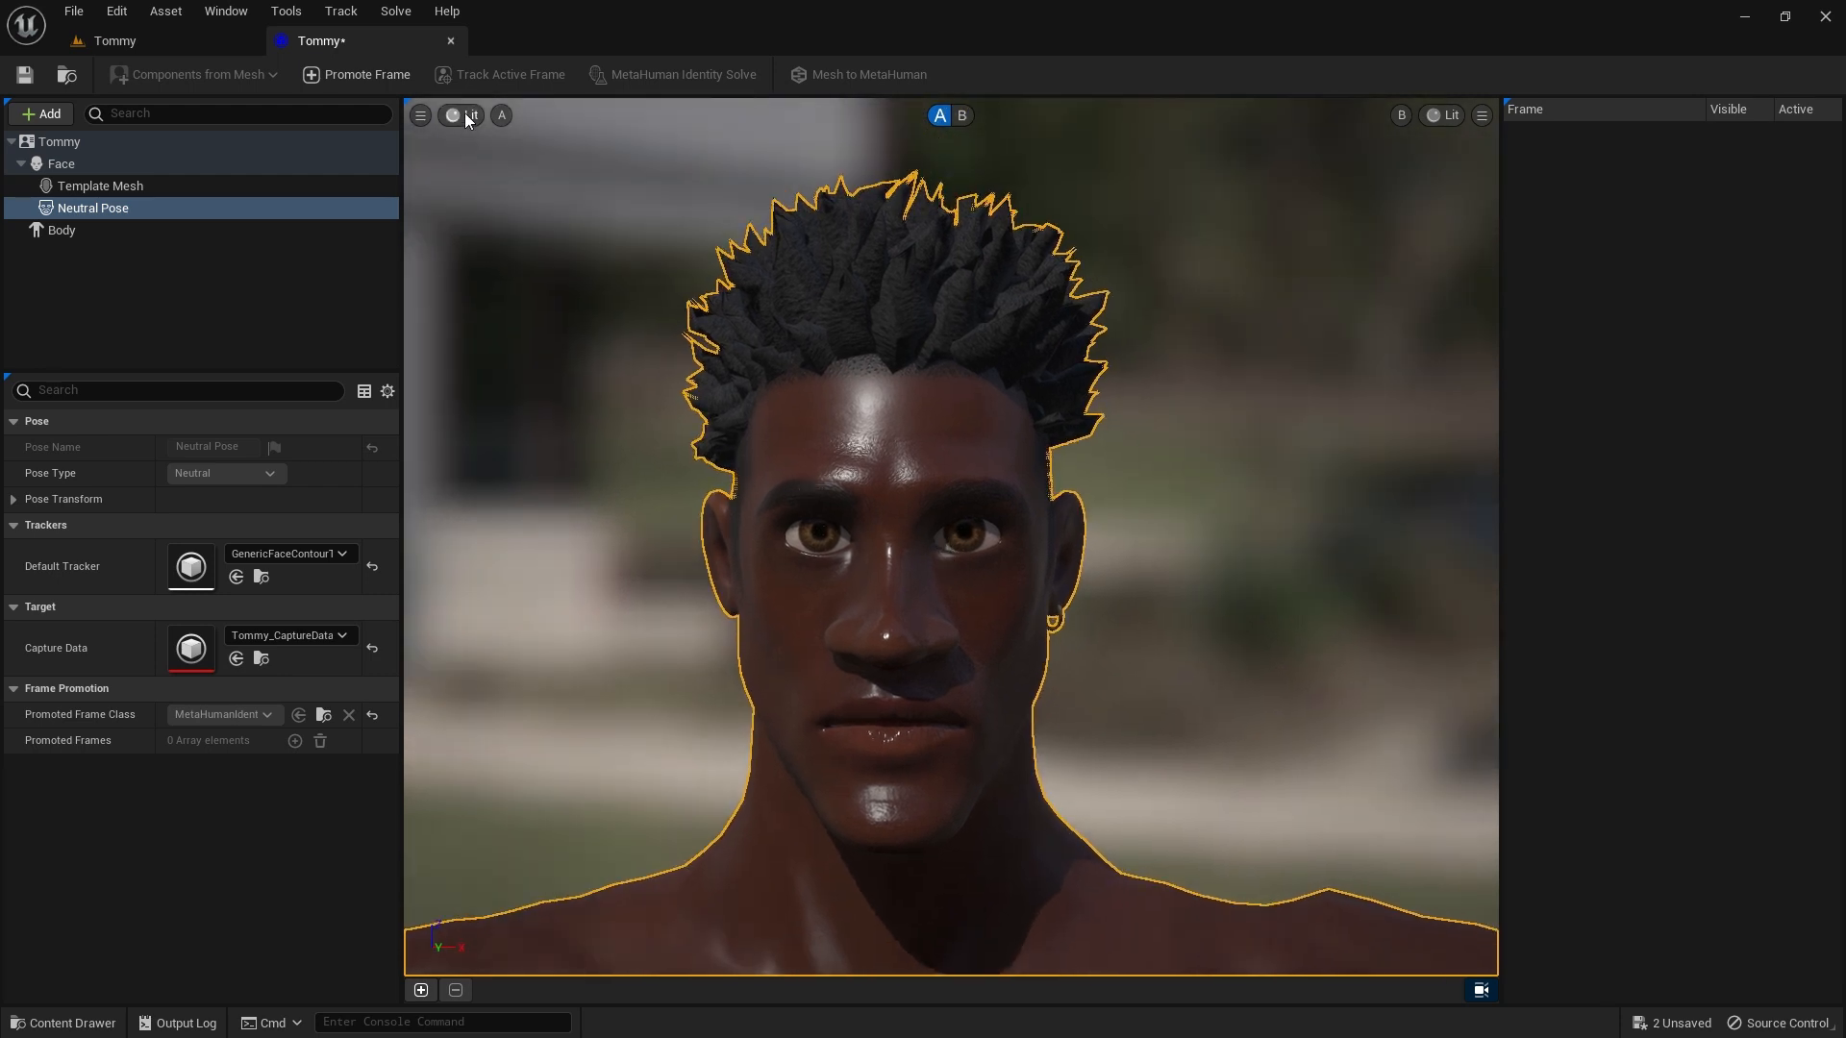
- Promote three neutral-pose frames of Tommy's head: one front view and two profile views
click(357, 75)
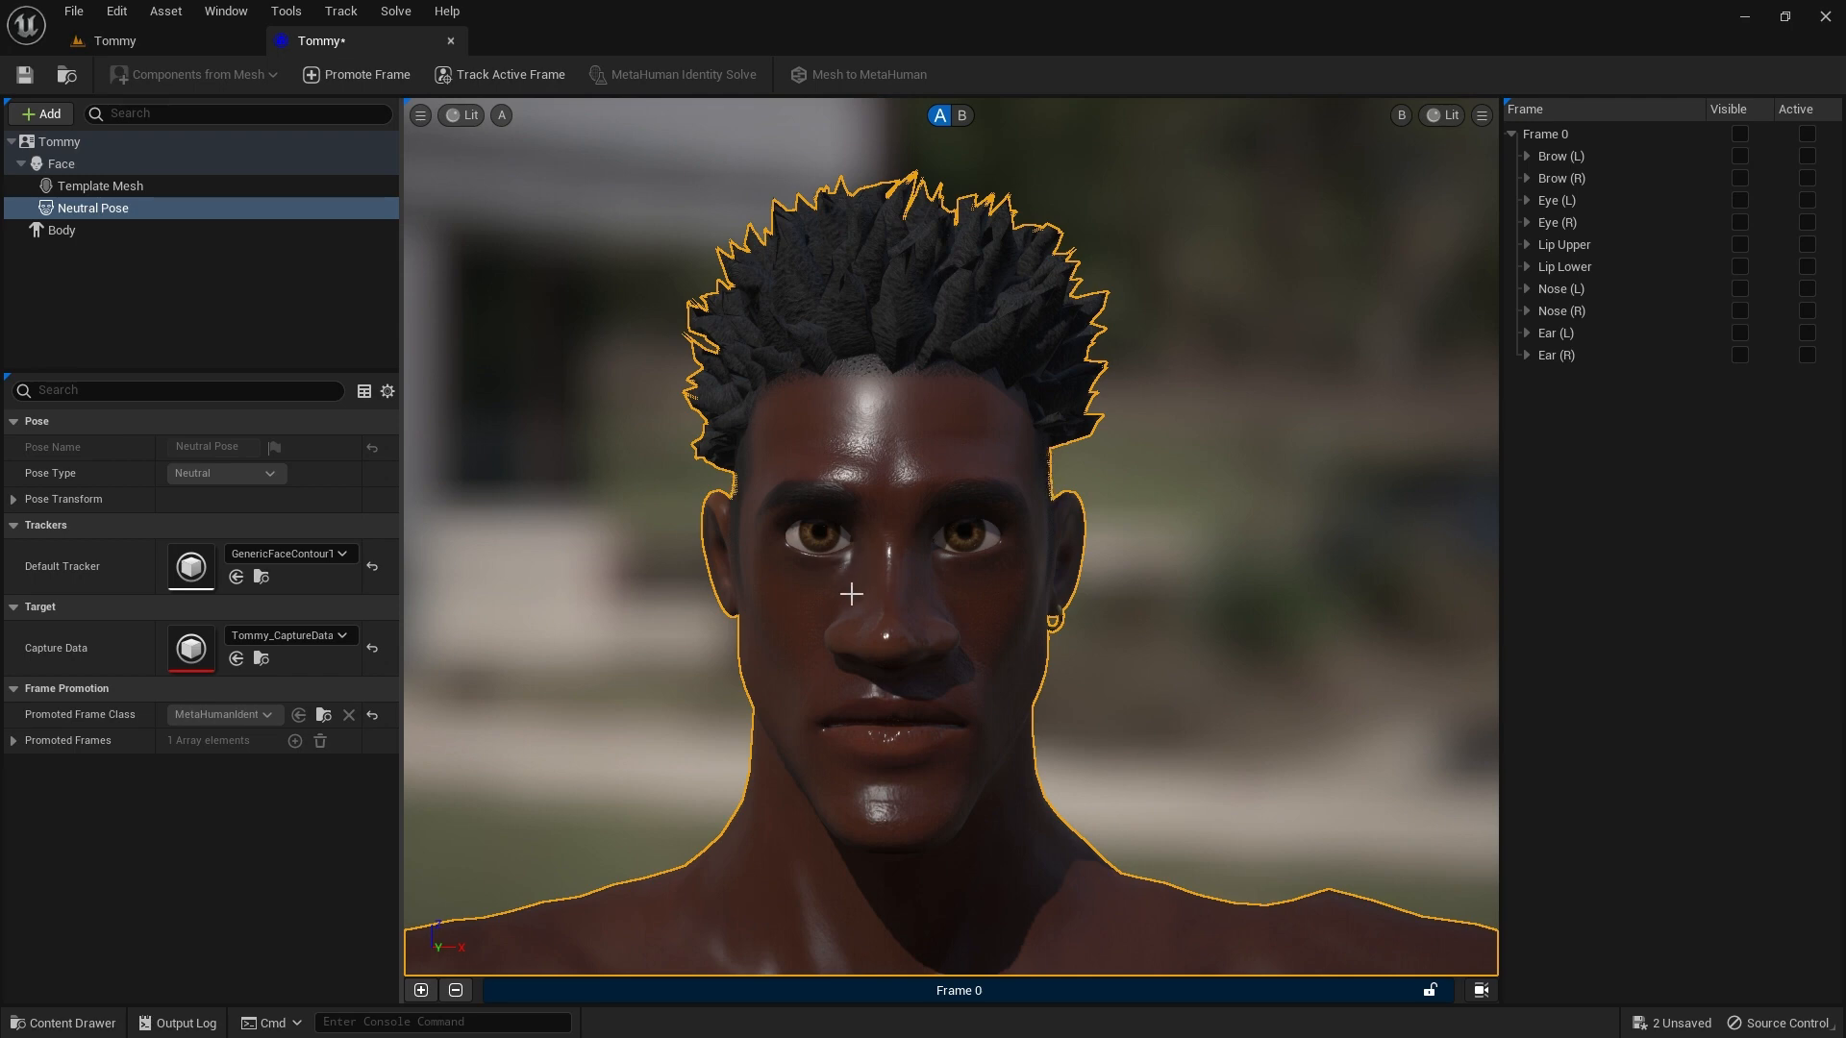
click(100, 184)
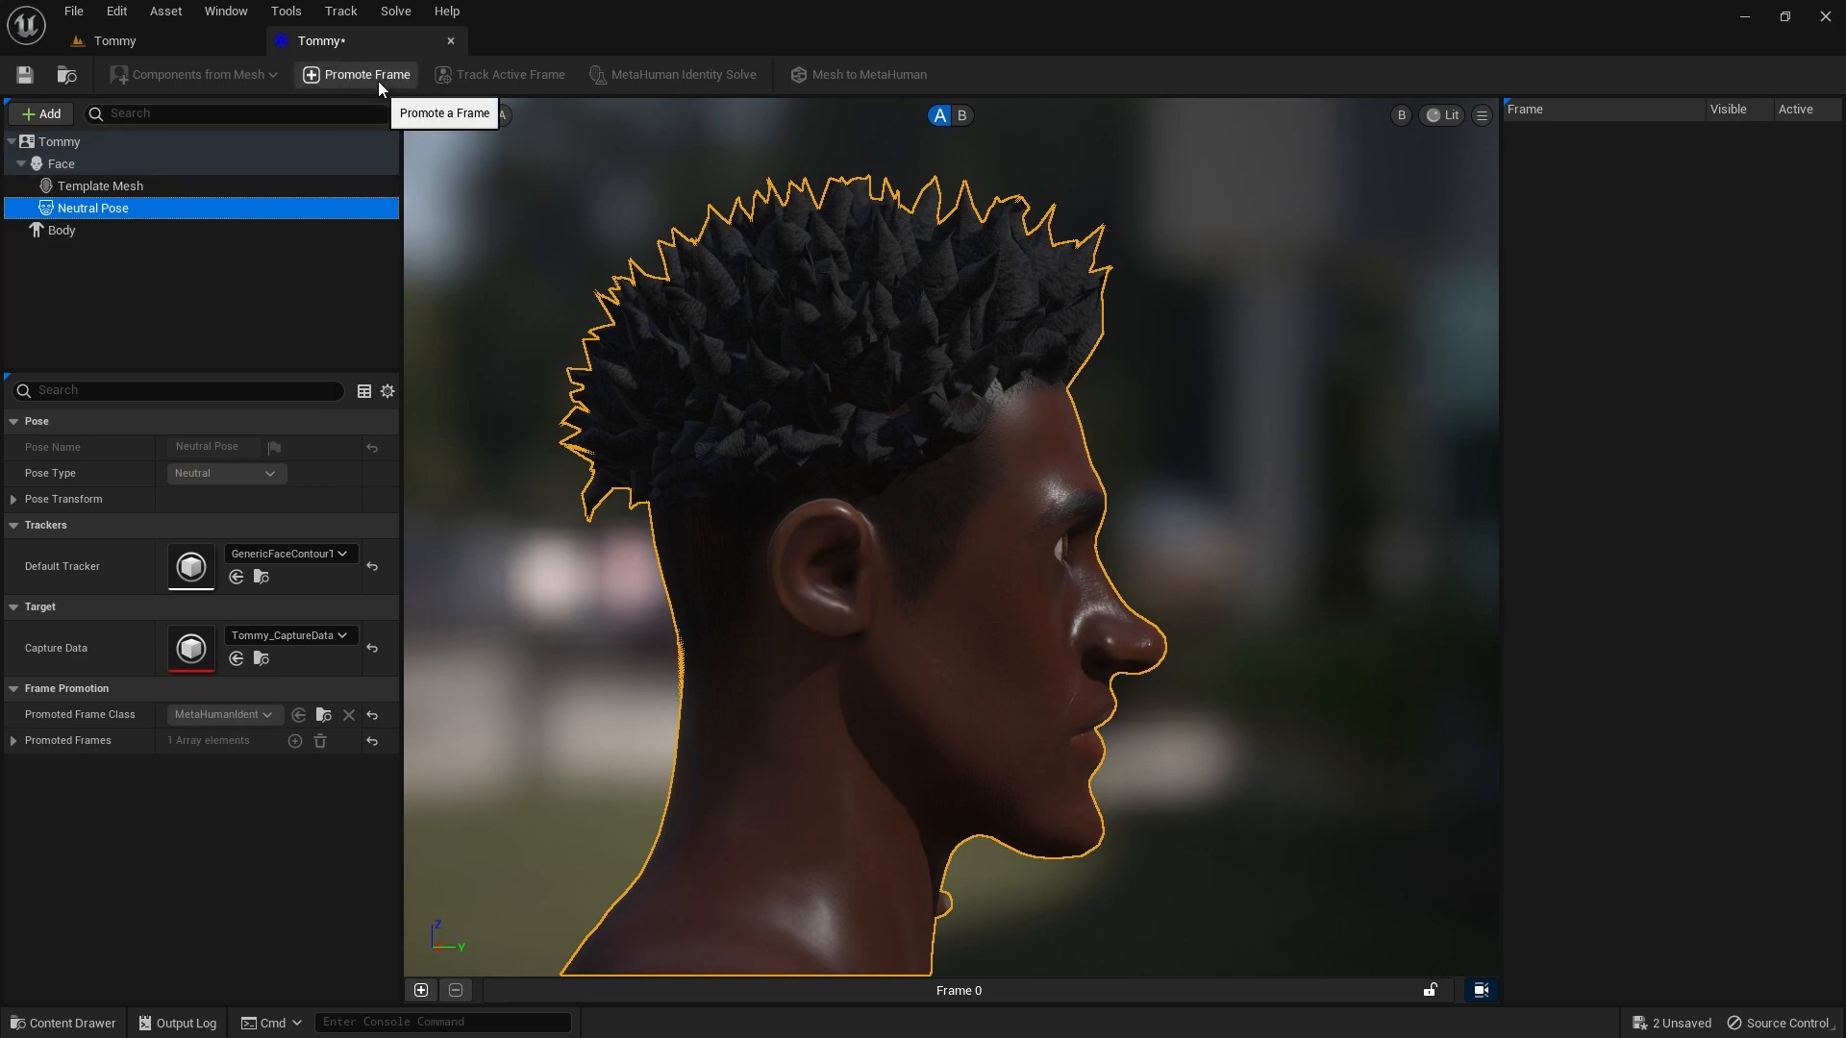
click(365, 75)
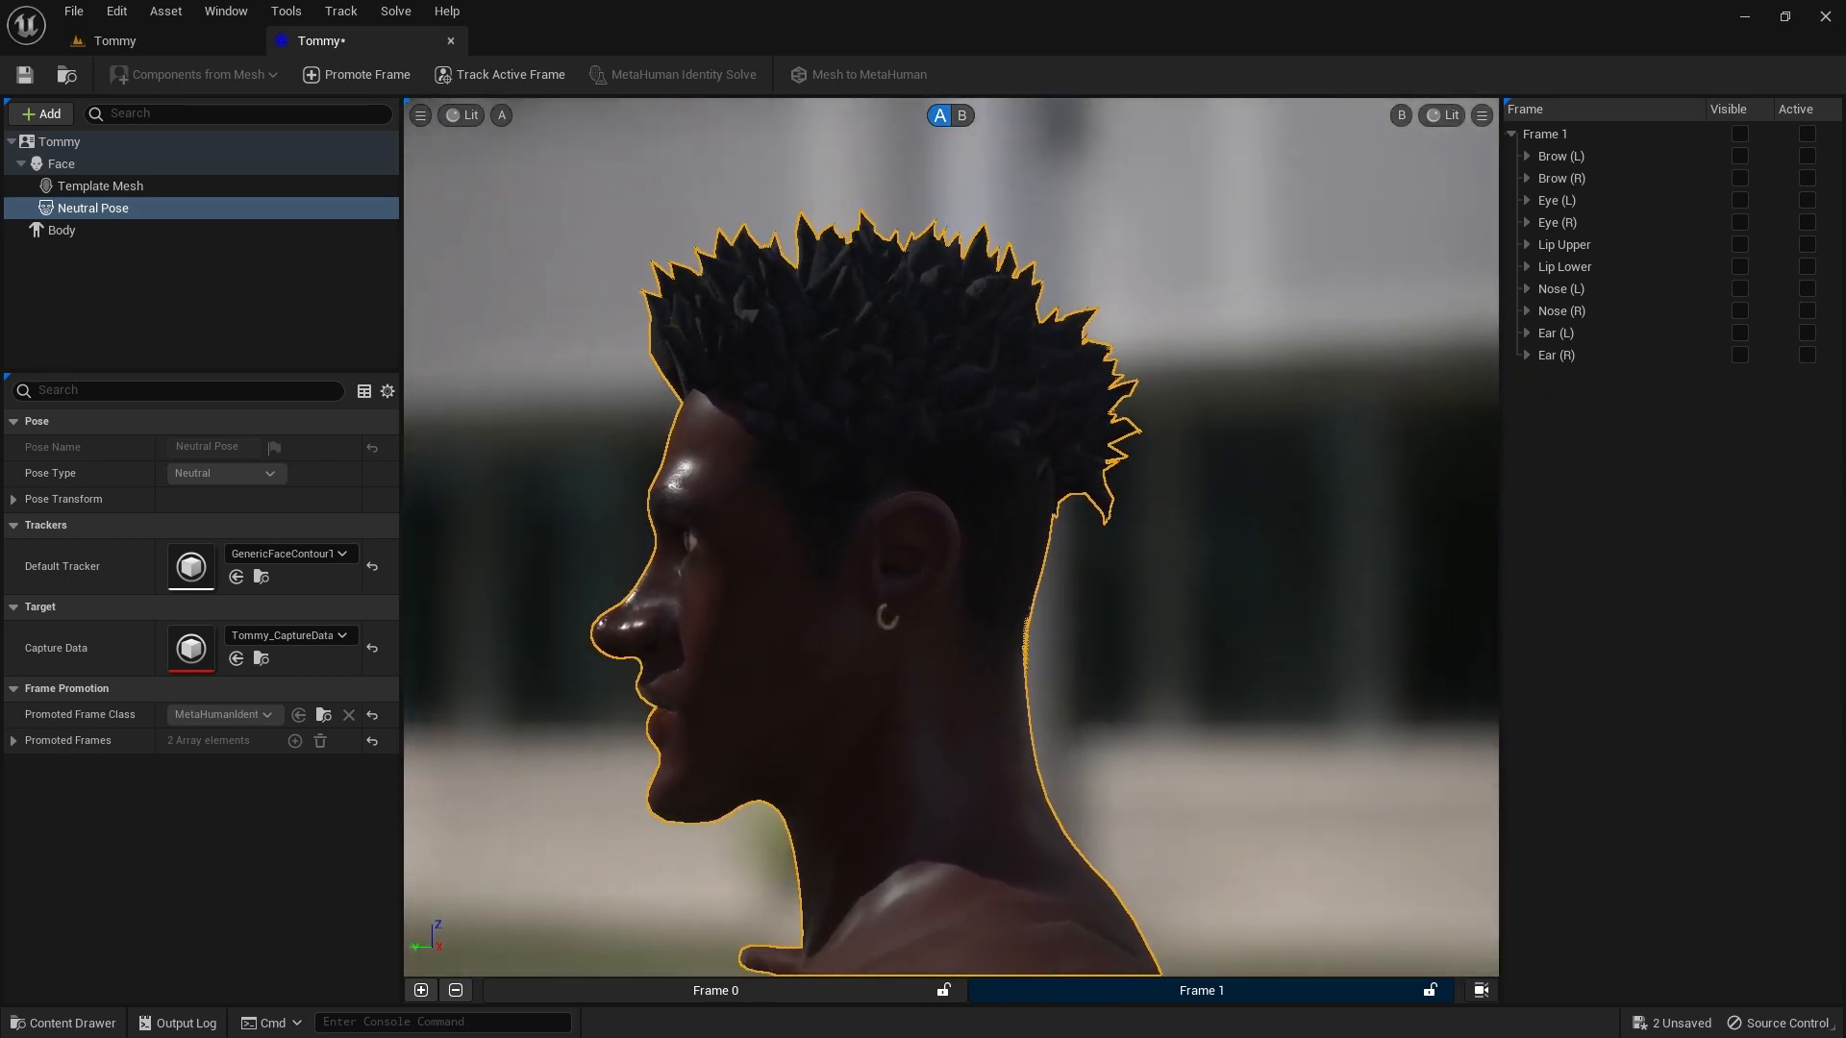
mouse_move(358, 75)
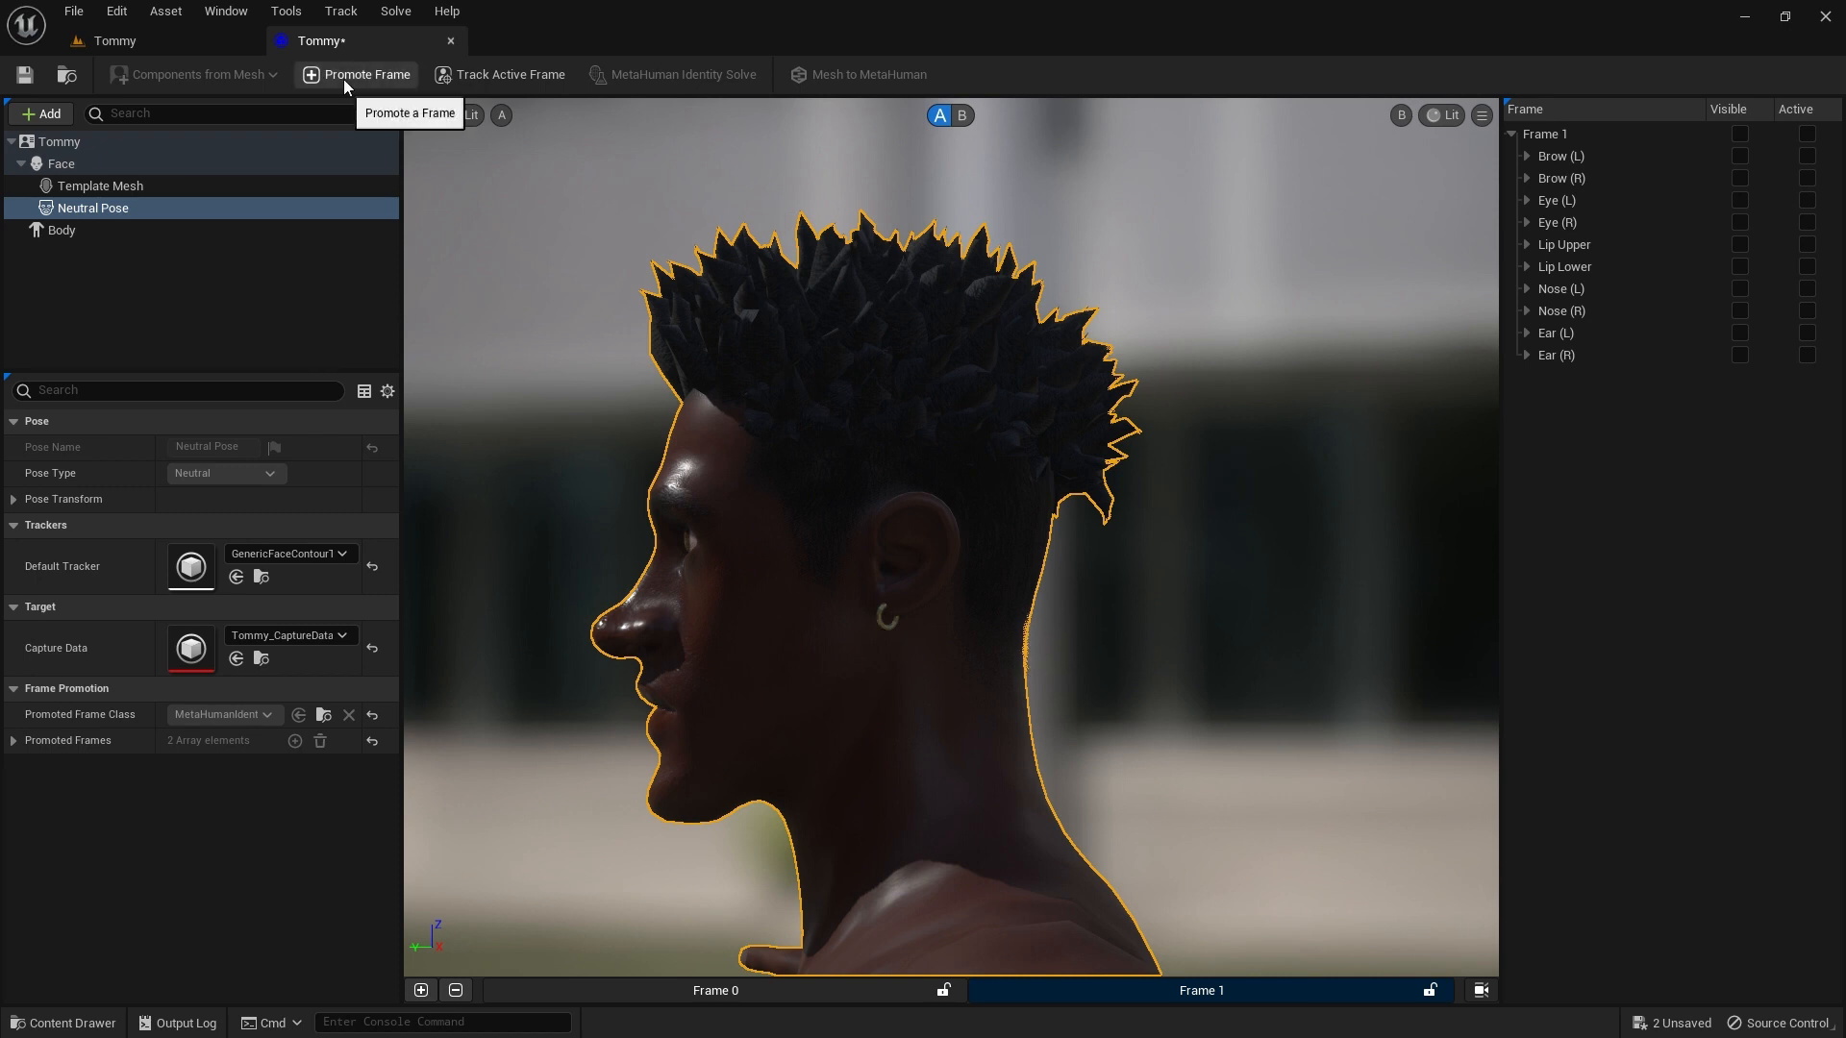
click(356, 75)
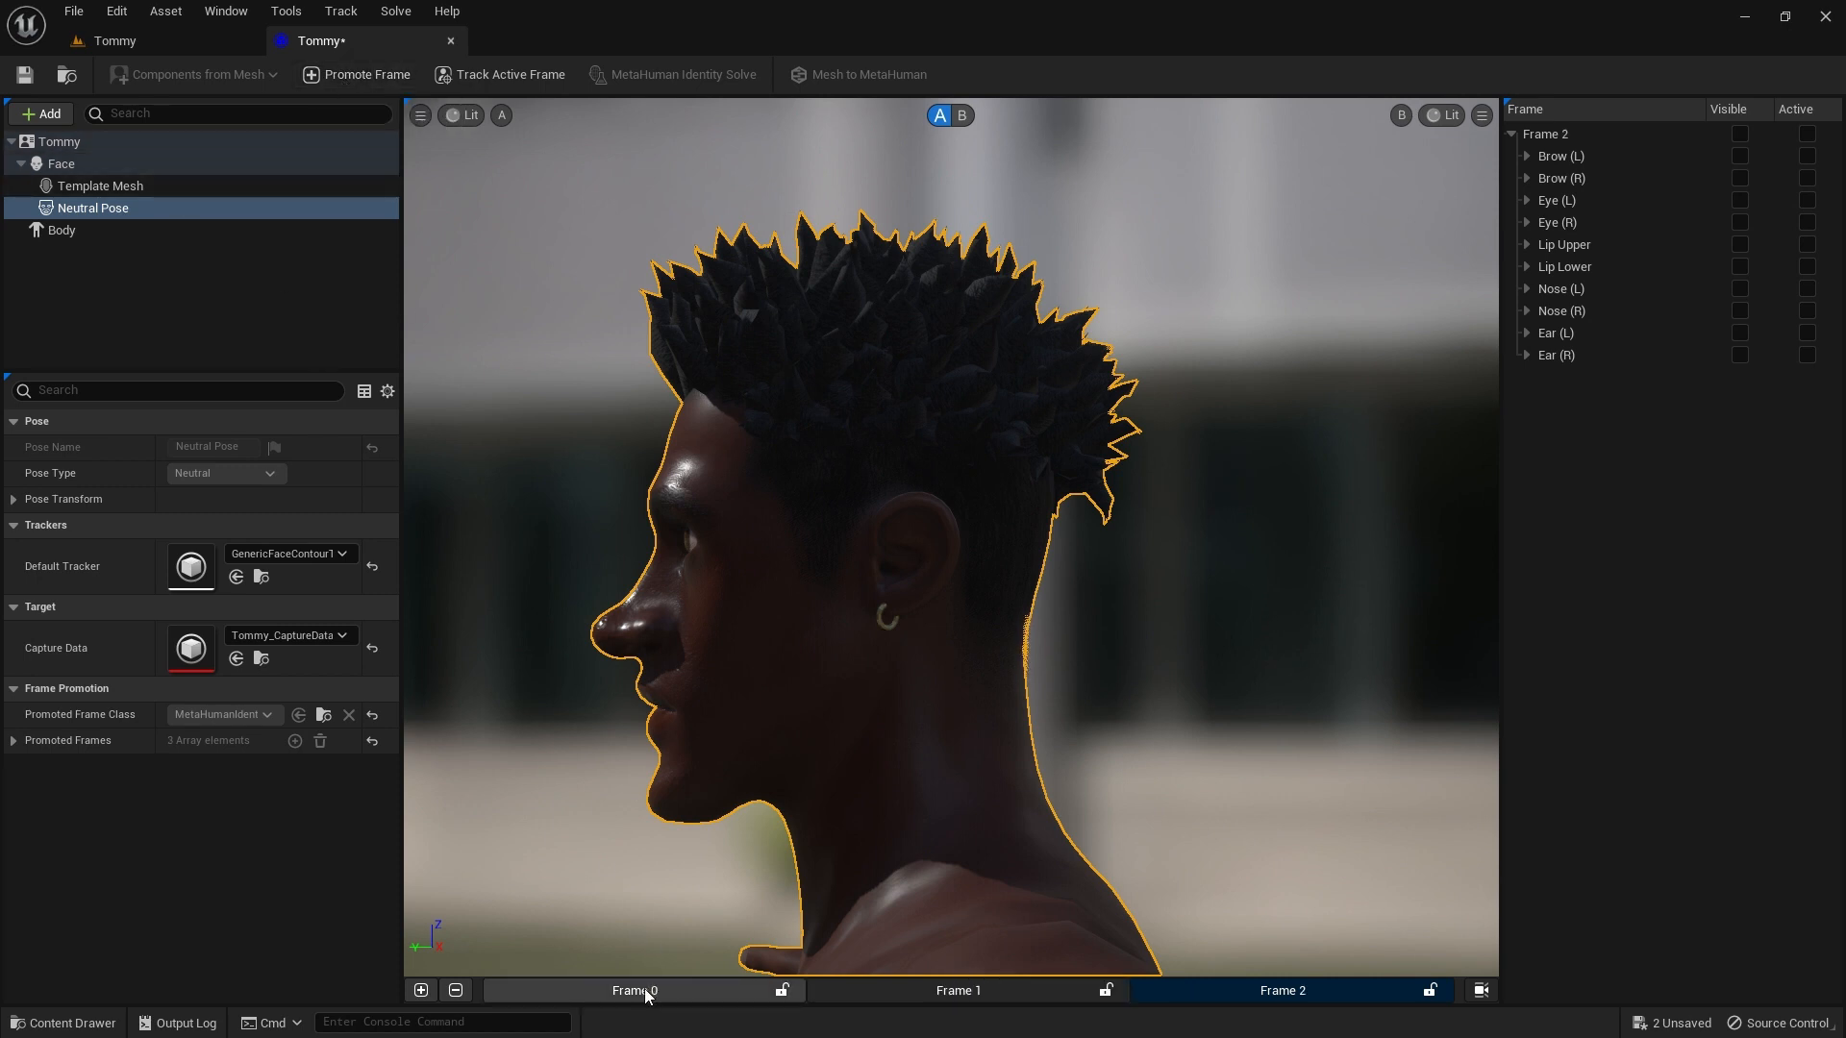
- Track Frame 0 so brow, eye and lip landmark curves sit on Tommy's front view
click(632, 990)
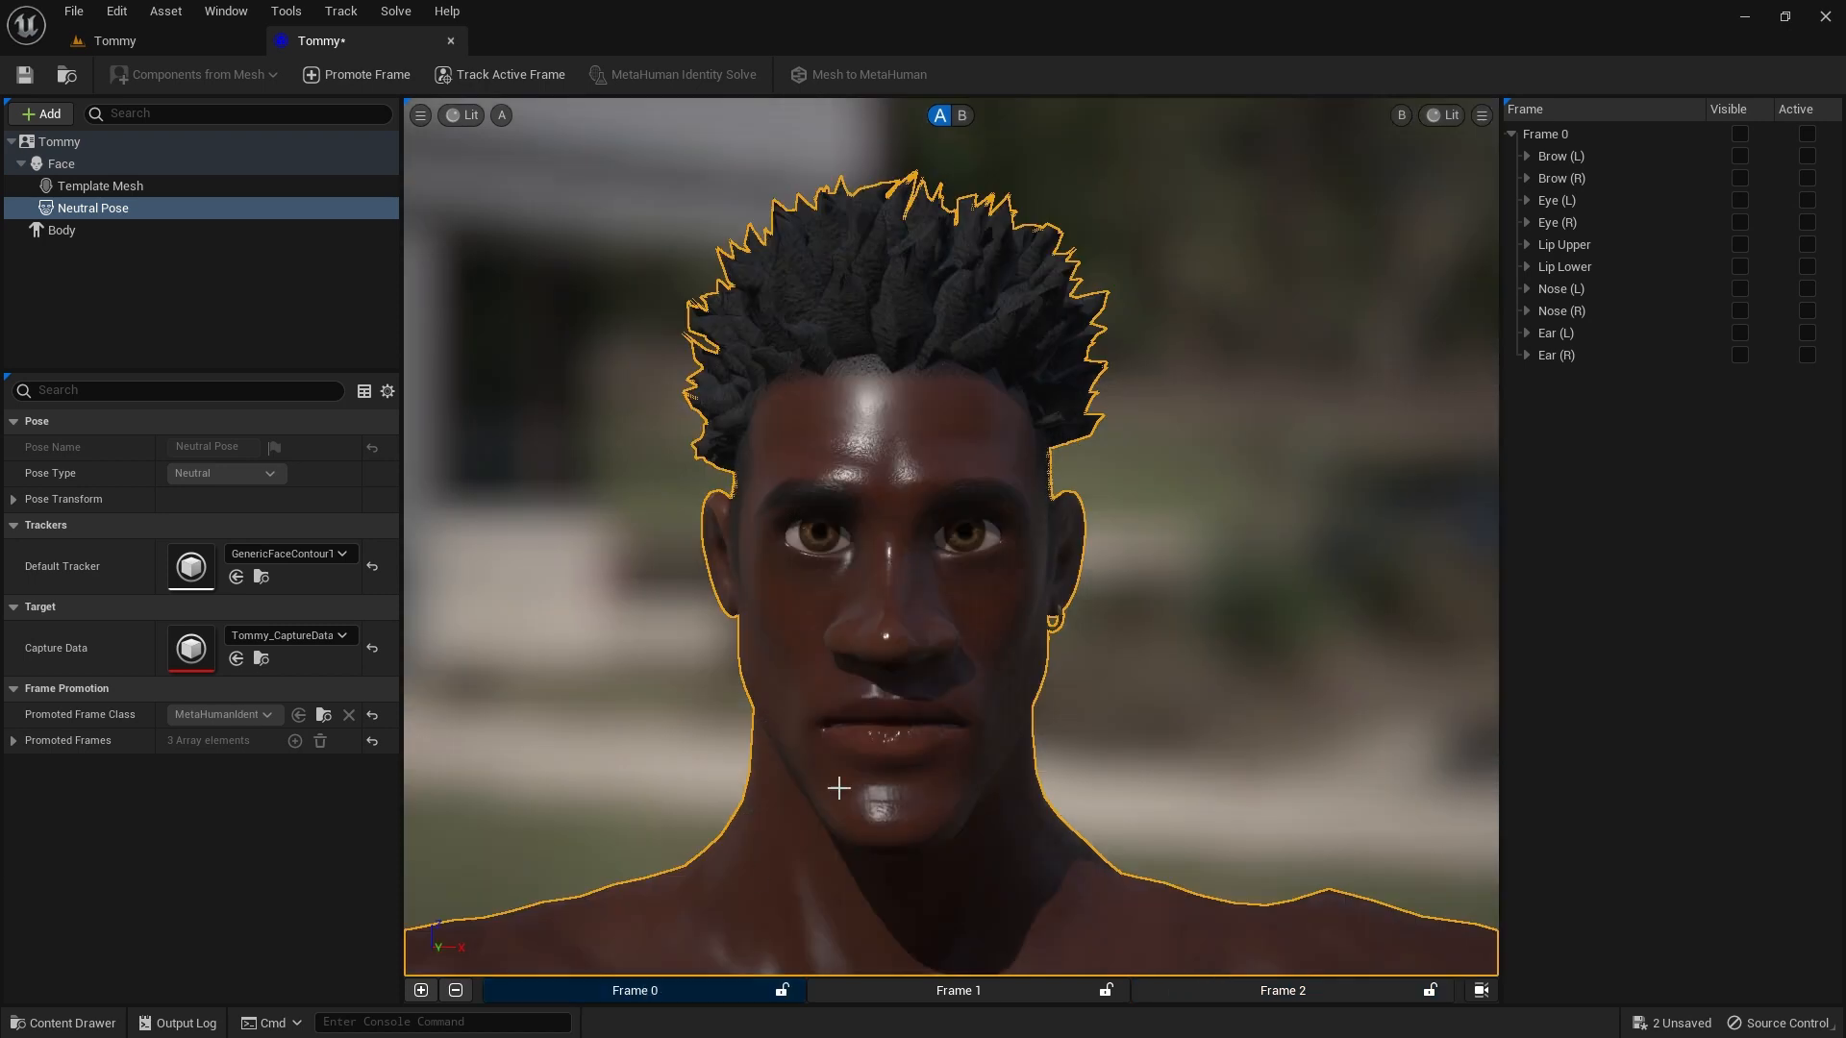
mouse_move(569, 144)
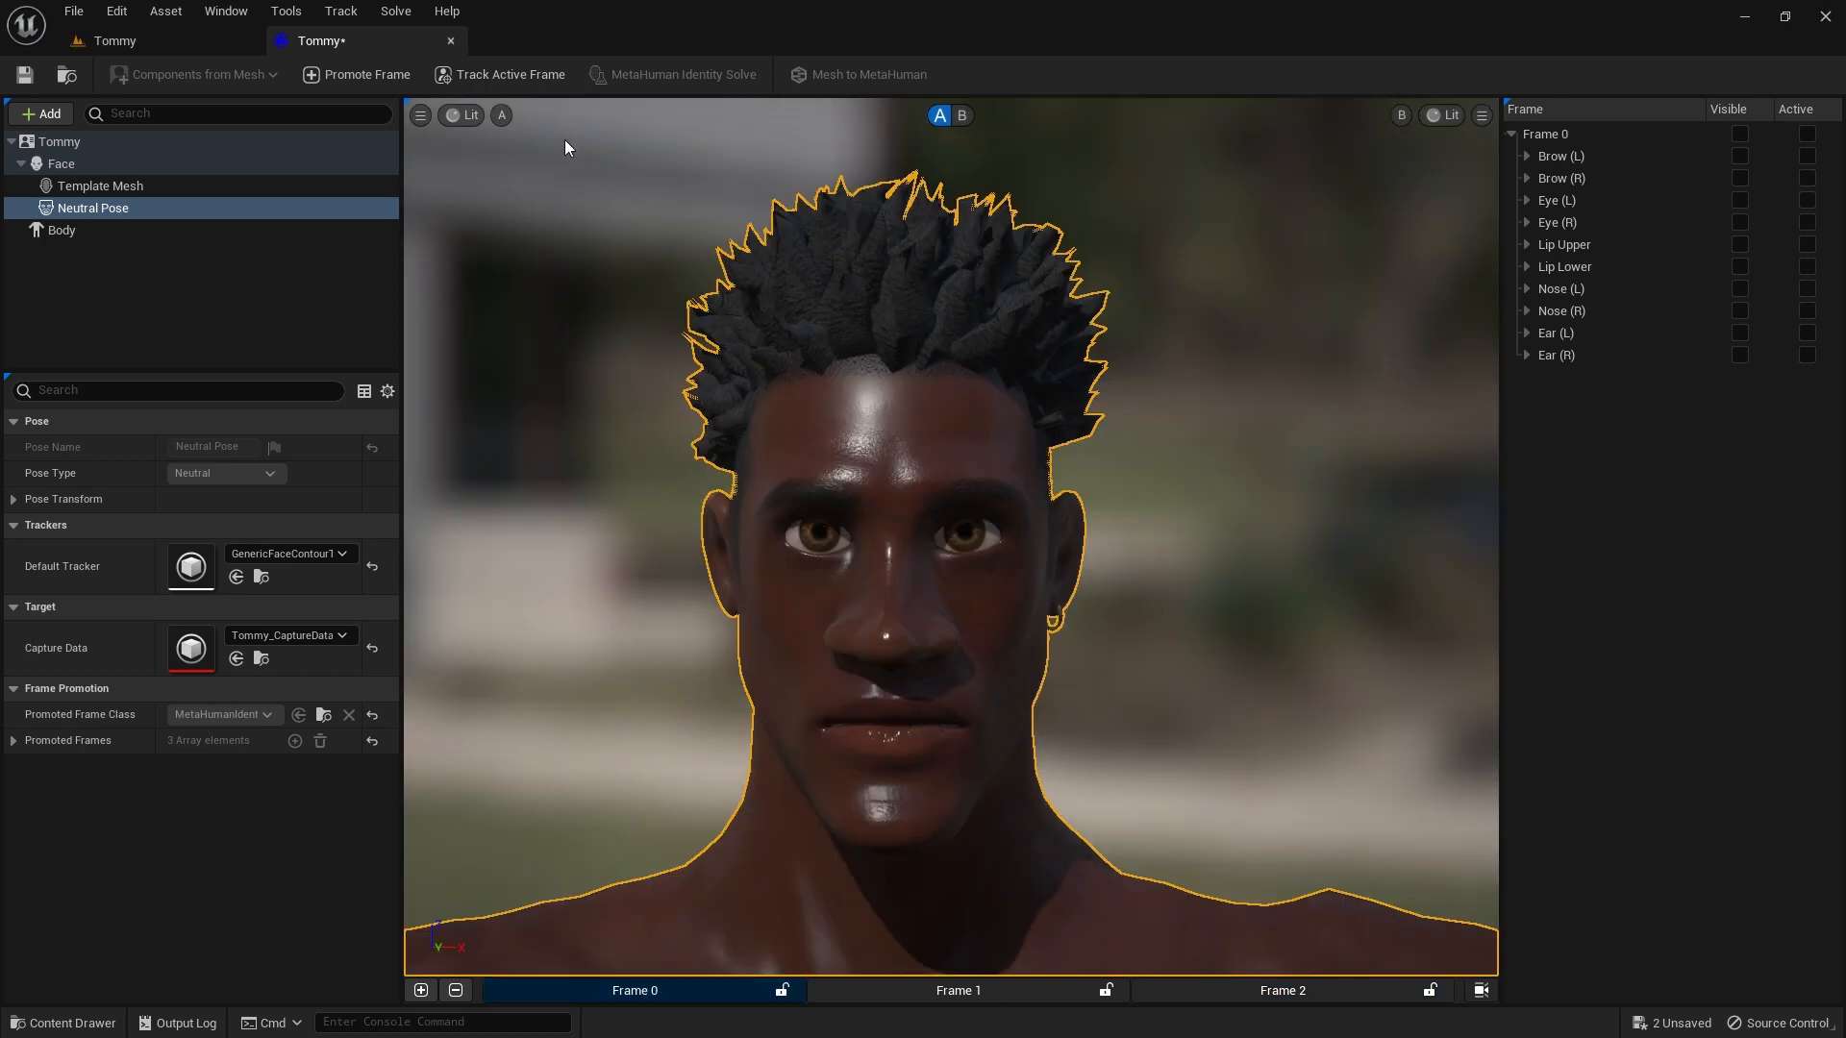
mouse_move(499, 75)
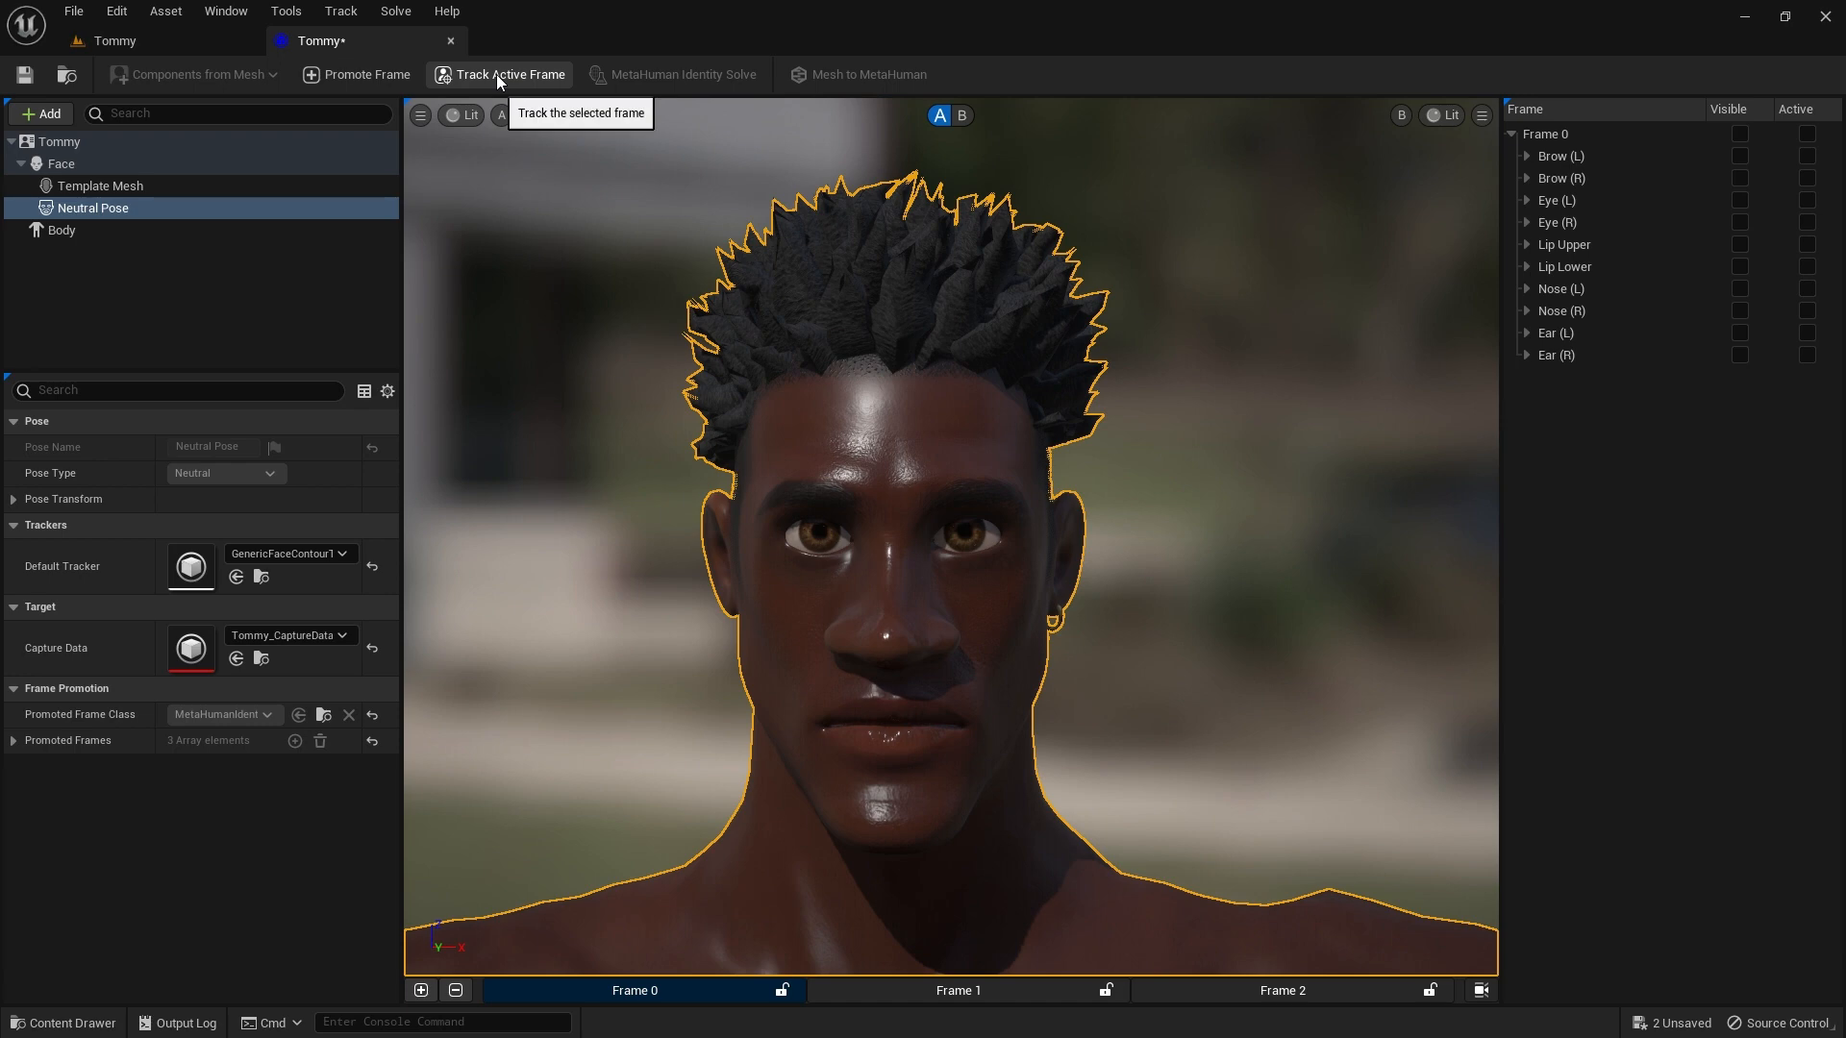
click(499, 75)
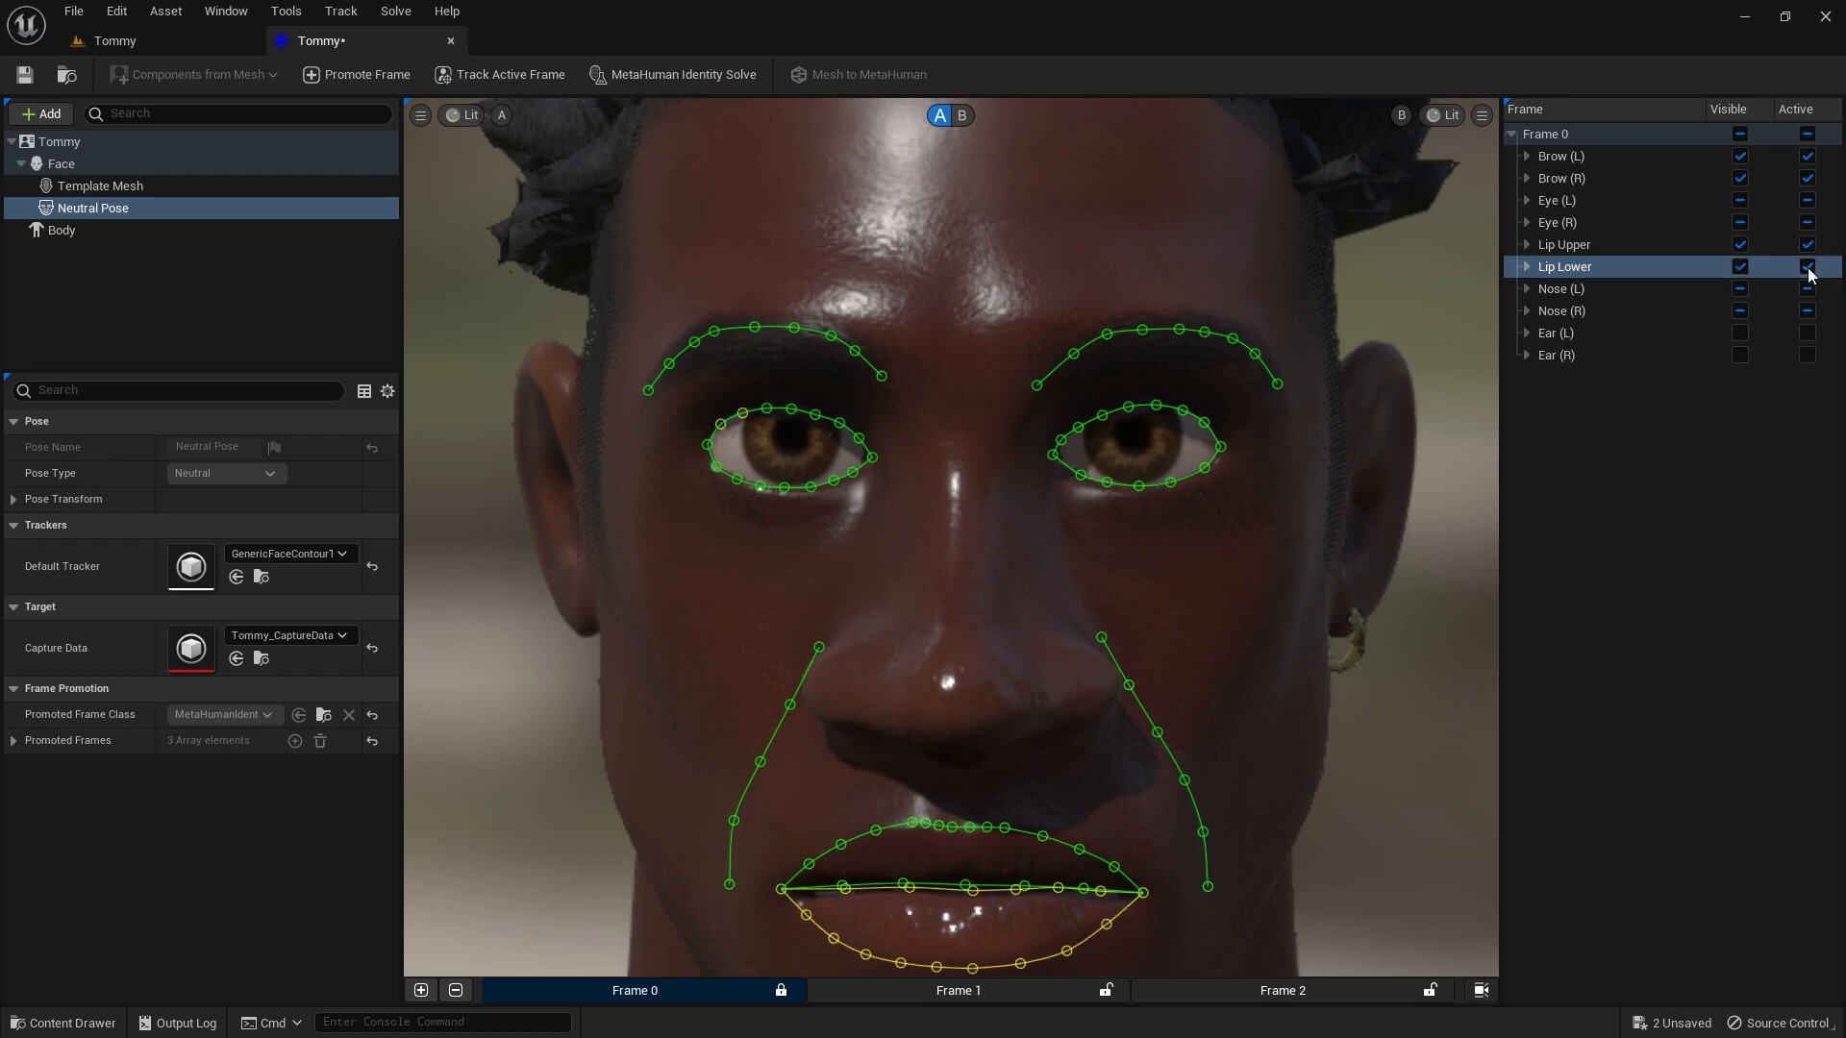
- Toggle the lower lip curves and set which Nose (L)/(R) curves stay active on Frame 0
click(1529, 200)
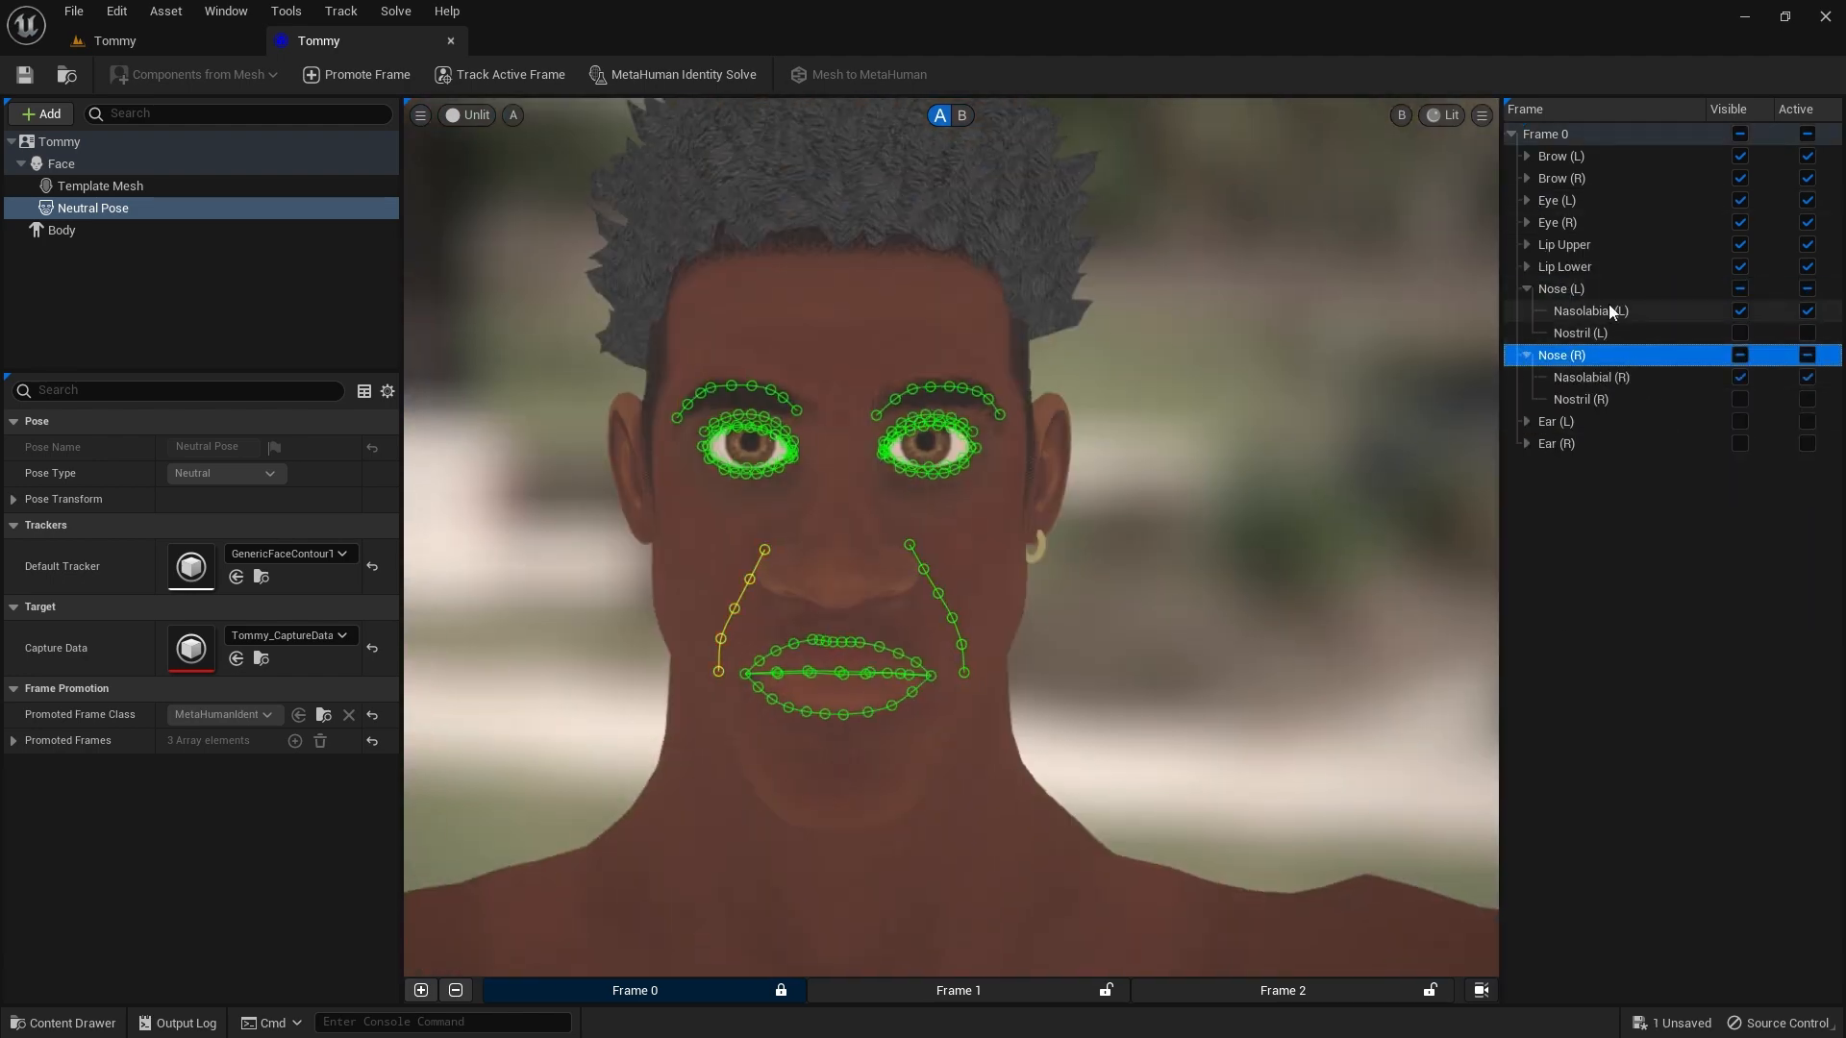
click(958, 990)
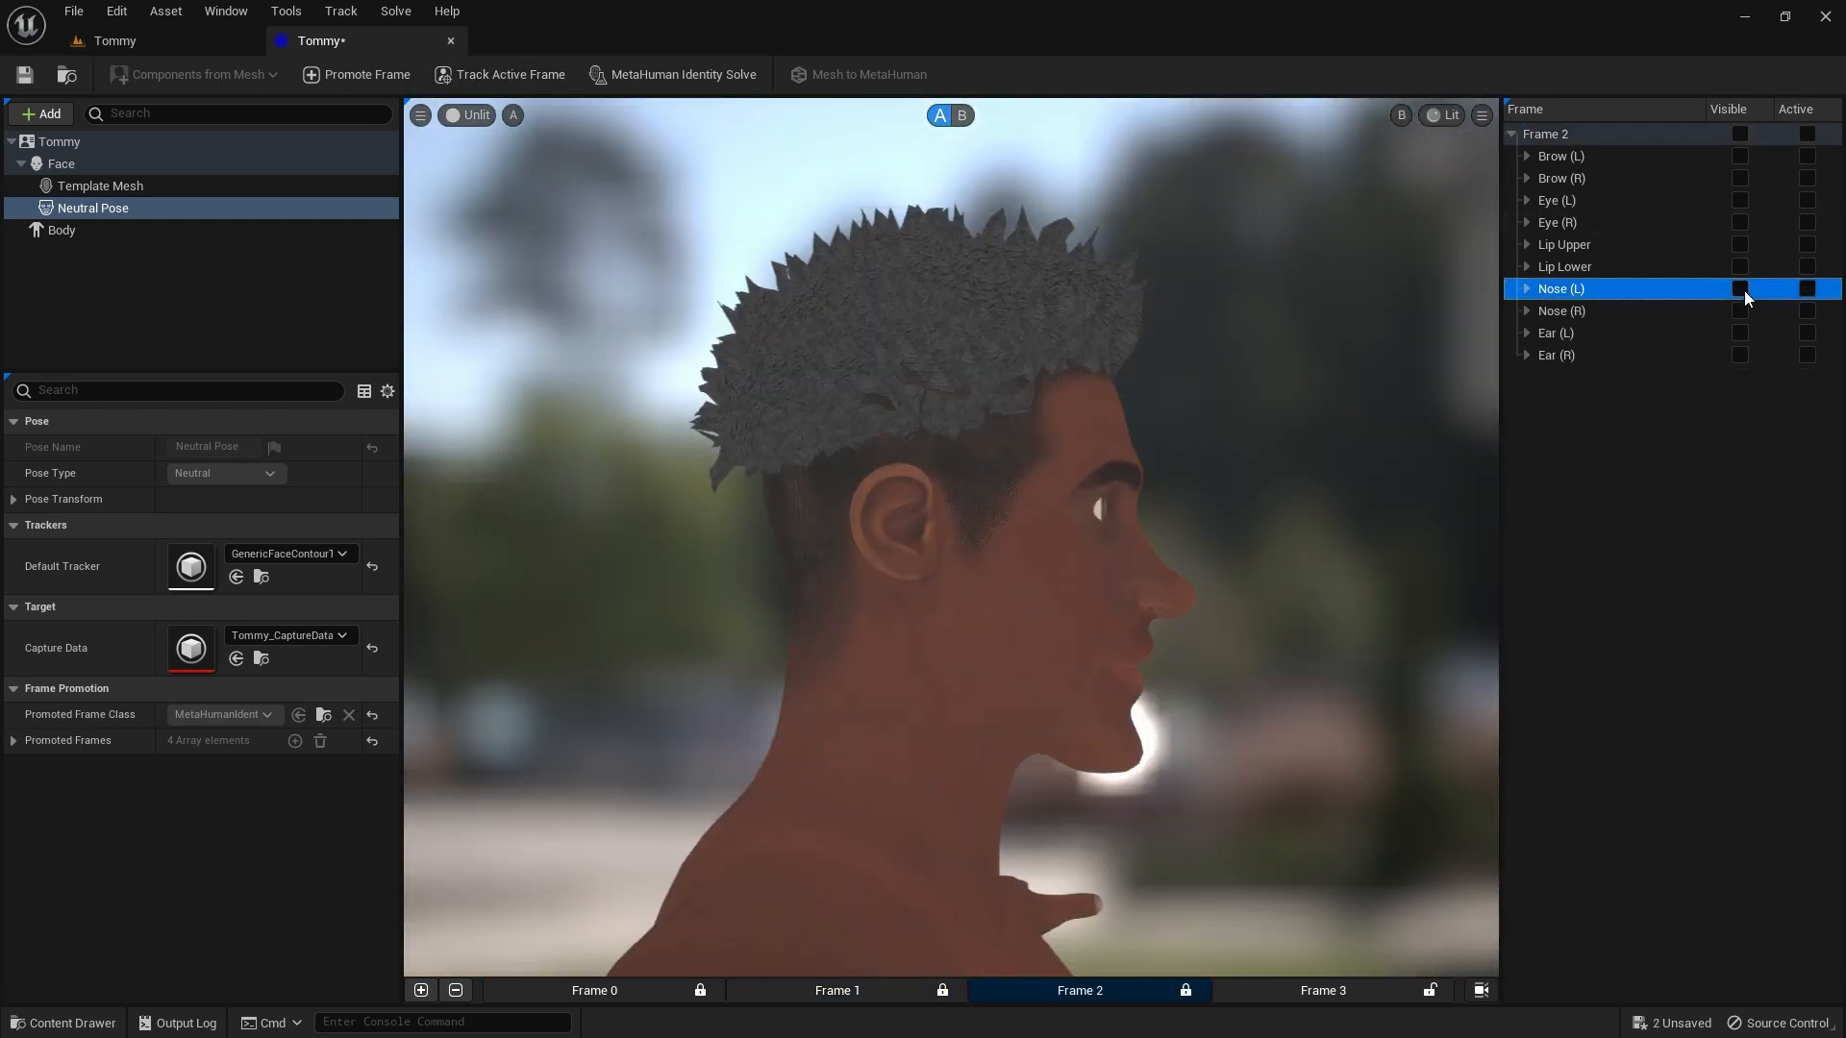
click(1524, 288)
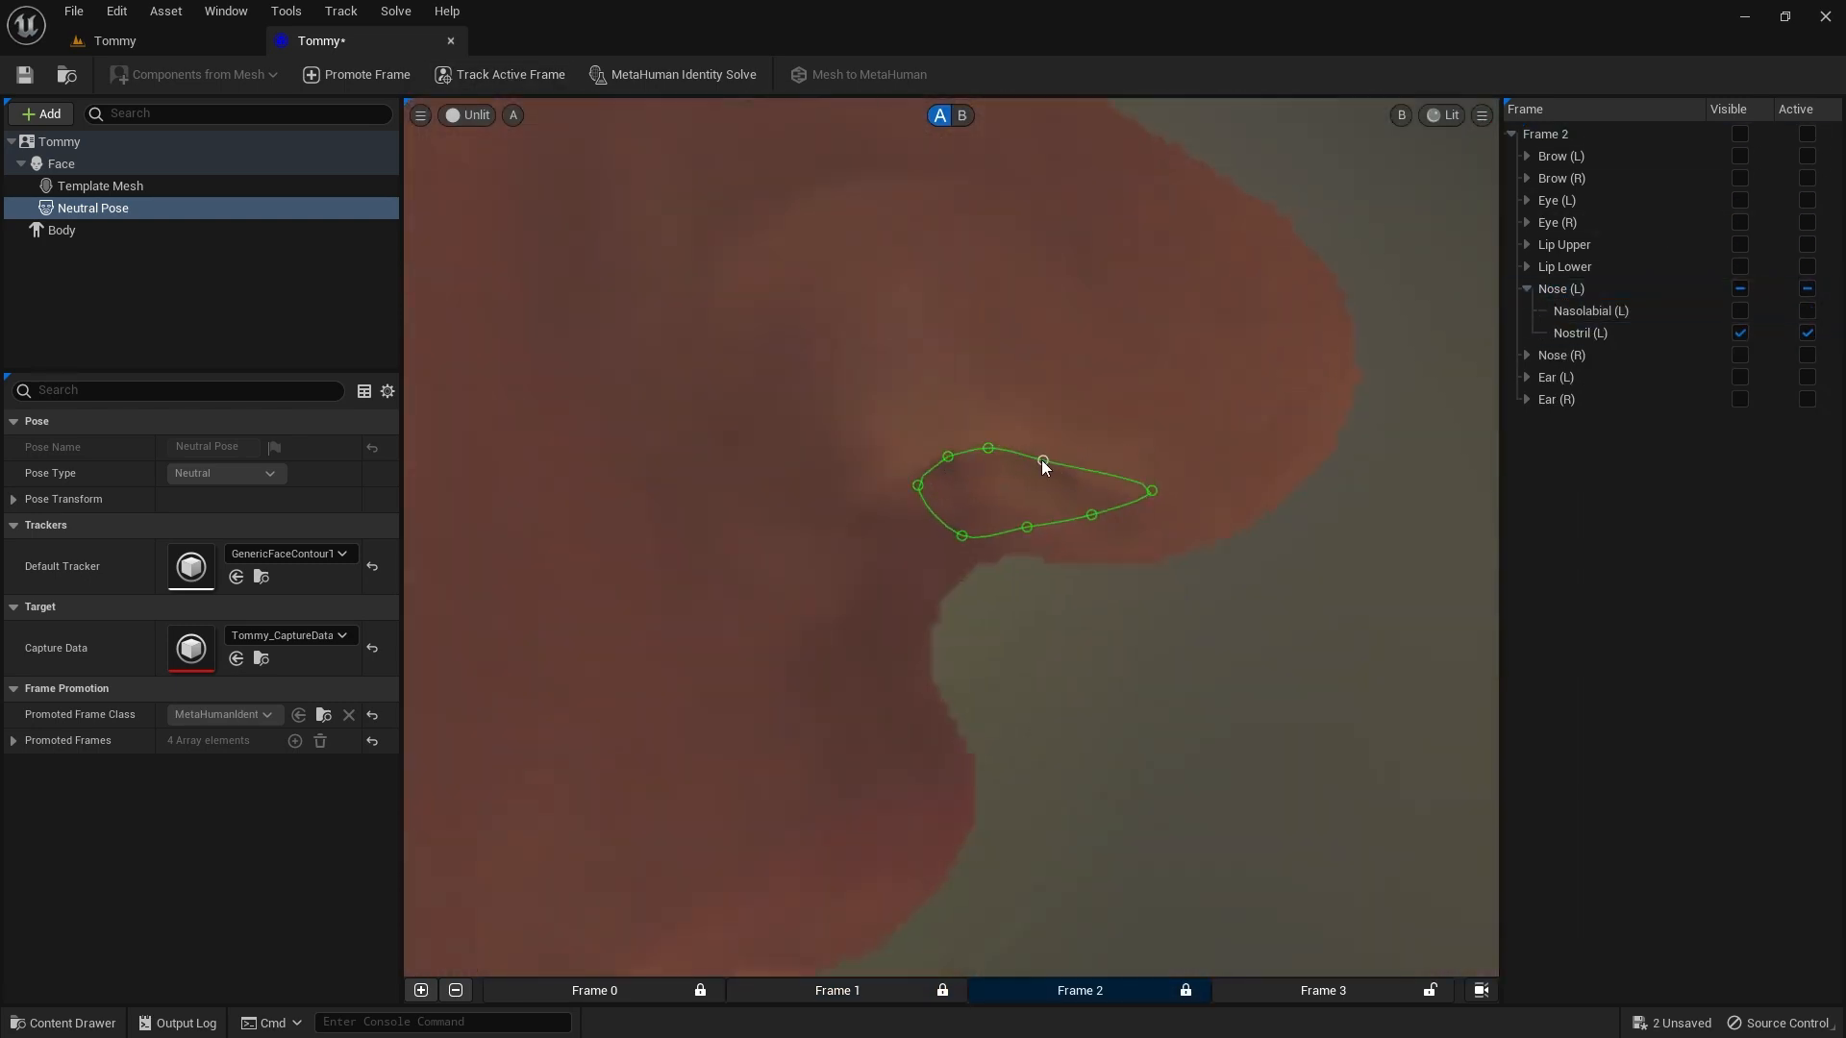
click(836, 990)
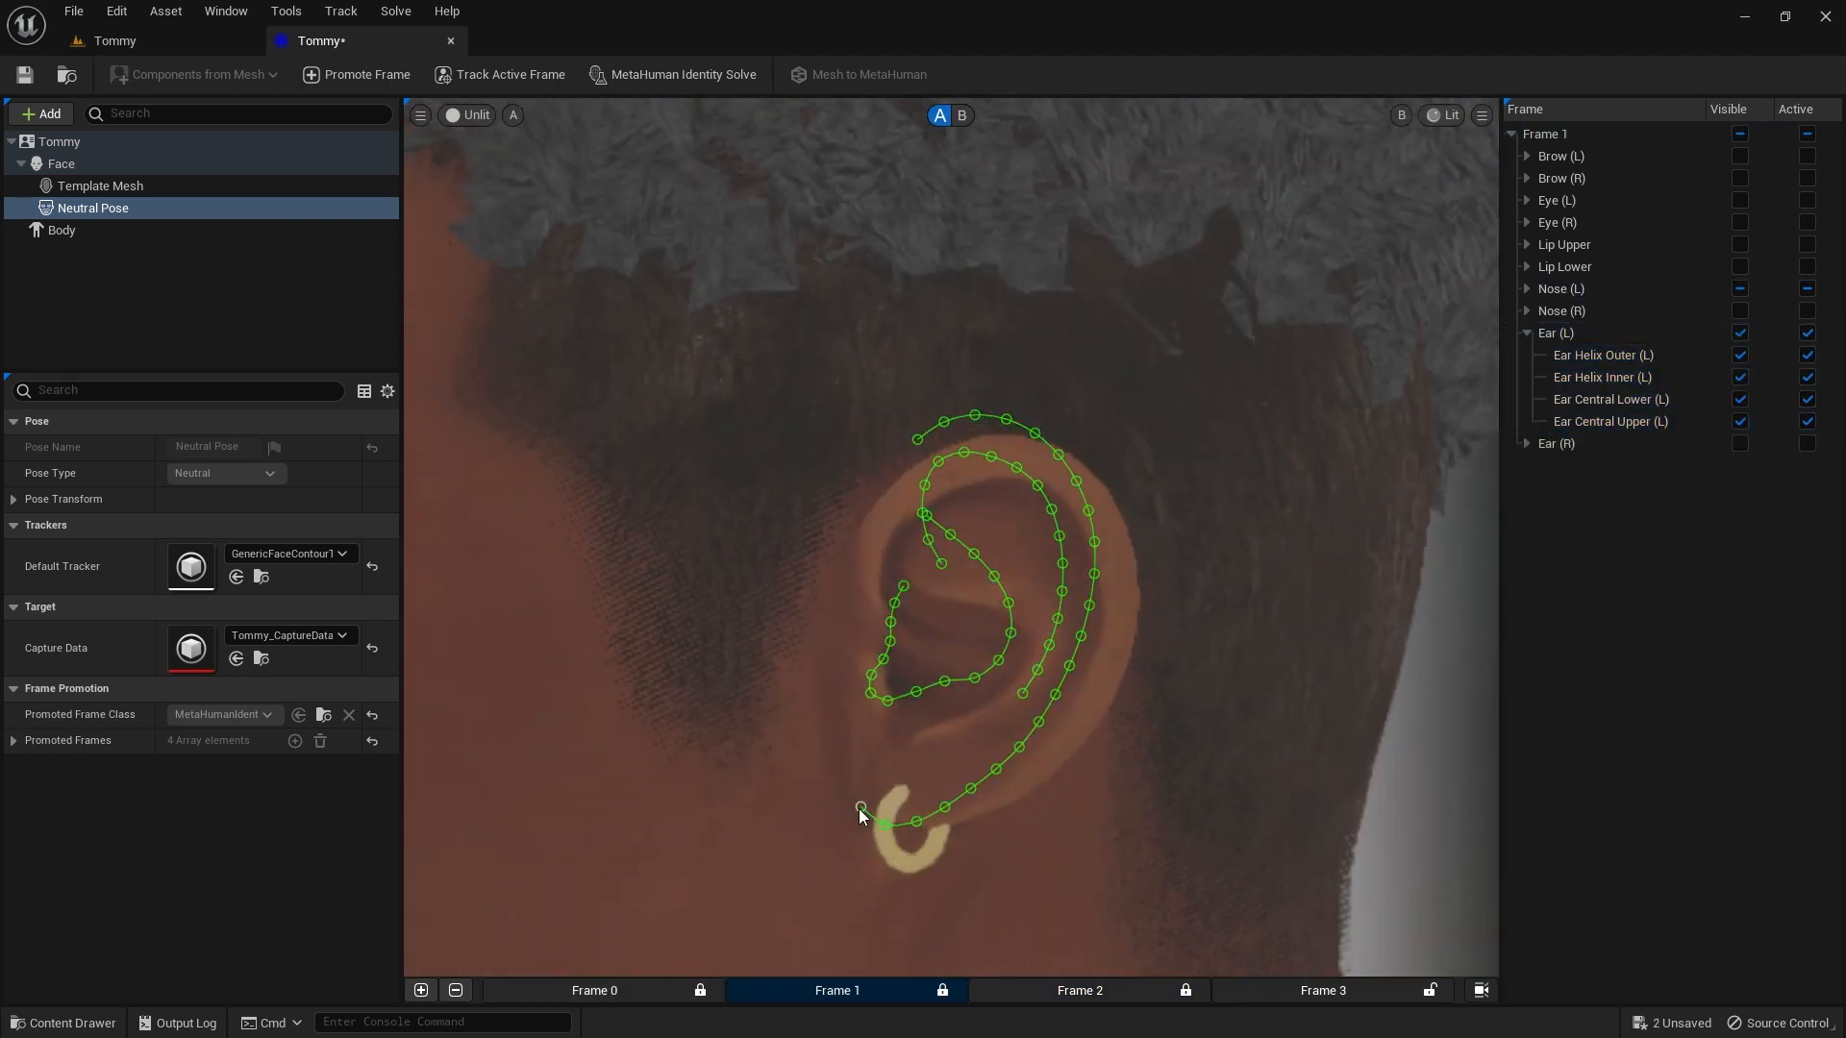
drag(861, 809, 1065, 681)
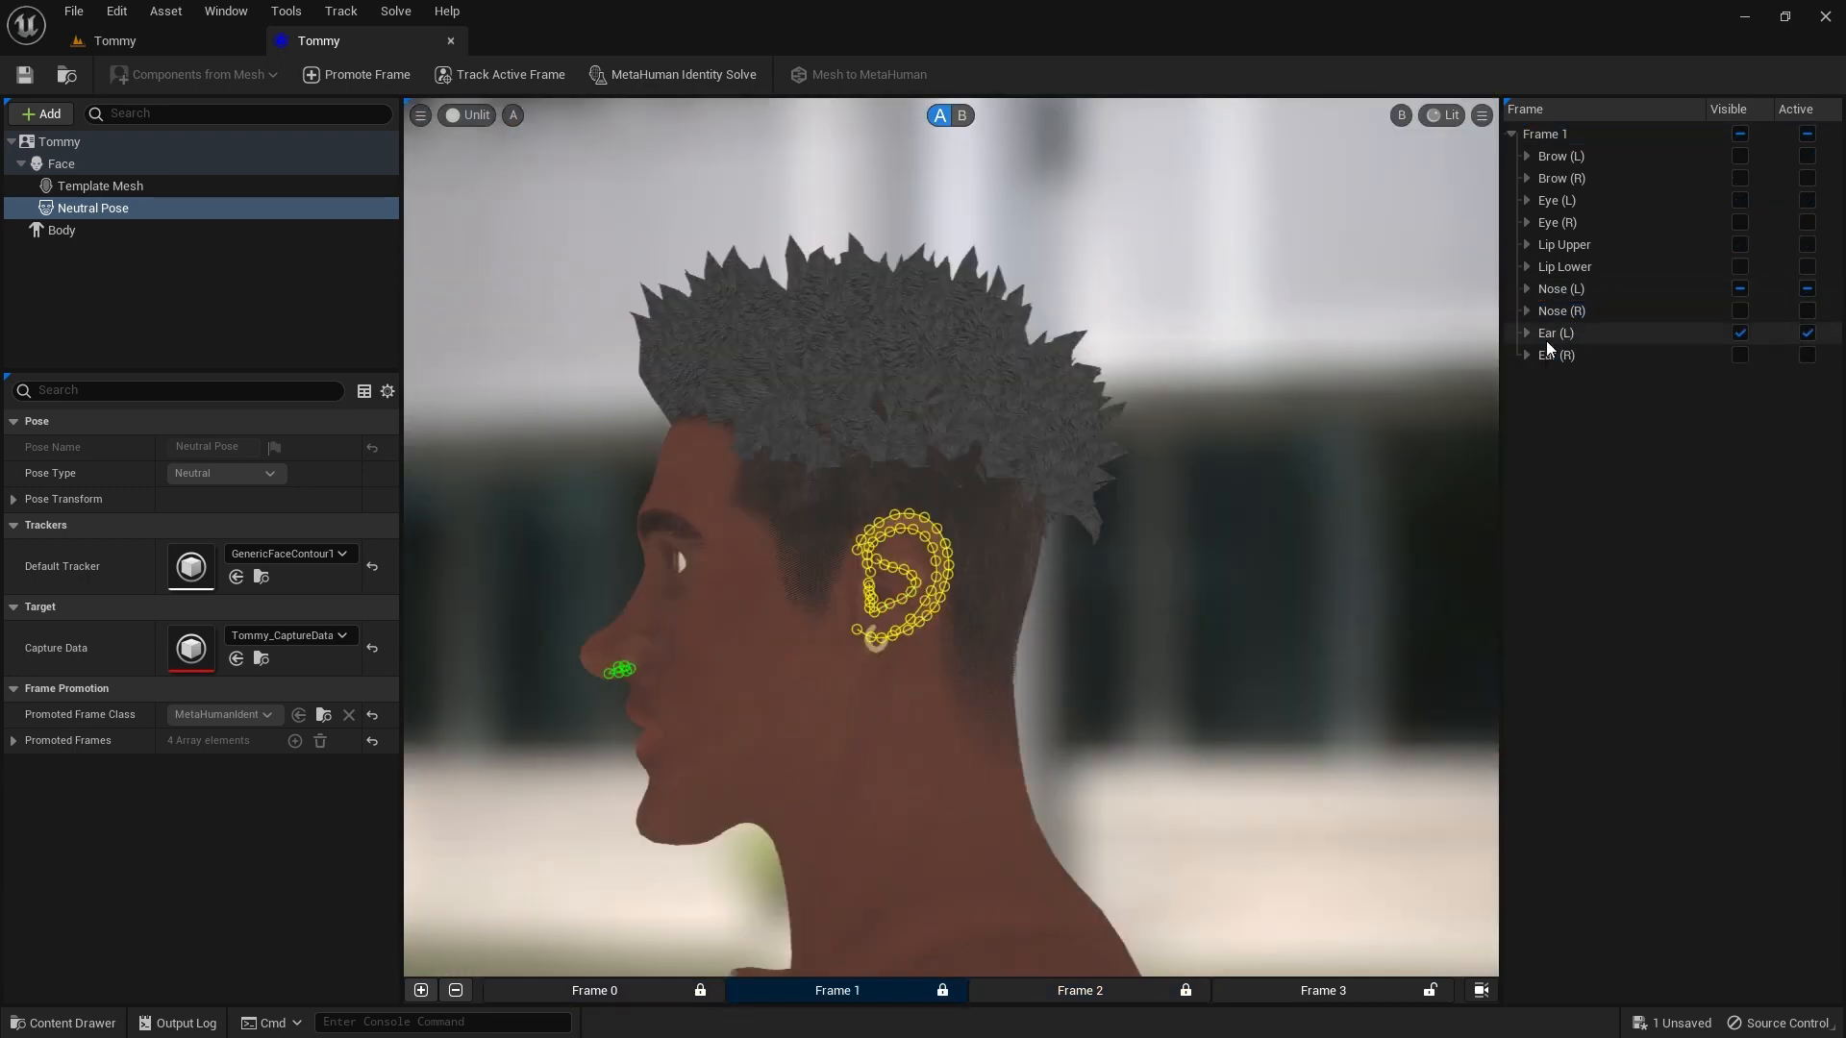
- Rename the third frame to Right and turn on its right nose and ear curves
click(1077, 990)
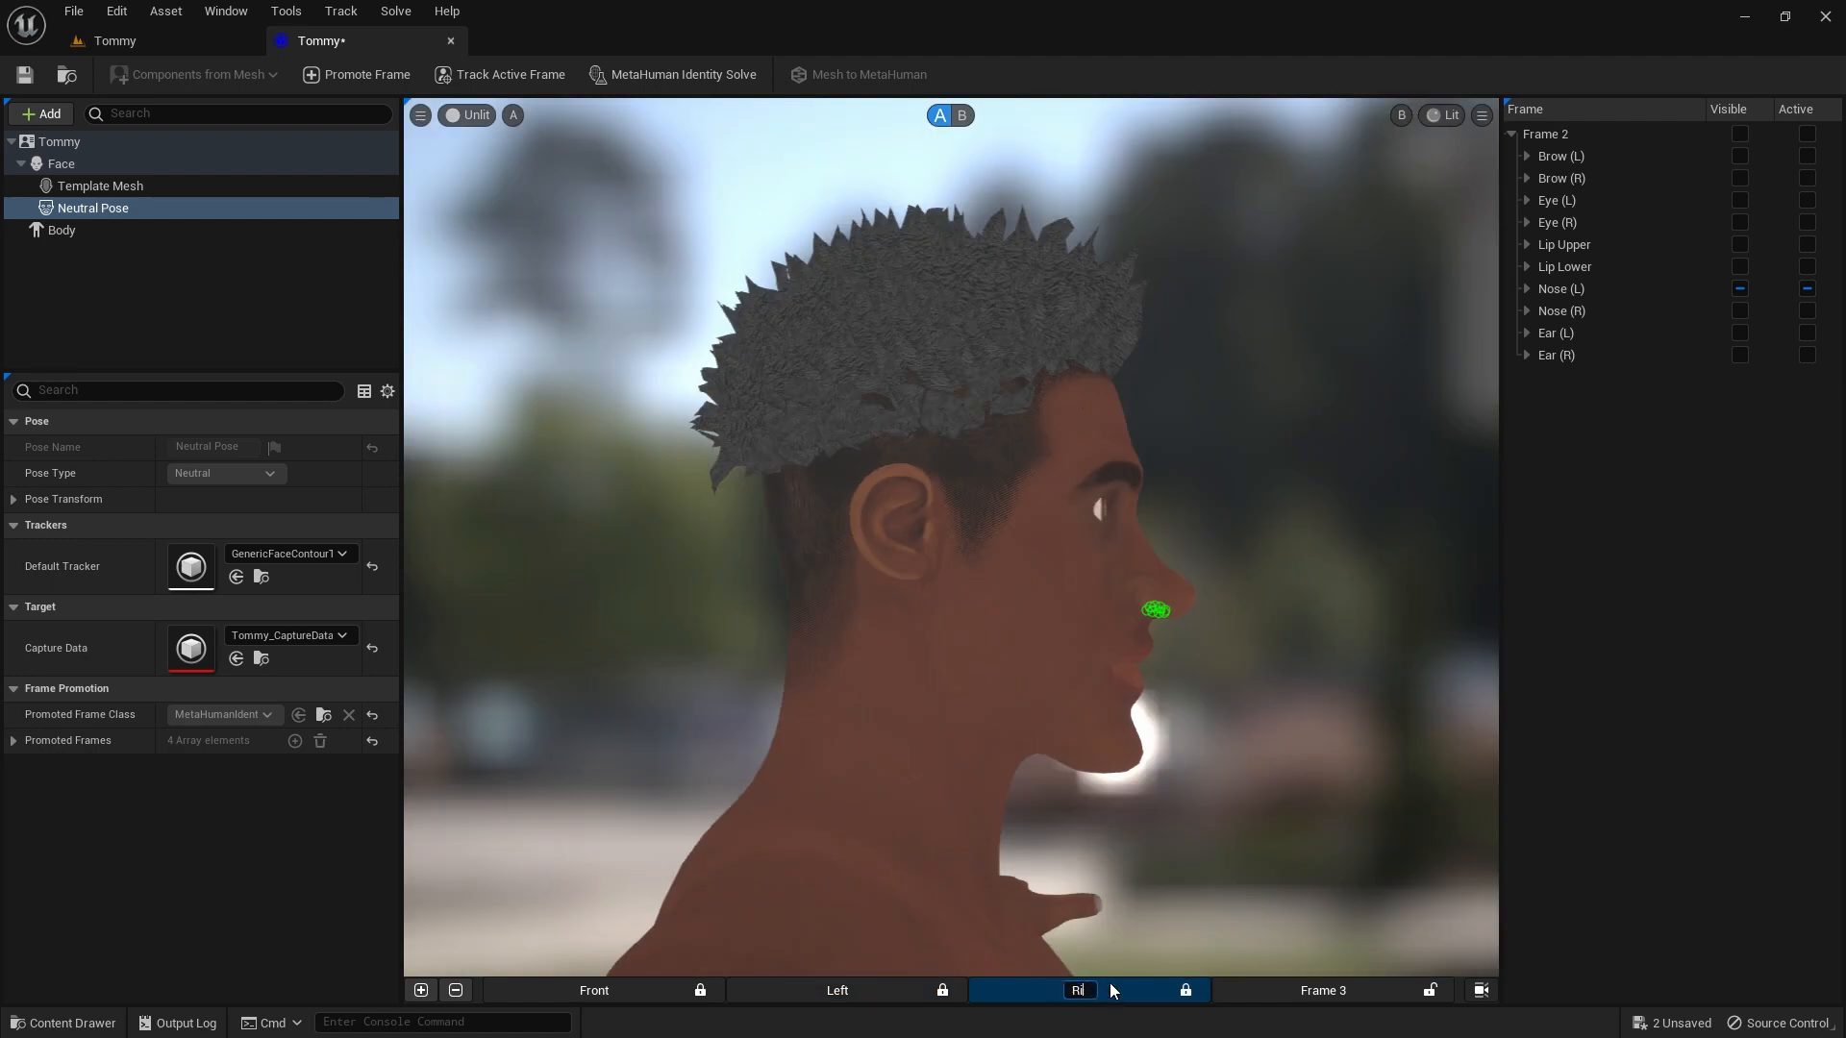
click(1079, 990)
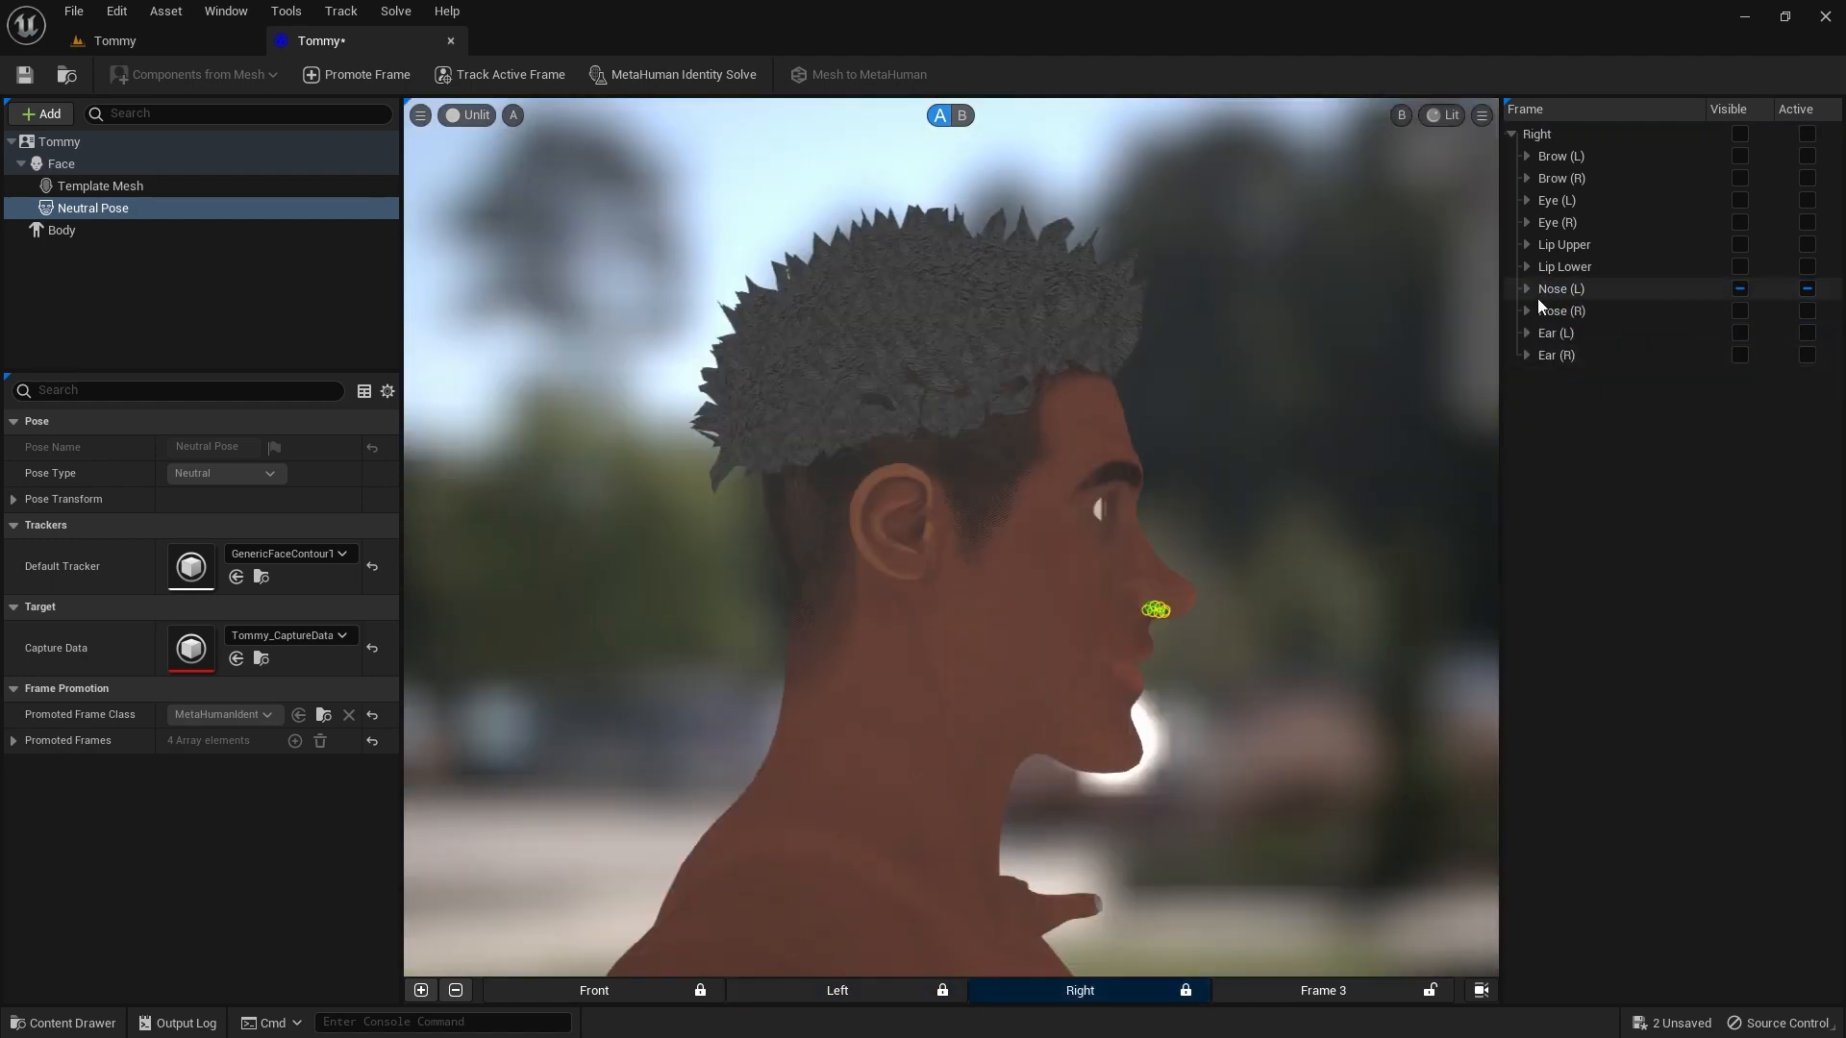
click(1527, 312)
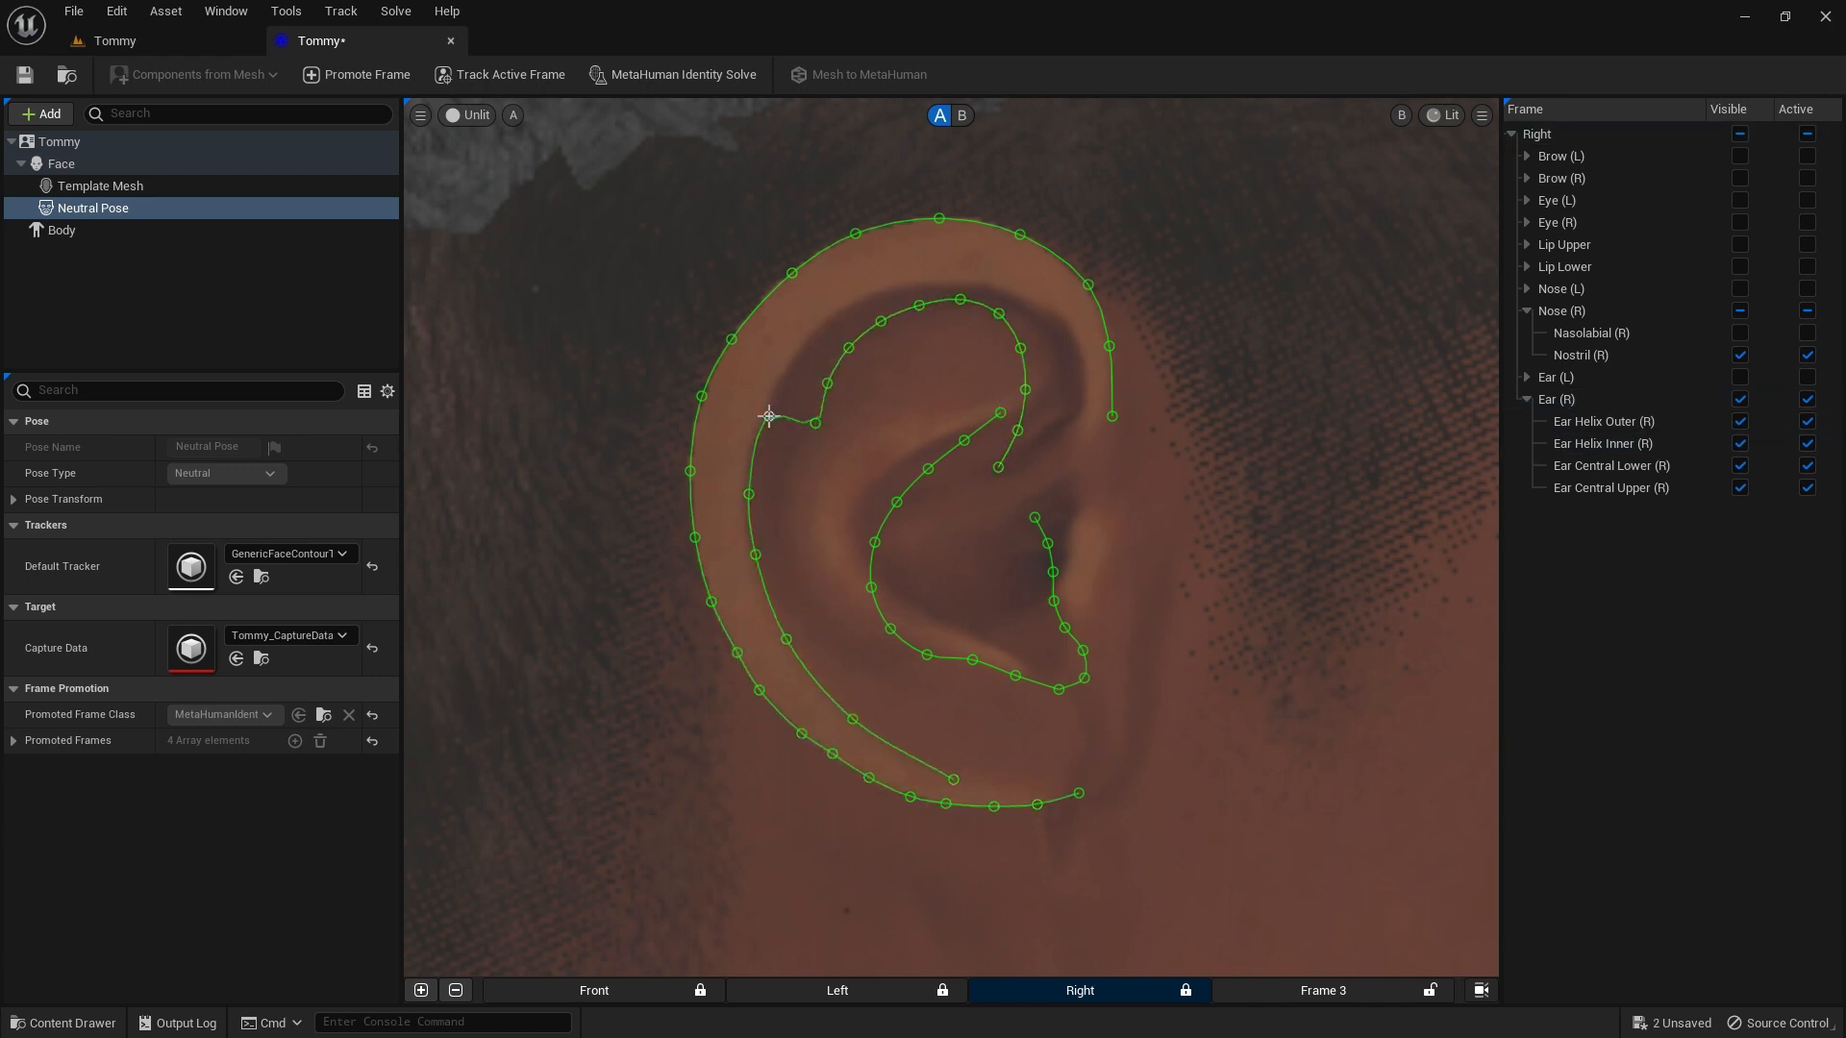
- Fit the right ear curve points, including the inner ear, to Tommy's Right profile
click(1601, 444)
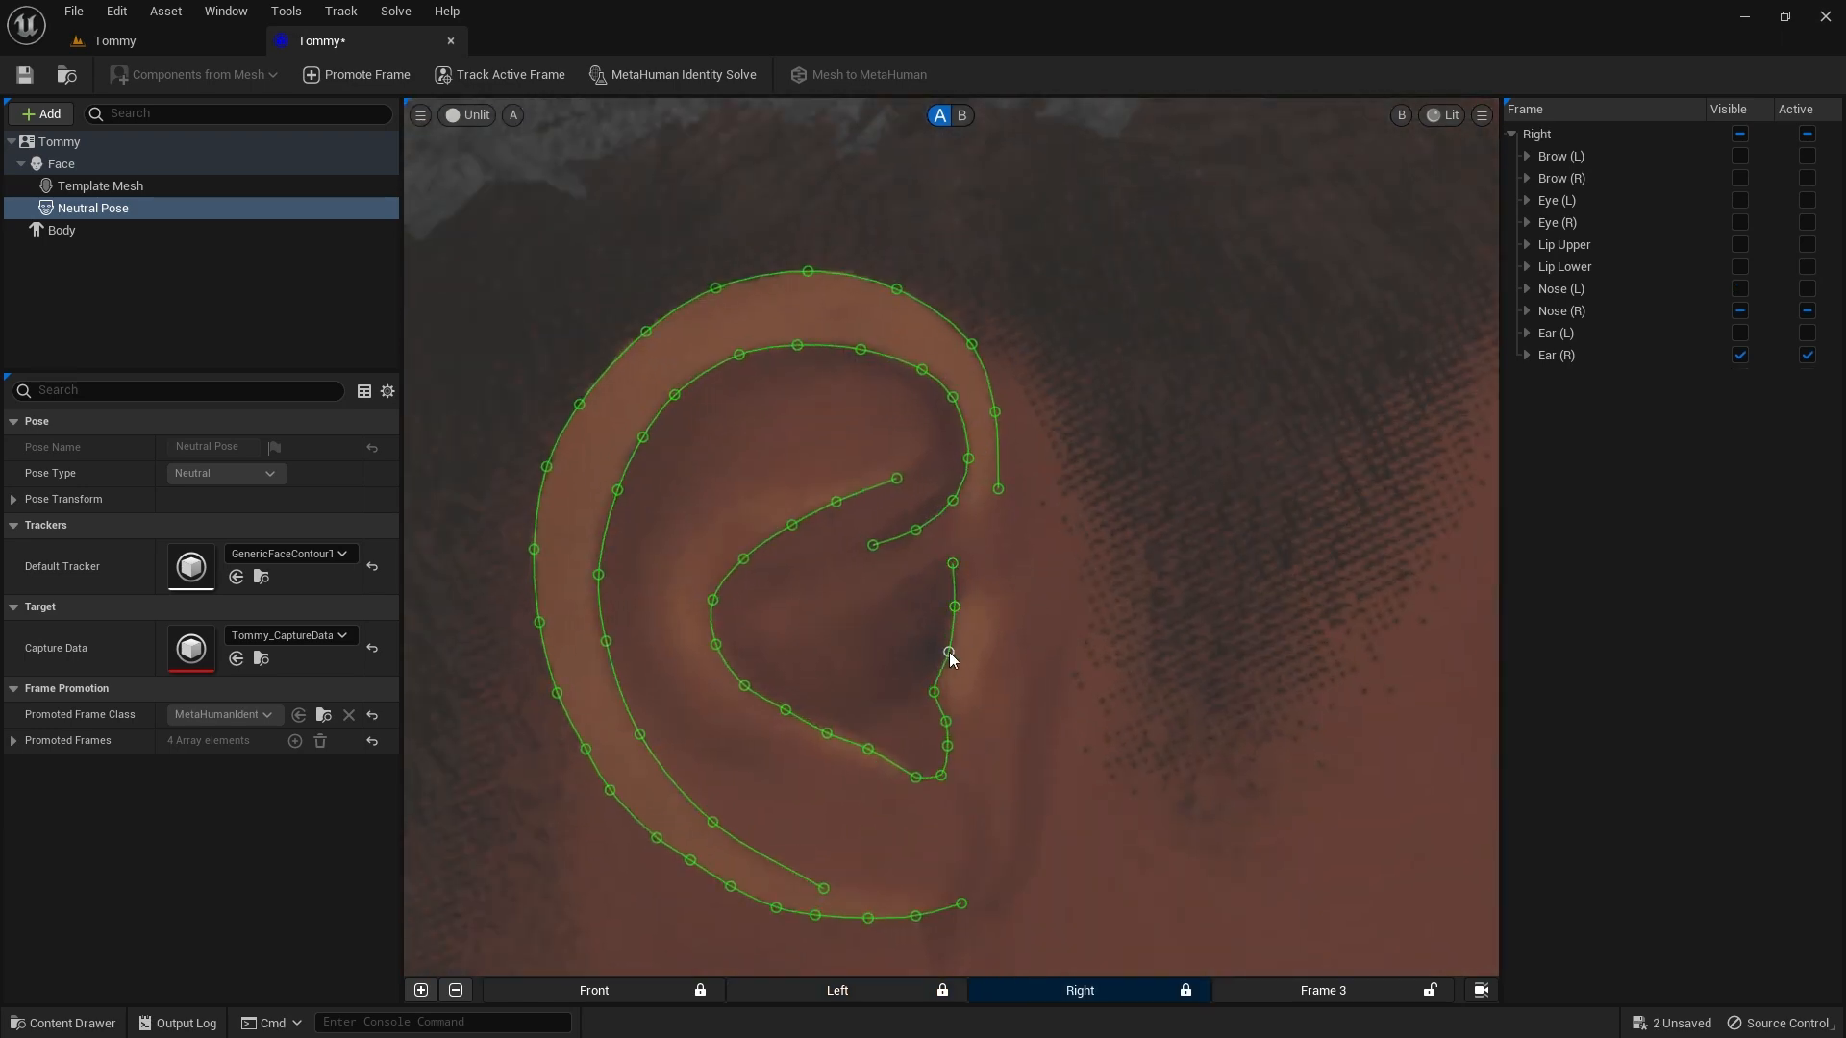
click(594, 990)
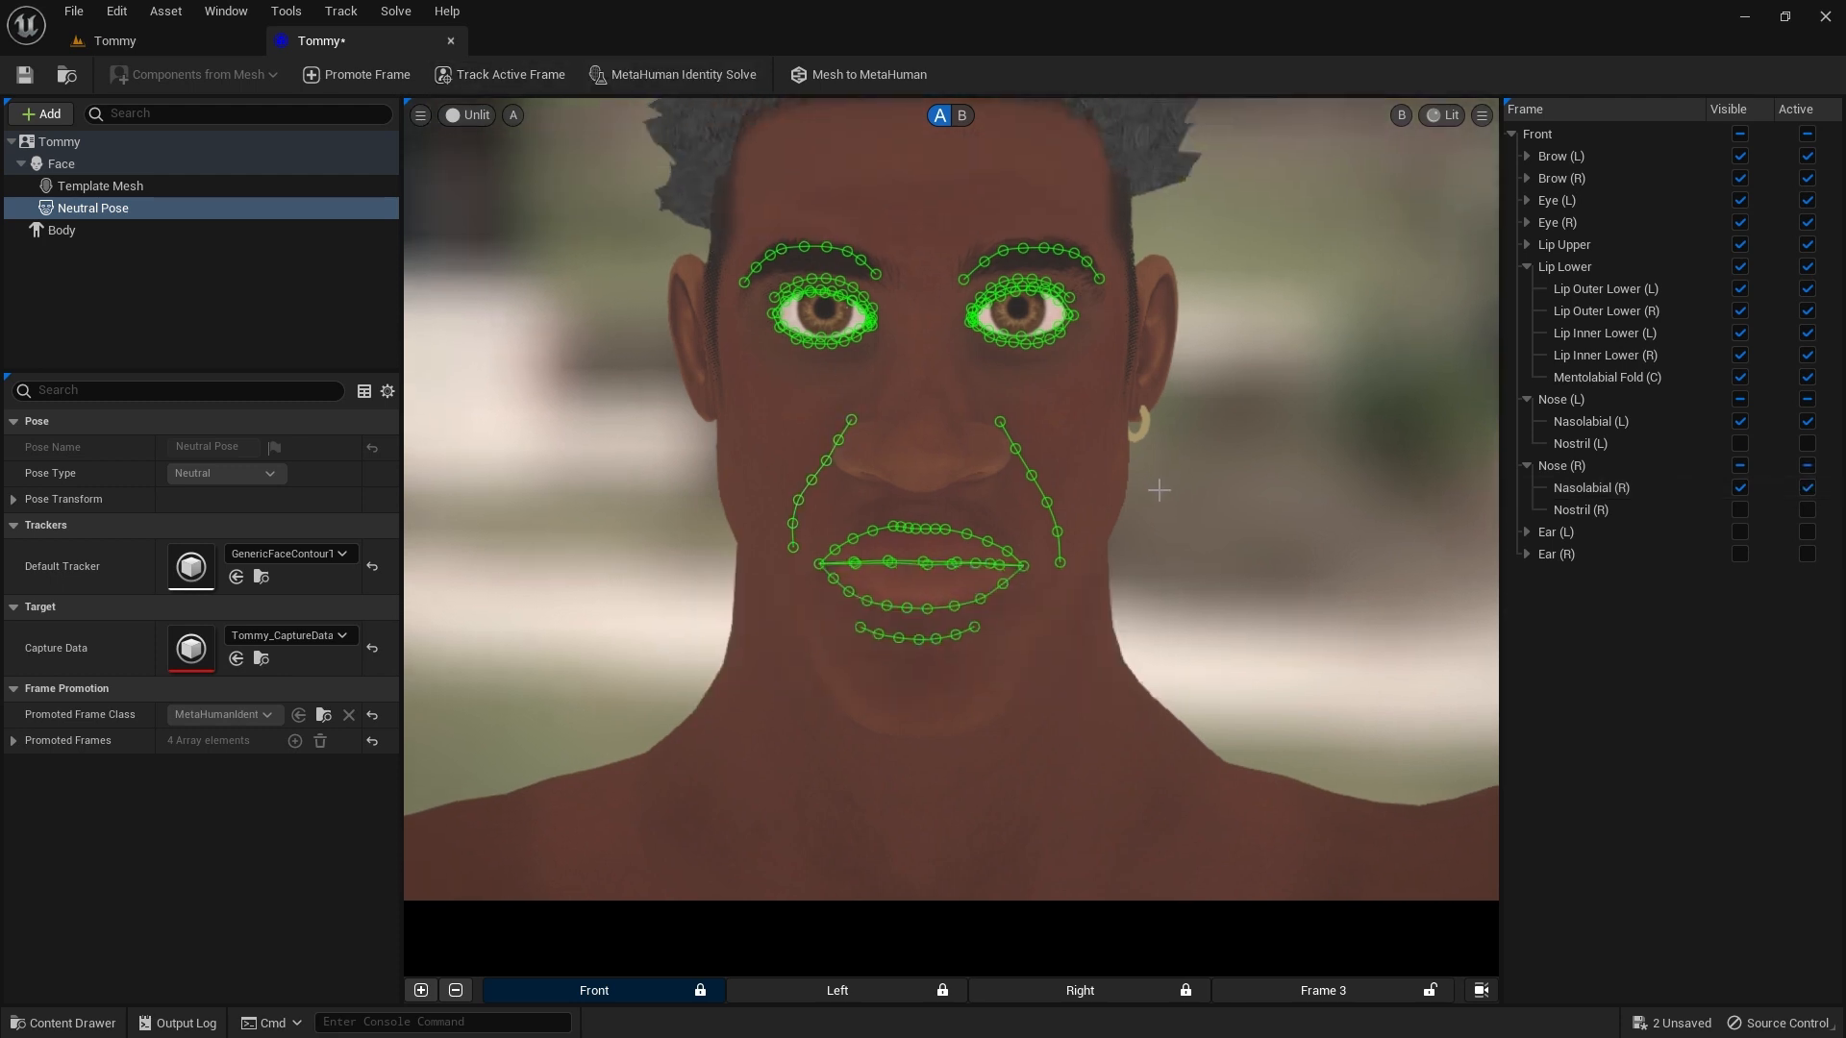
- Select the Template Mesh and show the fitted template head against the original scan
click(963, 115)
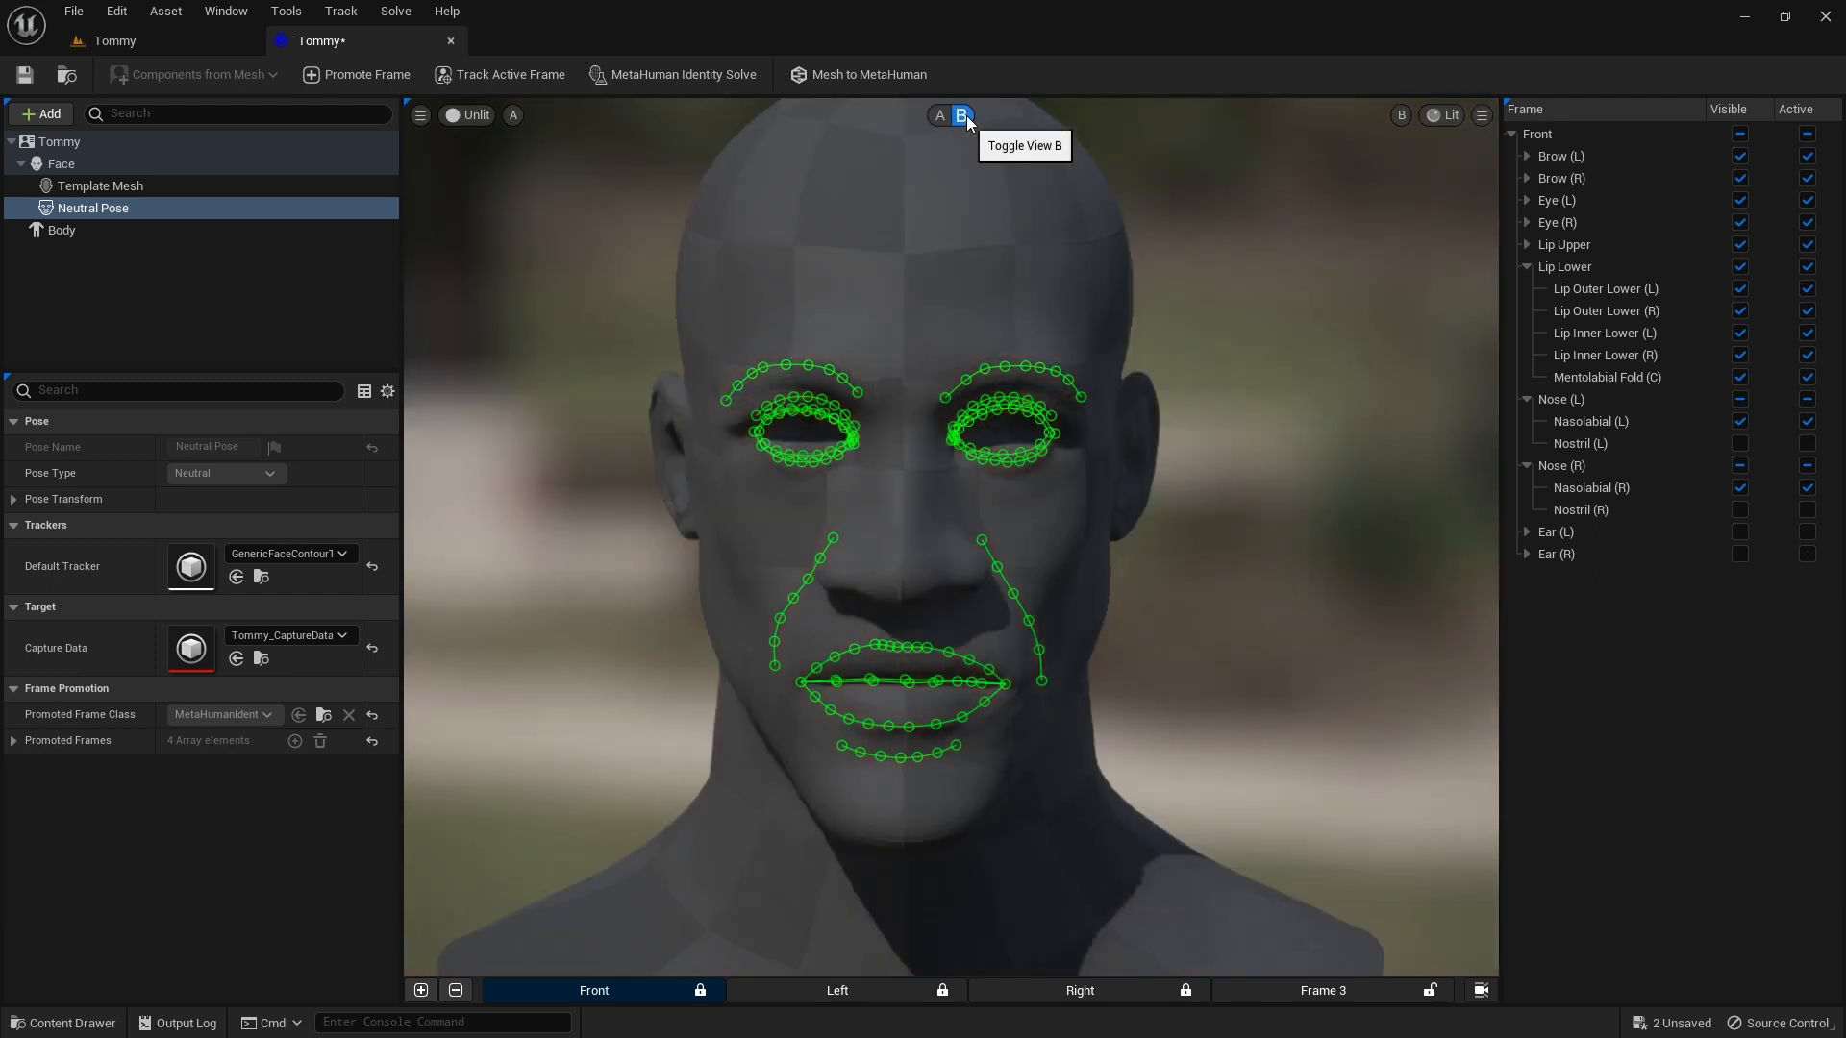
mouse_move(548, 117)
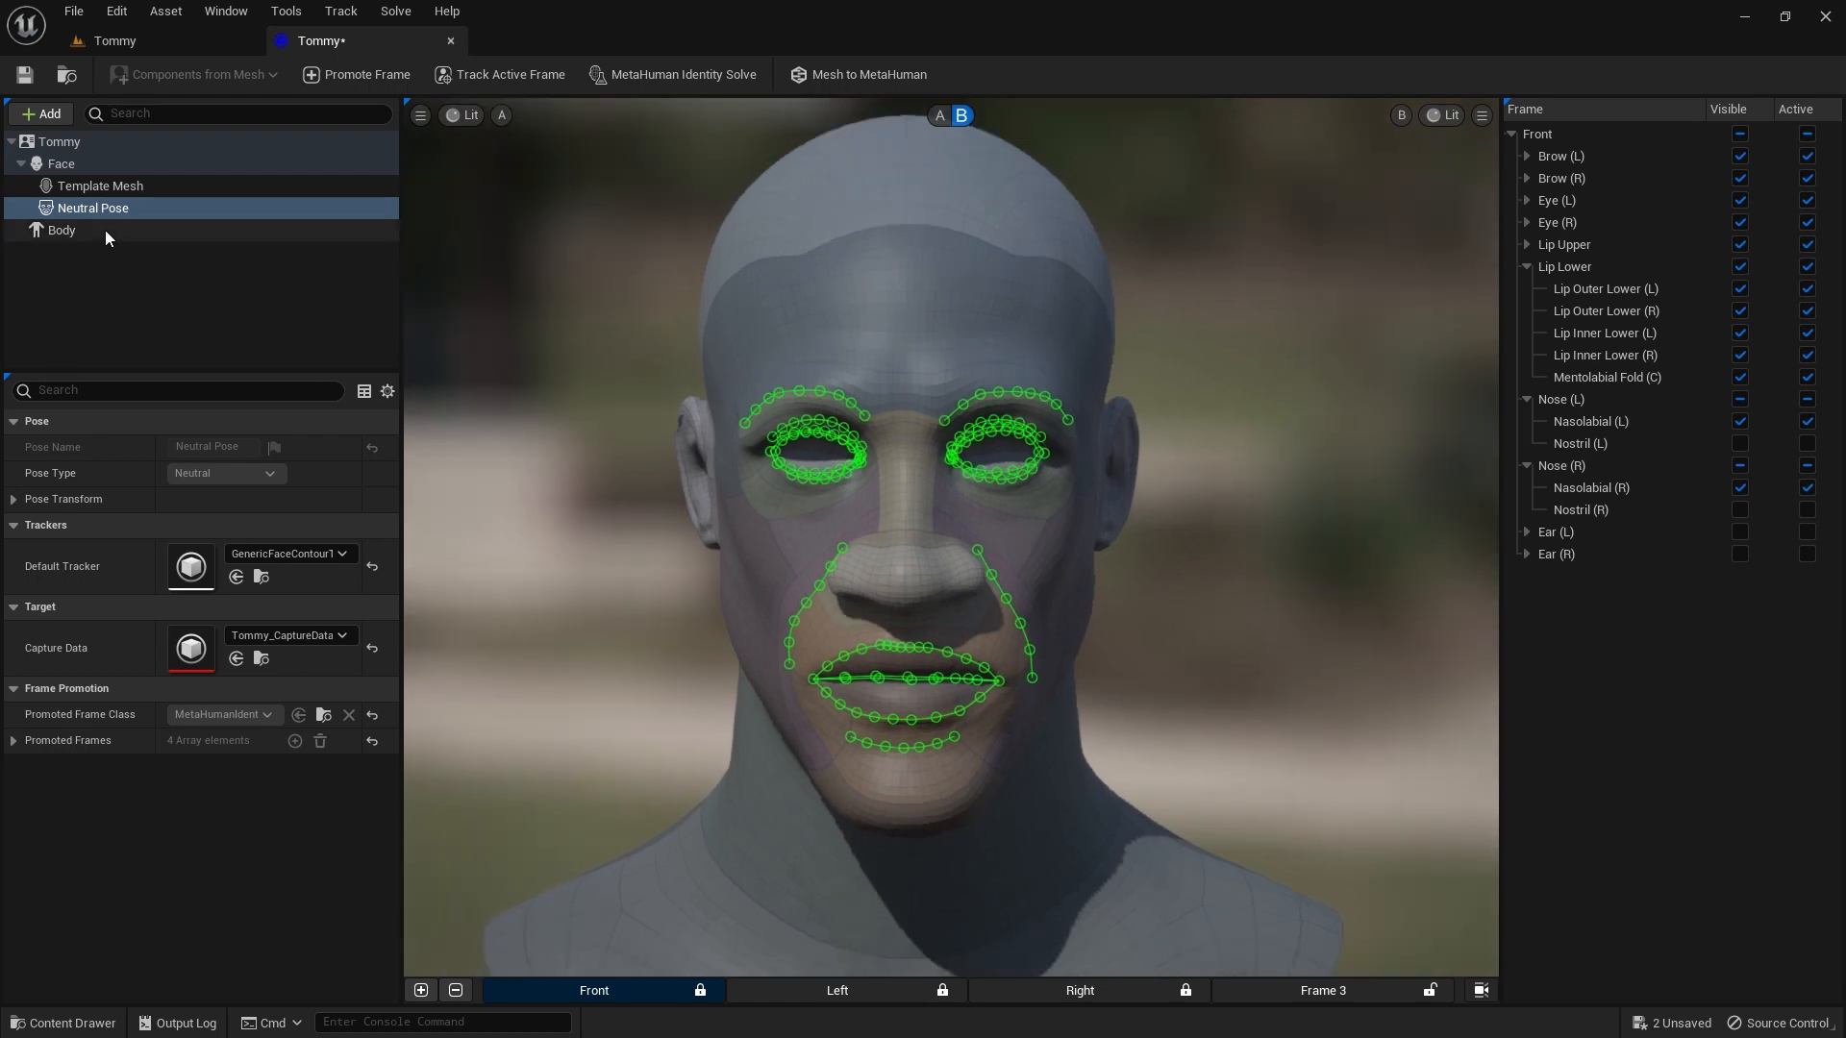
click(98, 185)
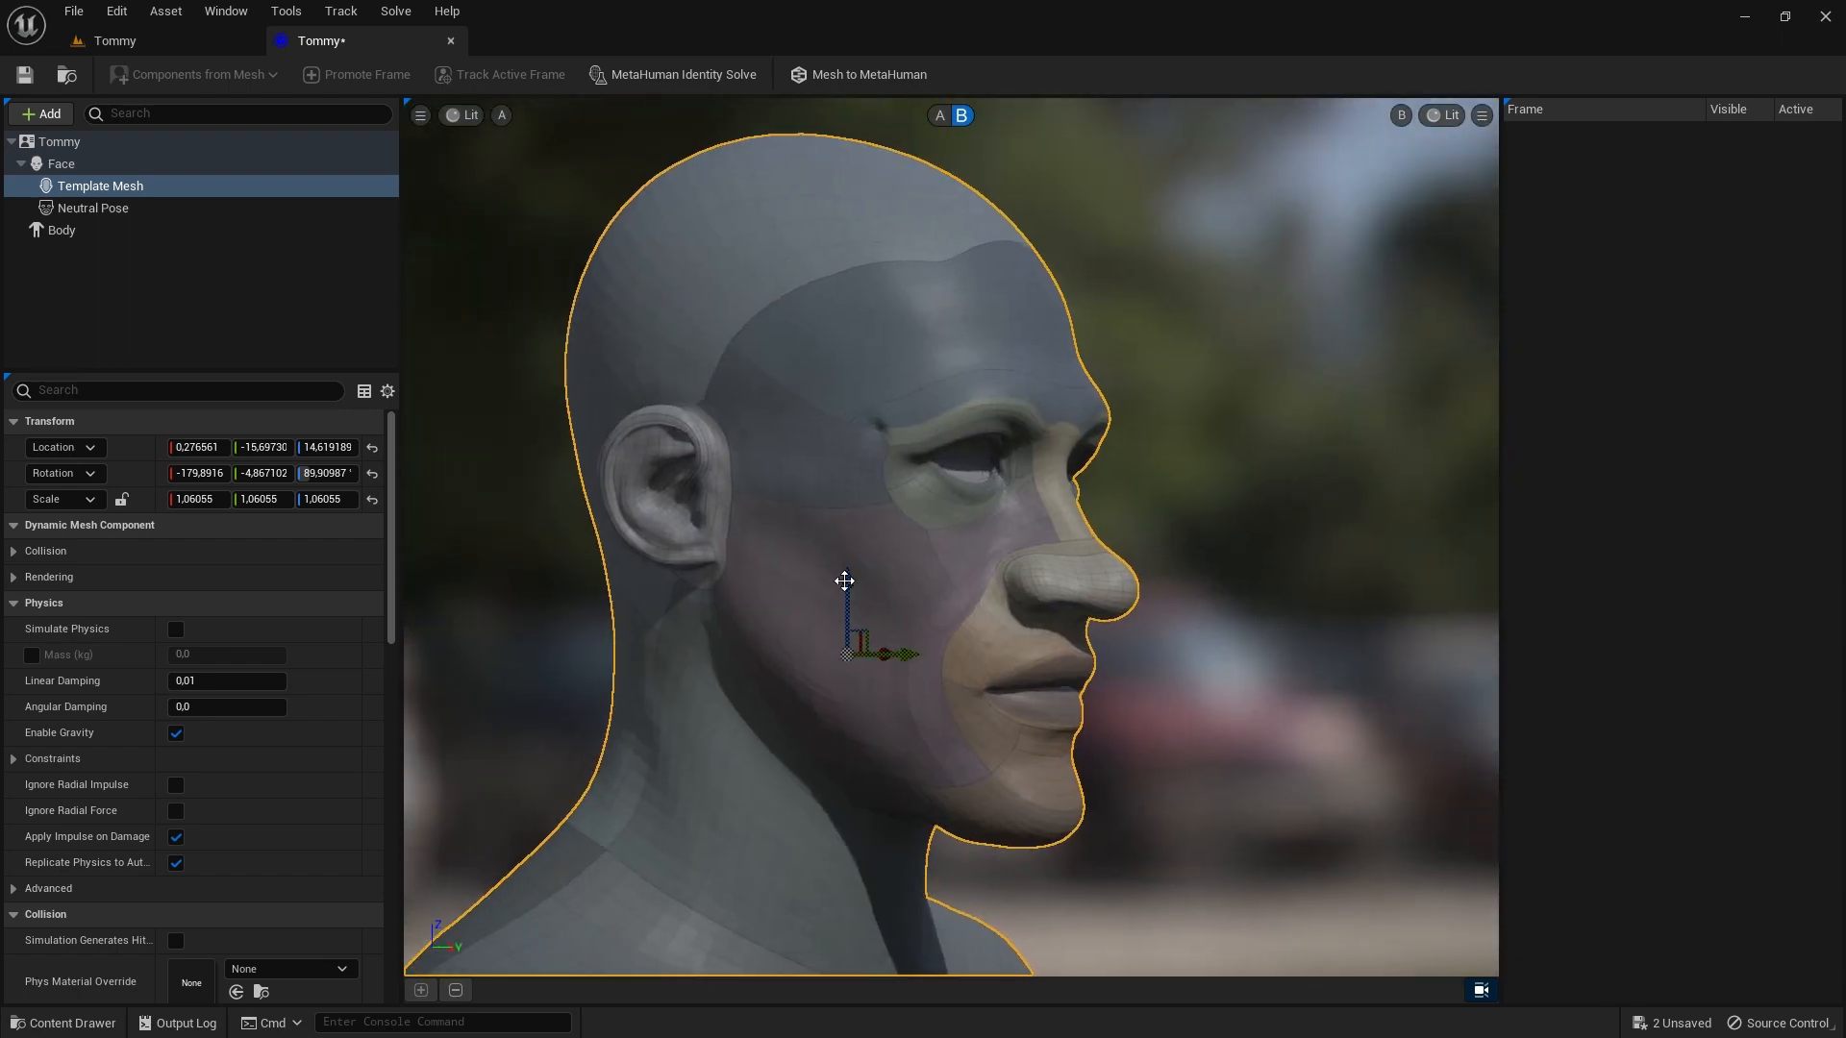
click(940, 116)
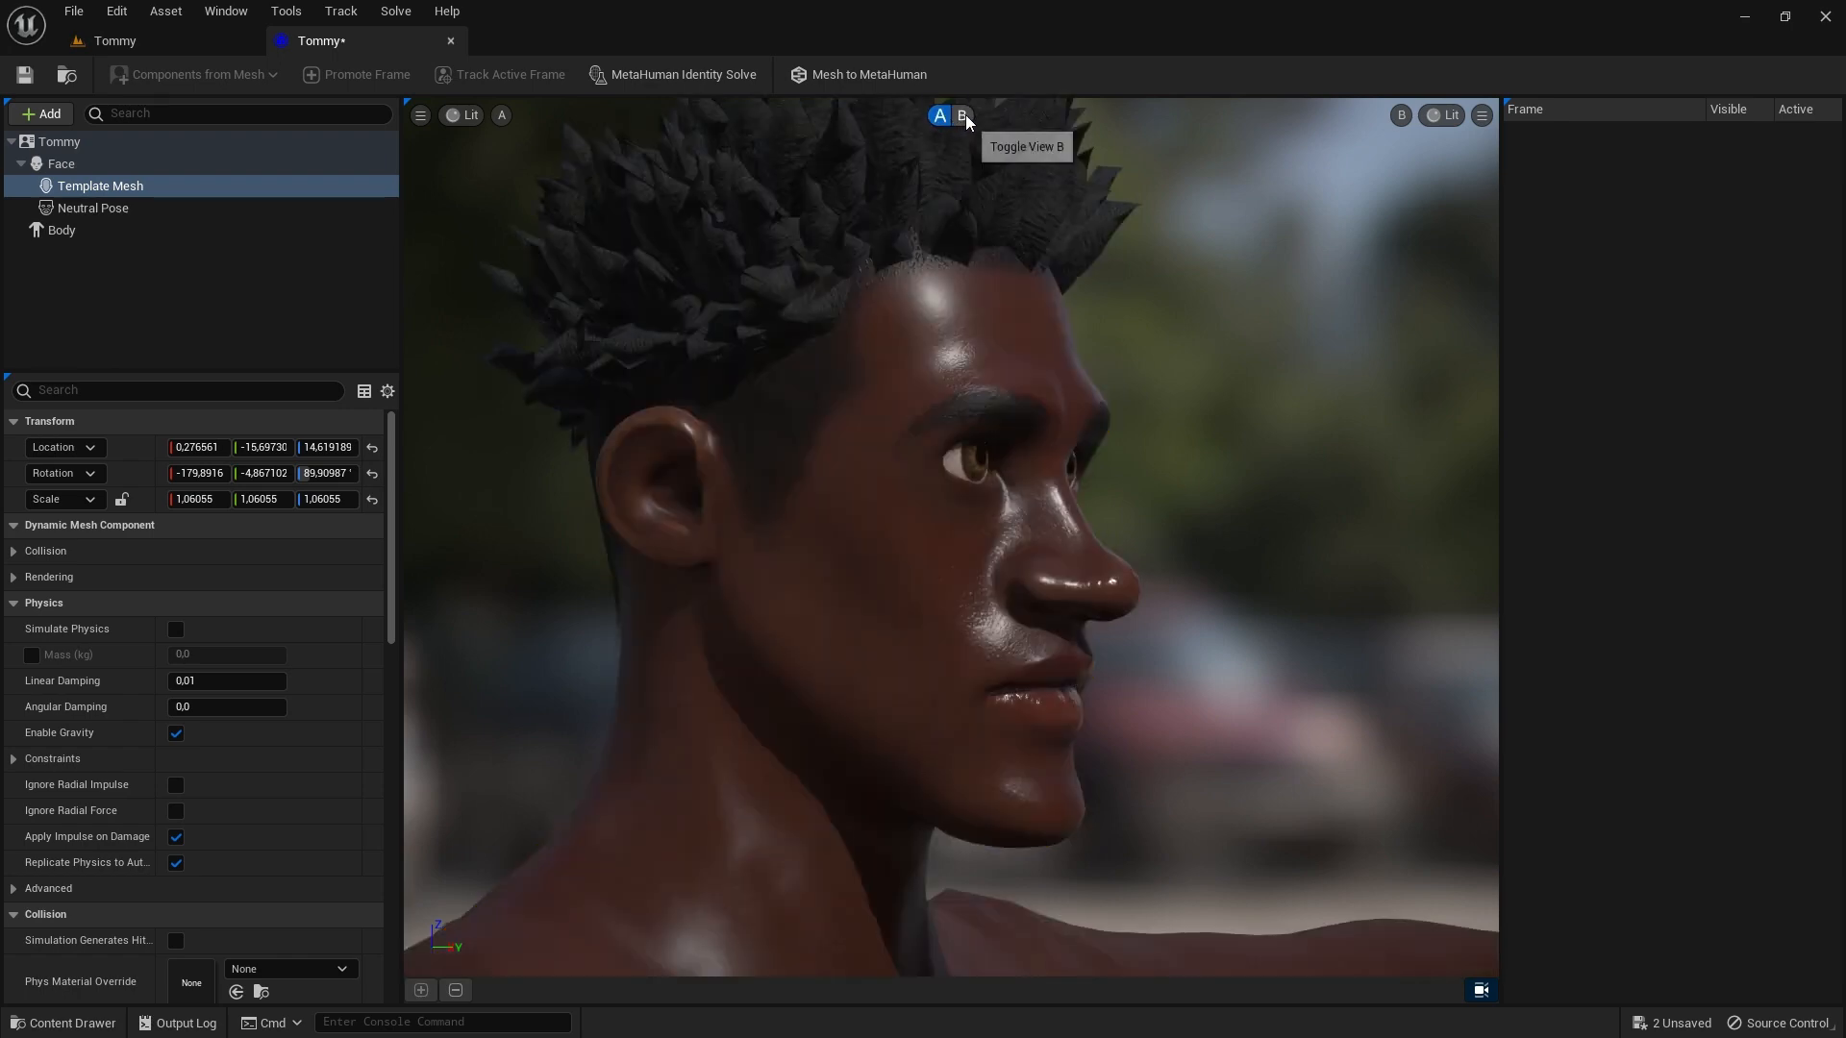
click(963, 116)
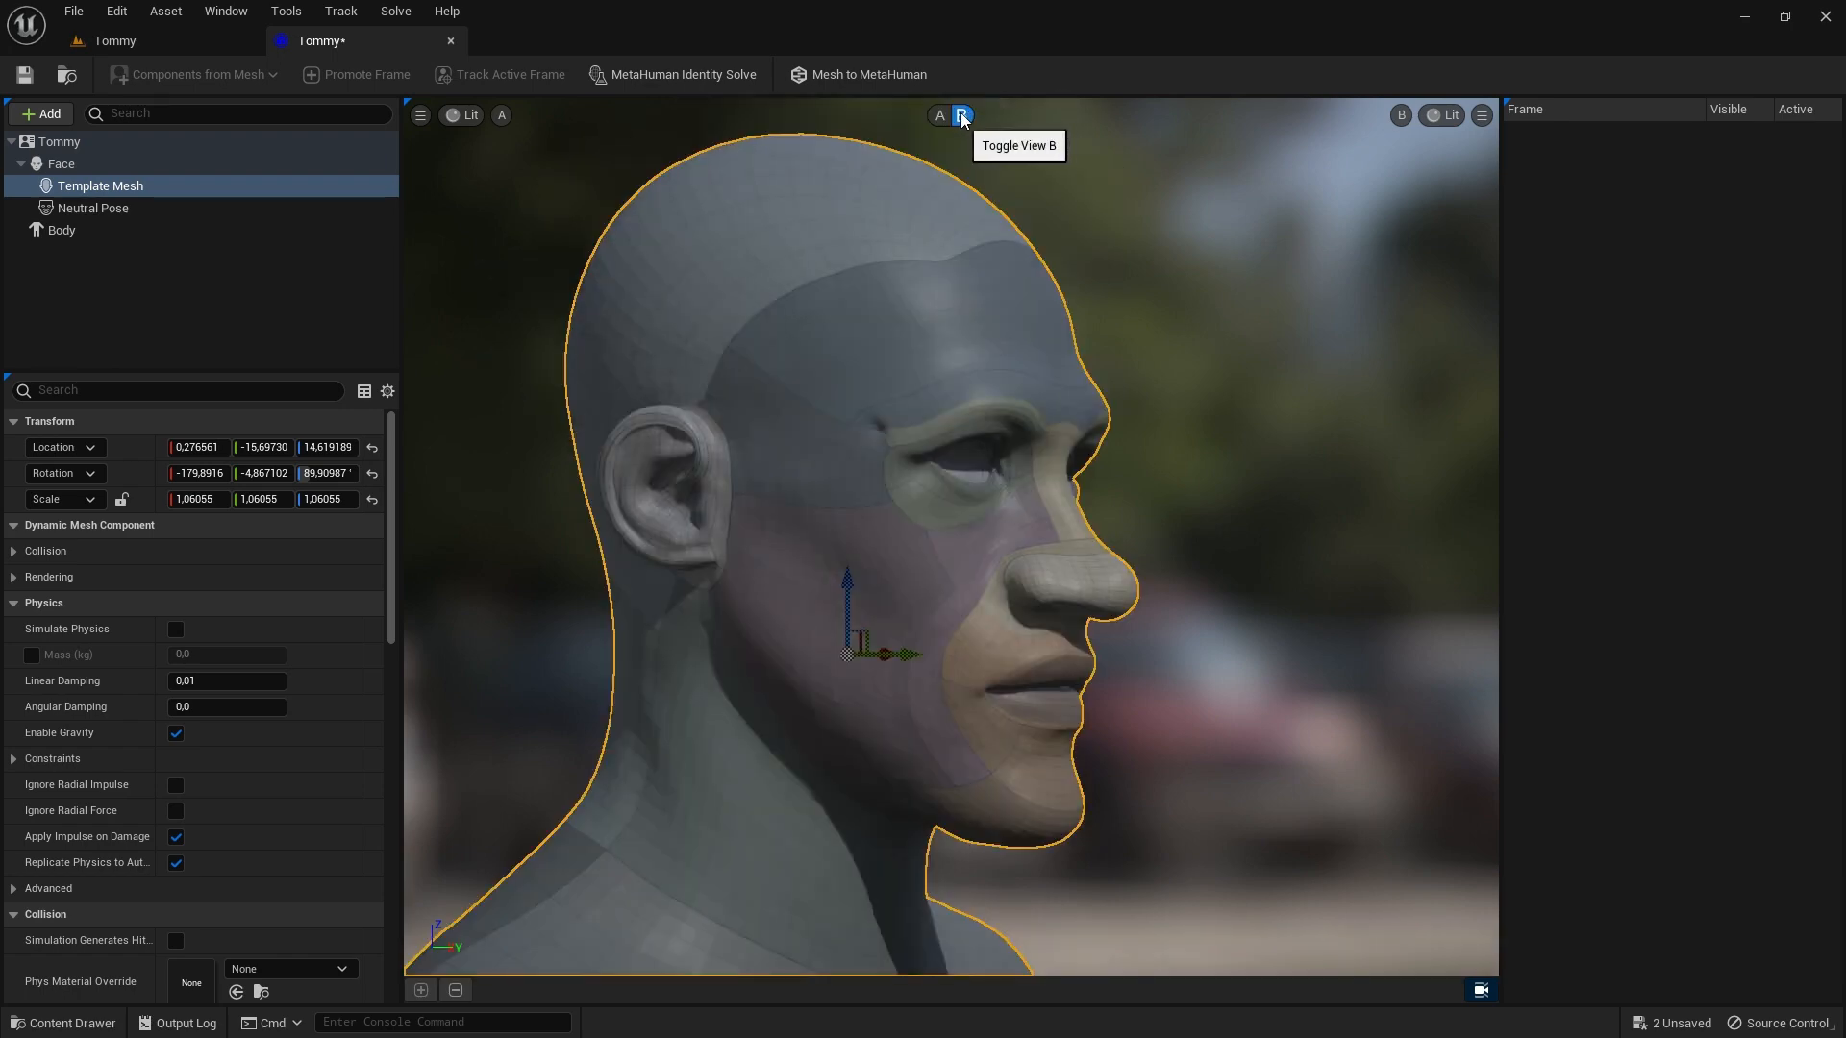
- Toggle View A and View B repeatedly to compare the template fit from both sides
click(940, 115)
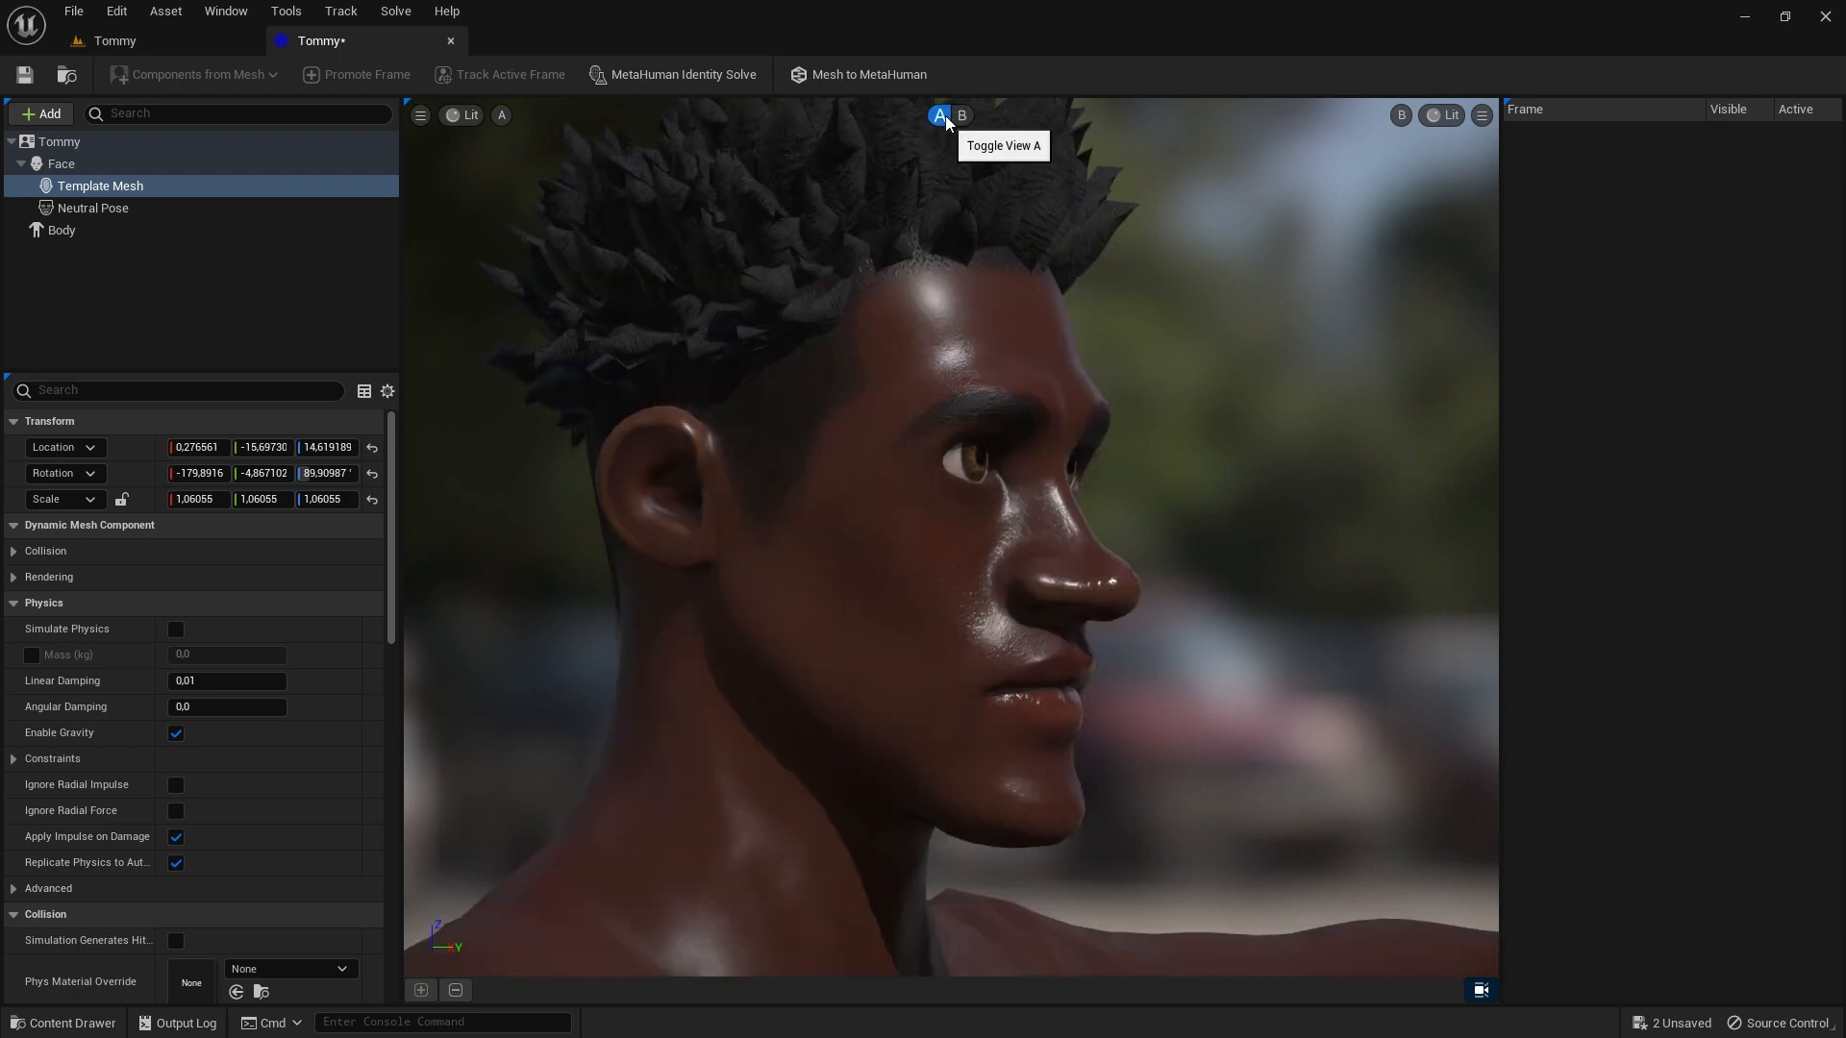
click(961, 115)
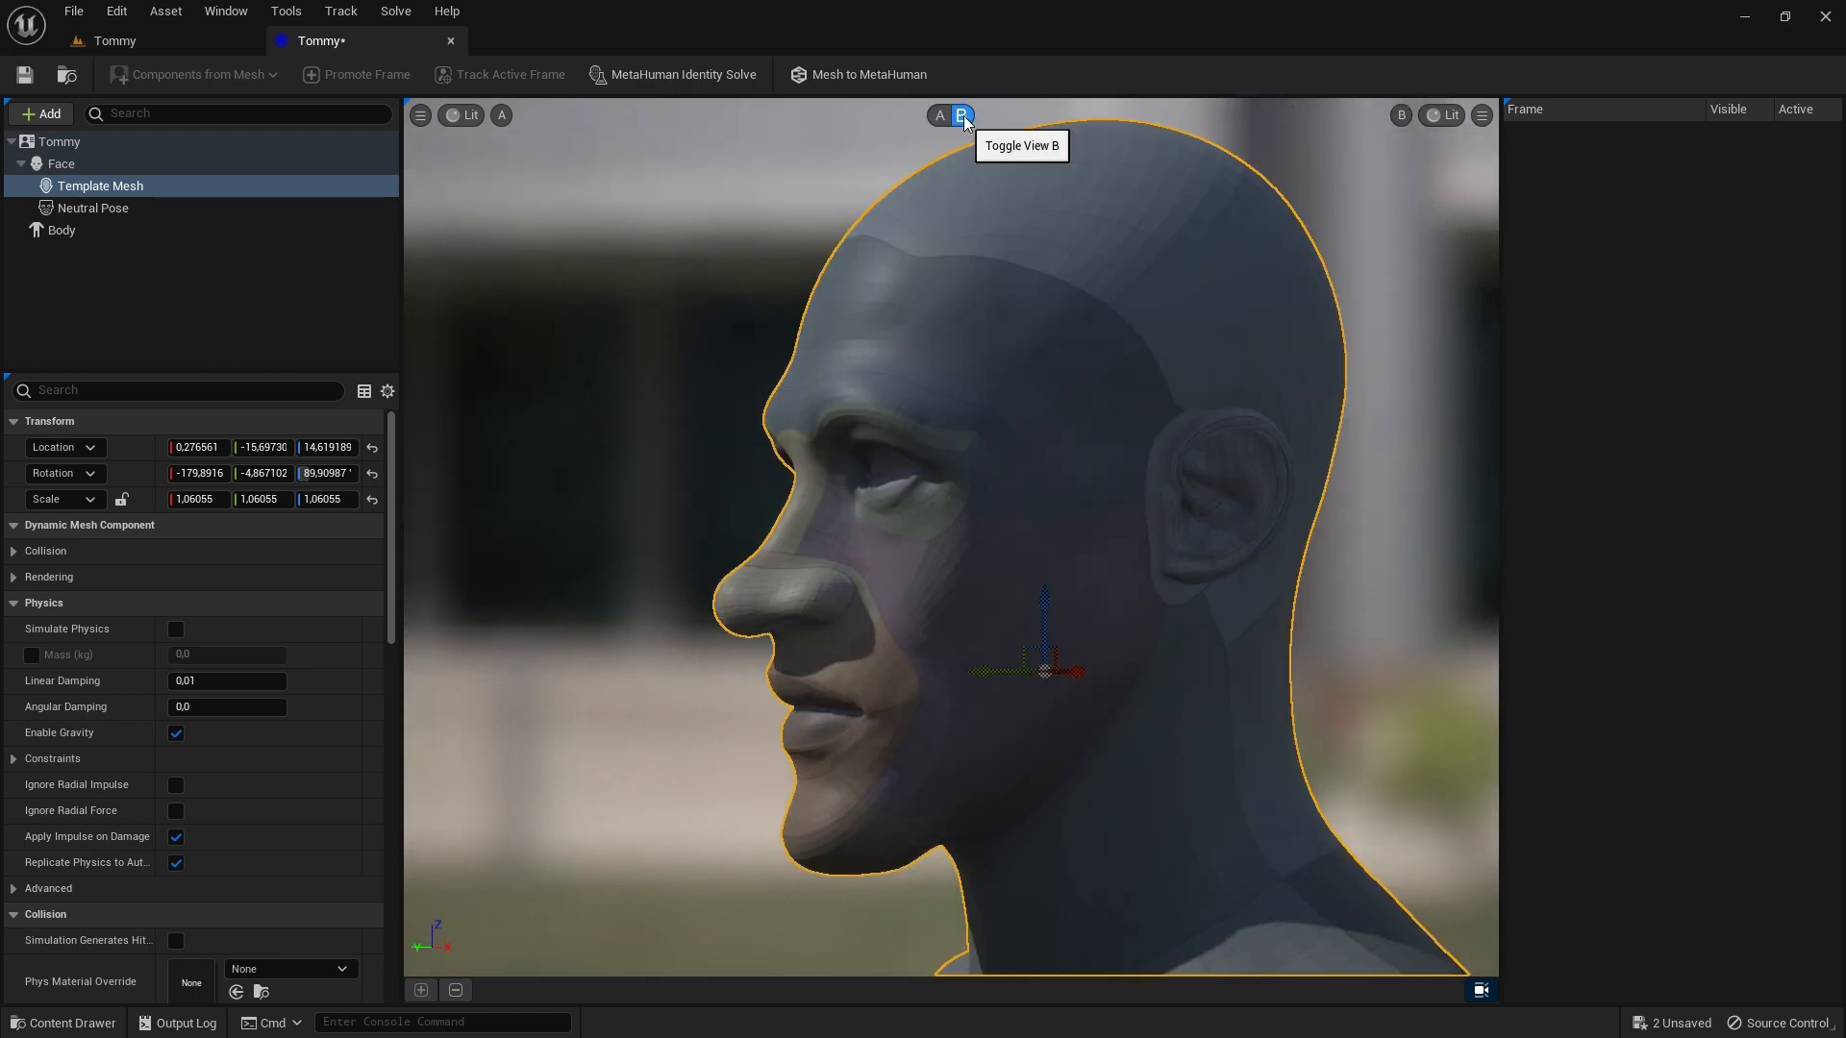
click(940, 115)
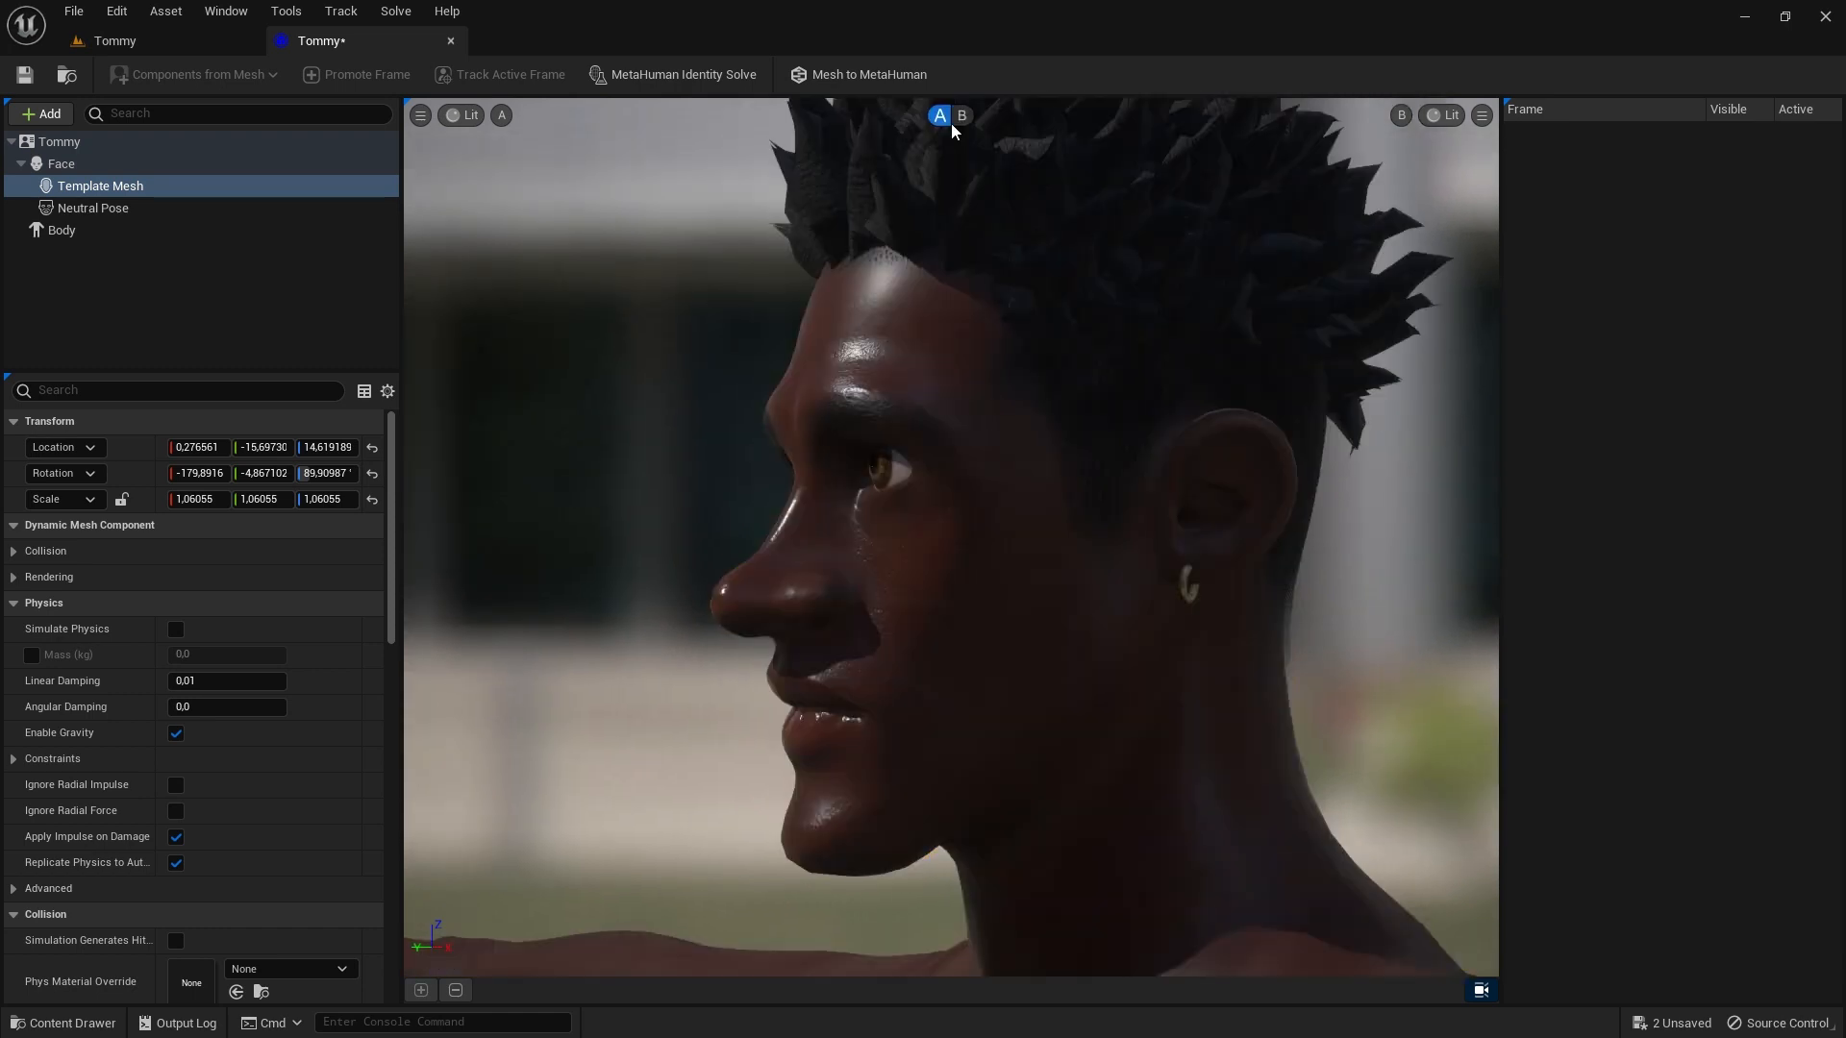
mouse_move(962, 116)
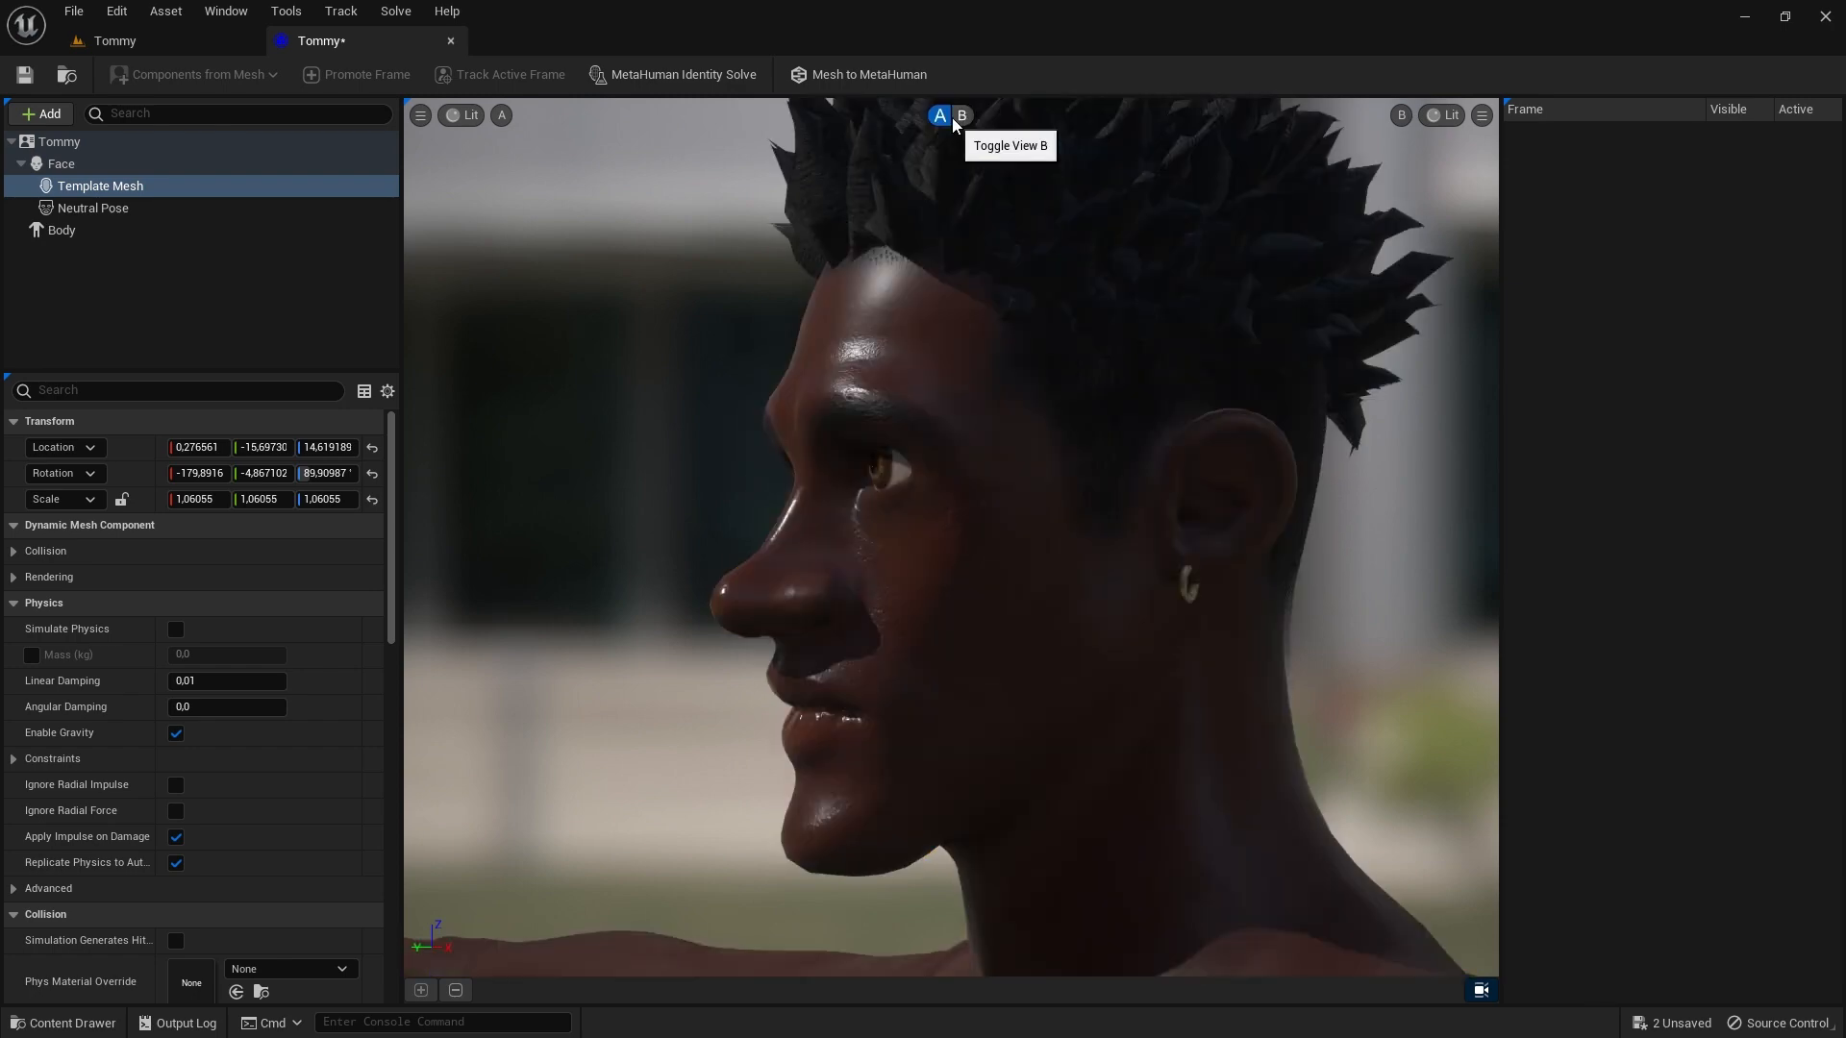
click(858, 75)
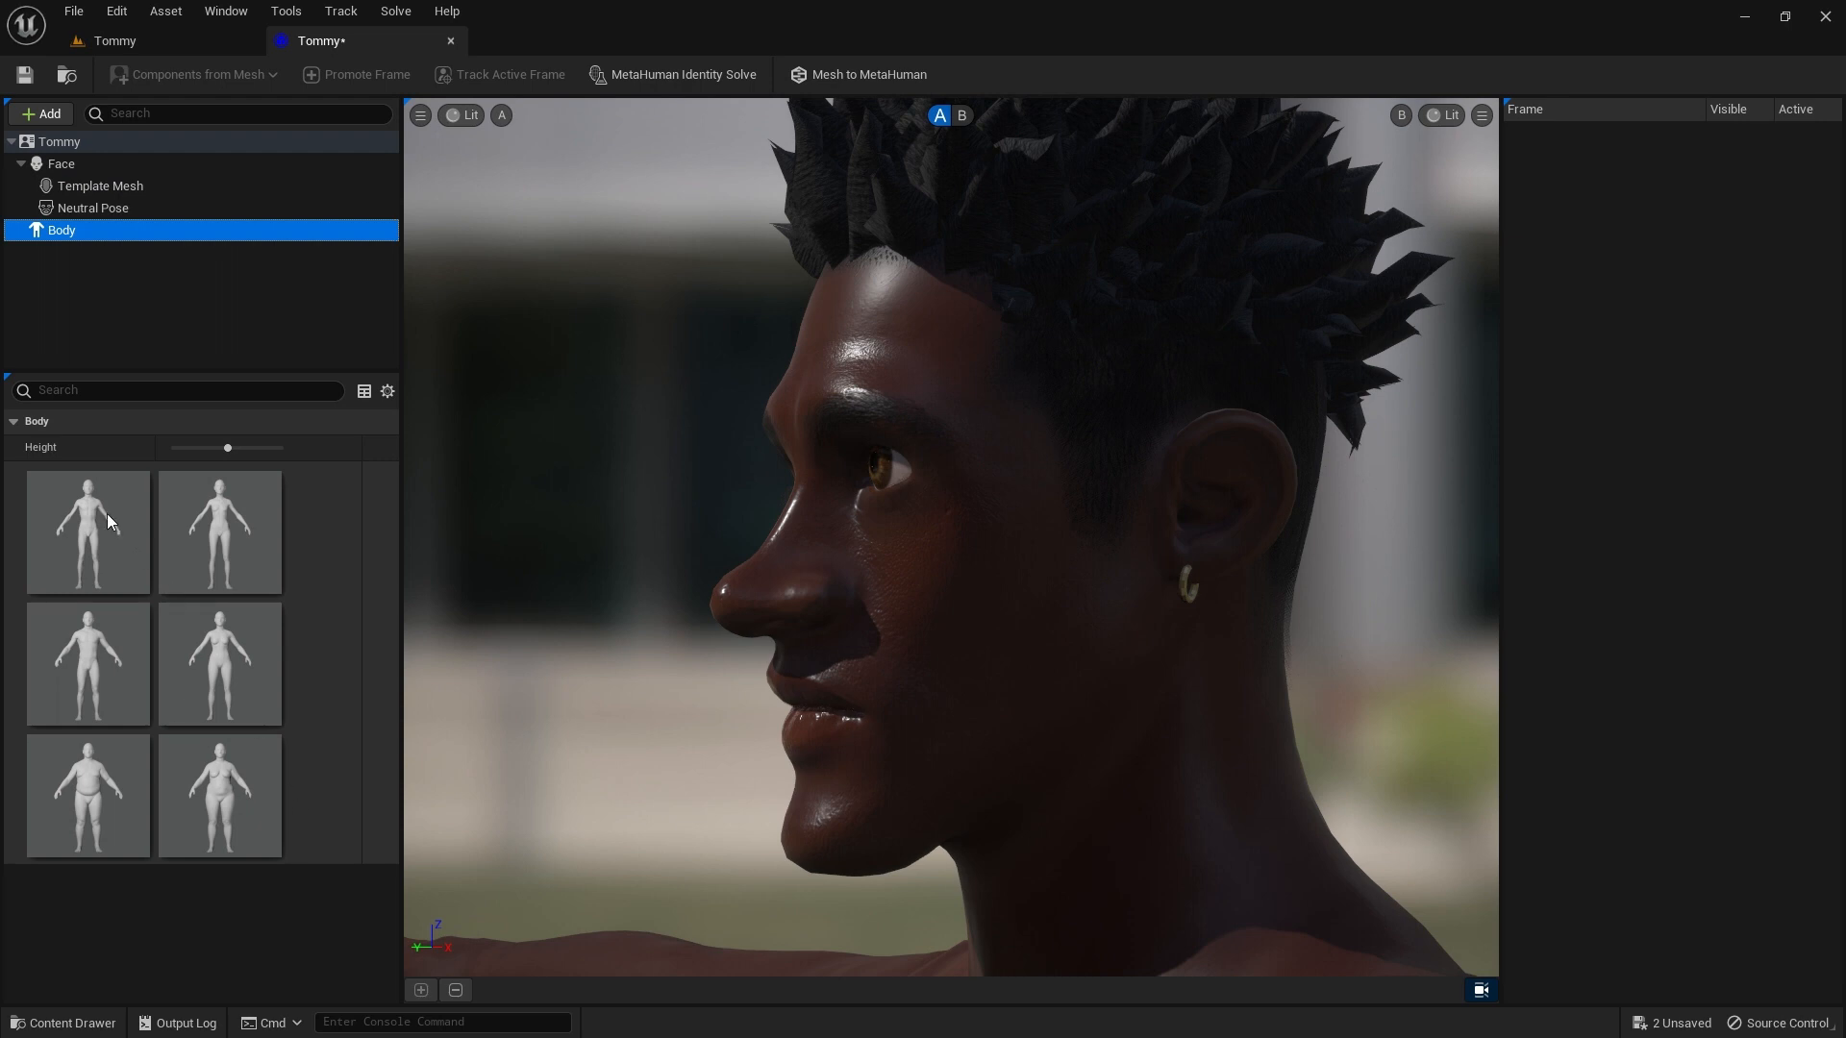
mouse_move(242, 478)
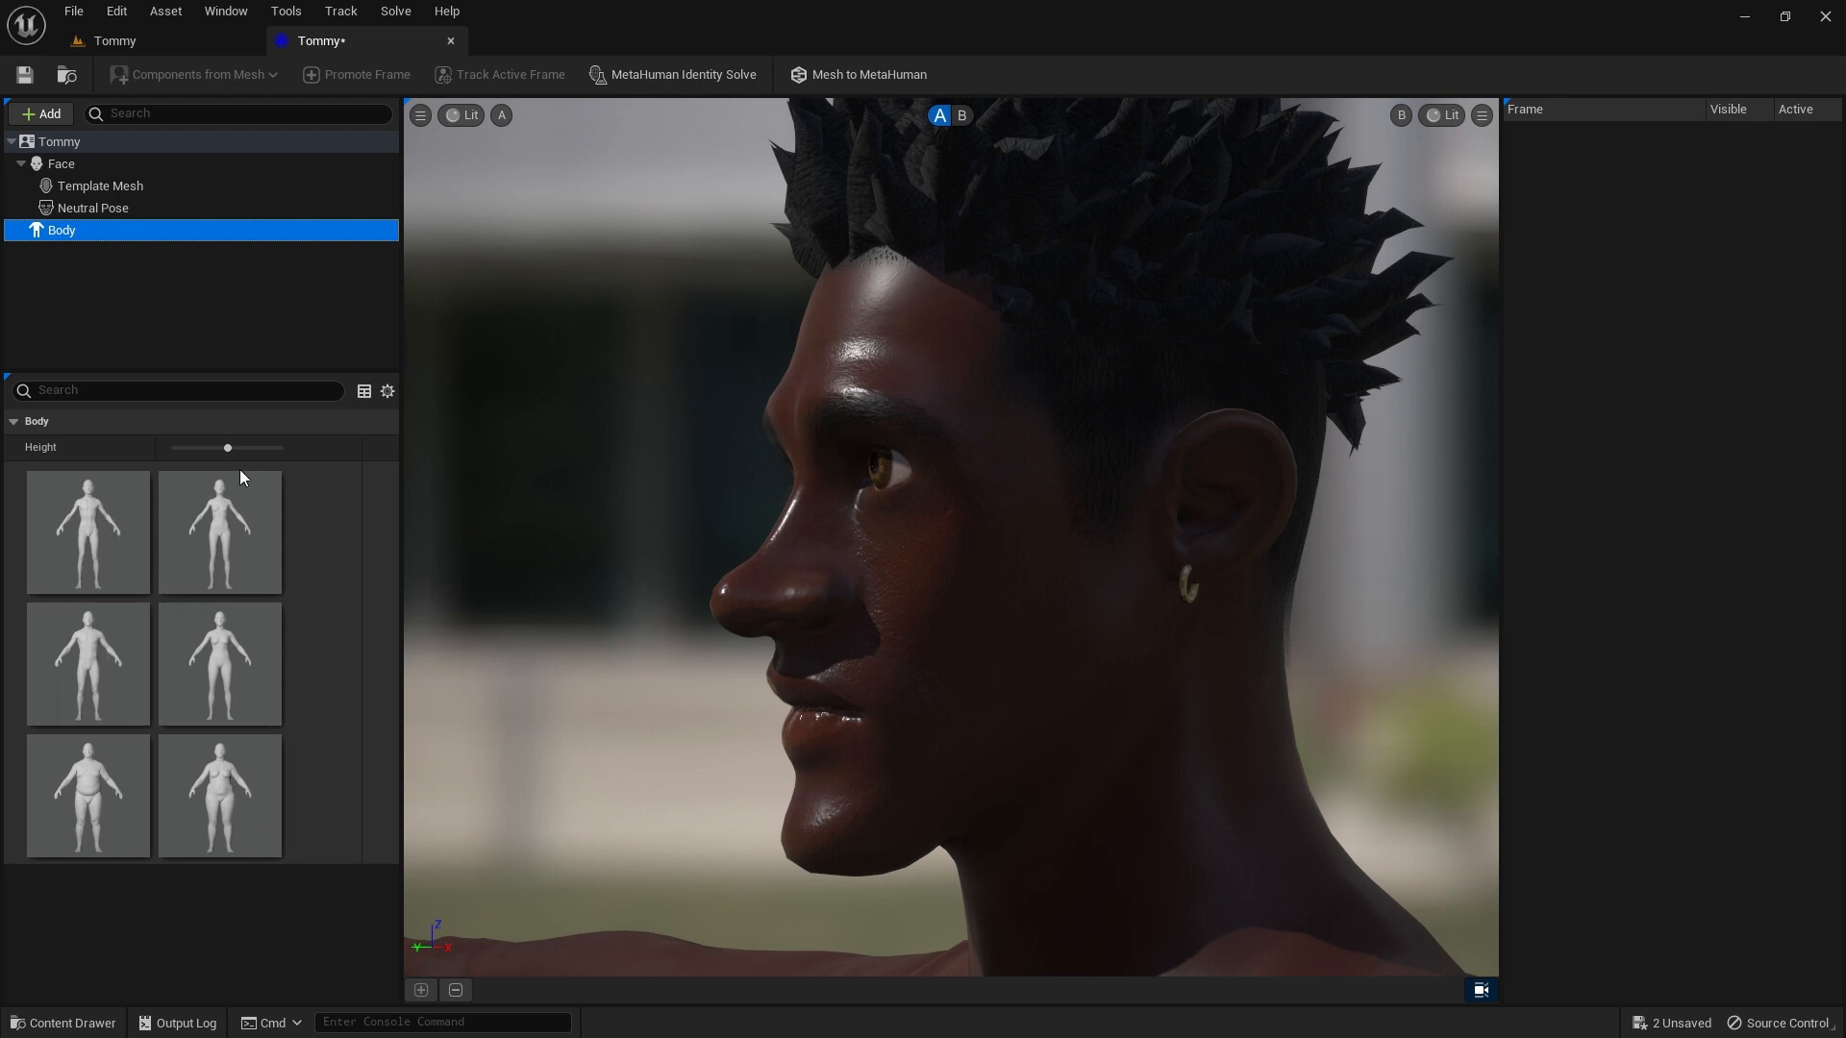
- Raise the body Height slider to maximum and choose the first body type in the second row
drag(227, 448, 279, 448)
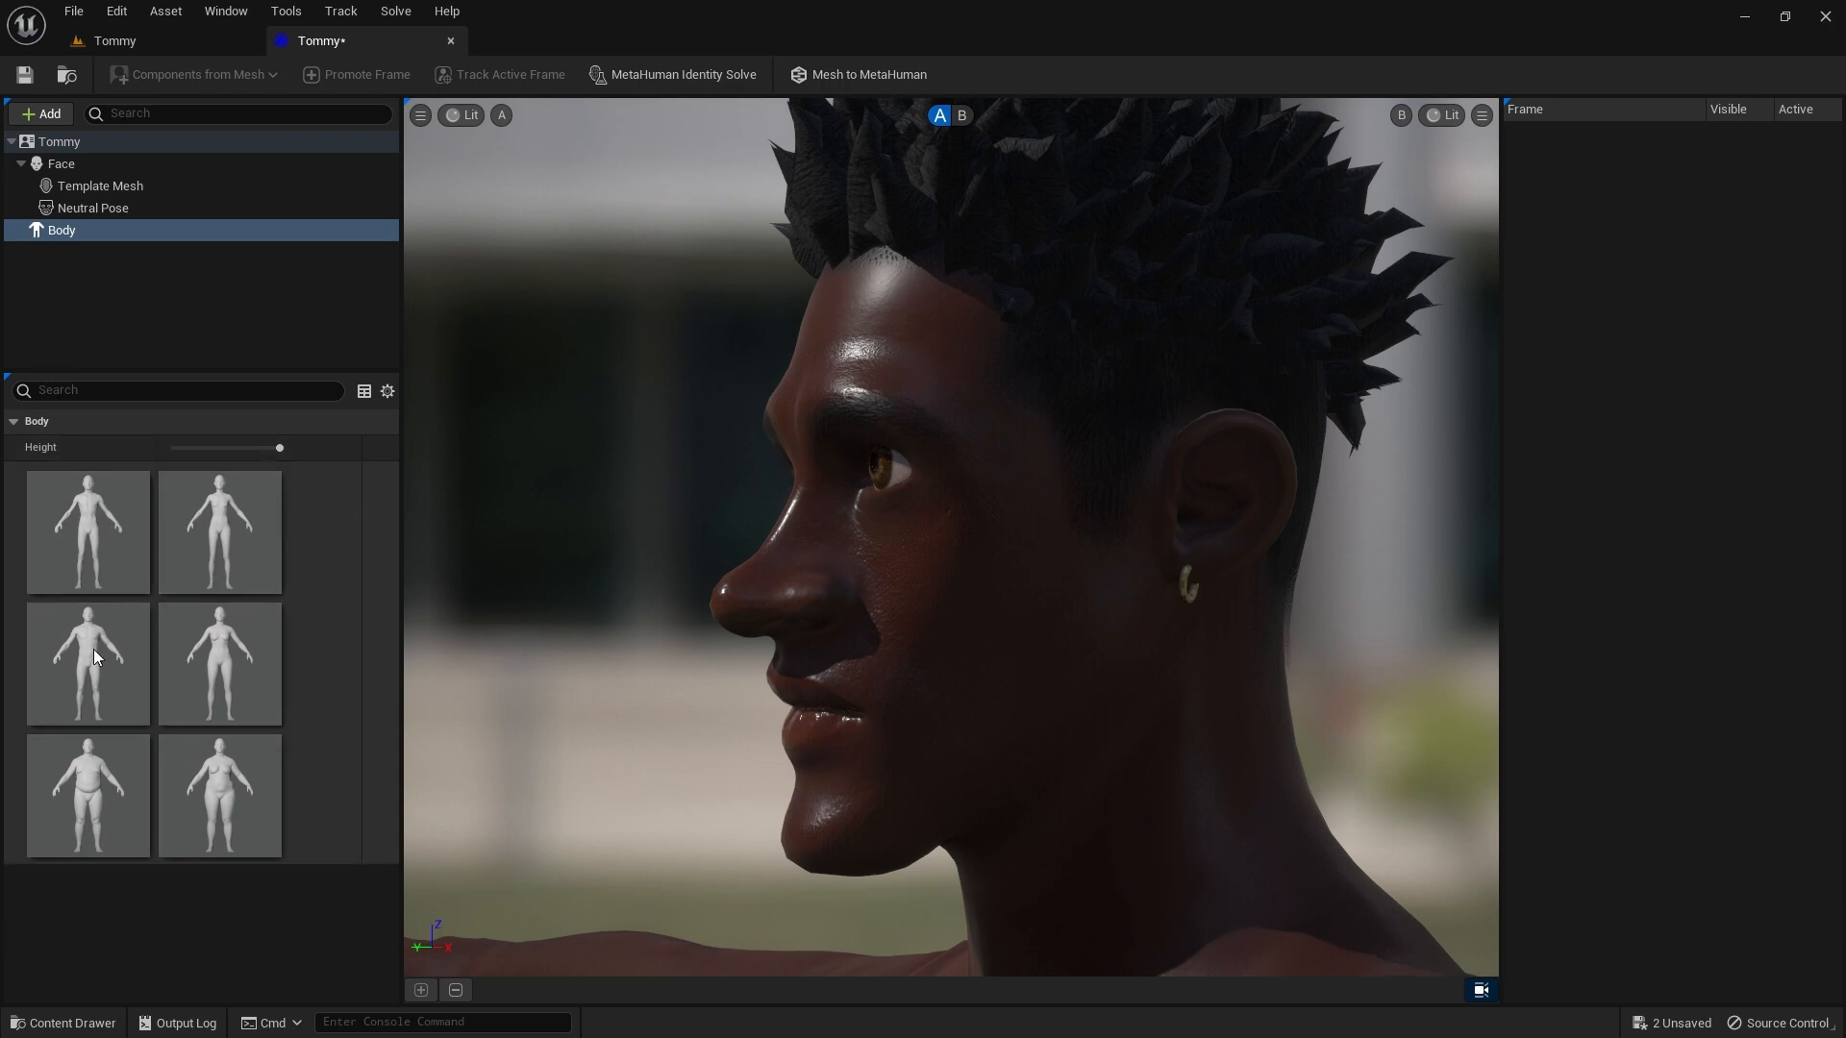
click(86, 661)
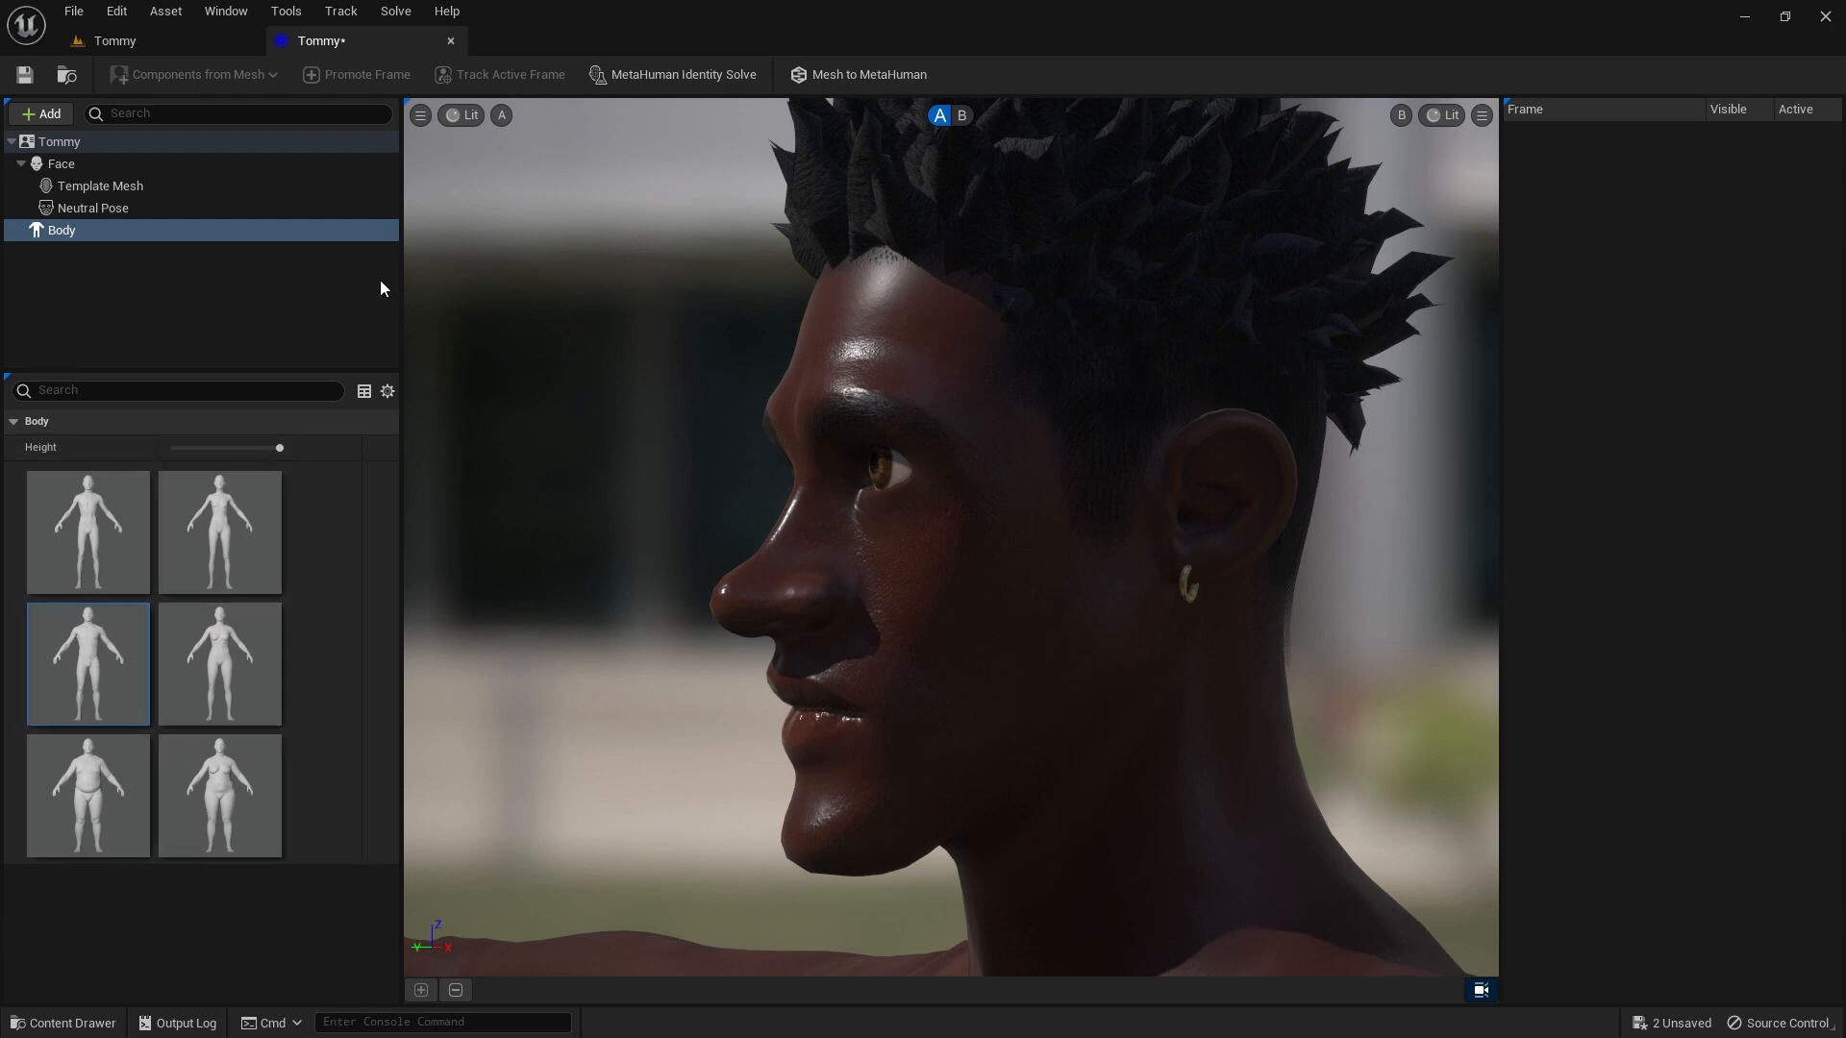
click(867, 75)
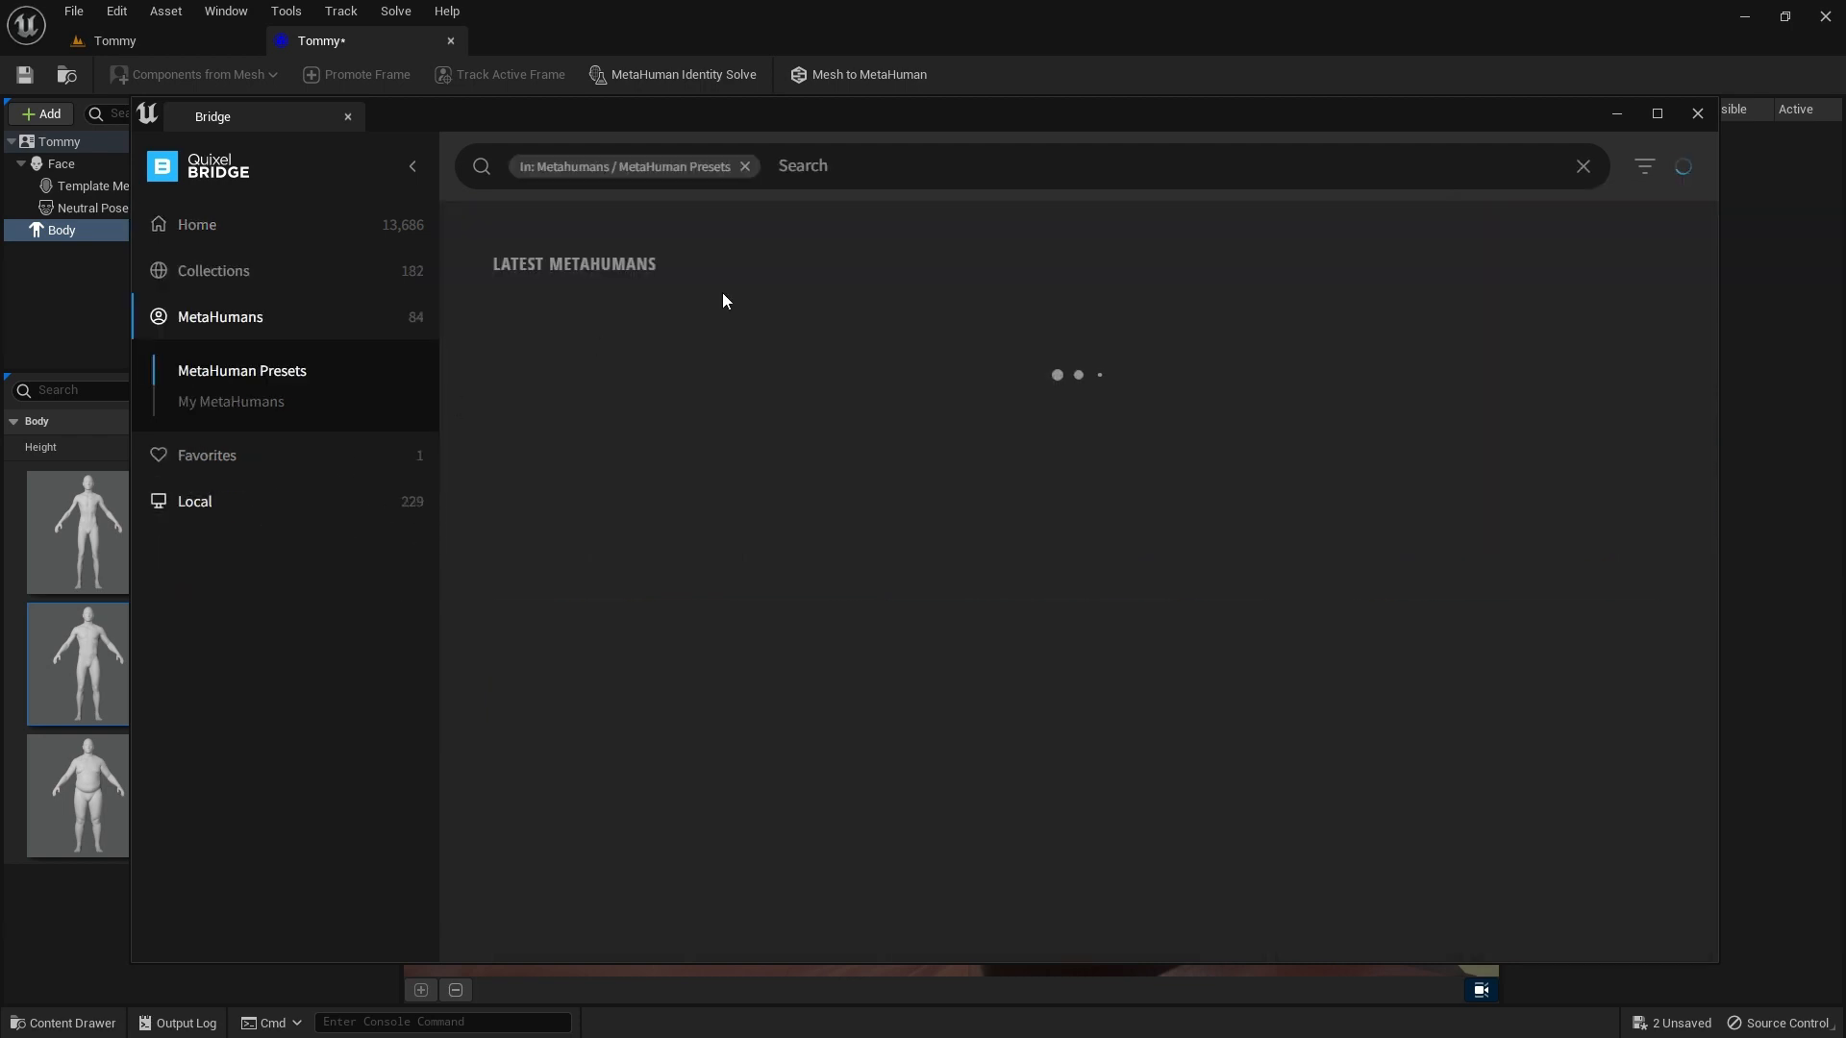
- In Bridge's My MetaHumans, select Tommy and launch MetaHuman Creator with START MHC
click(231, 402)
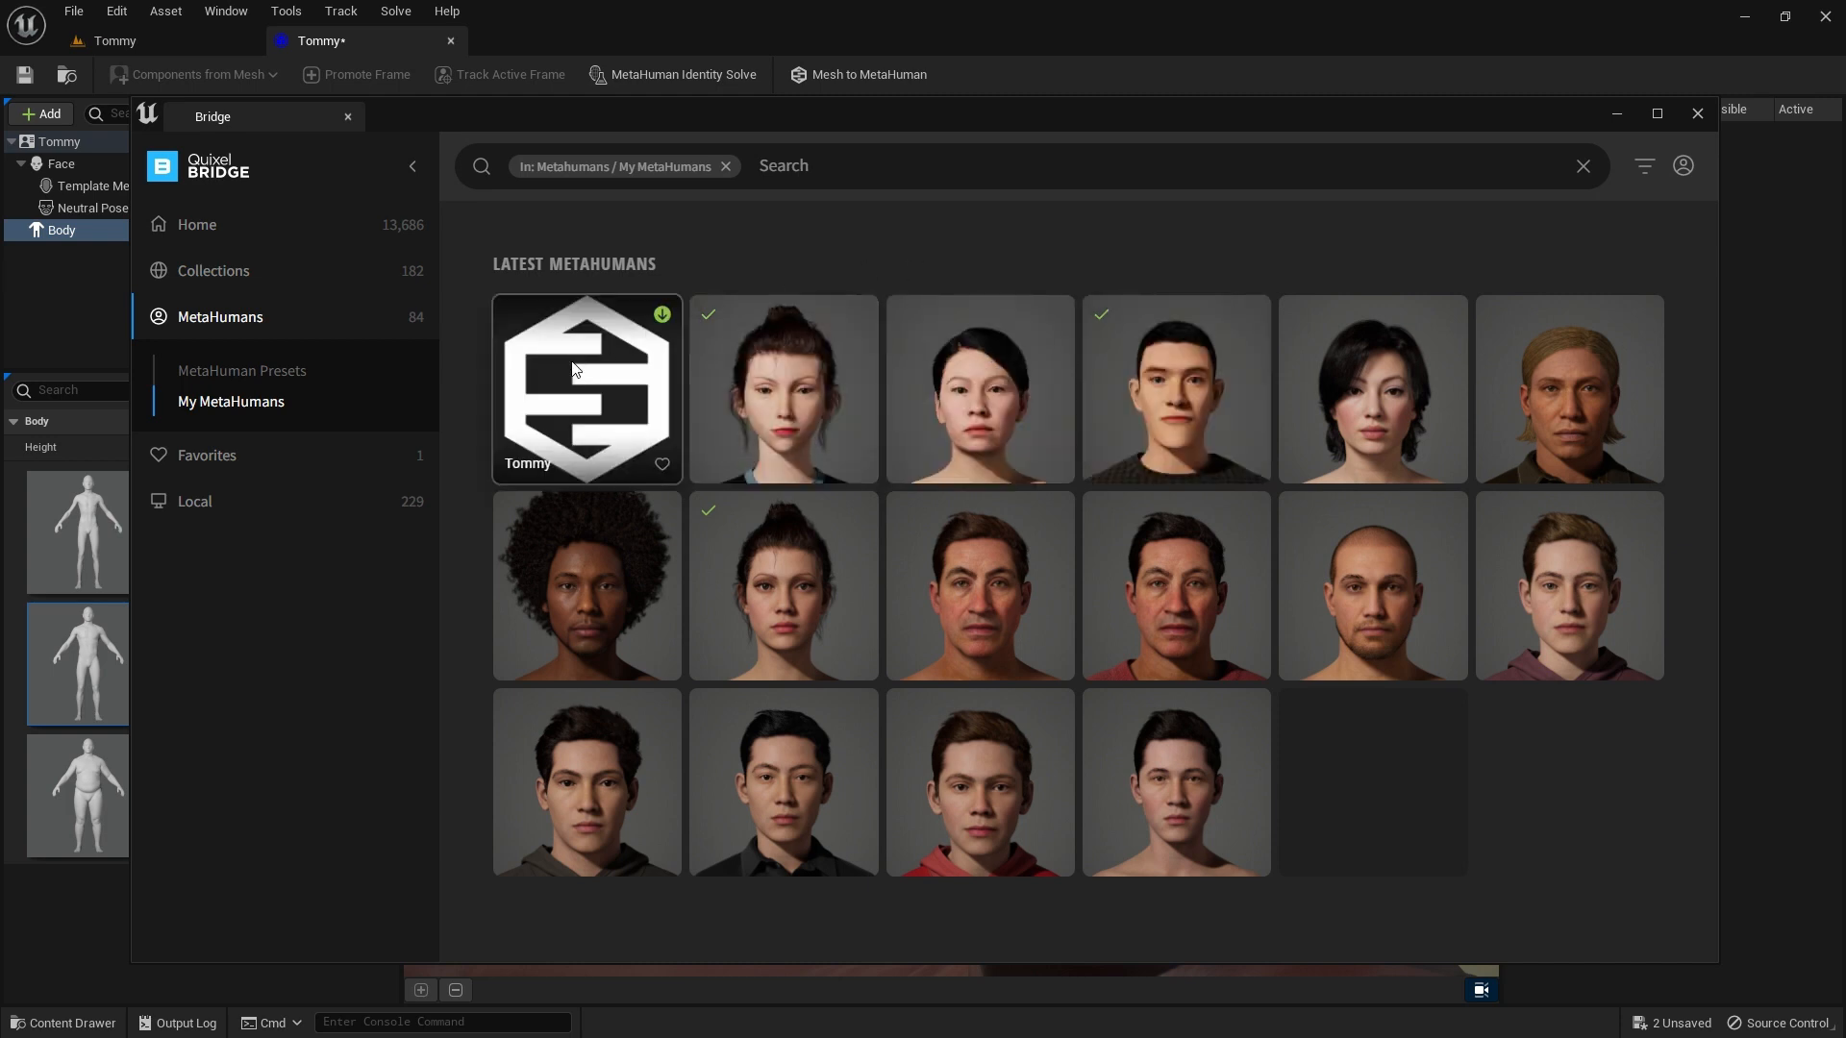
click(584, 388)
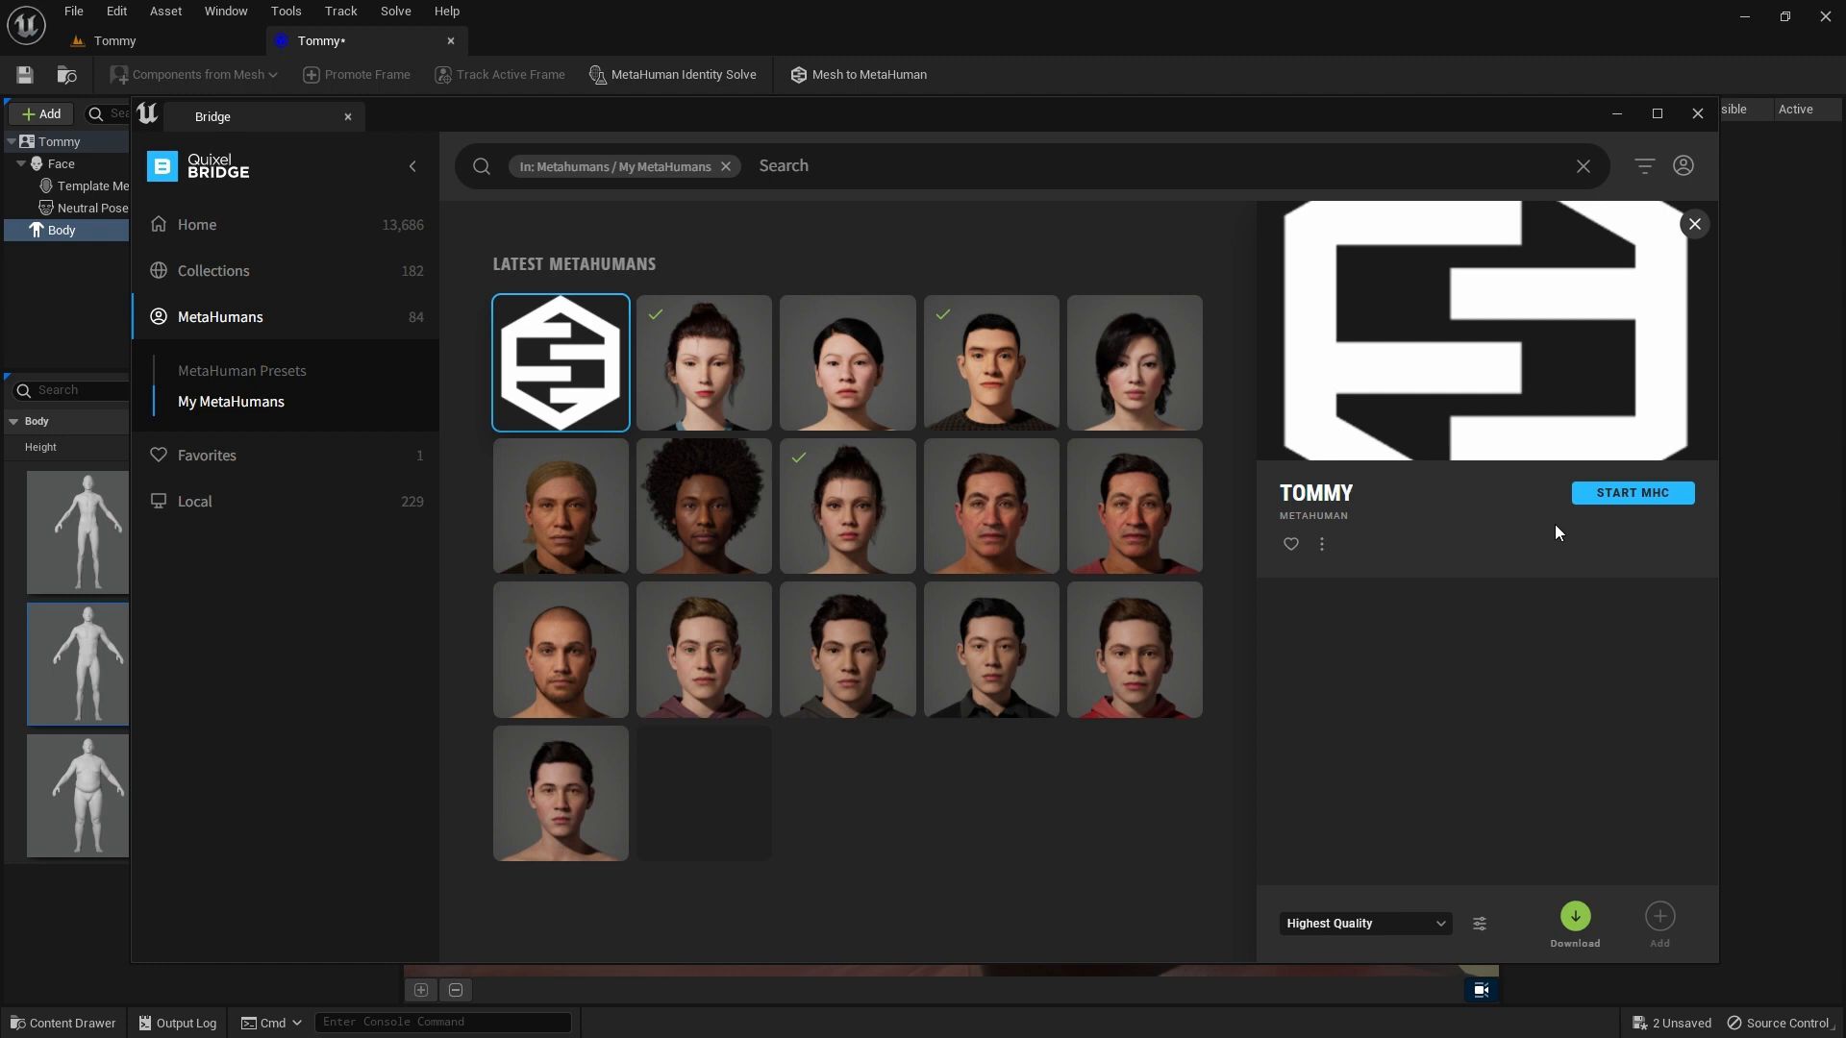
mouse_move(1632, 494)
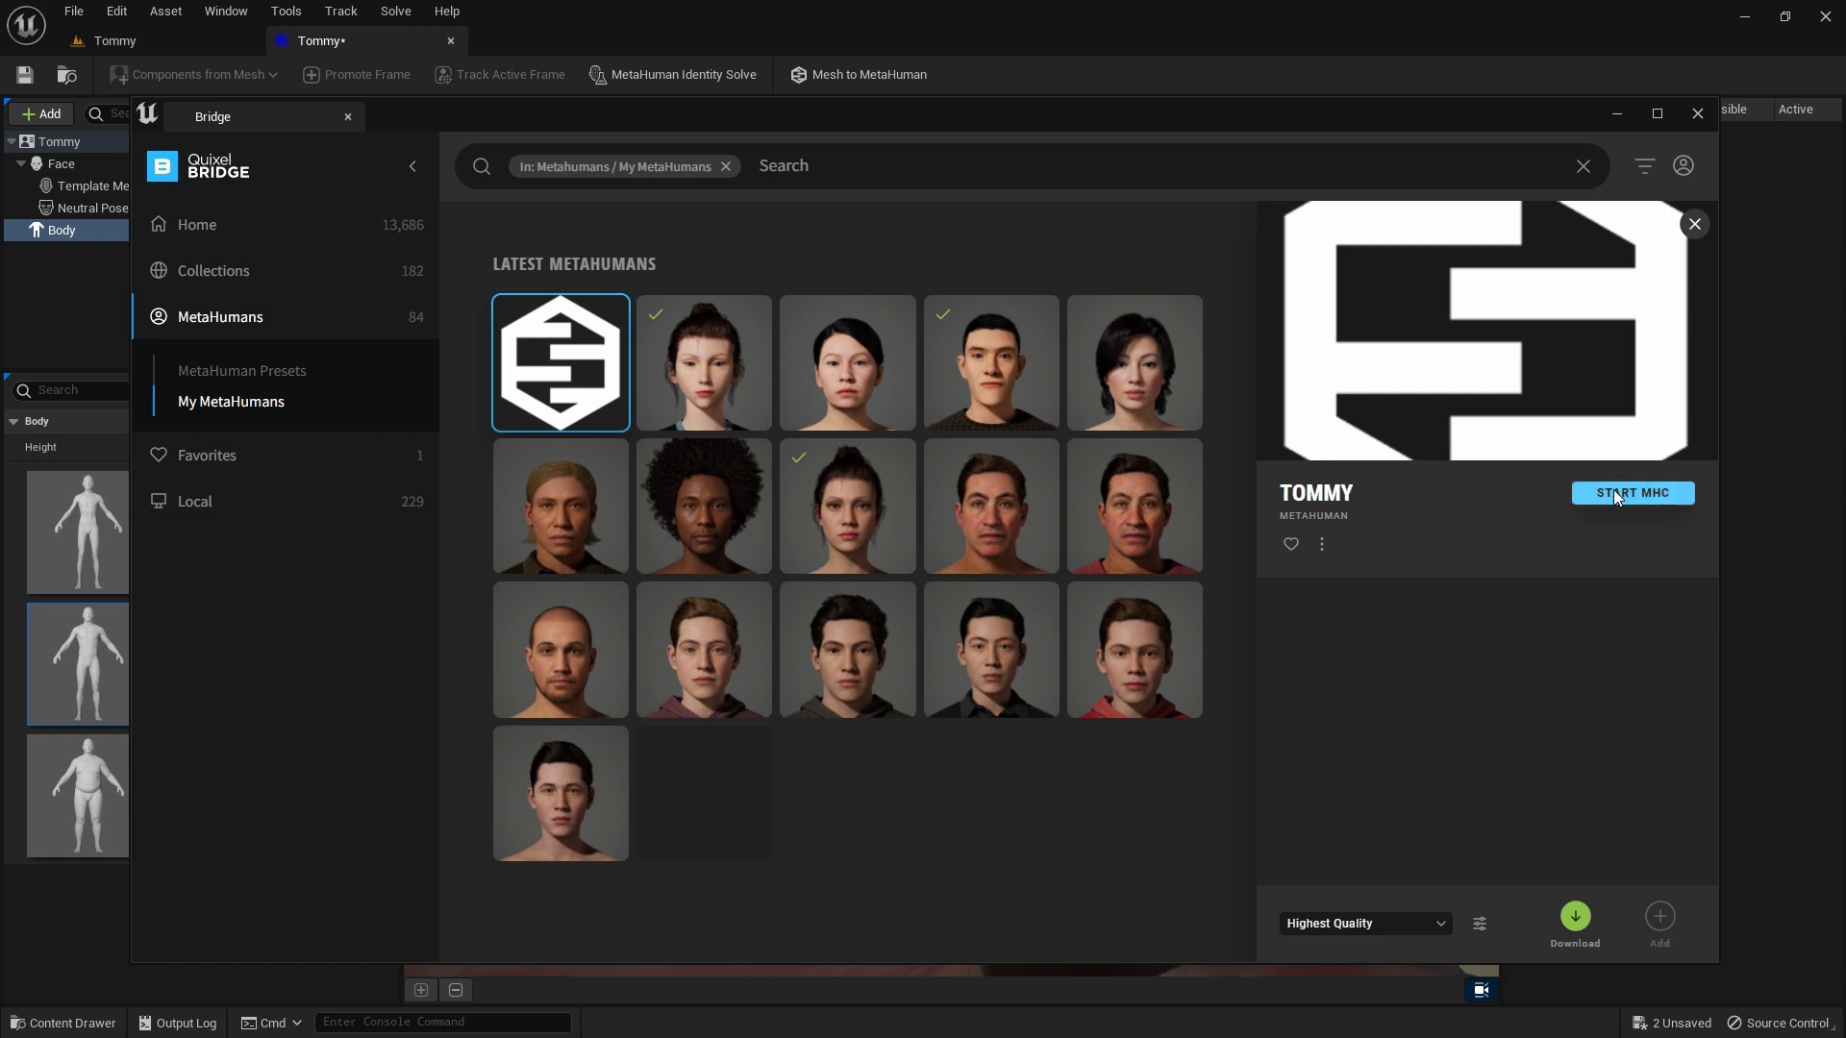
click(1632, 492)
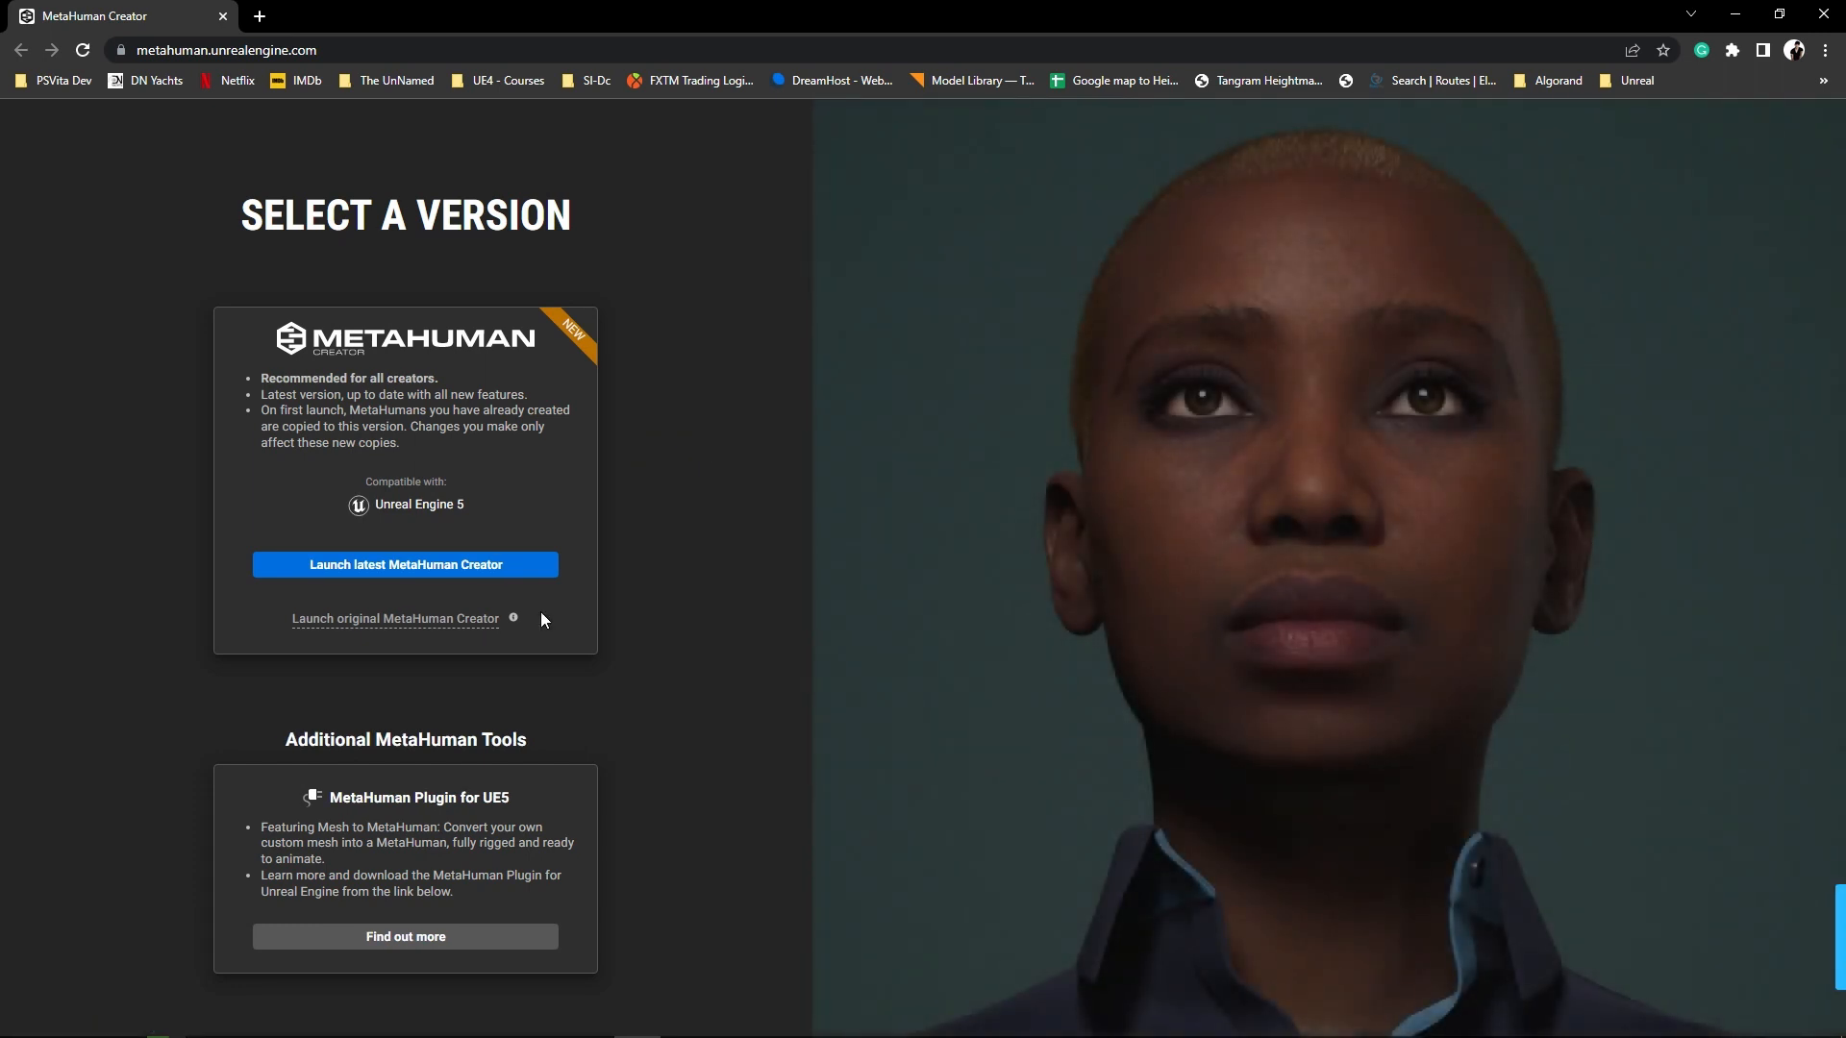
- Launch the latest Creator, edit Tommy, view Face > Custom Mesh facing forward, then go to Skin
click(404, 563)
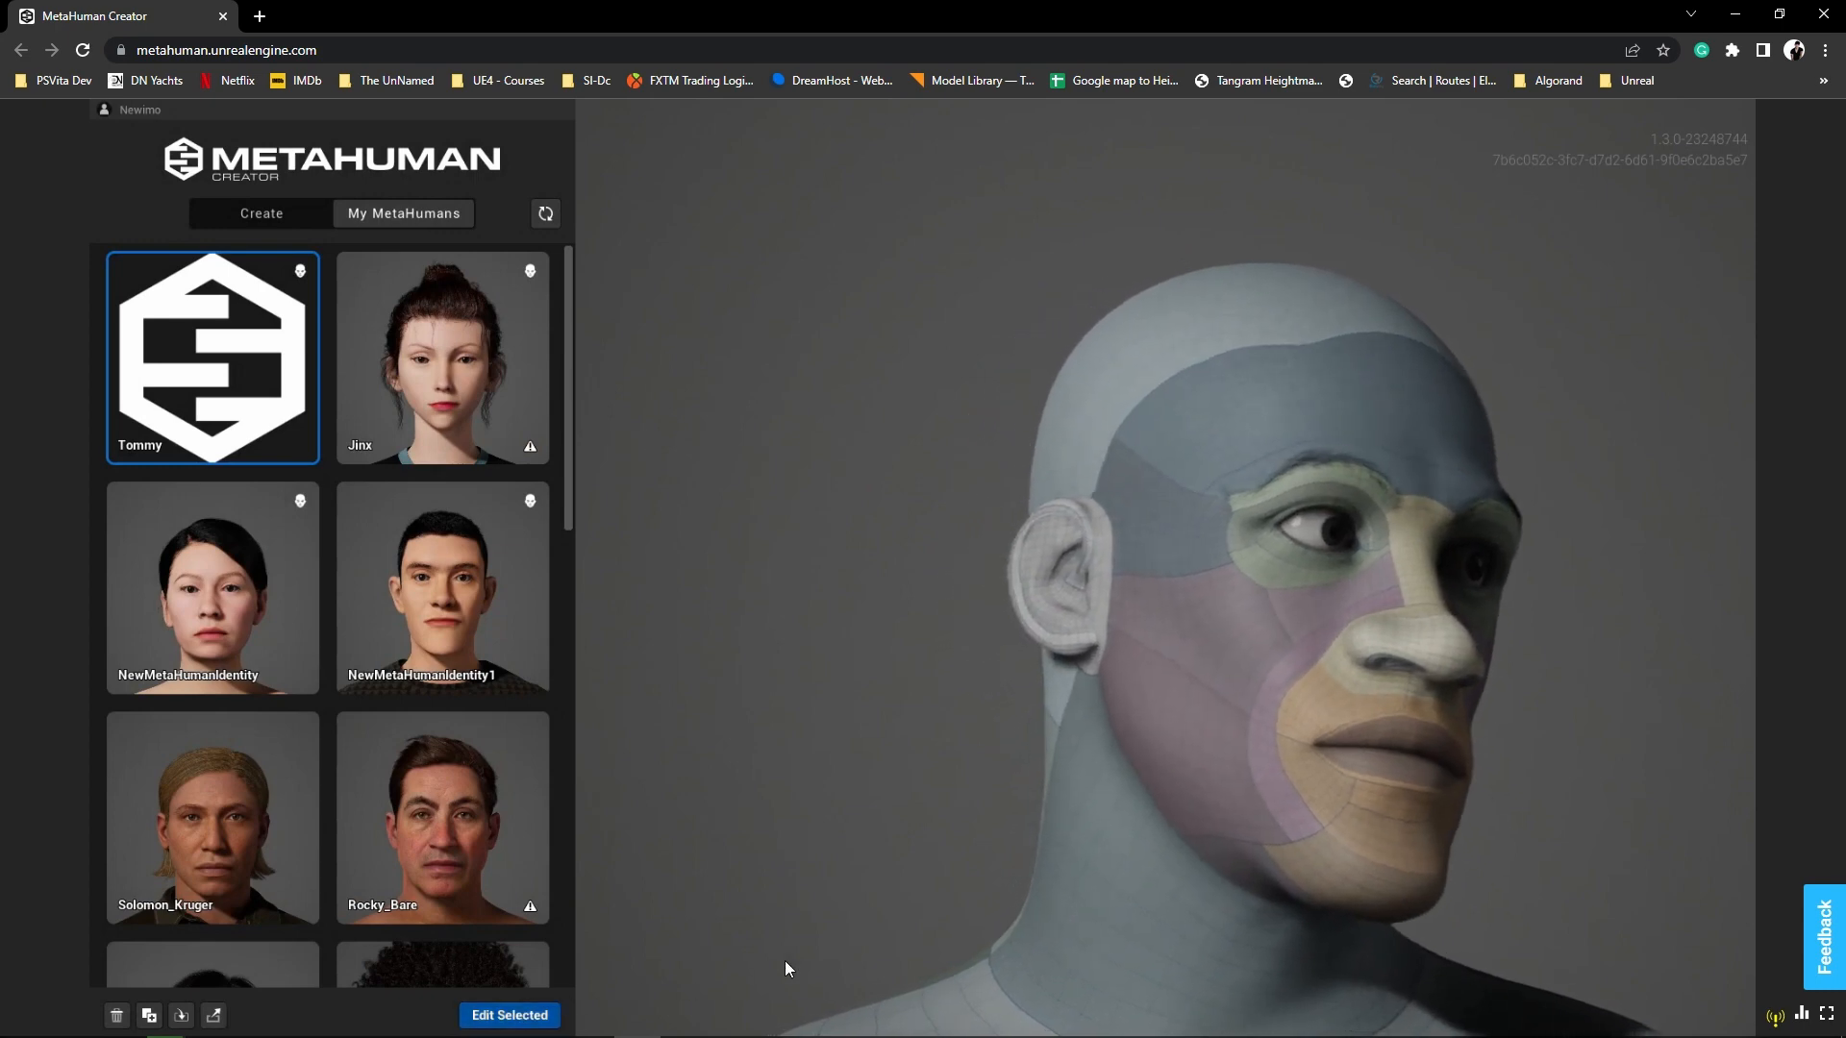
click(507, 1015)
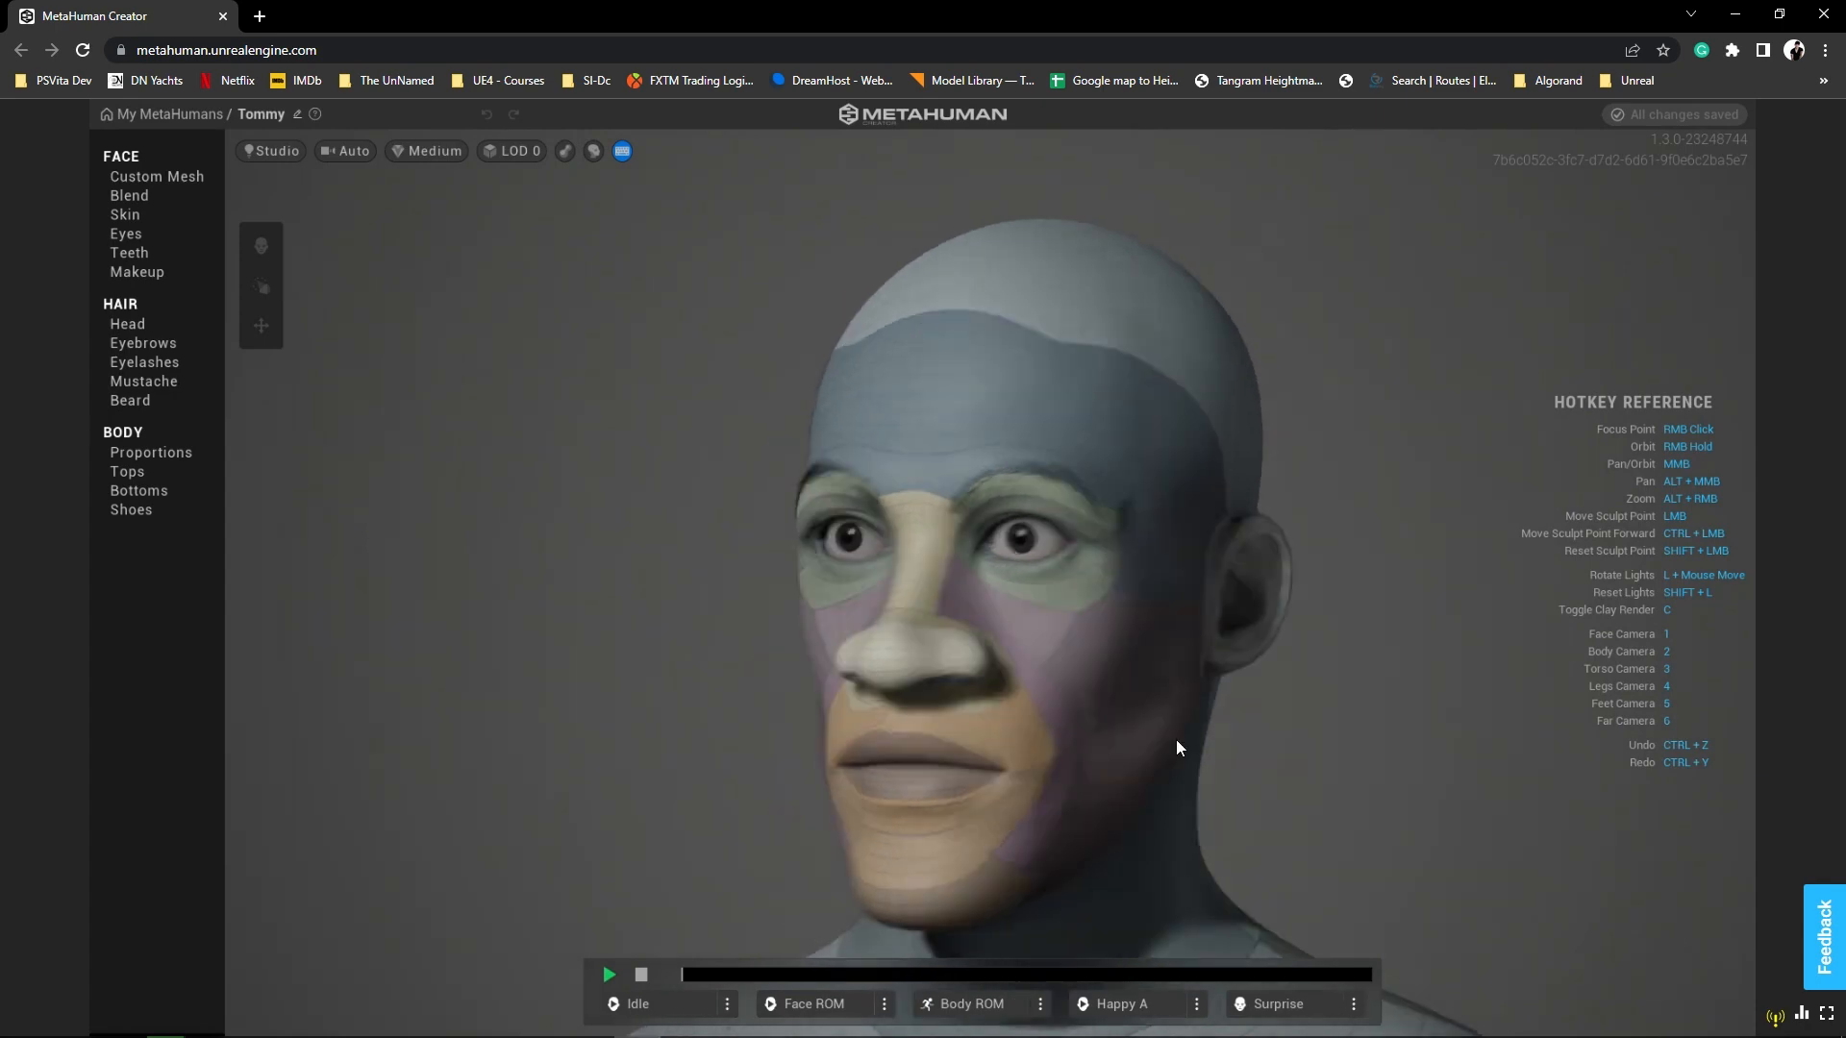
click(155, 177)
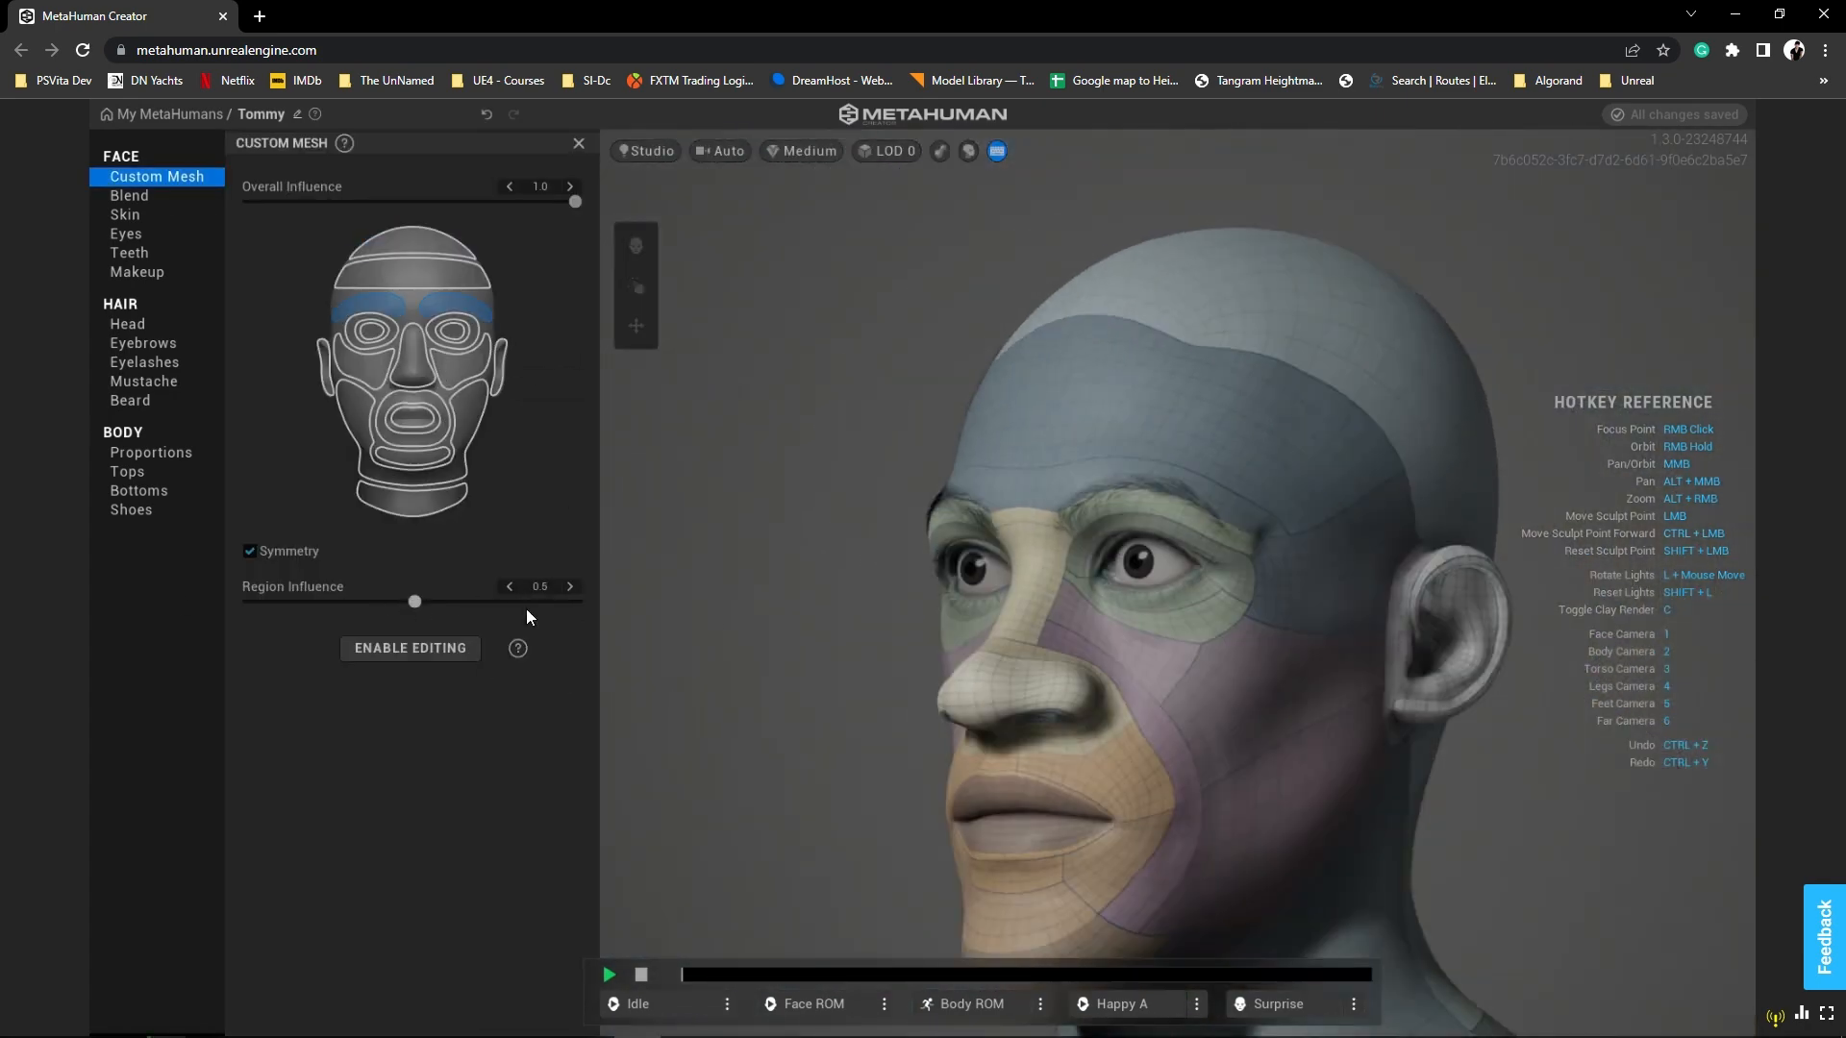
drag(413, 602, 575, 602)
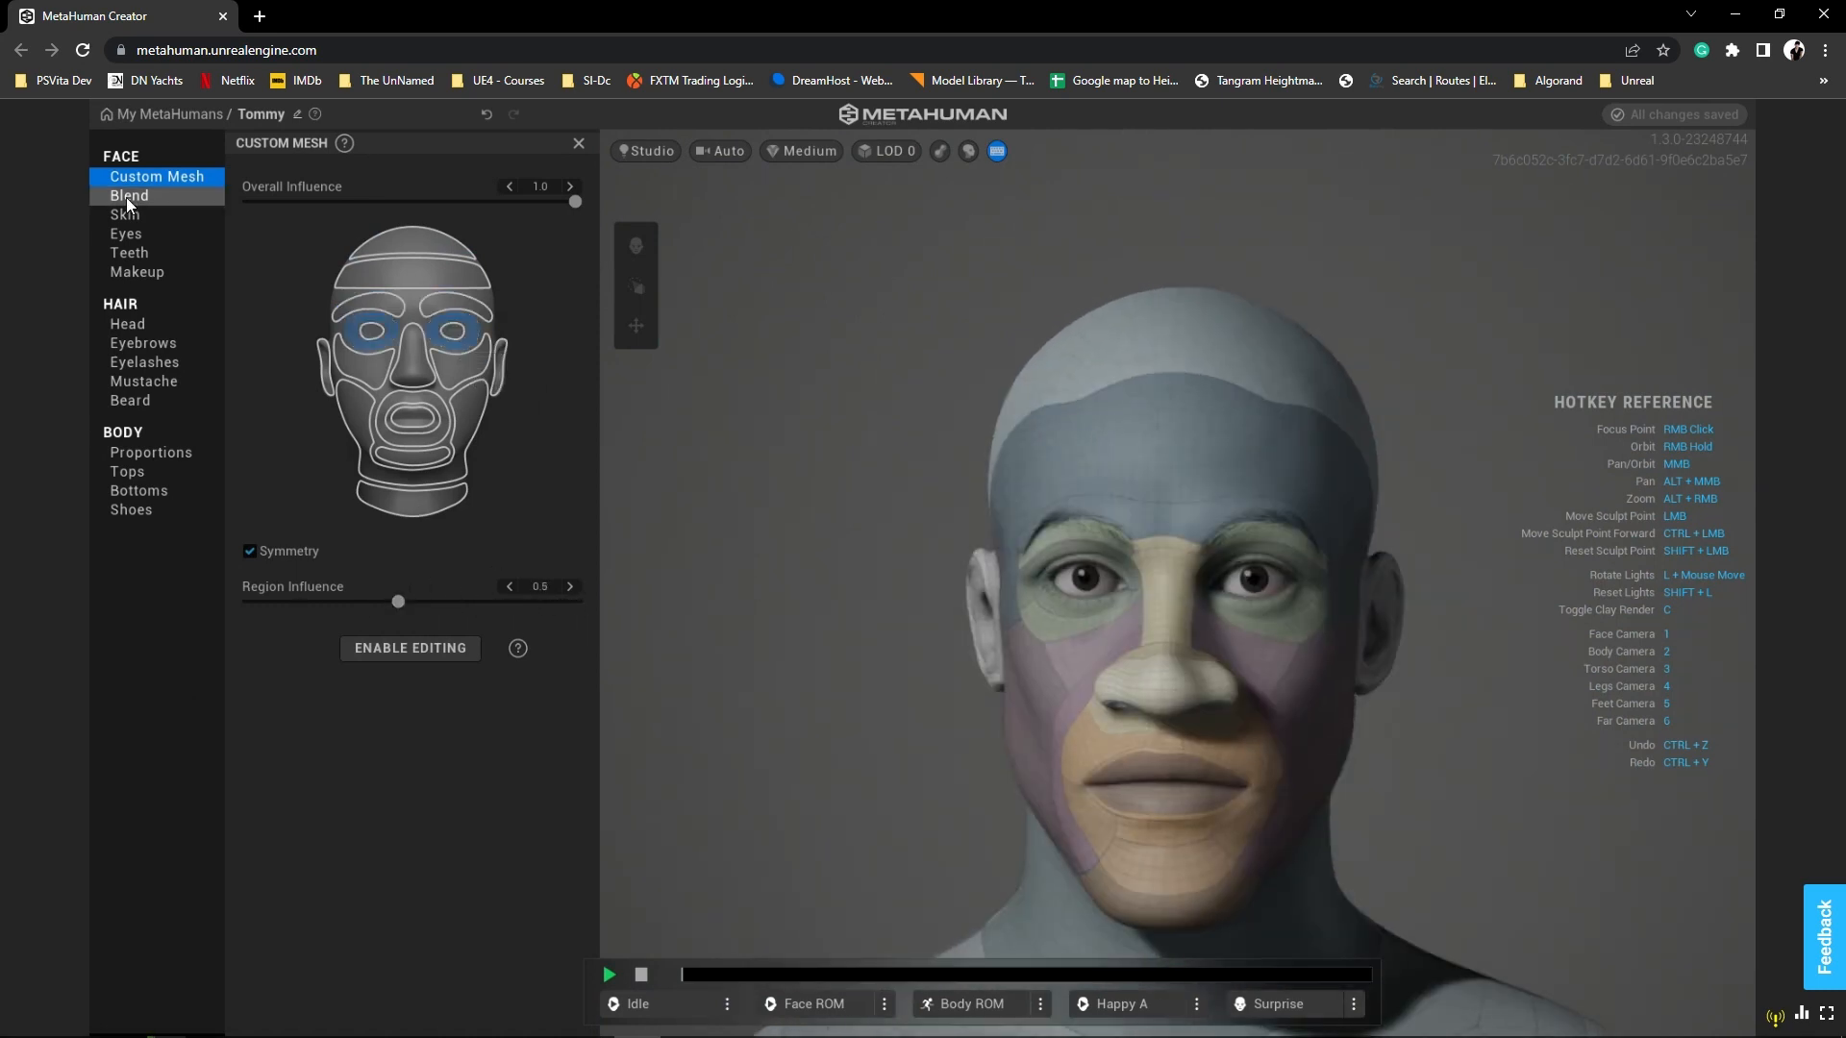
click(125, 214)
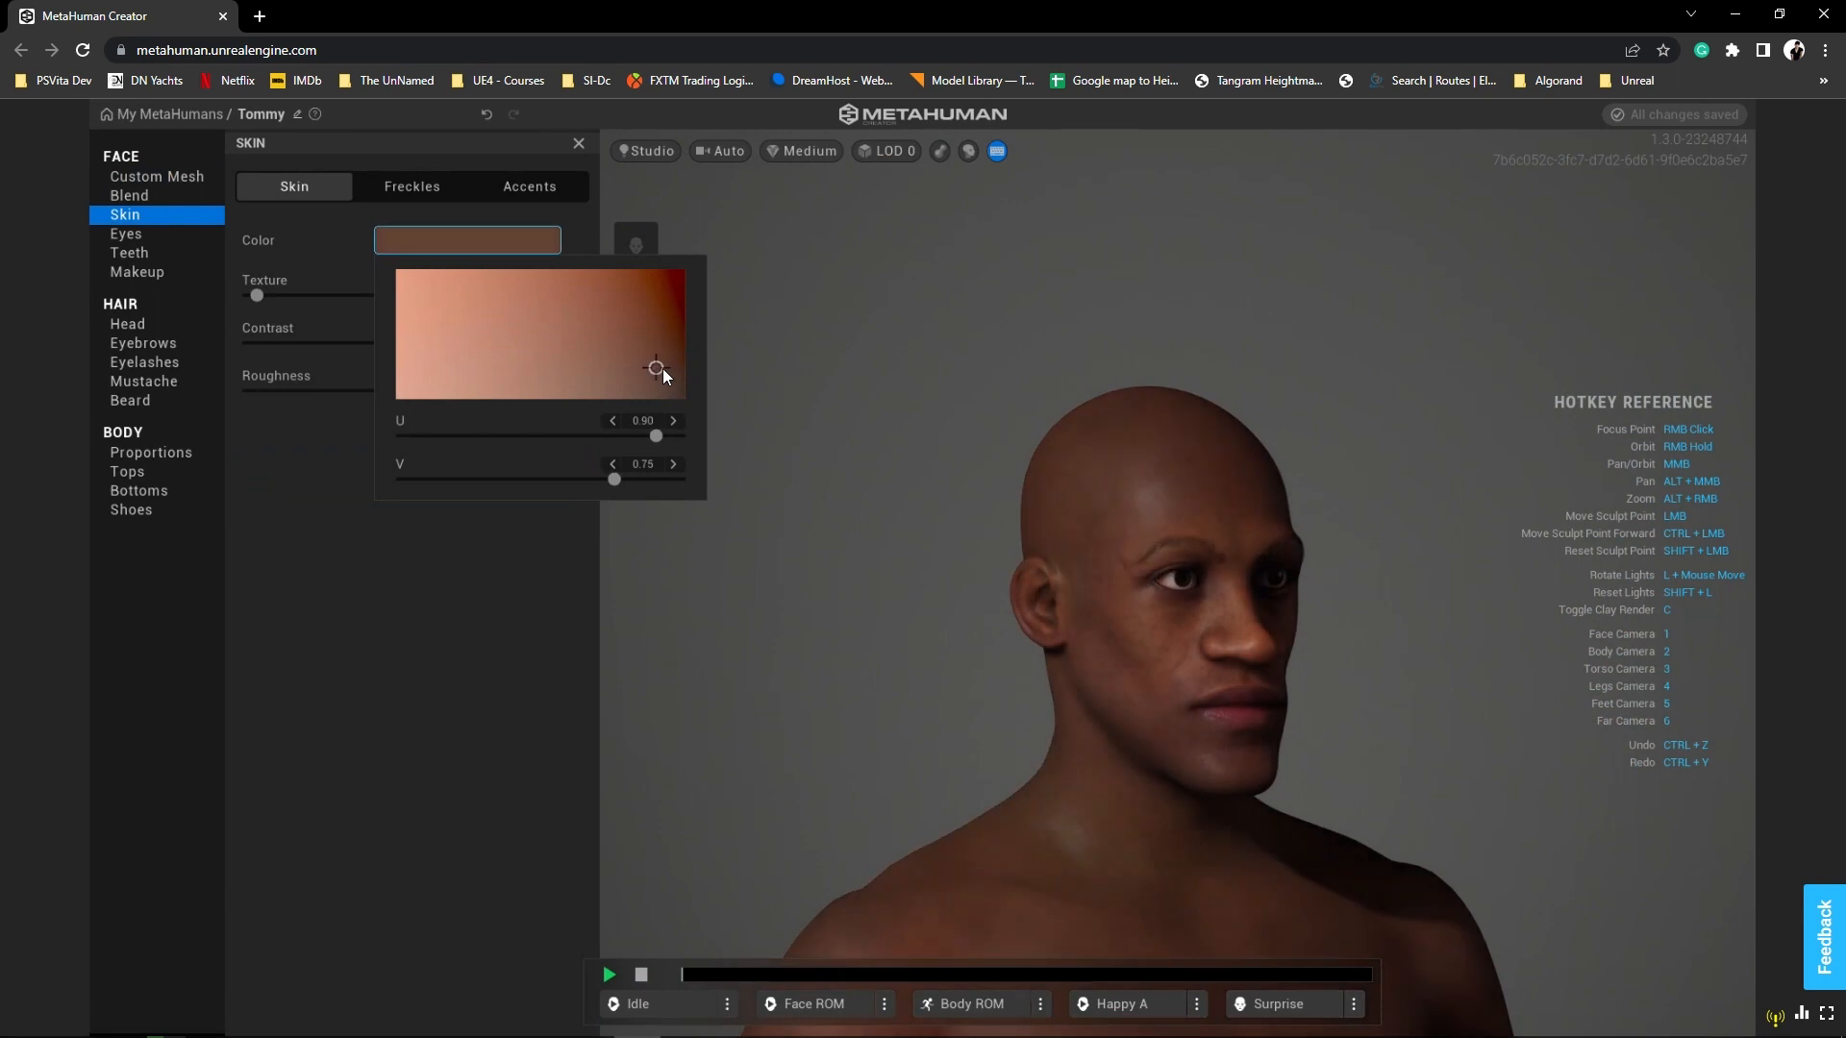
- Pick a darker brown skin tone, review Accents, and lower the skin texture and roughness
drag(657, 368, 669, 362)
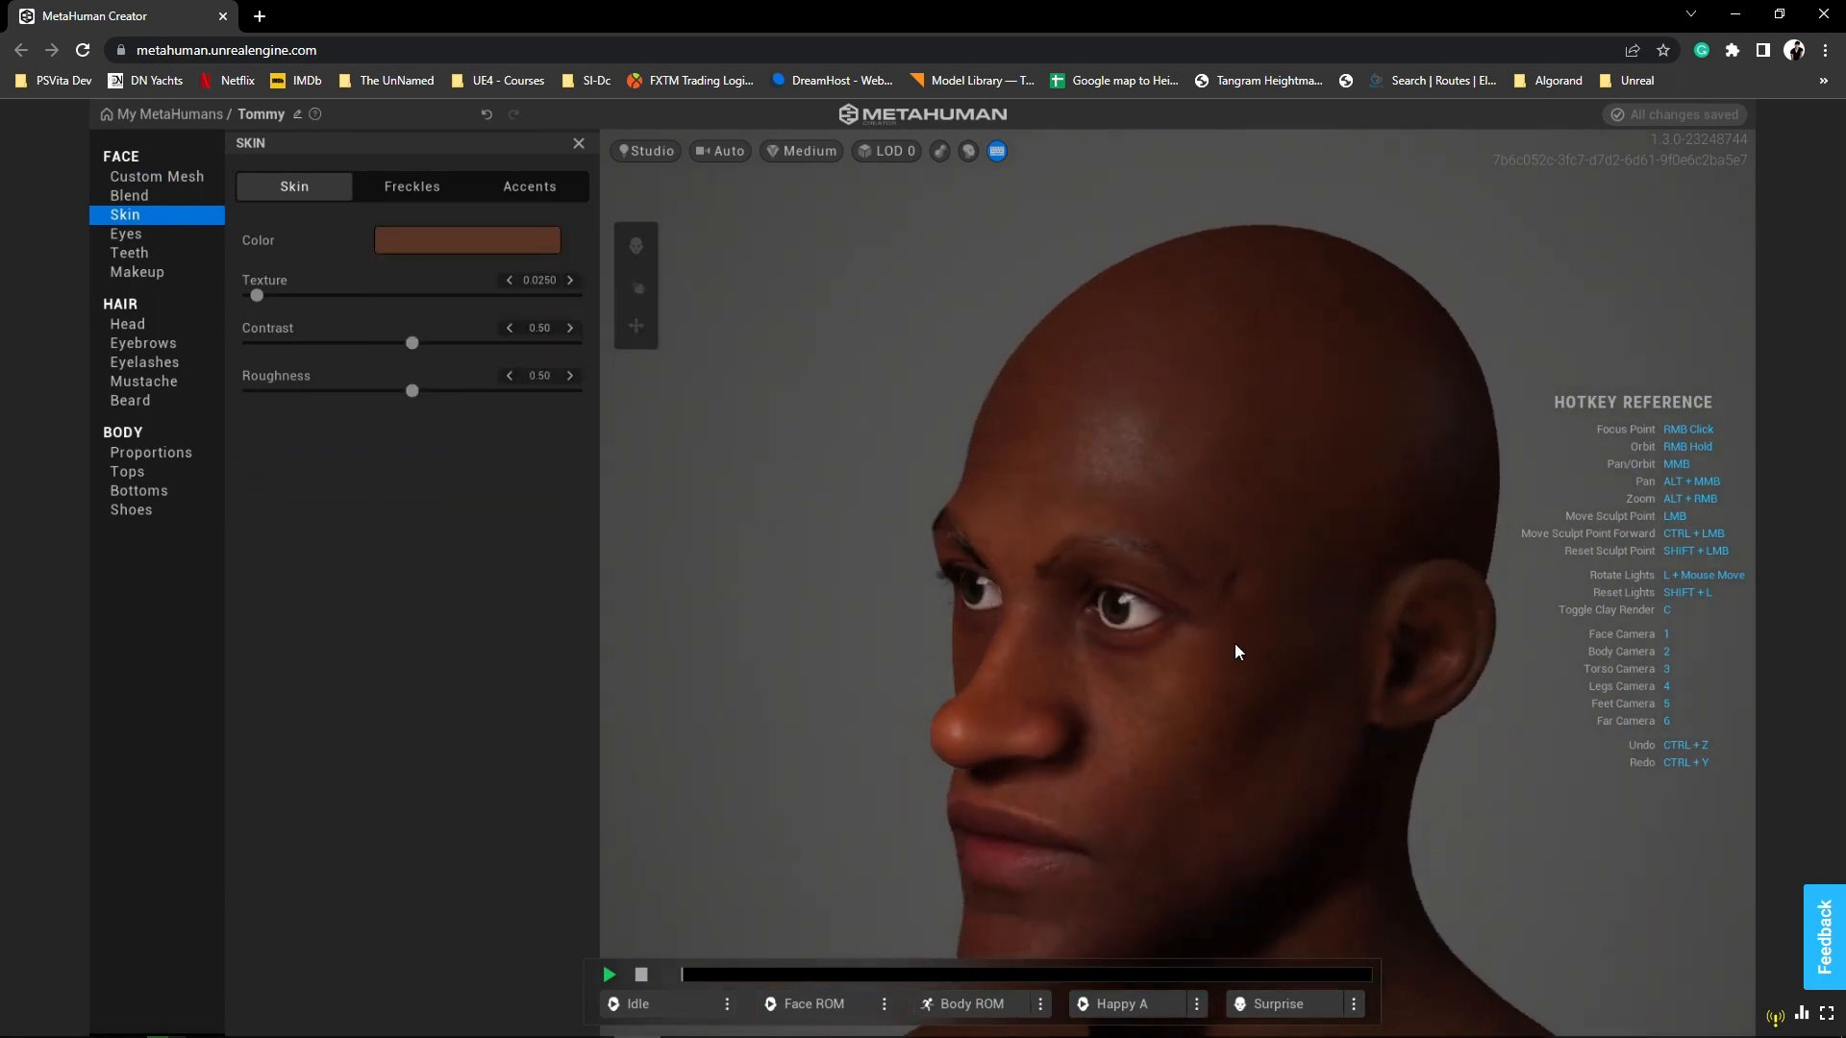
click(529, 187)
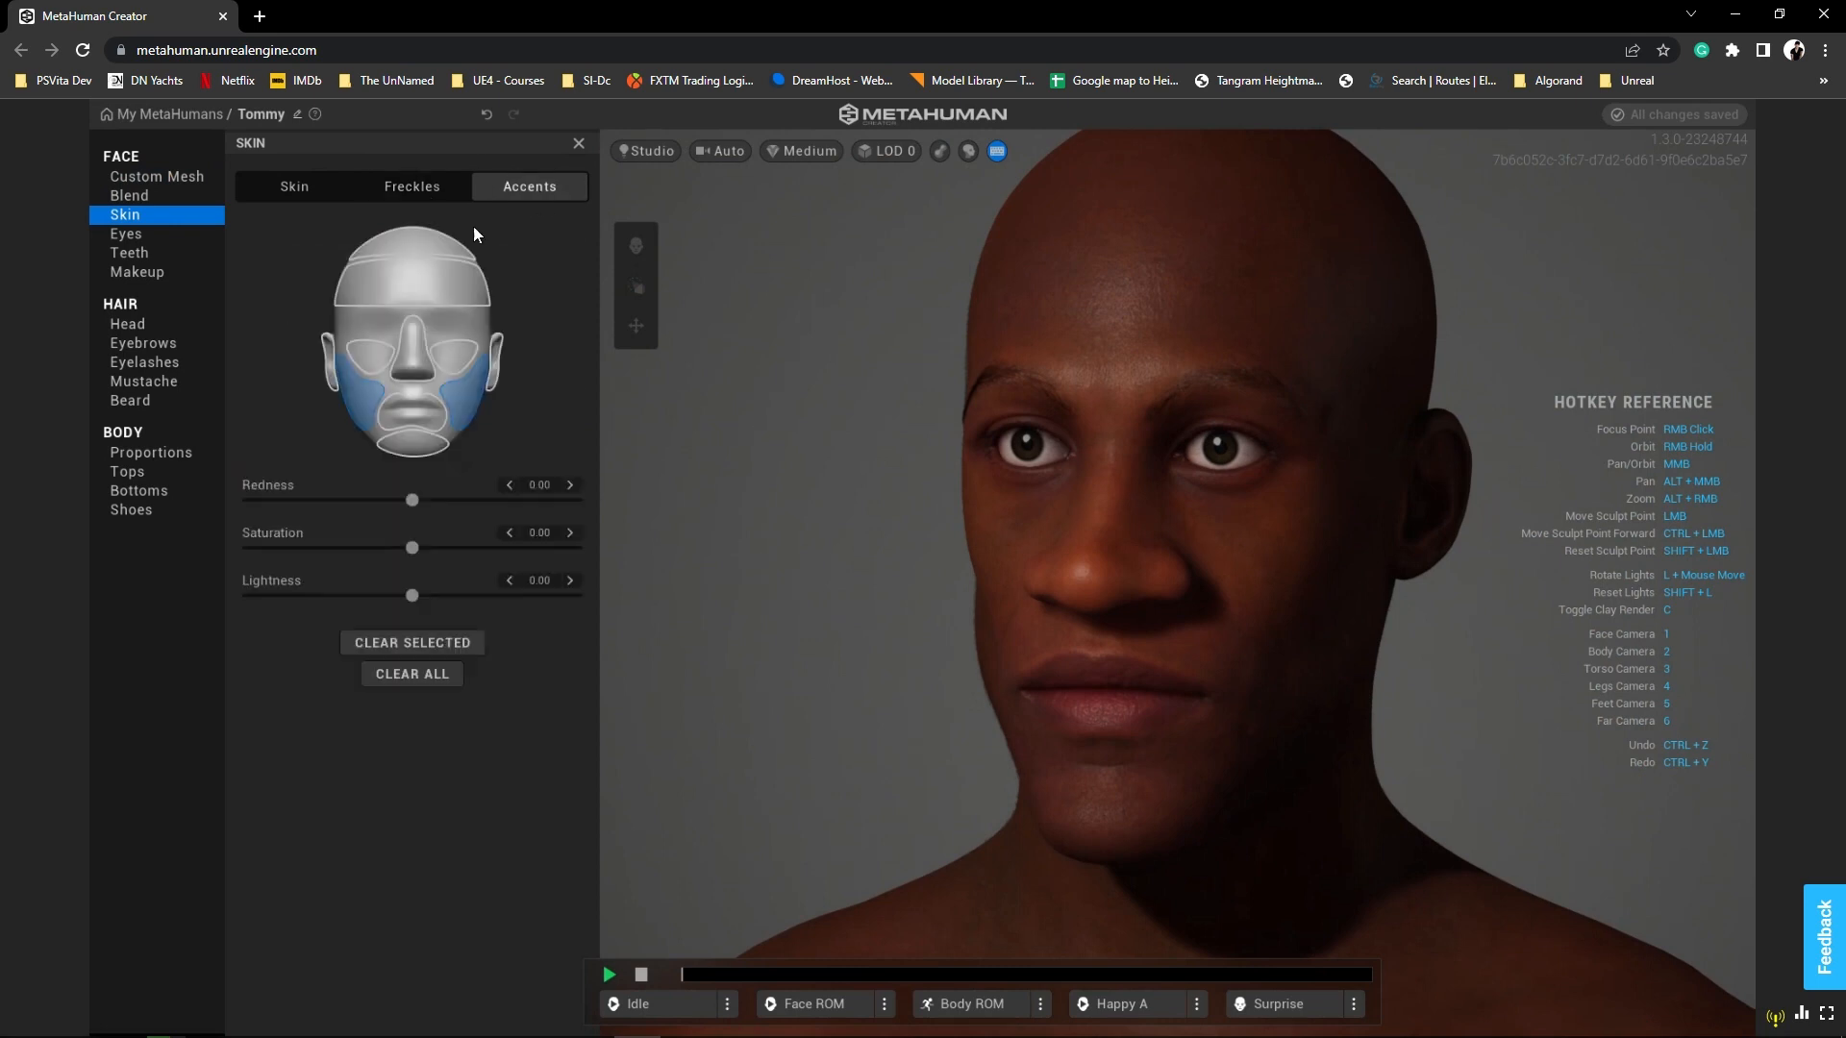
click(294, 187)
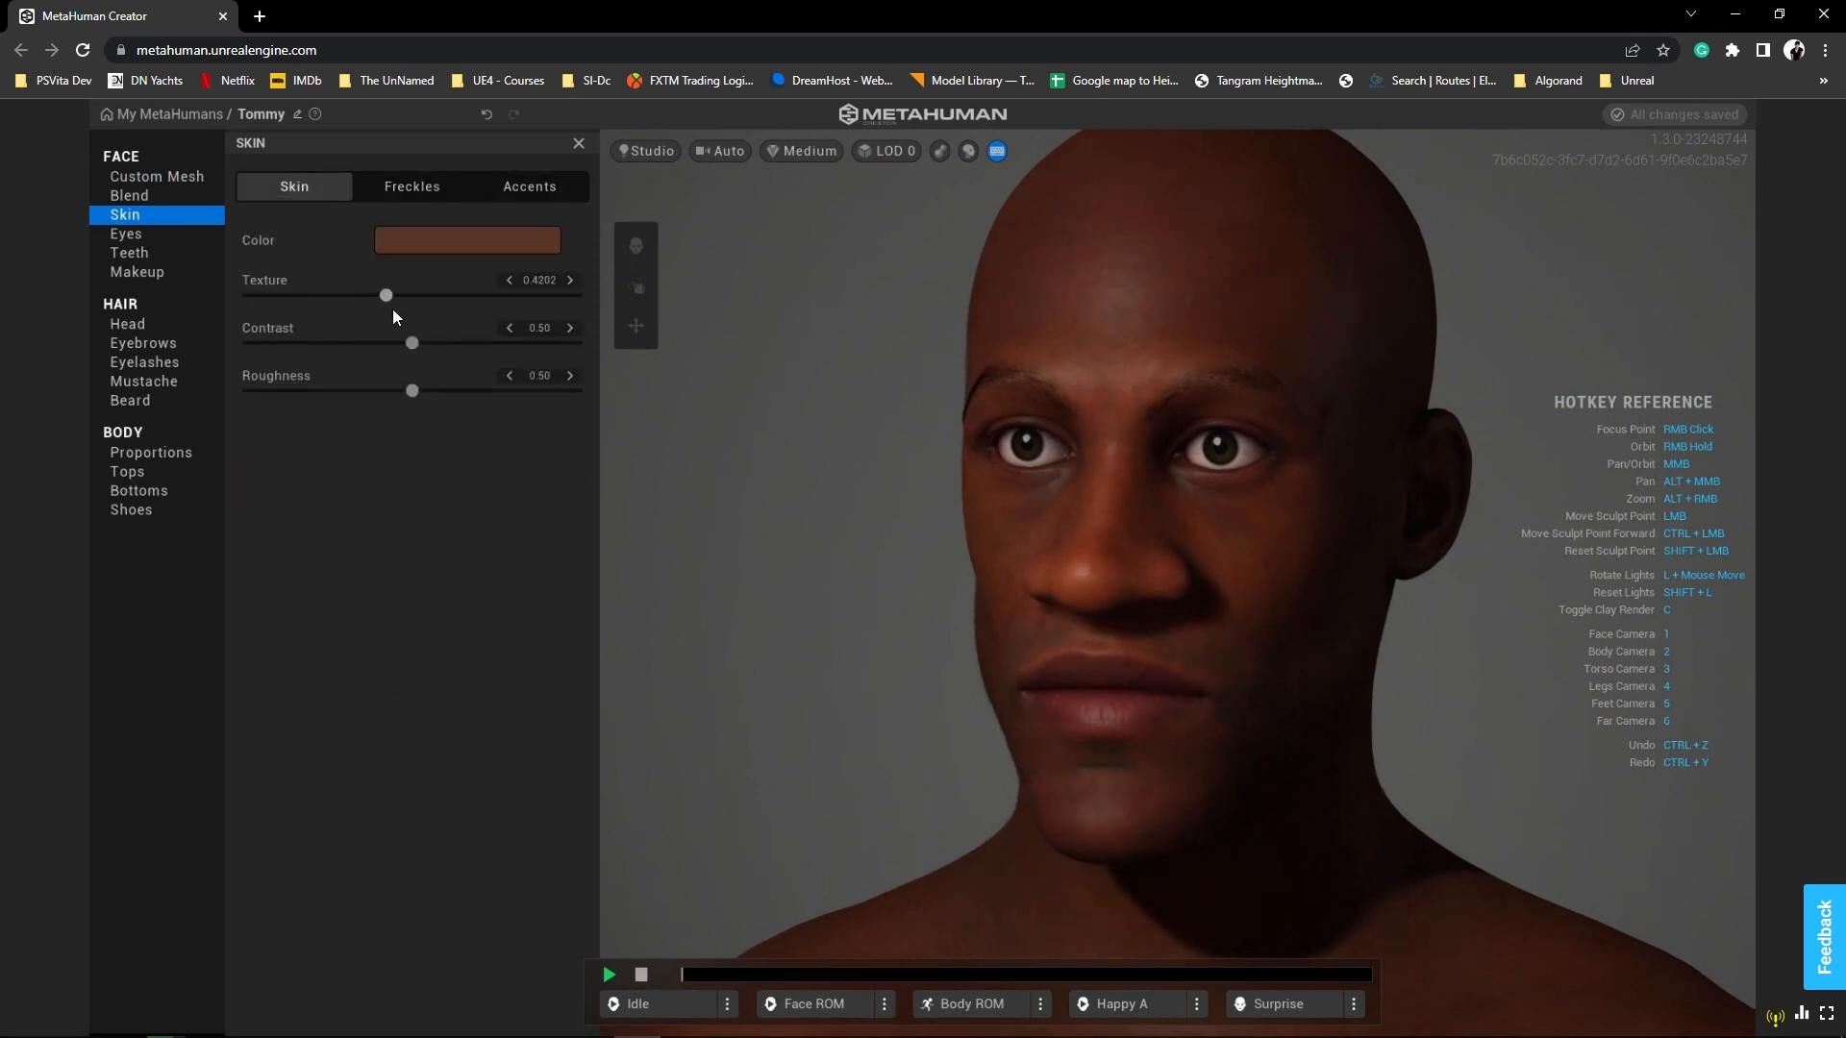
drag(384, 296, 256, 296)
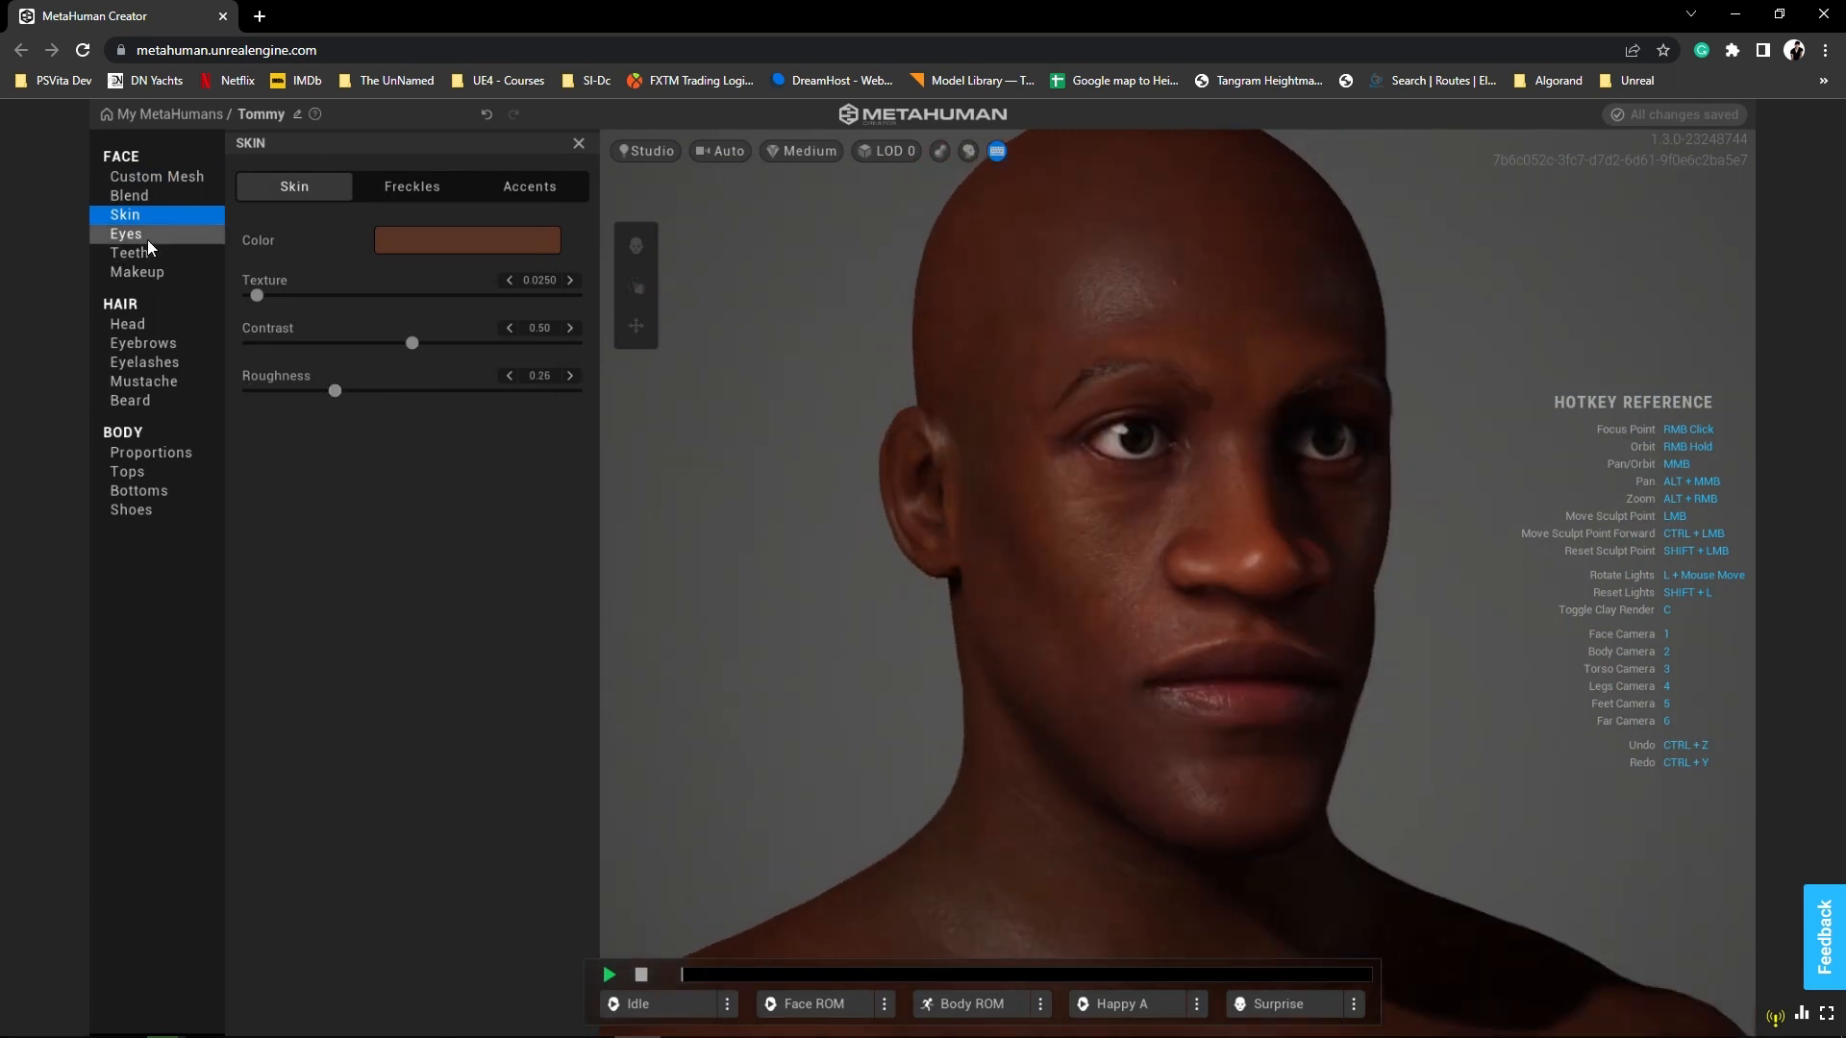
click(129, 252)
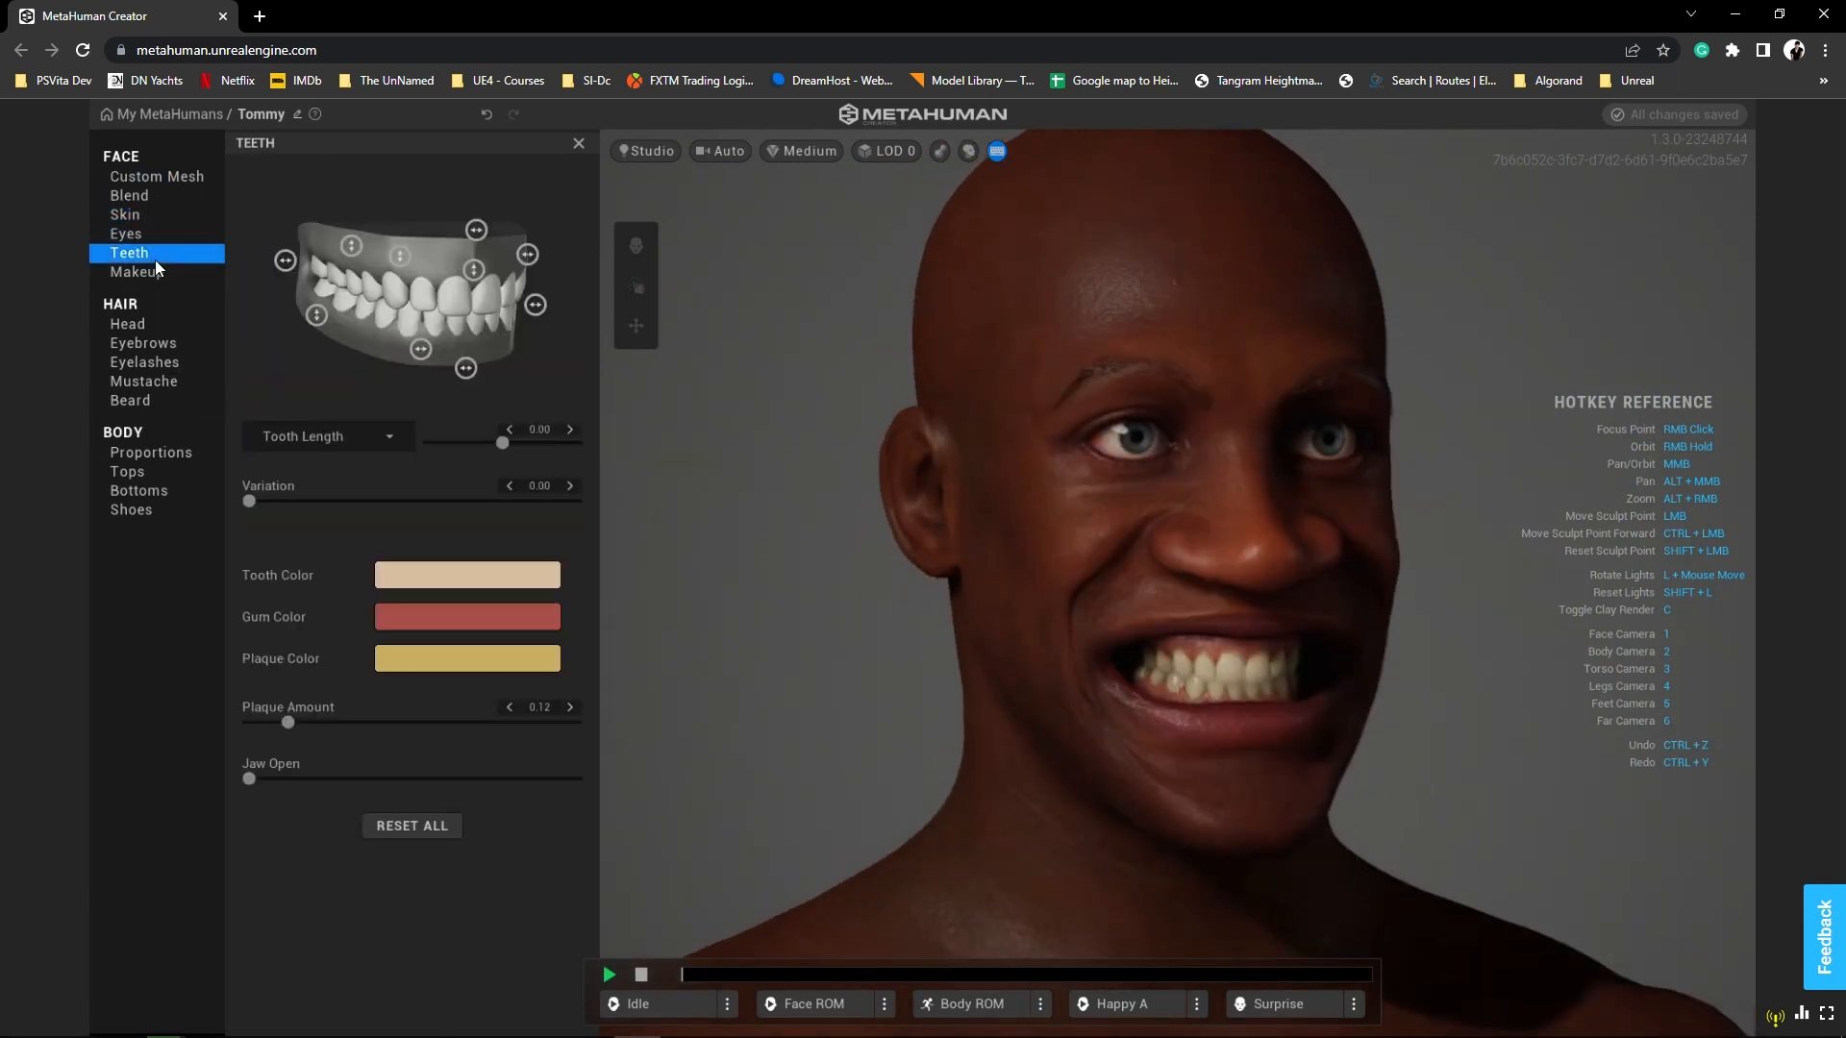
- Give Tommy a short curly haircut and a fuller eyebrow style
click(127, 323)
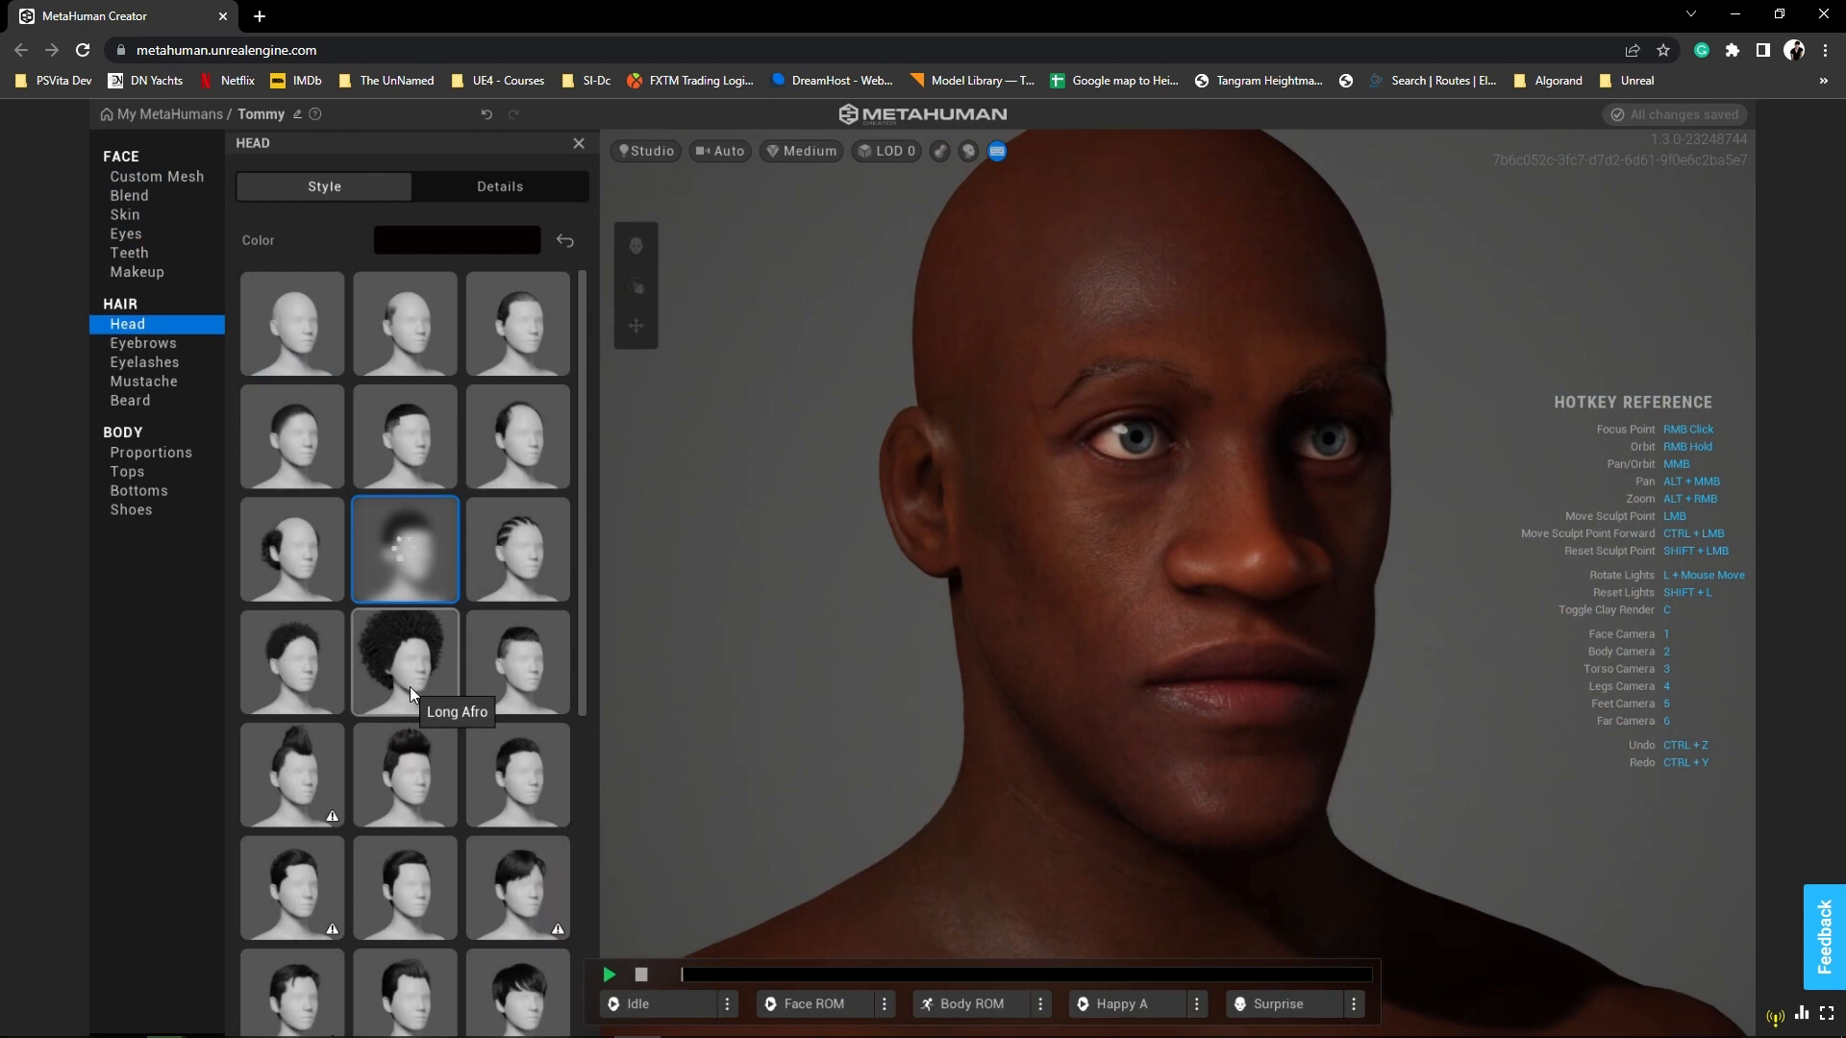
click(404, 550)
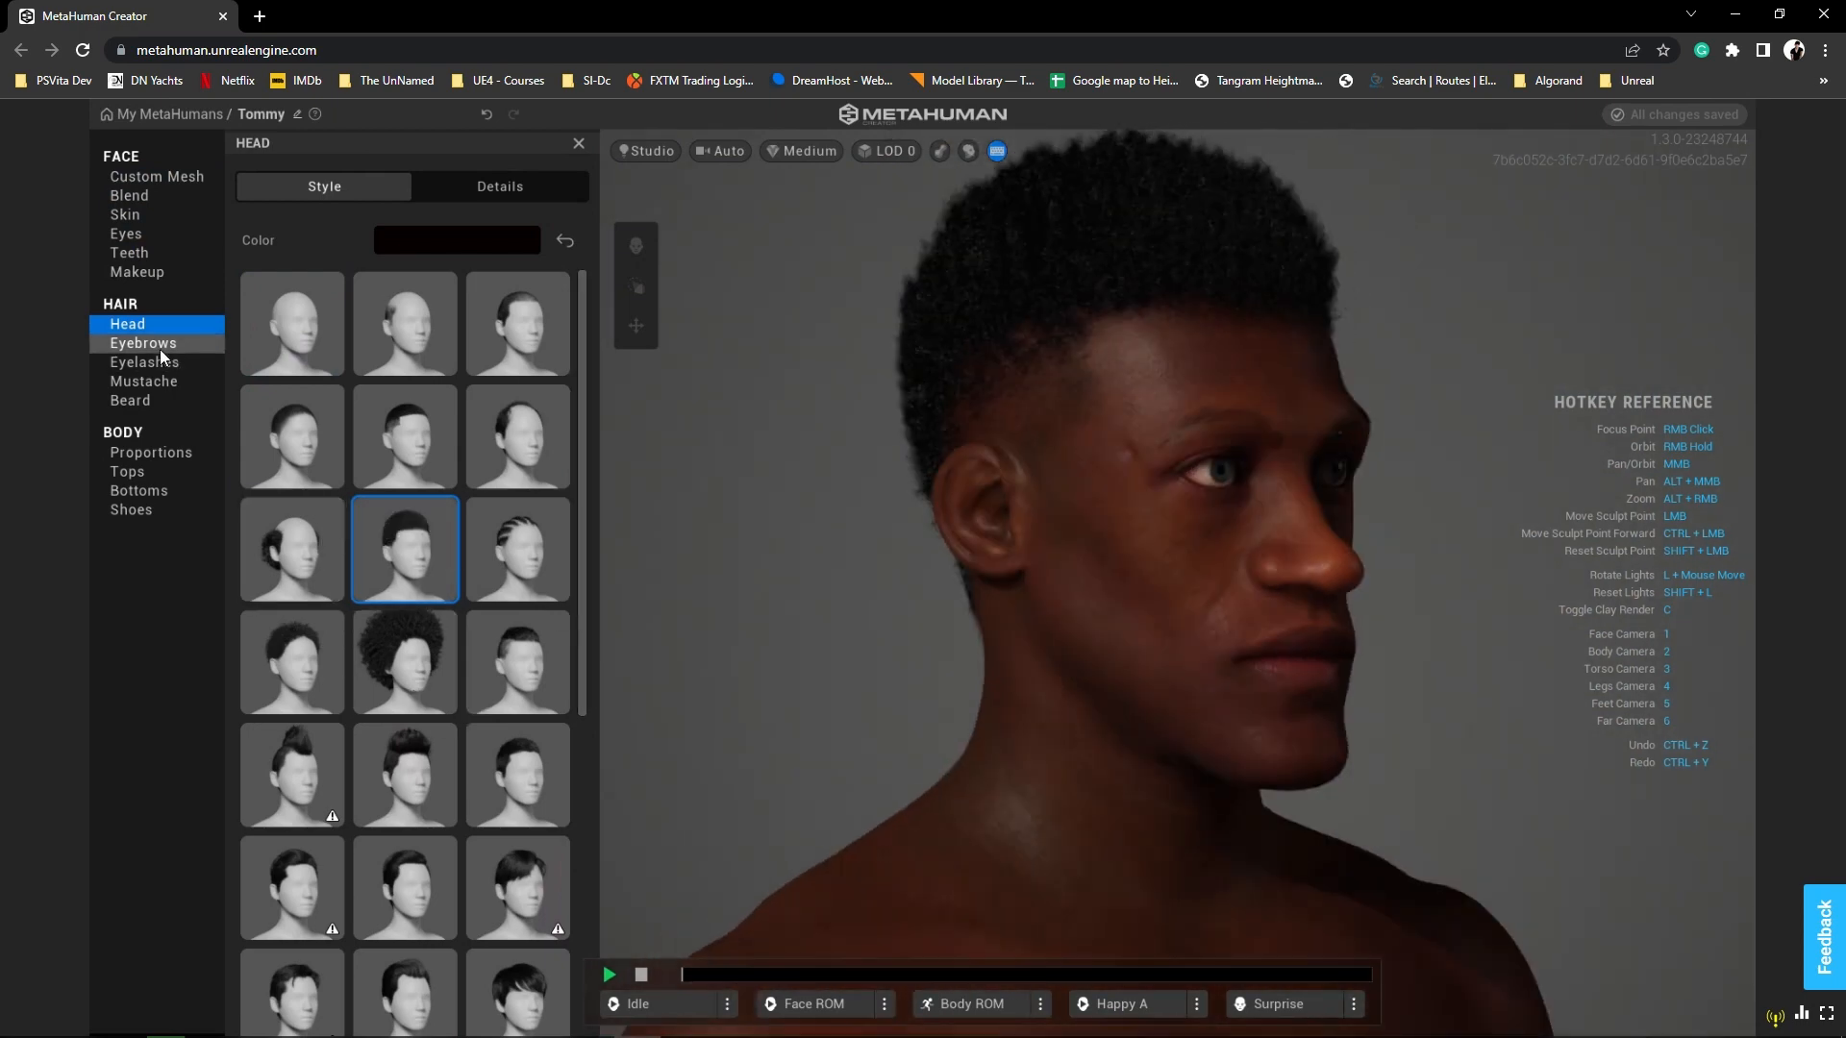
click(143, 342)
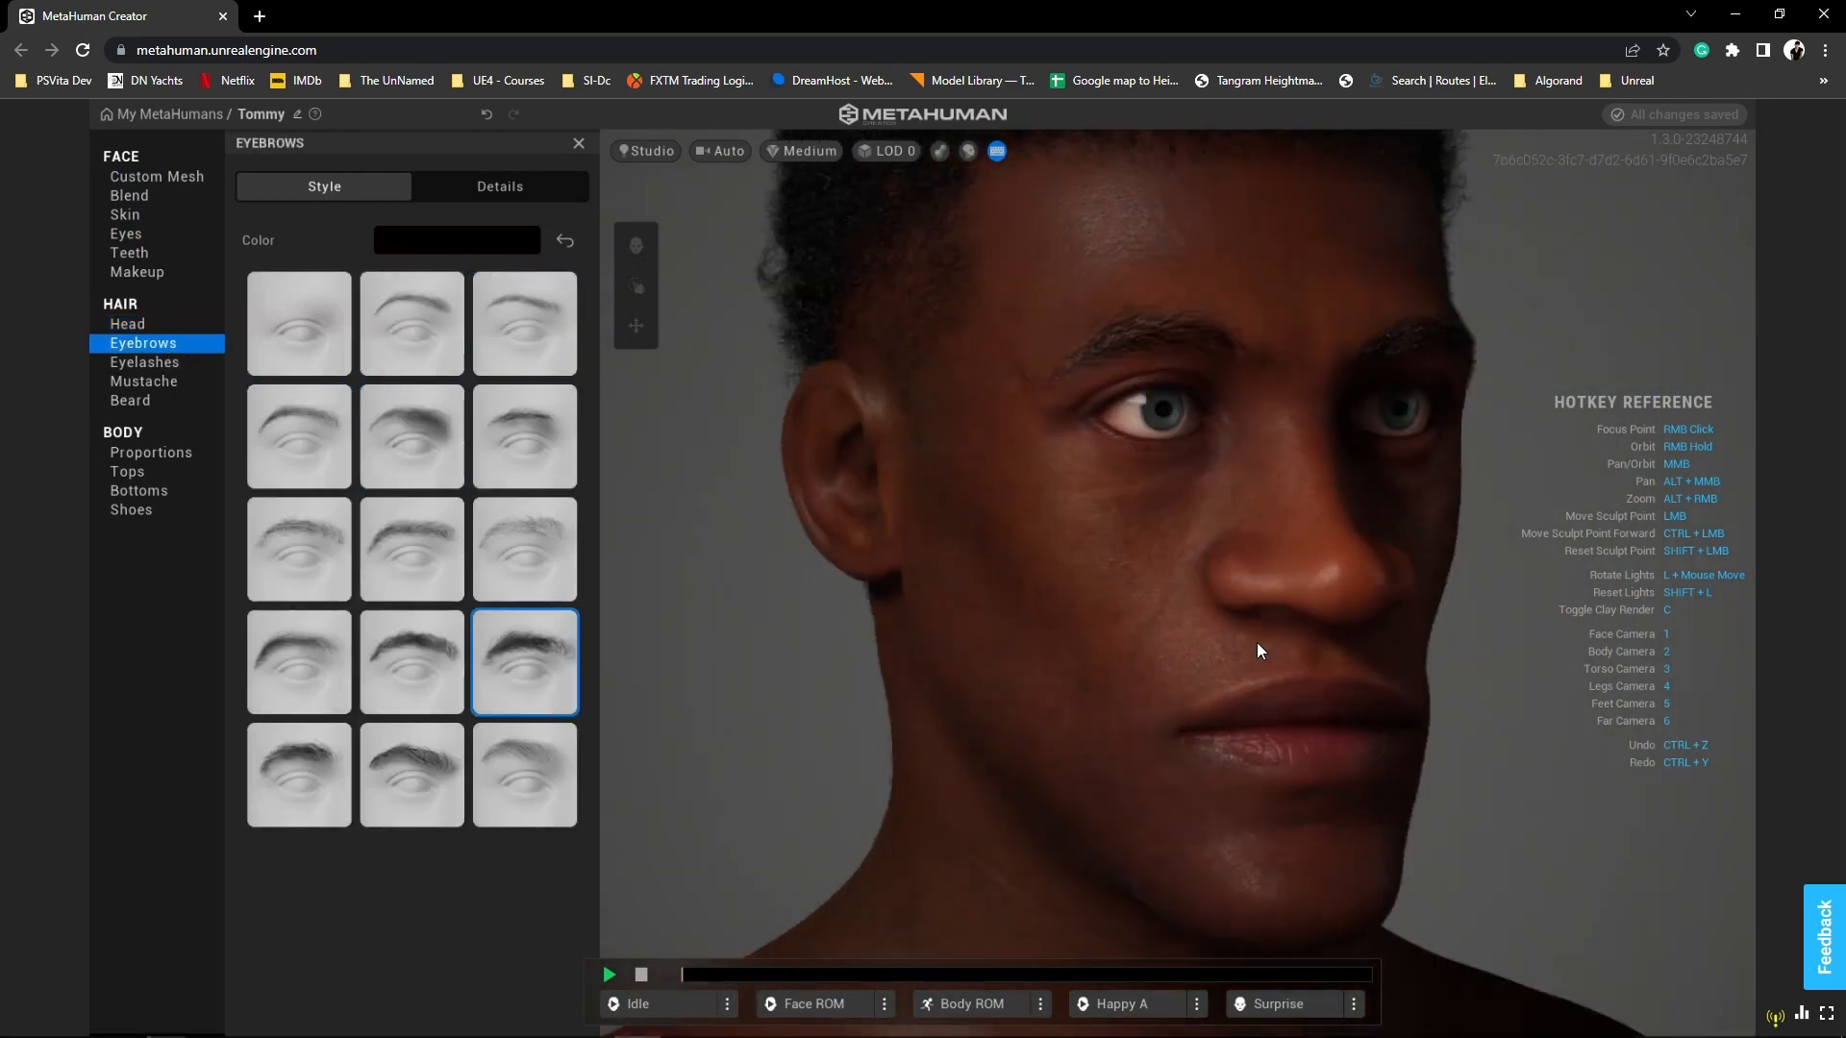
click(144, 362)
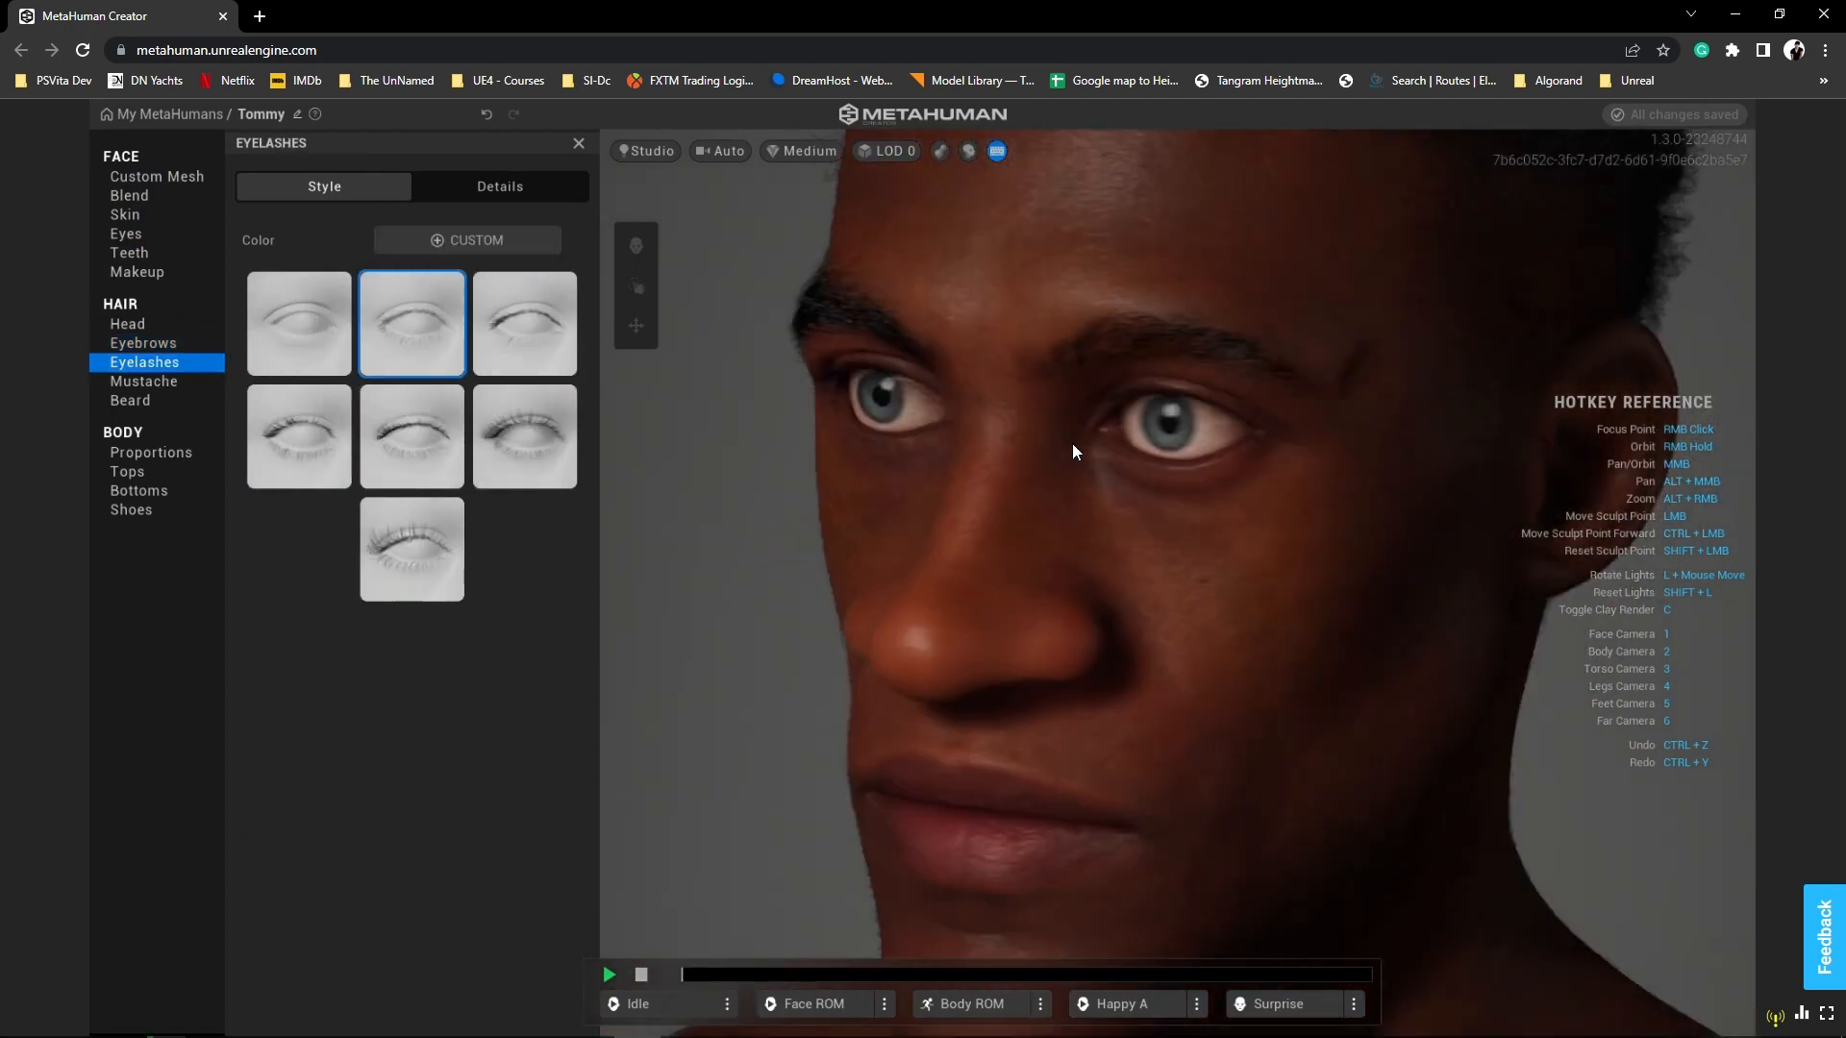
- Browse the mustache styles and body proportions, then retune the skin tone in the colour picker
click(143, 381)
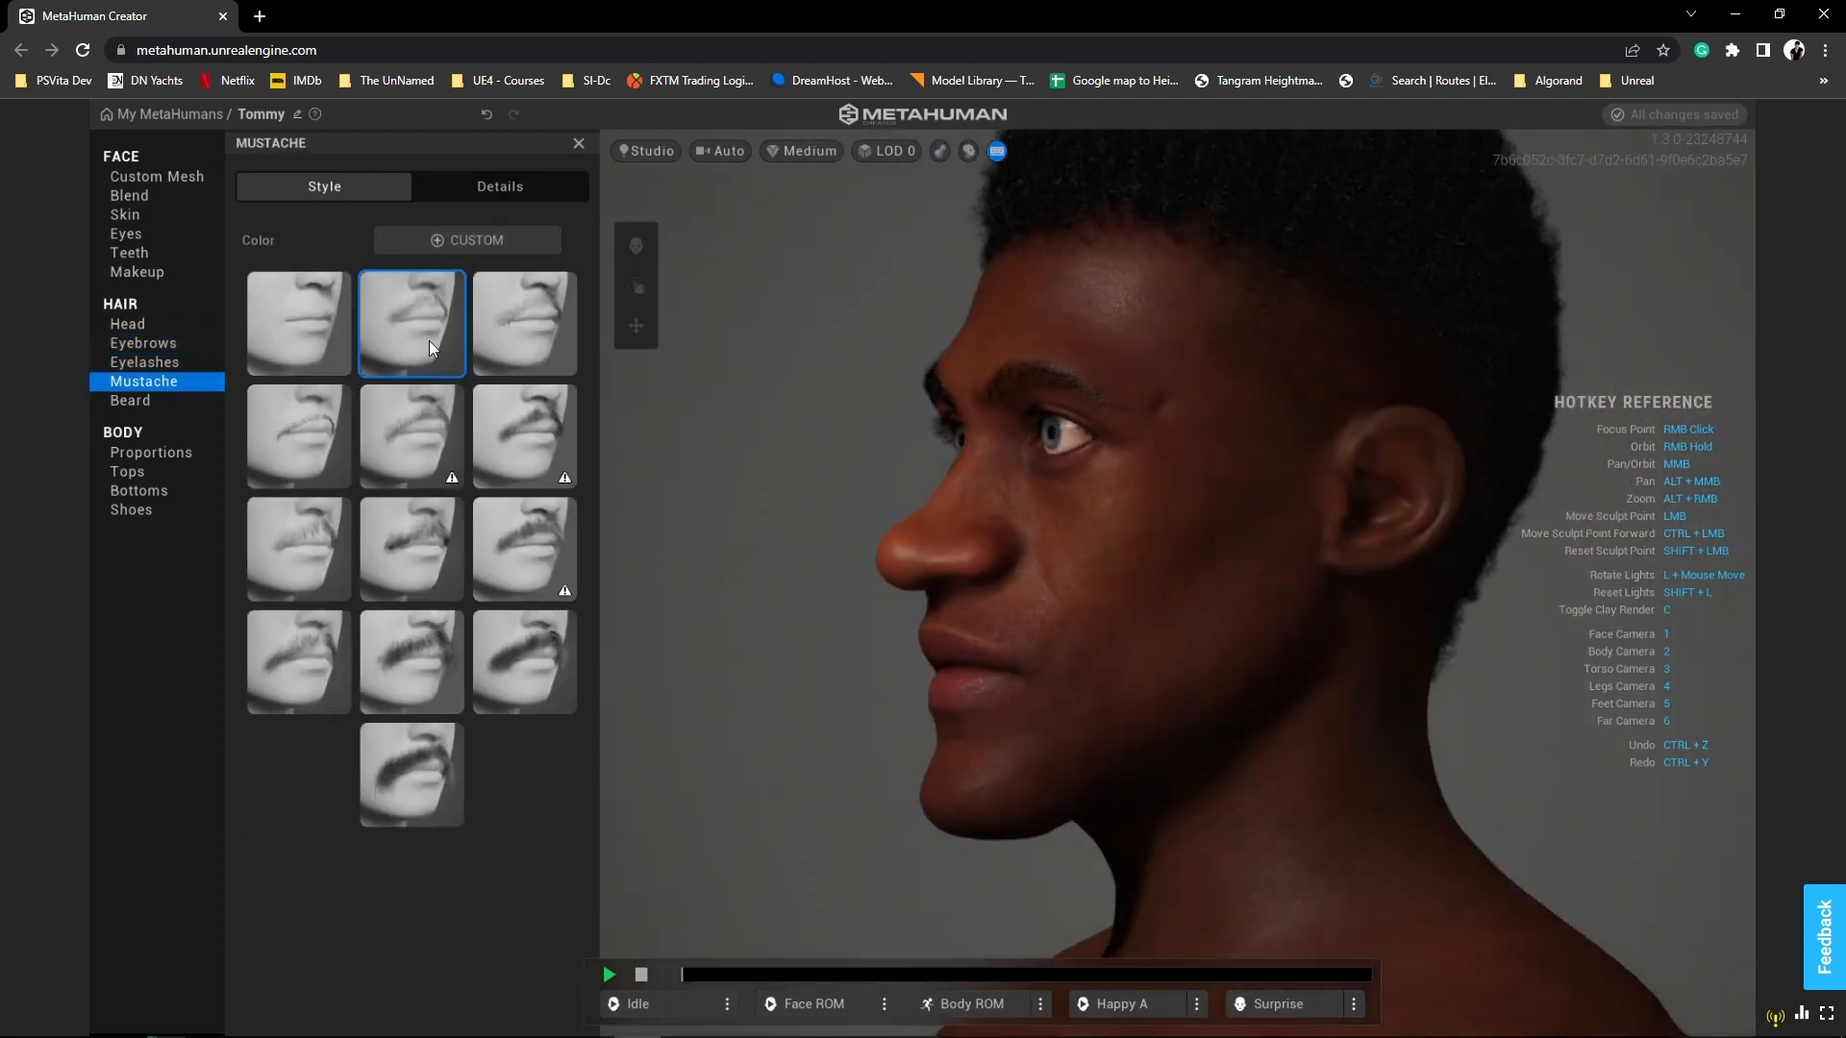
click(150, 451)
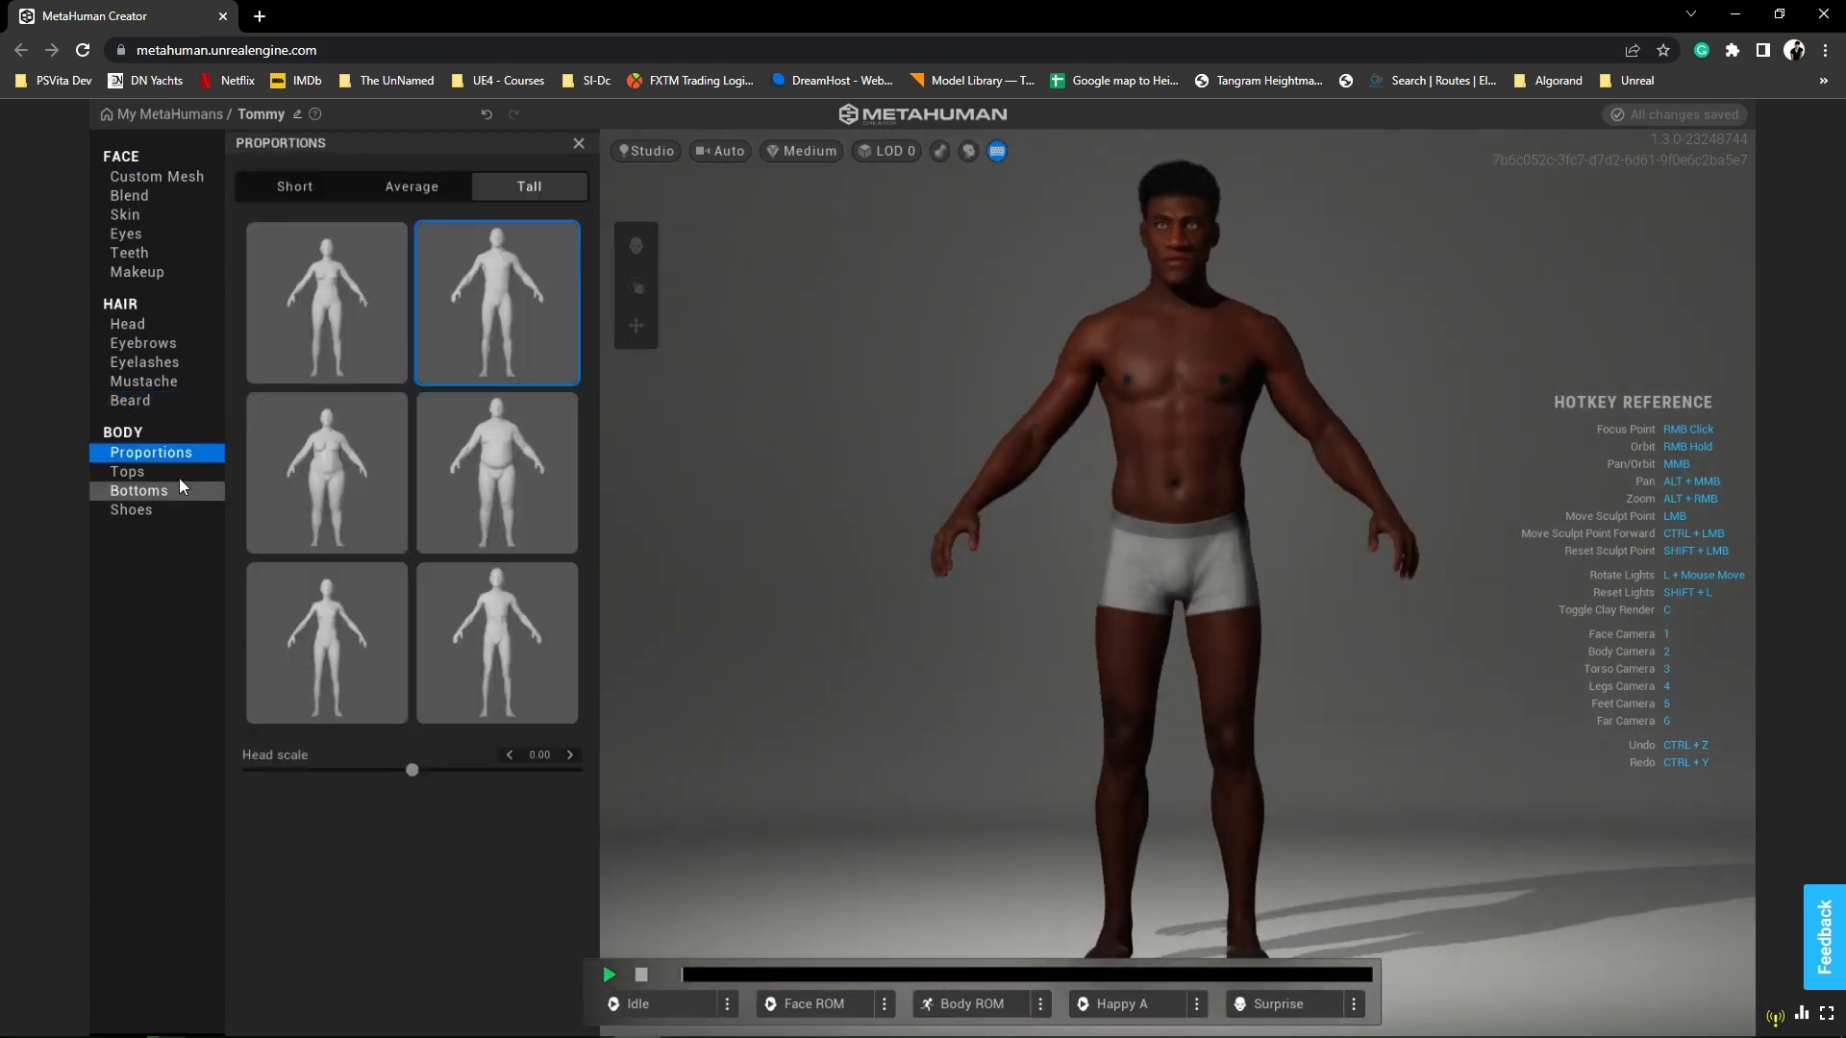
click(125, 213)
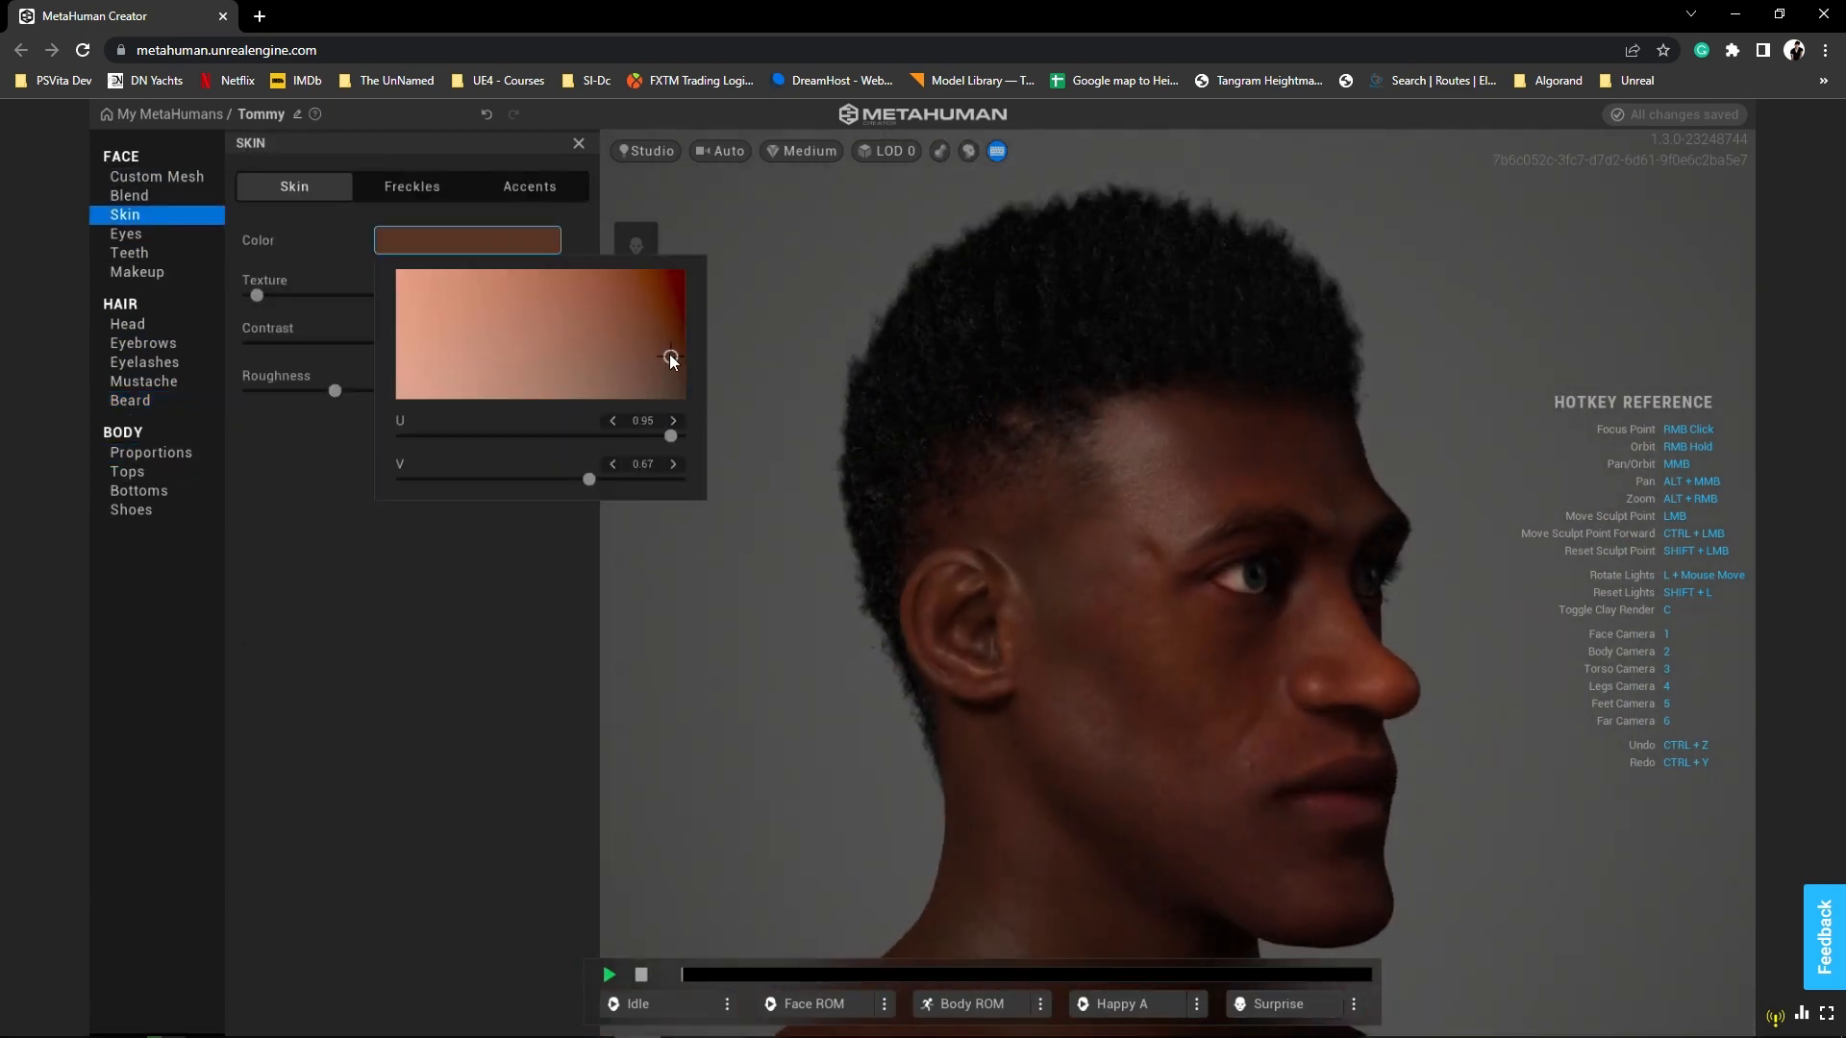
drag(669, 360, 669, 340)
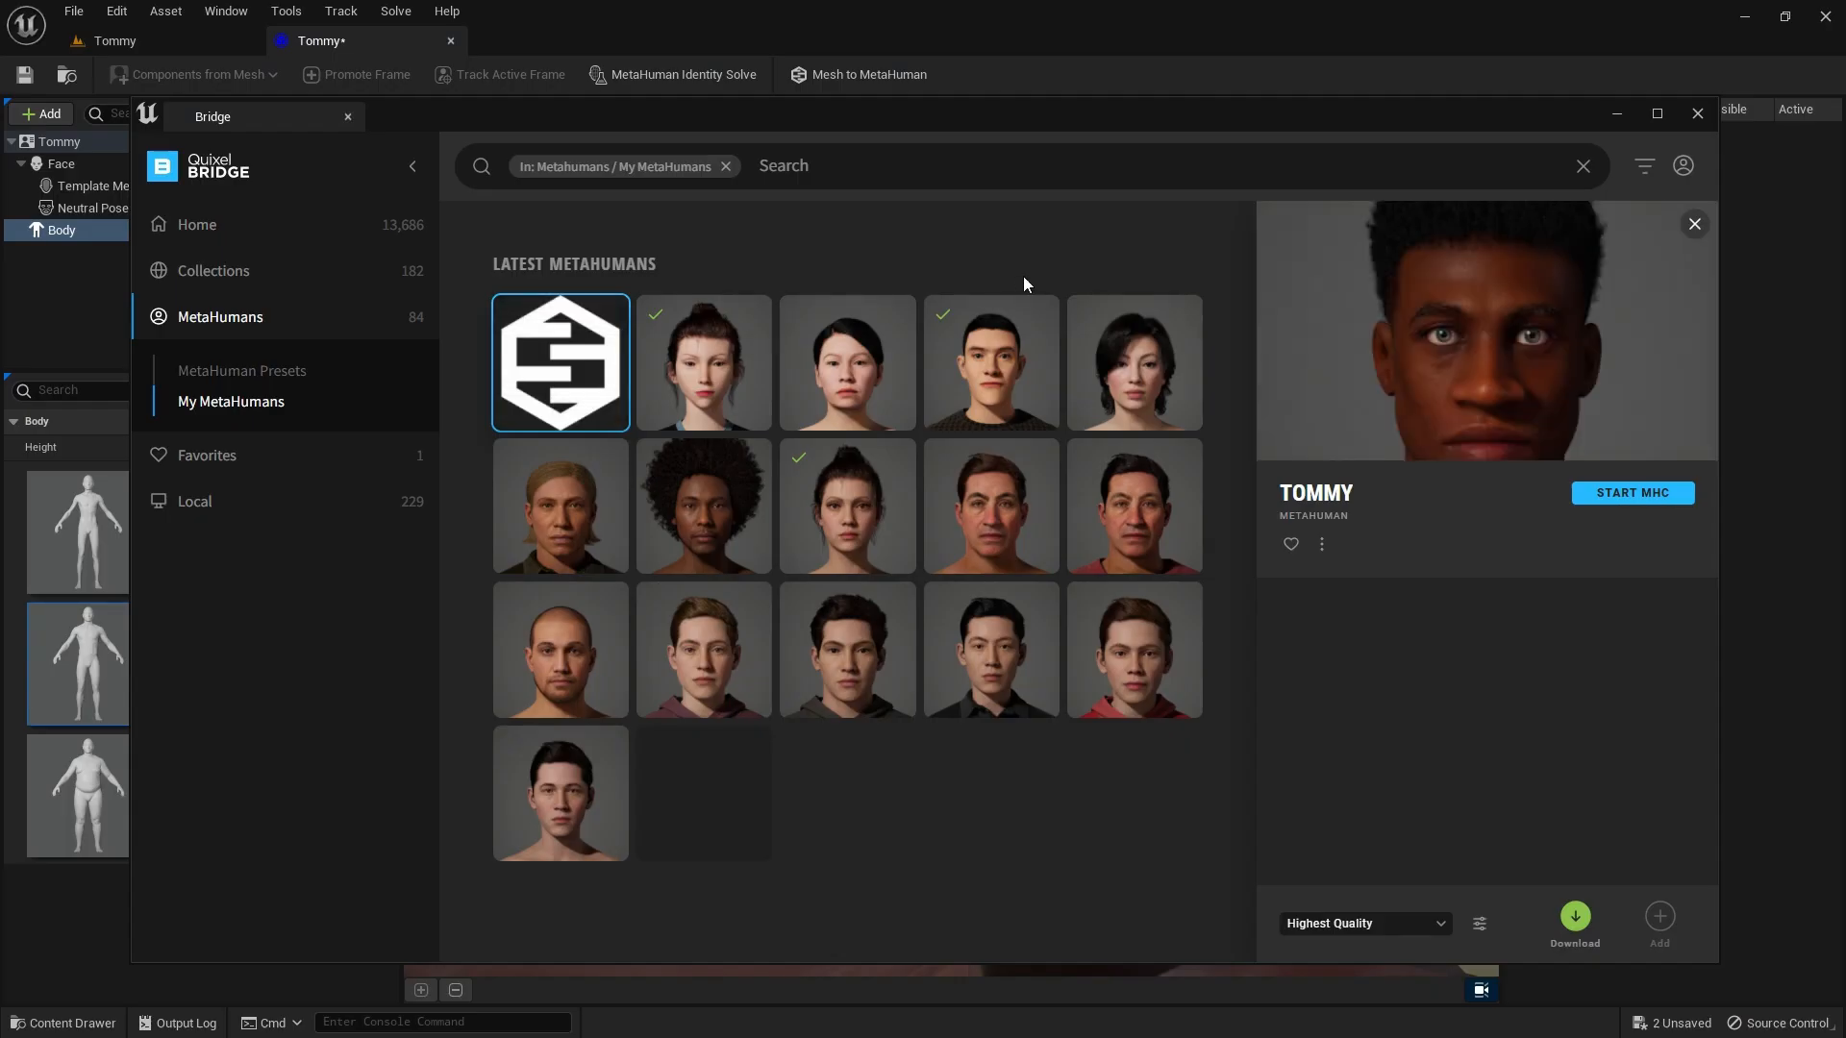
- Download the updated Tommy MetaHuman in Bridge and add it to the UE5 project
click(1575, 921)
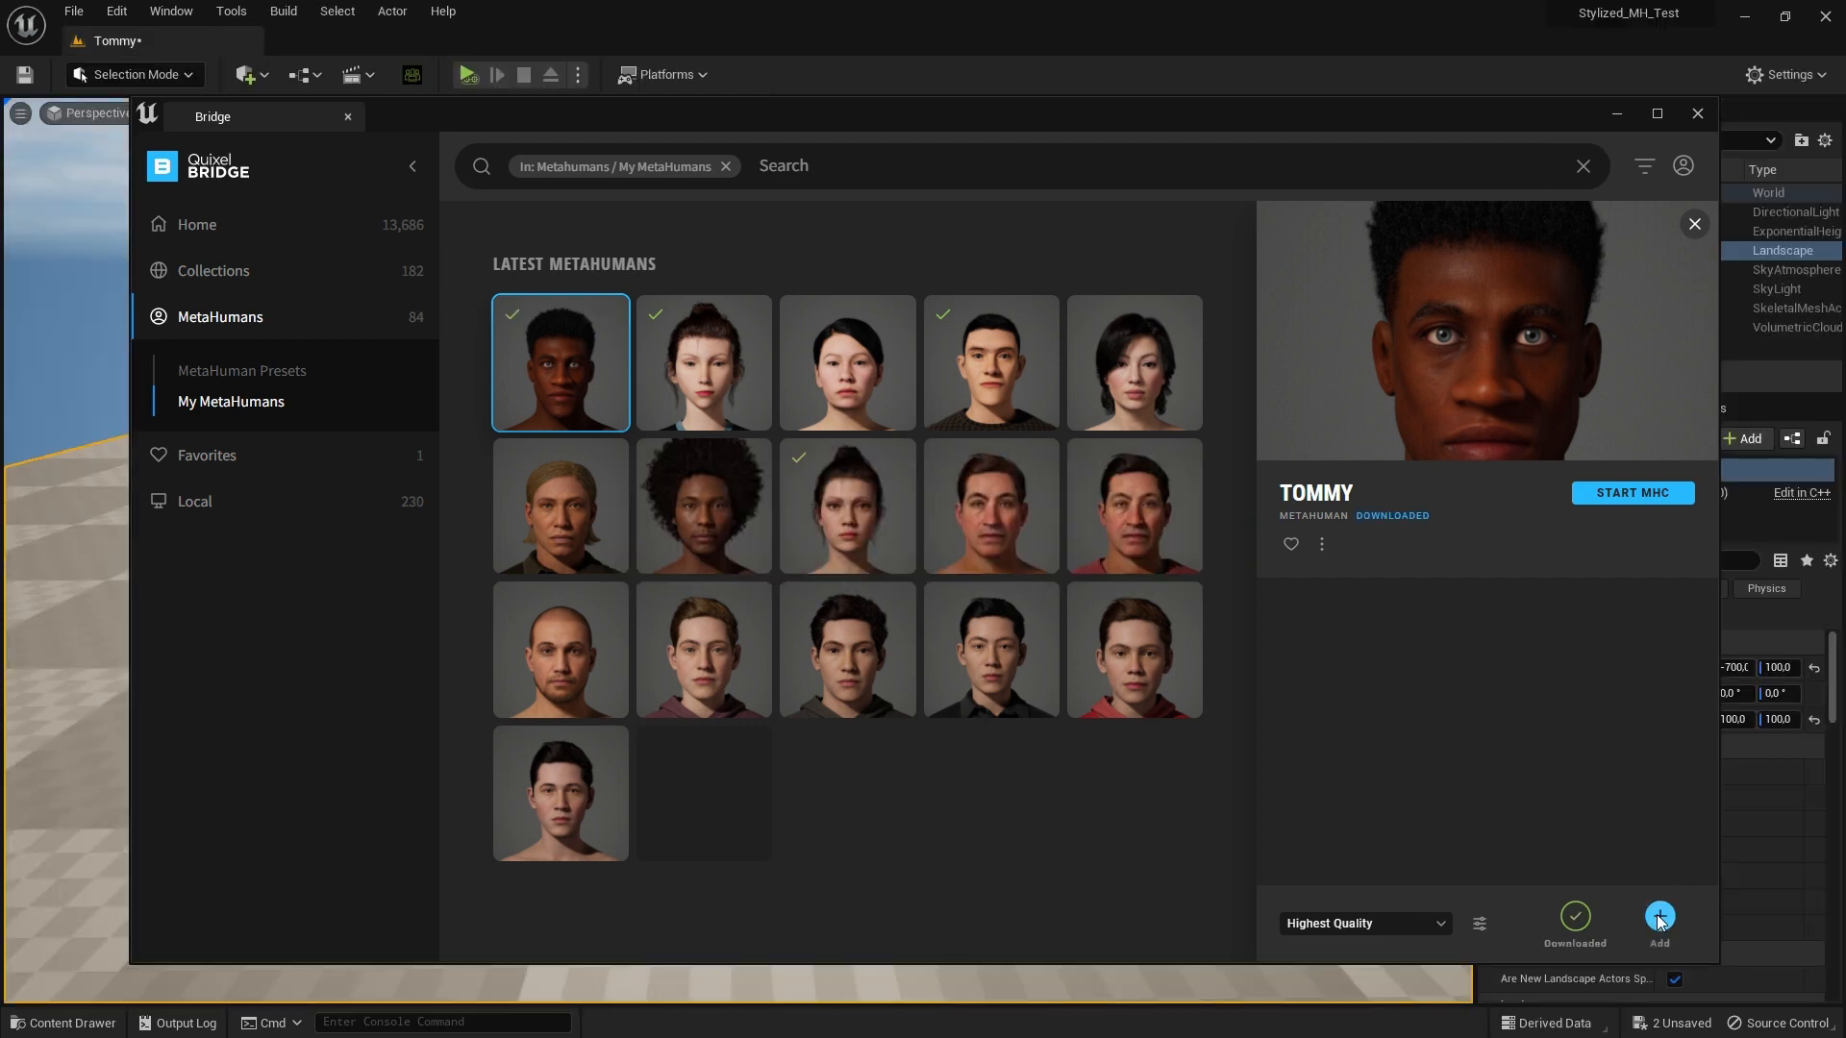
click(1657, 921)
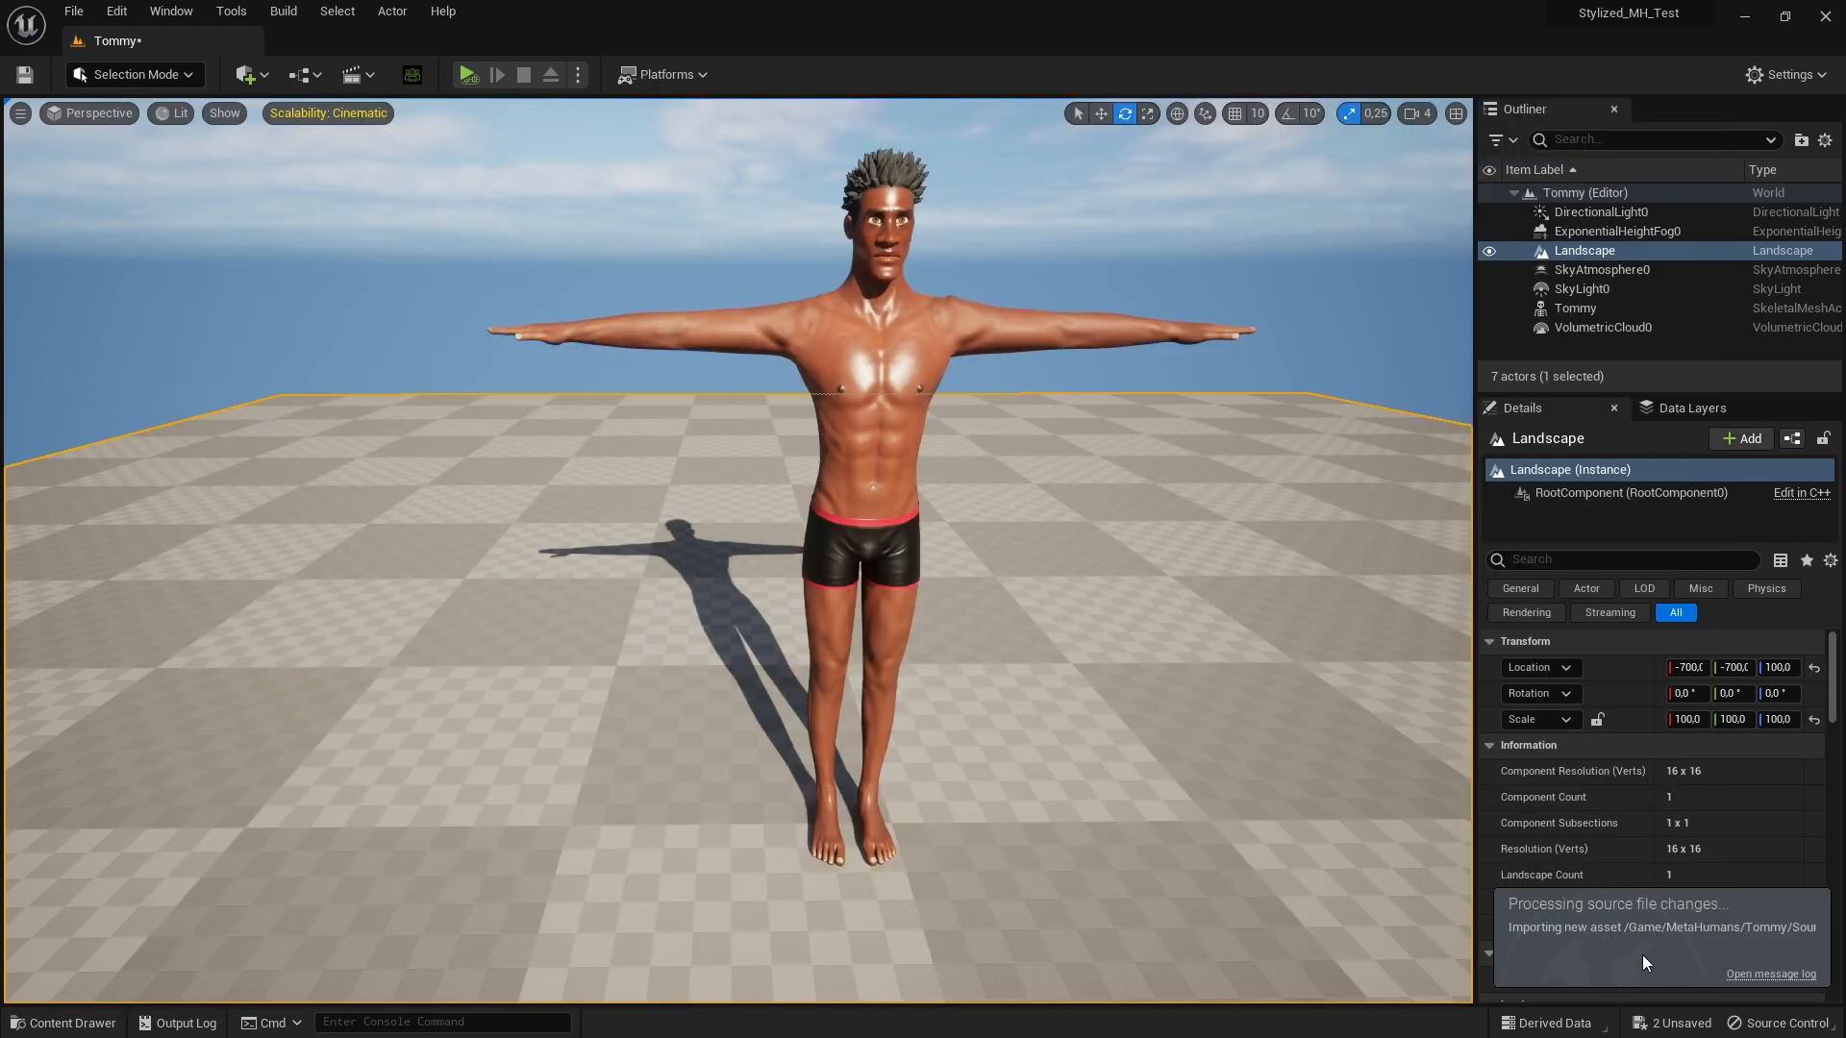
- Navigate to Content > MetaHumans > Tommy and select the BP_Tommy blueprint
click(65, 1021)
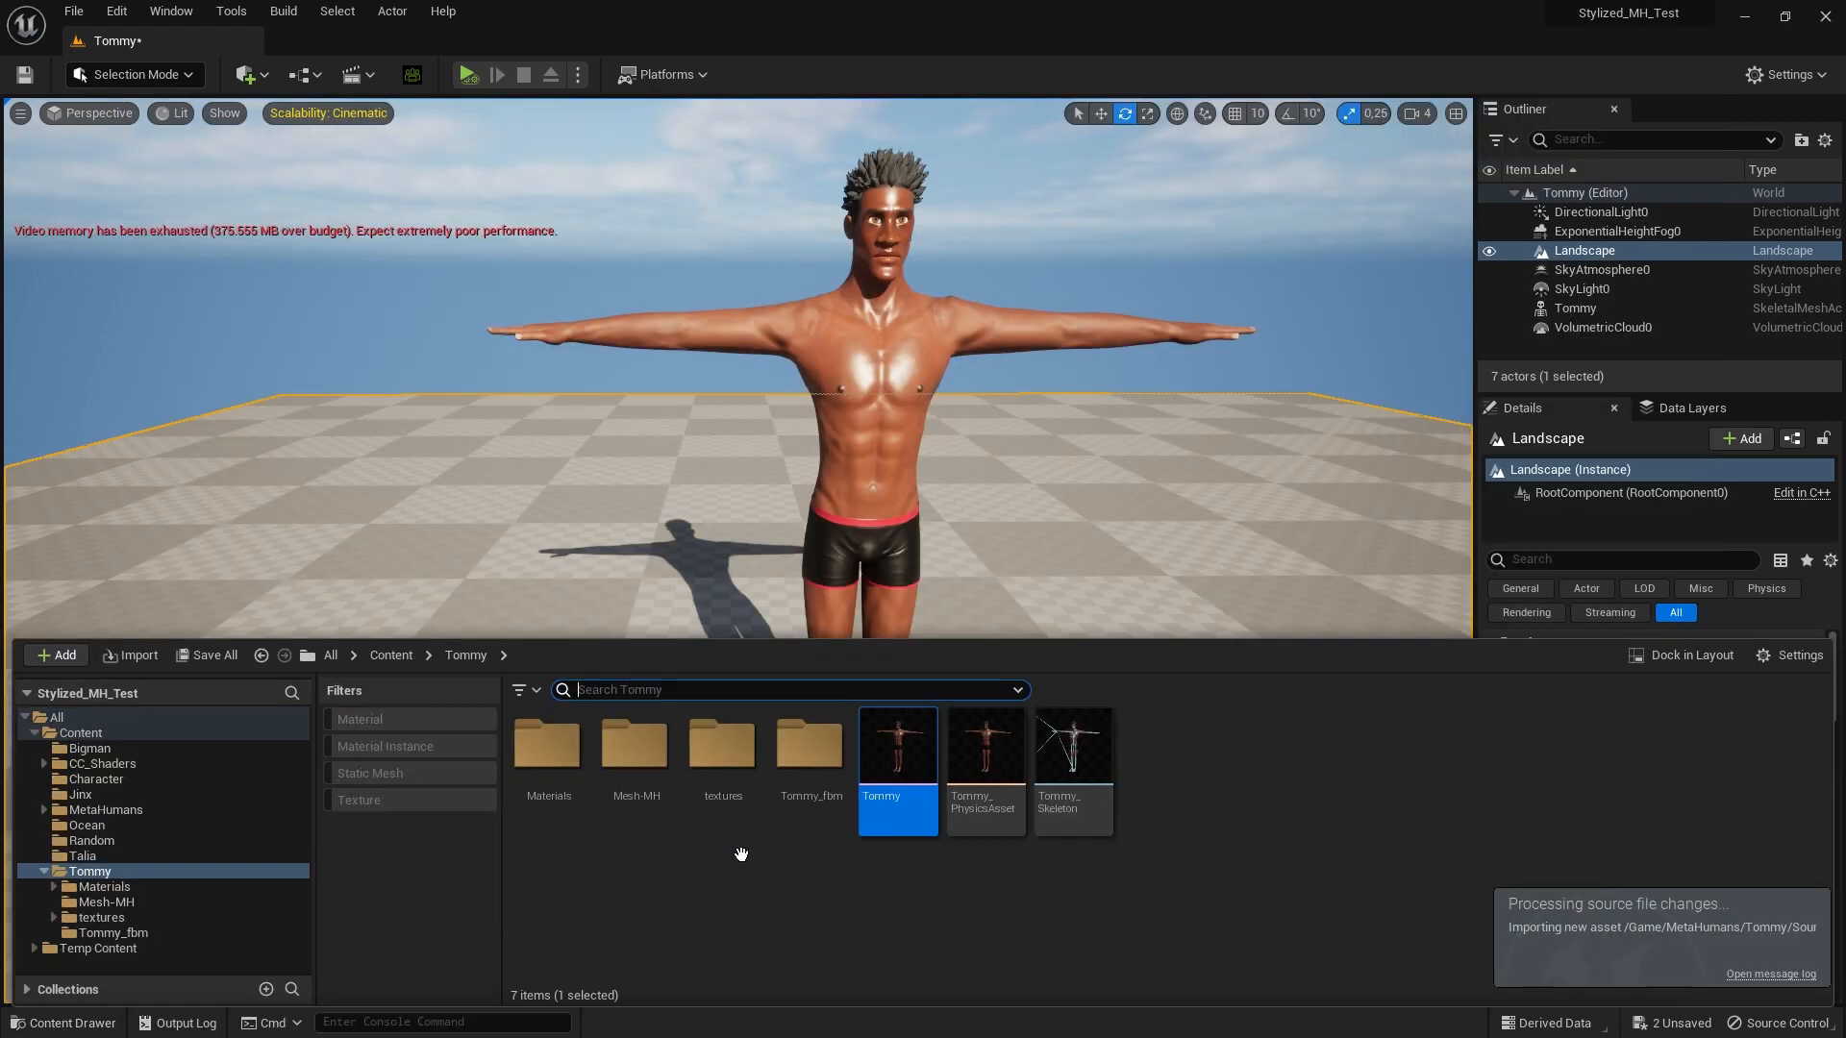
click(391, 654)
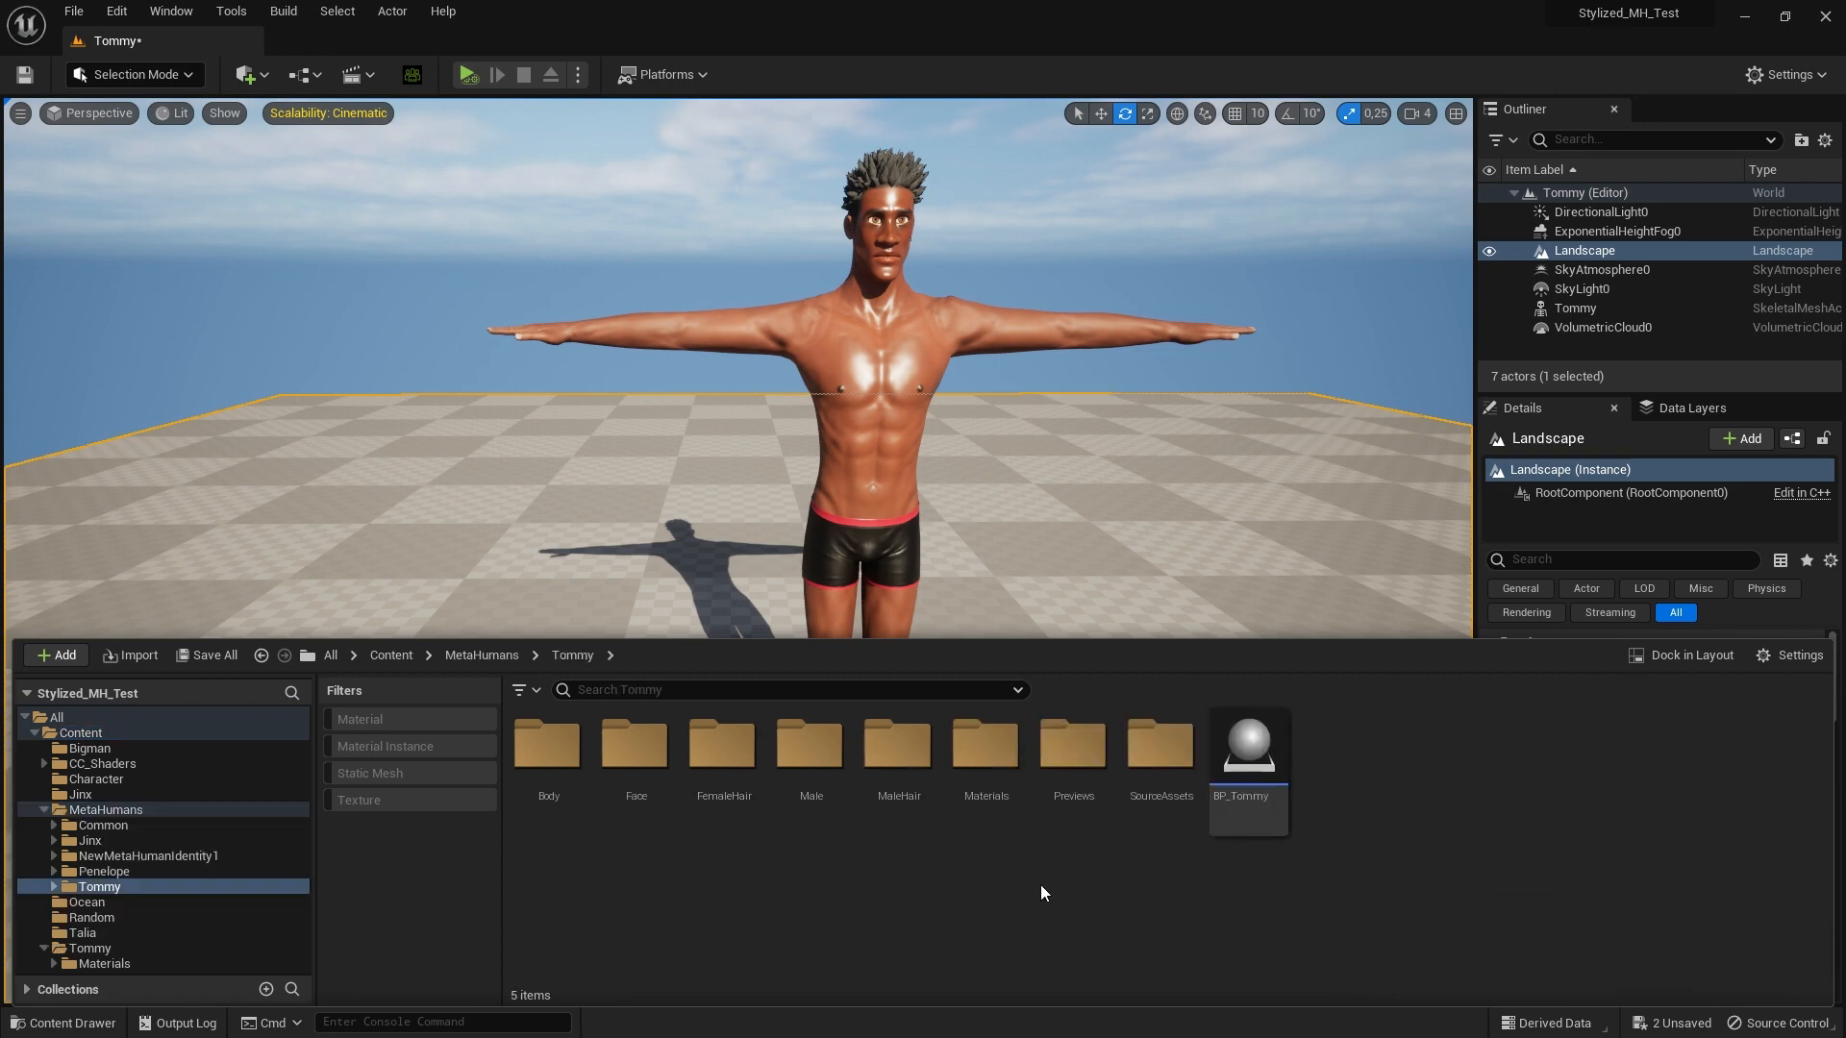
click(1245, 746)
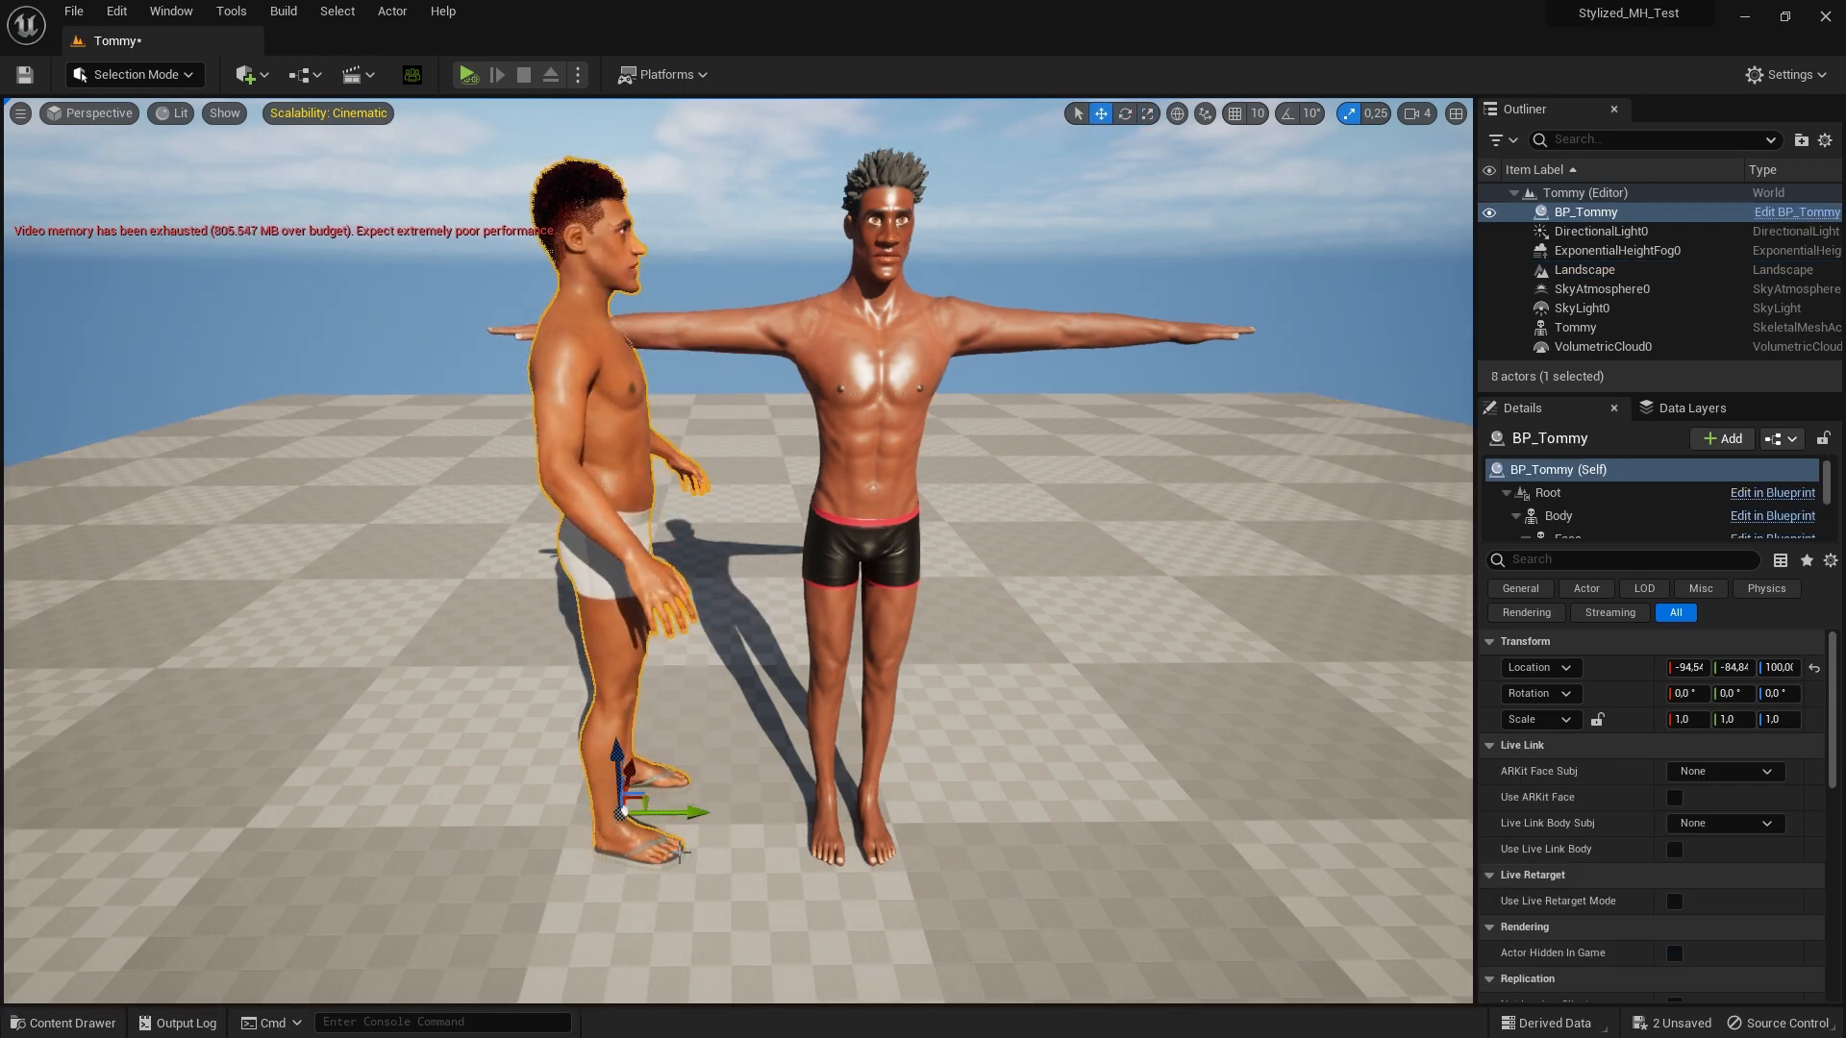
- Rotate BP_Tommy to Z 90 facing forward and move it beside the stylized Tommy
click(1125, 113)
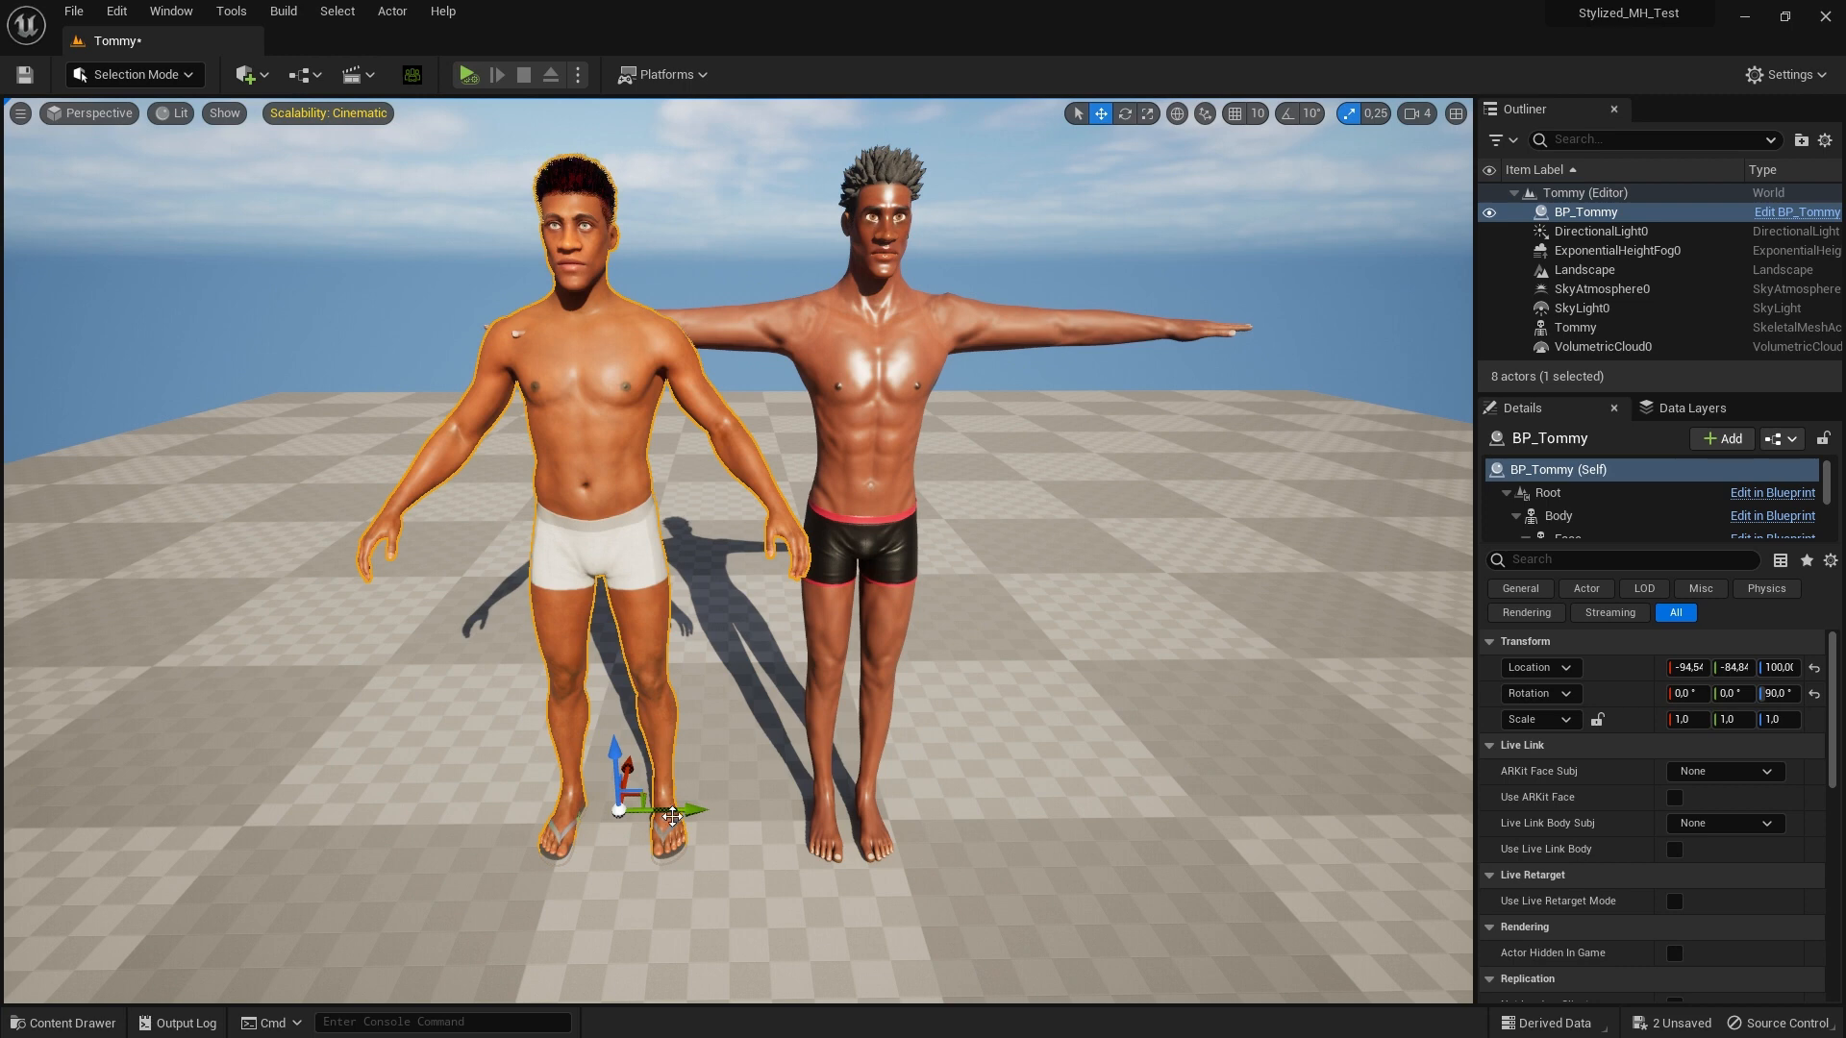
drag(648, 811, 760, 812)
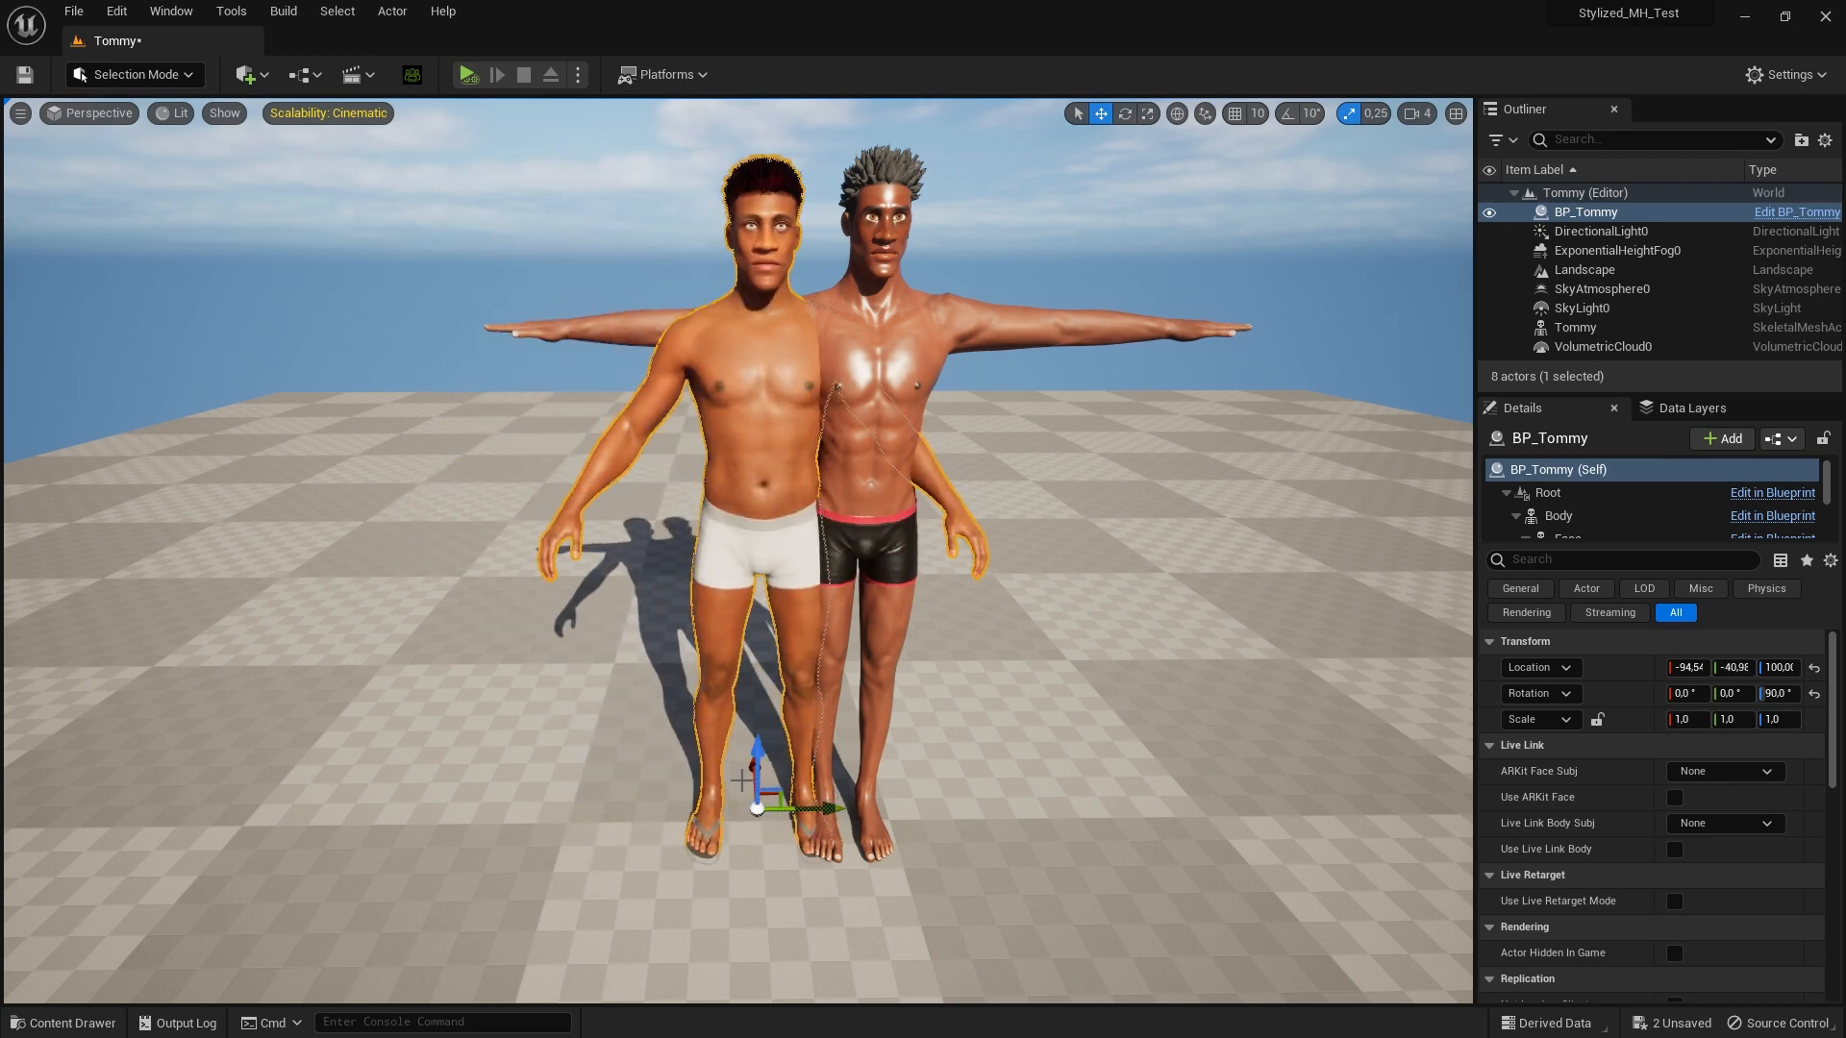